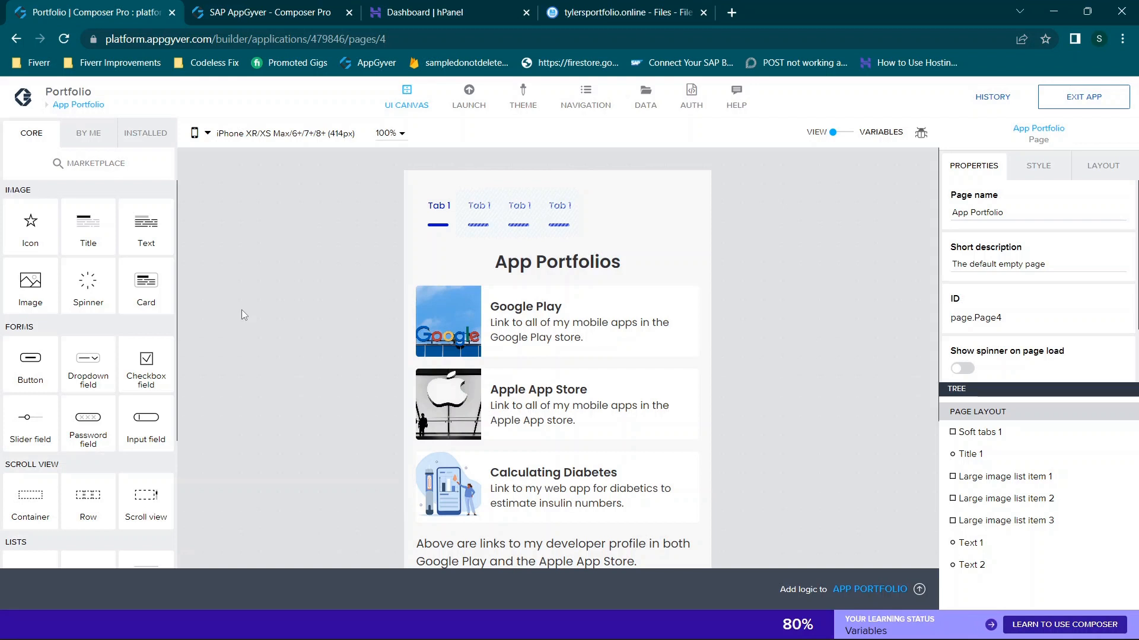
mouse_move(288, 302)
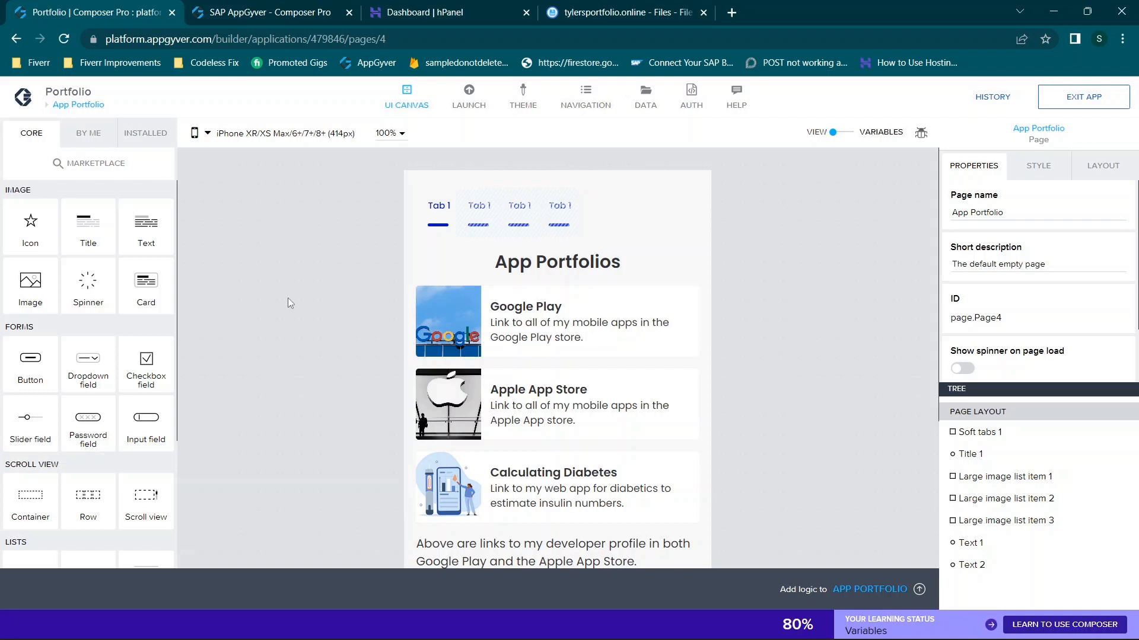
mouse_move(294, 299)
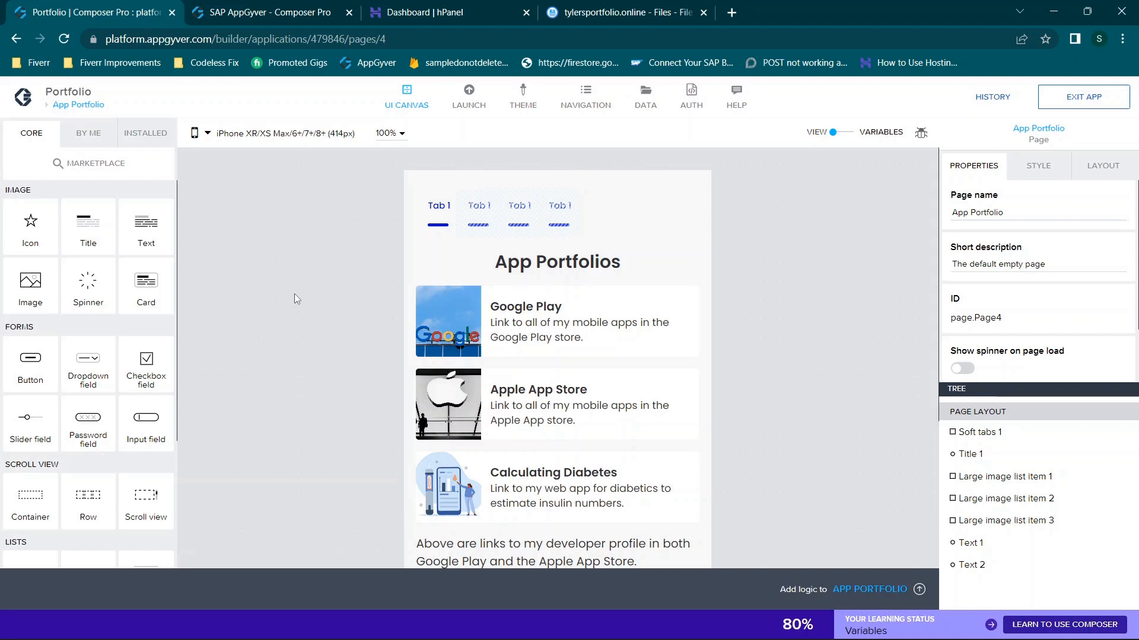
mouse_move(352, 283)
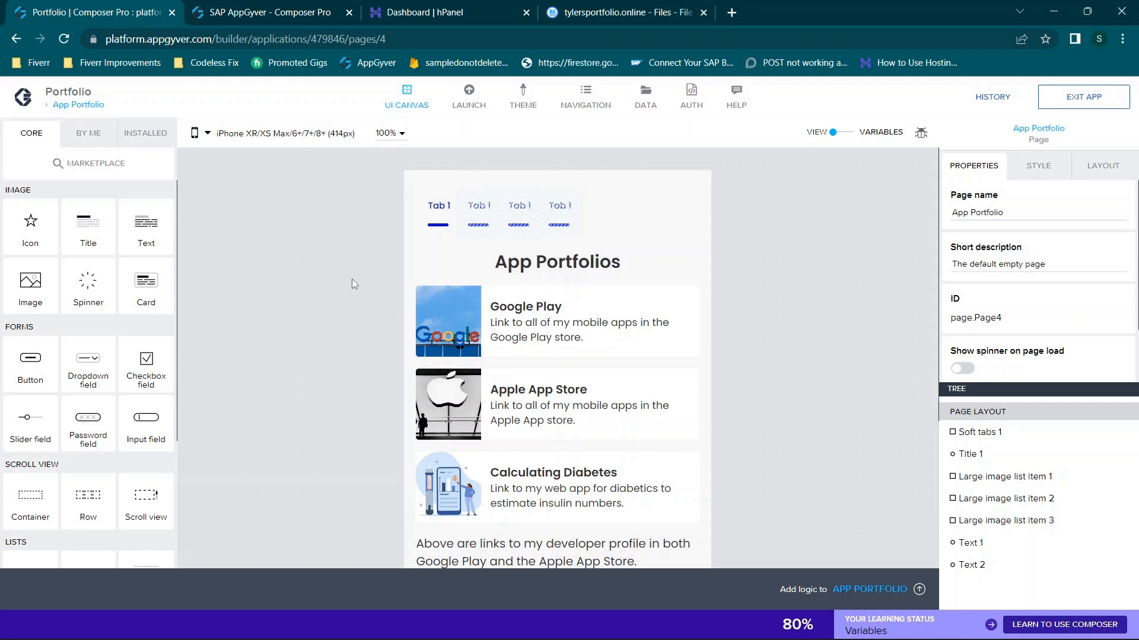
mouse_move(328, 255)
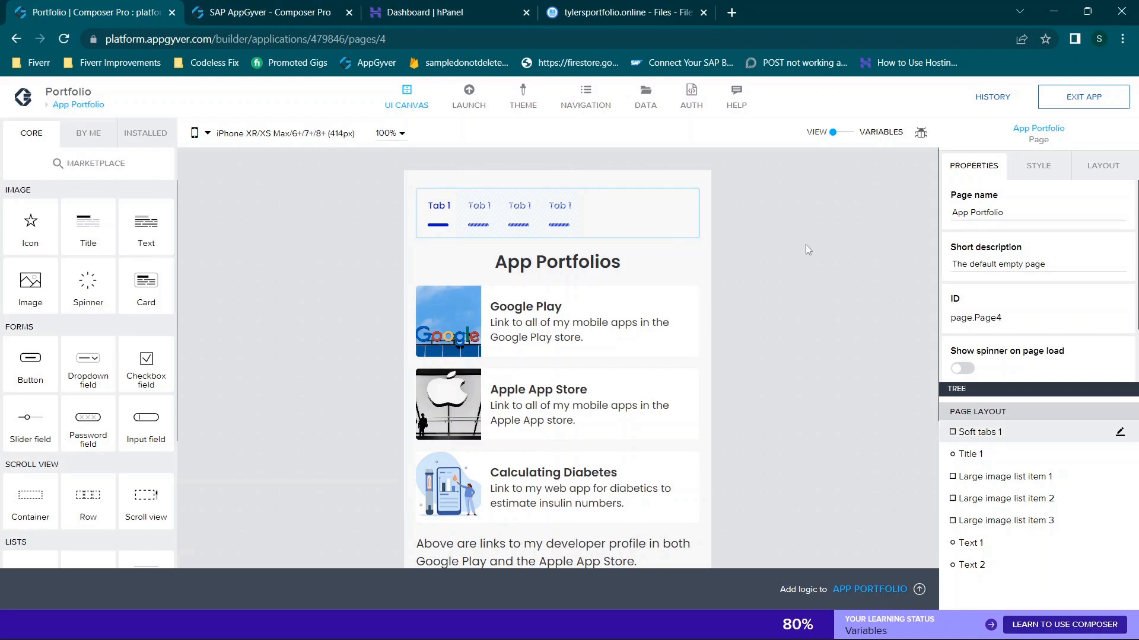
- Go to Launch > Distribute and open the build service for the Portfolio app
click(555, 261)
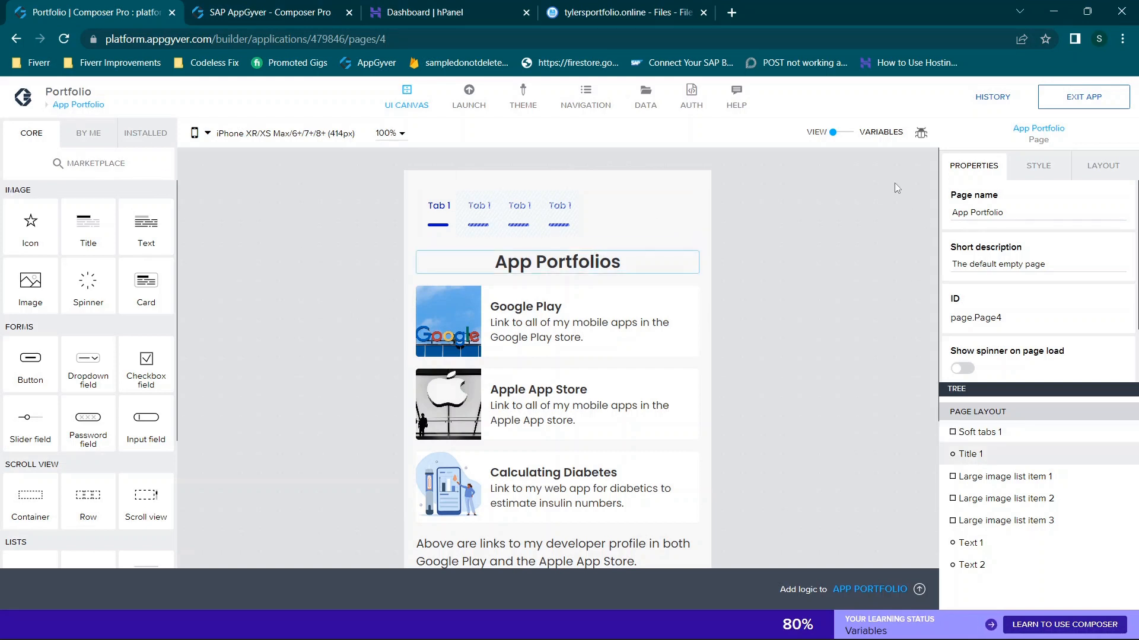
mouse_move(306, 251)
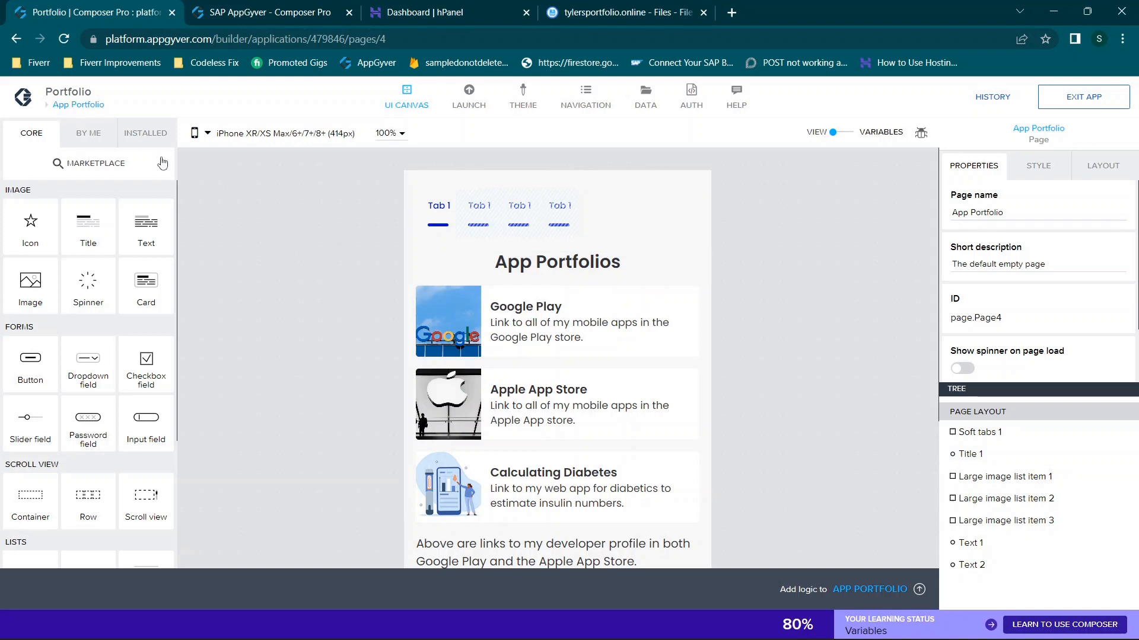
mouse_move(176, 166)
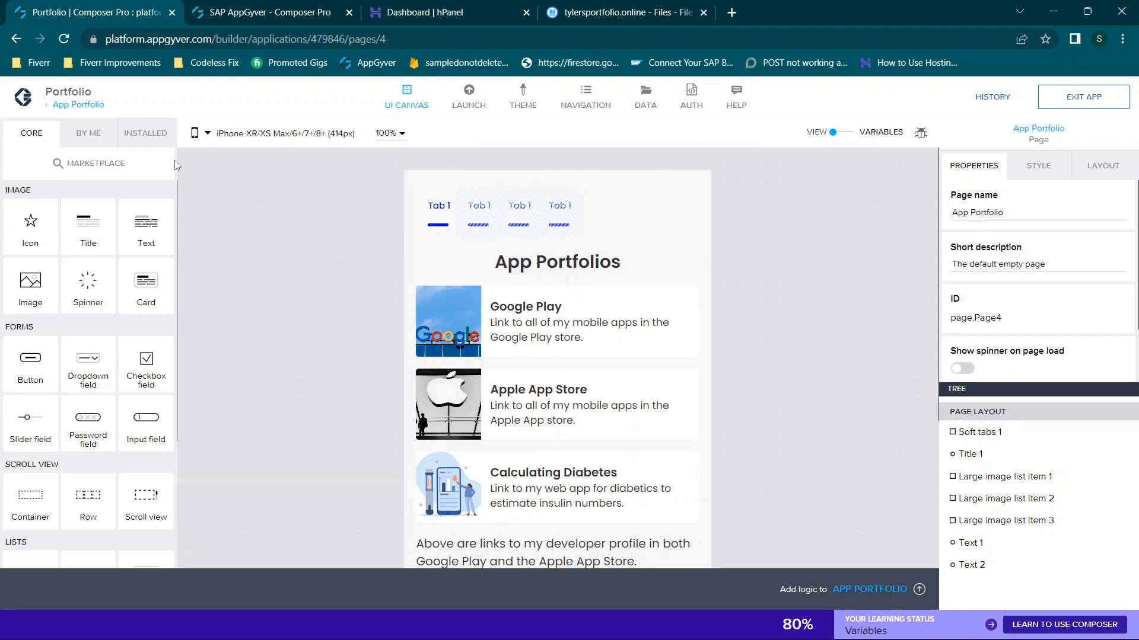
mouse_move(362, 292)
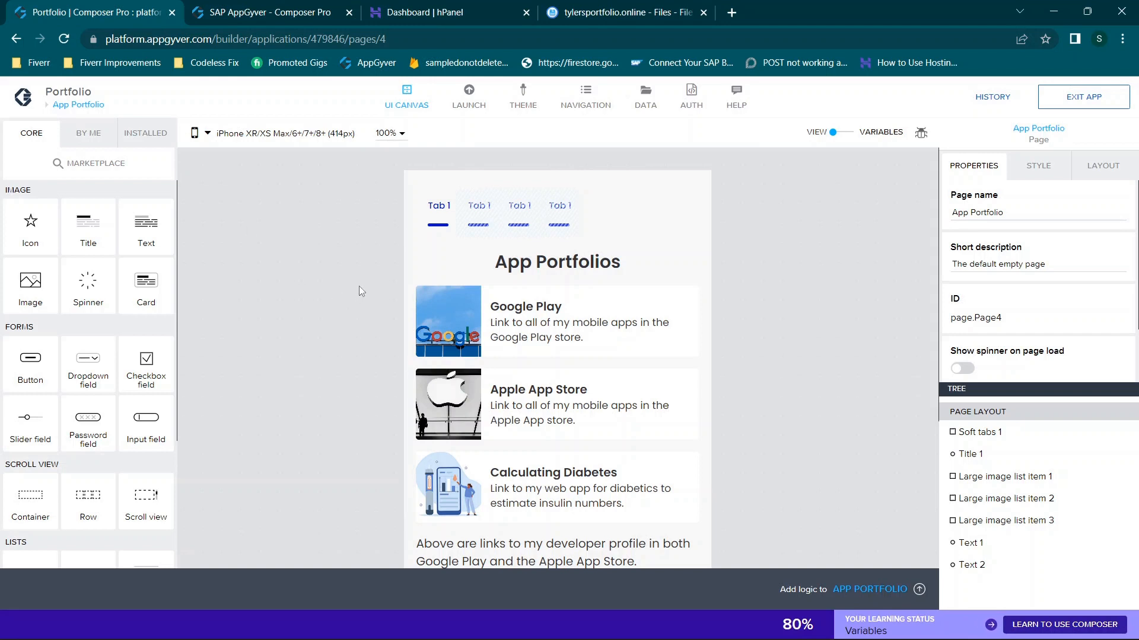
mouse_move(370, 290)
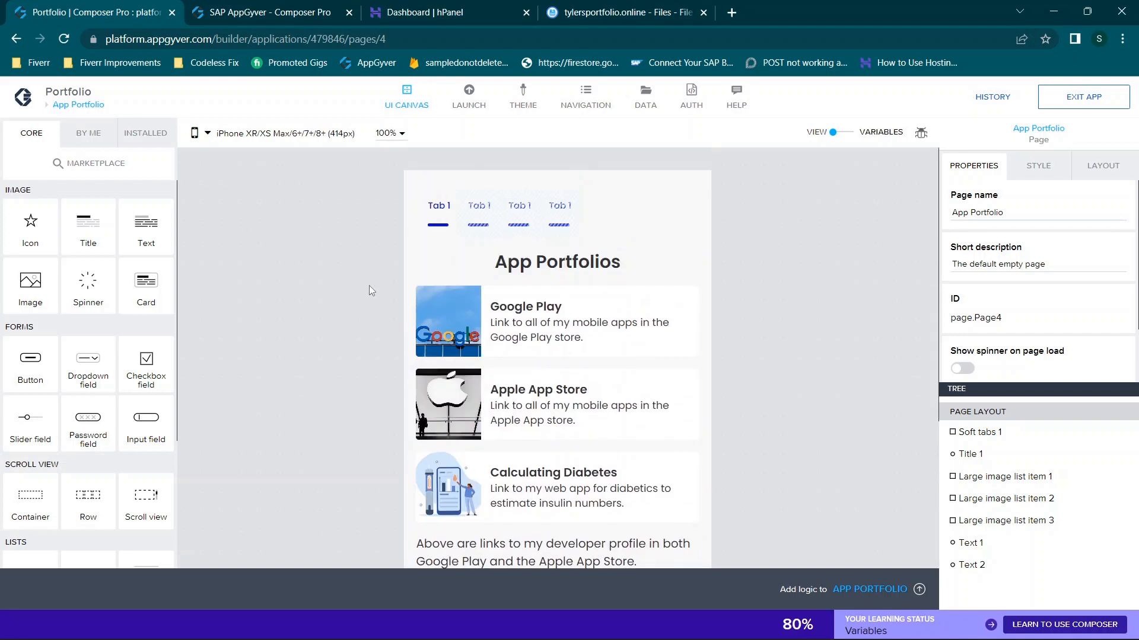
mouse_move(456, 137)
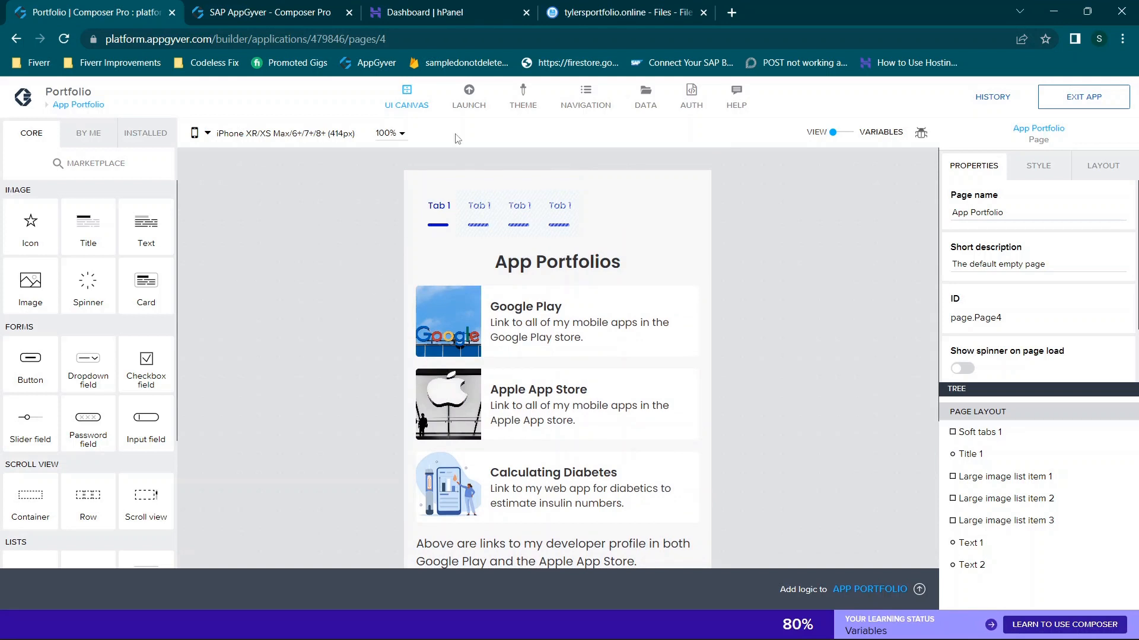
mouse_move(468, 99)
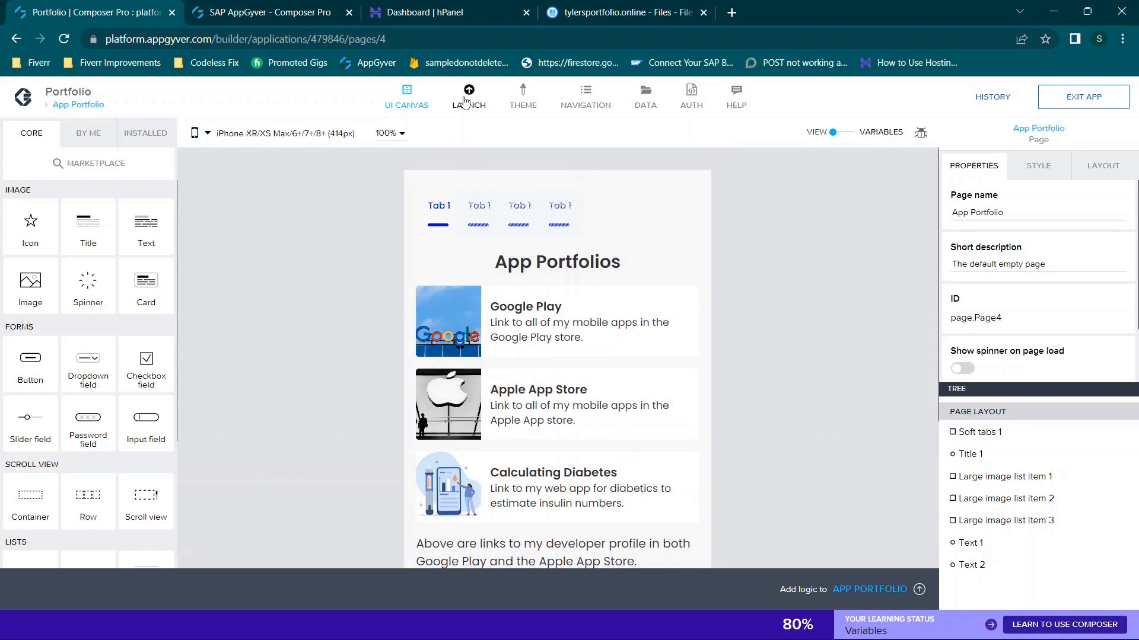
click(468, 95)
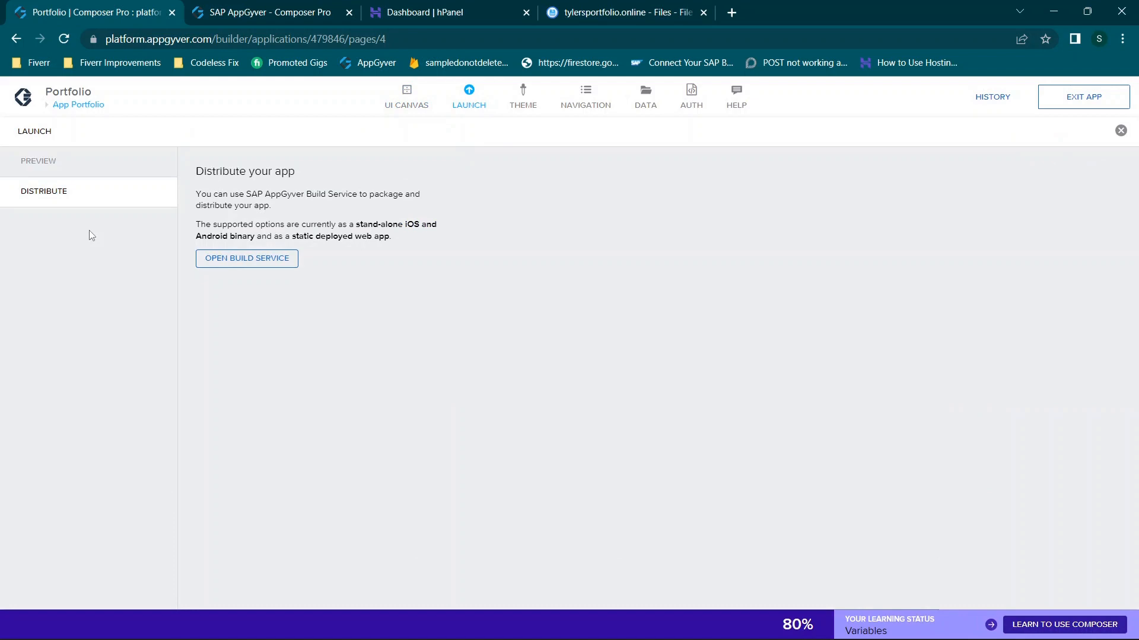
mouse_move(247, 258)
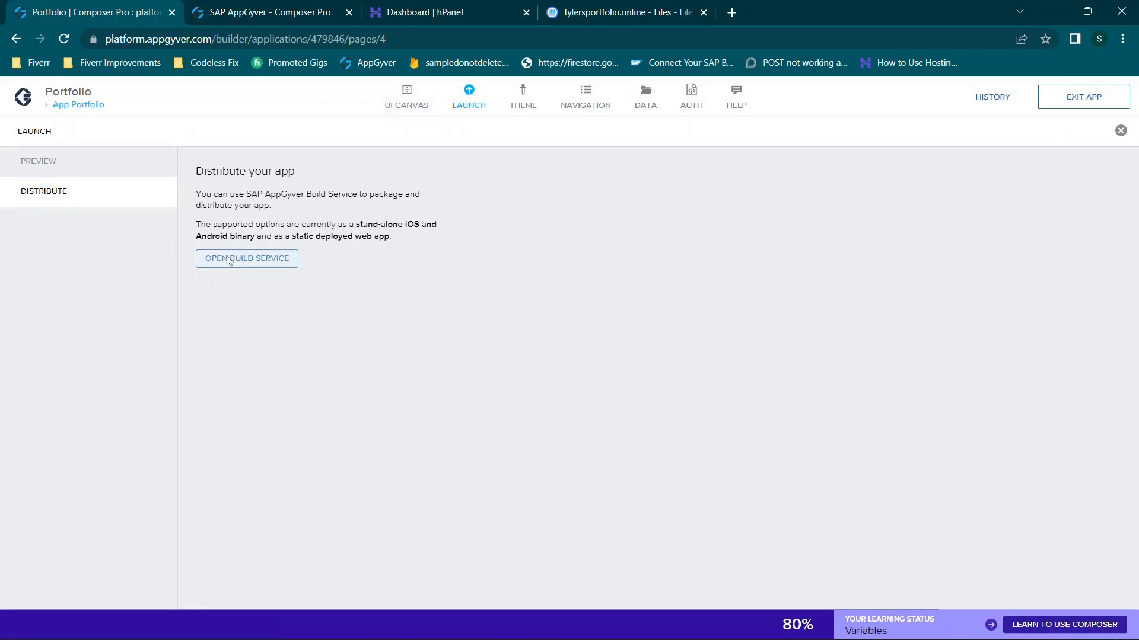
click(247, 259)
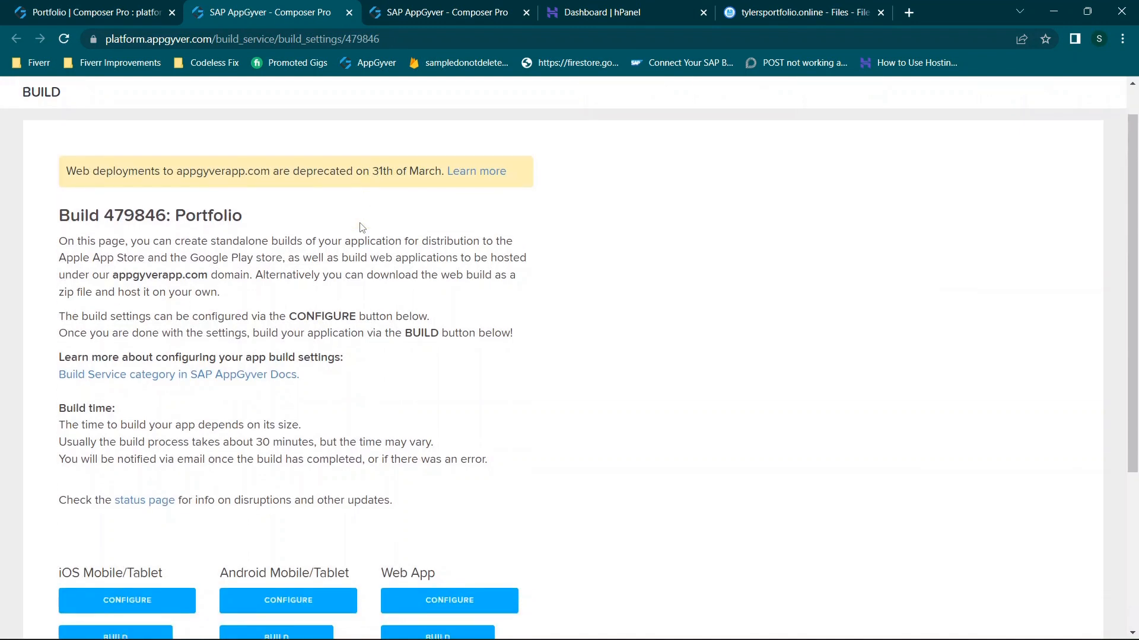
- Scroll through the Build page to the Web App build history
scroll(down, 3)
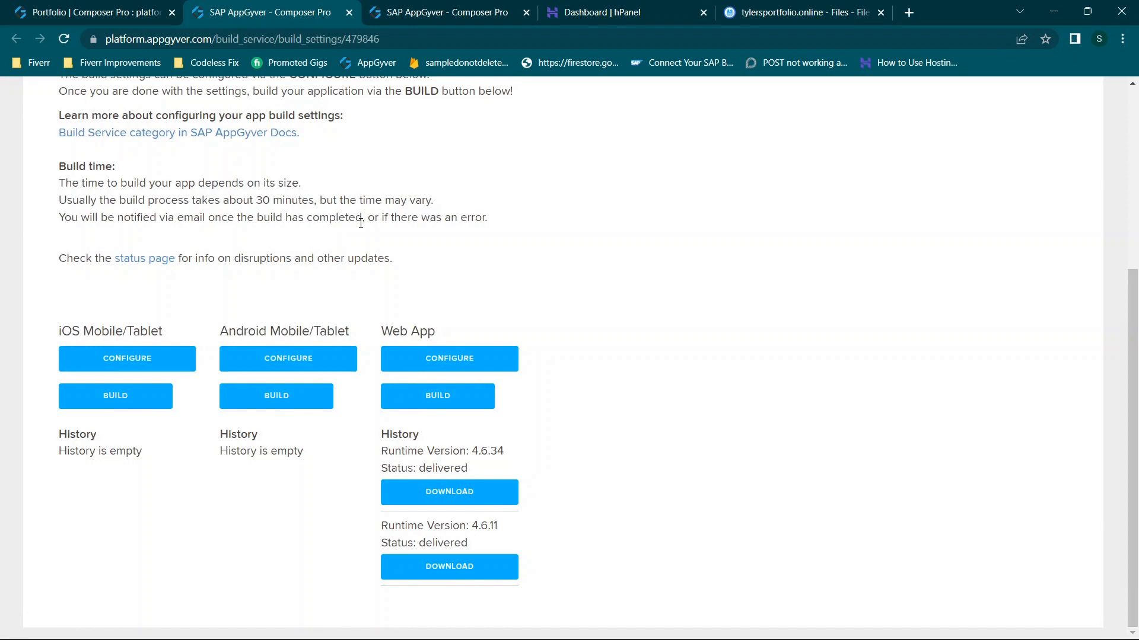
mouse_move(448, 358)
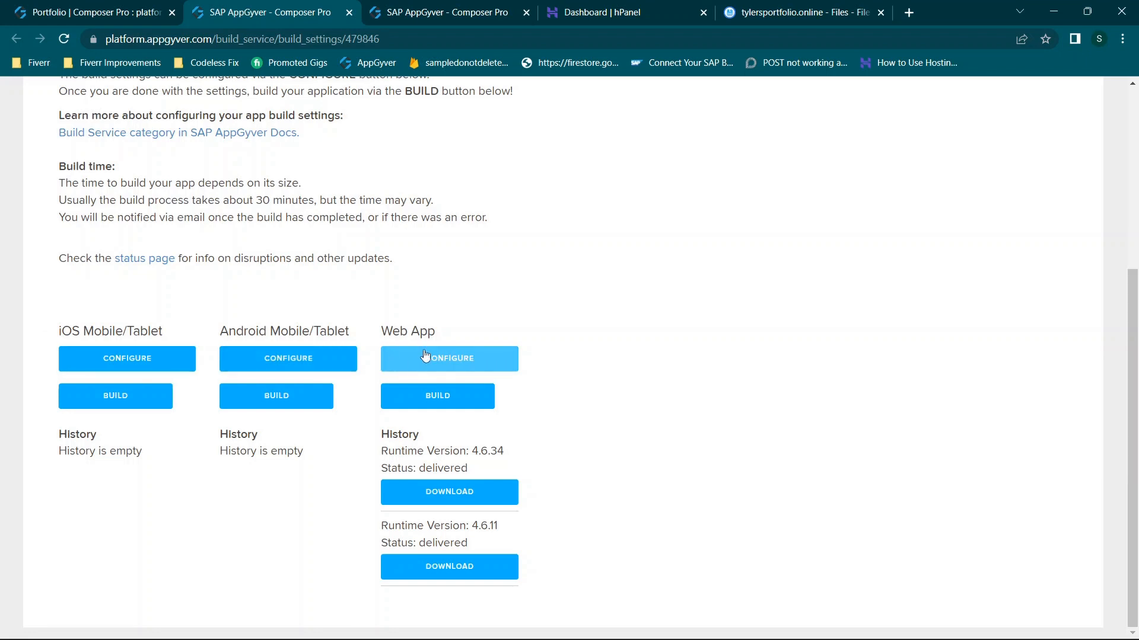
mouse_move(436, 396)
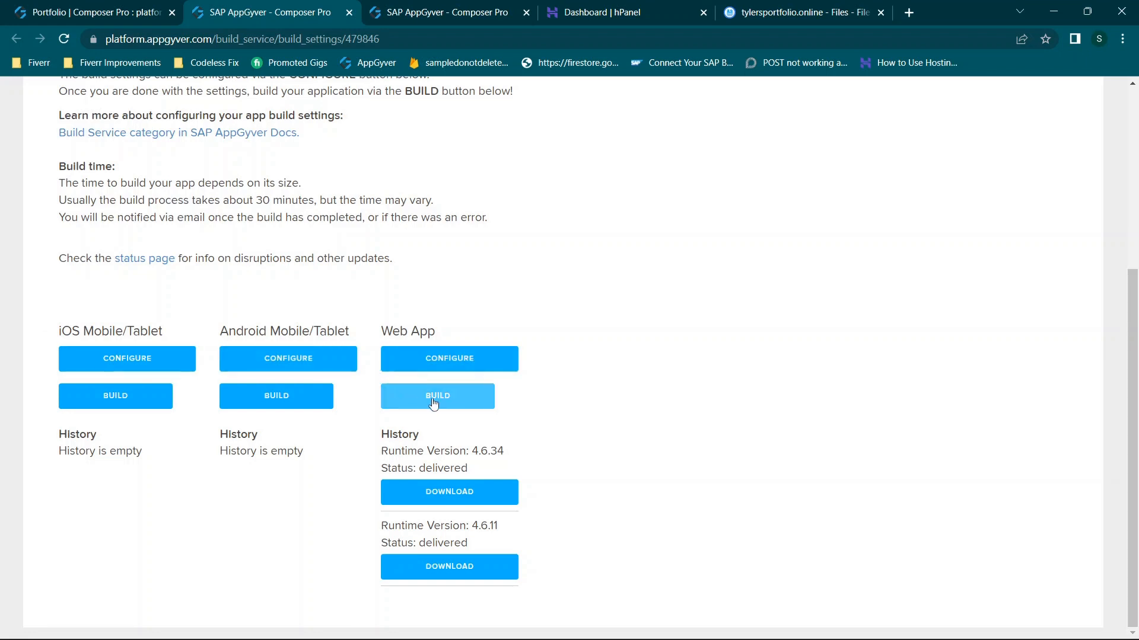
mouse_move(448, 358)
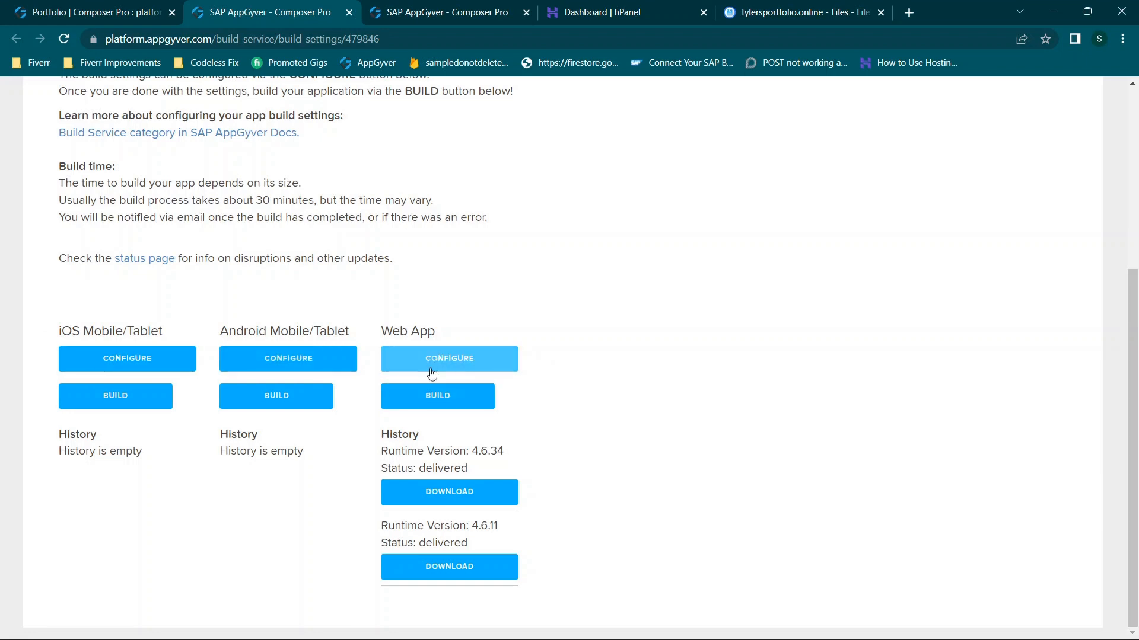
mouse_move(199, 283)
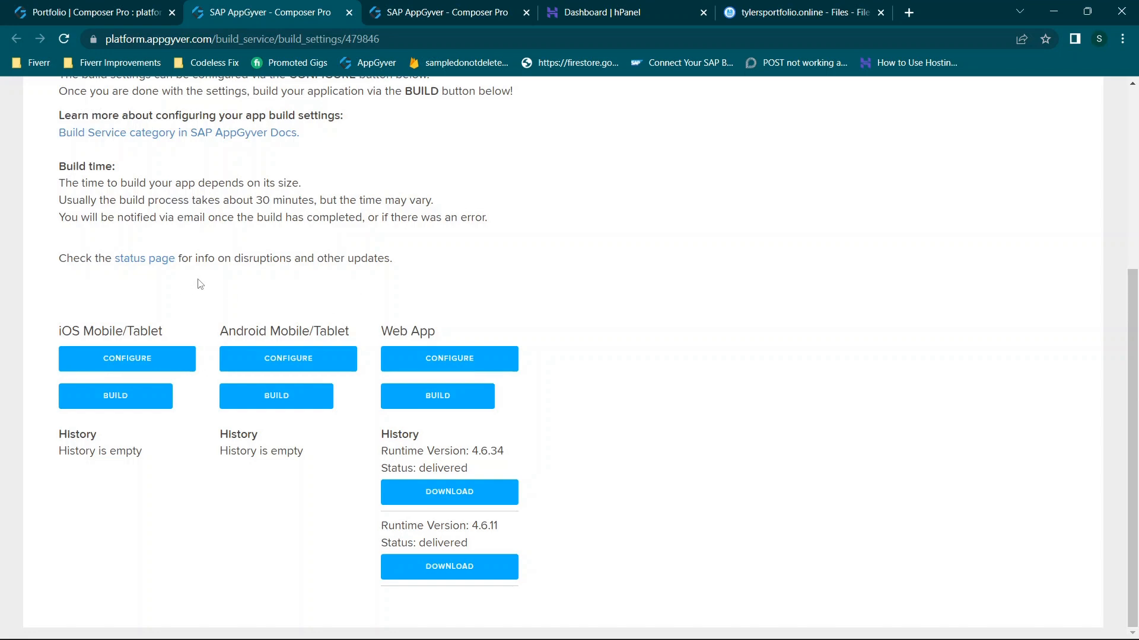
scroll(up, 3)
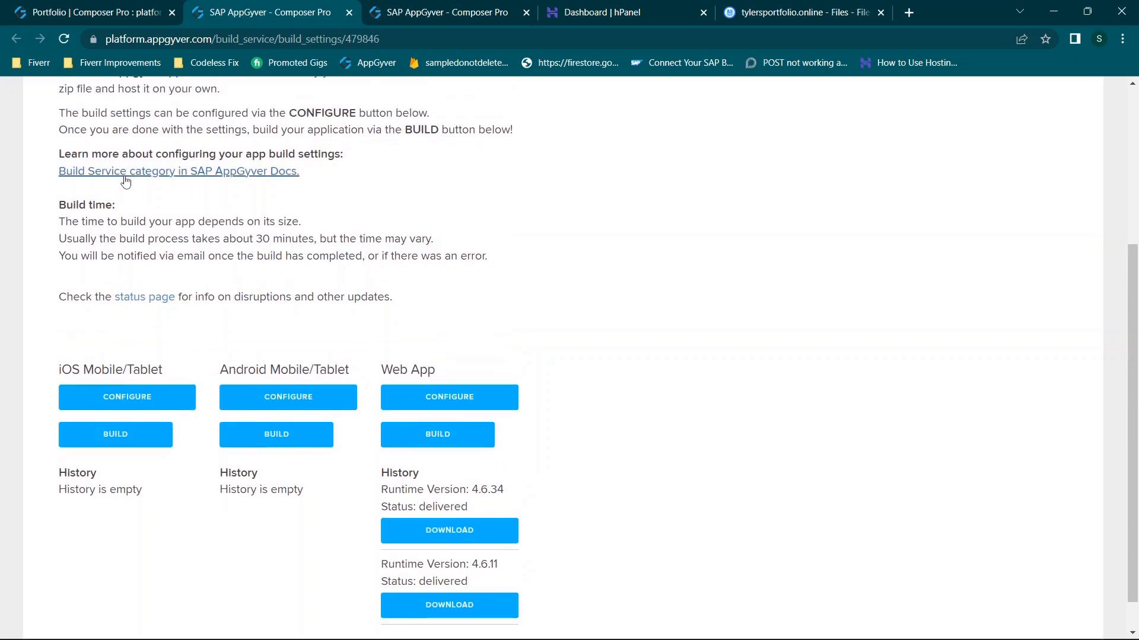
mouse_move(121, 181)
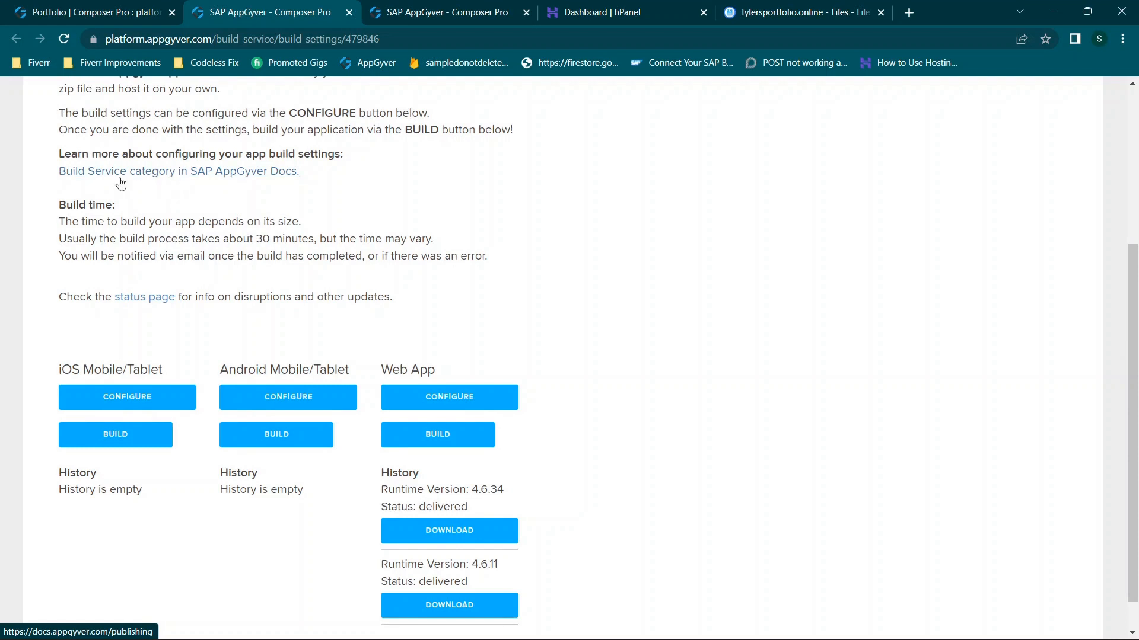
scroll(up, 3)
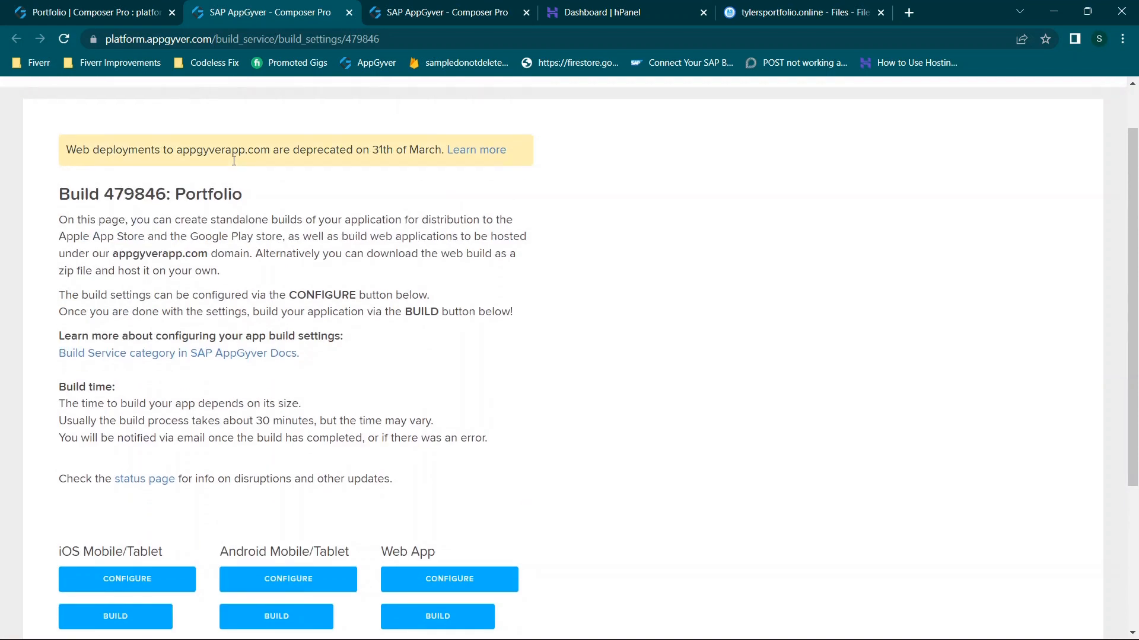
scroll(down, 3)
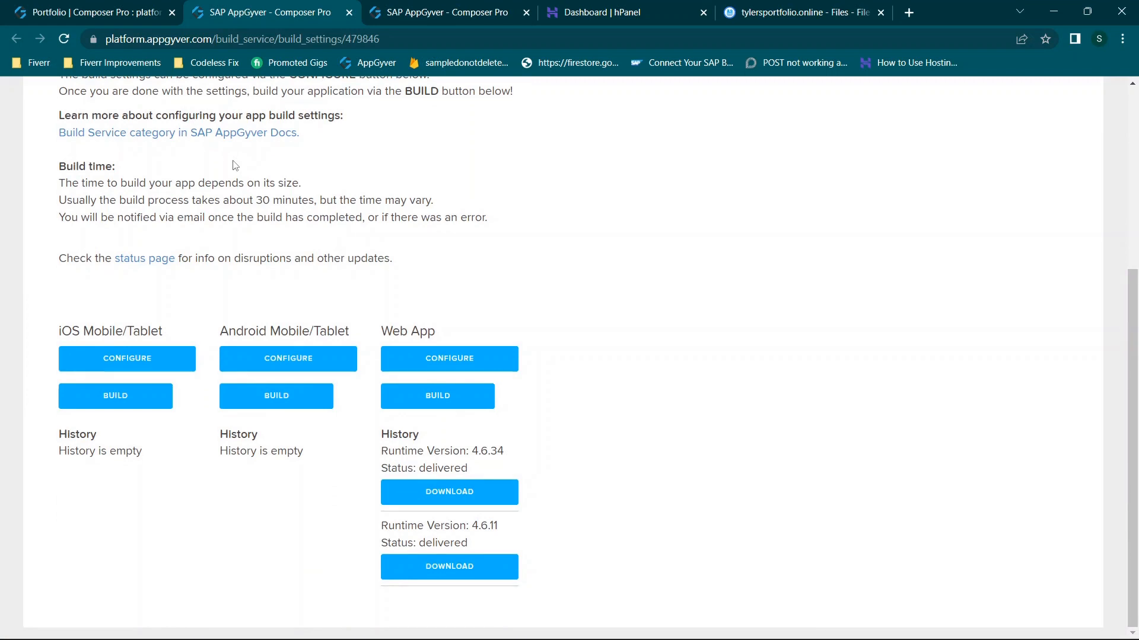
mouse_move(51, 335)
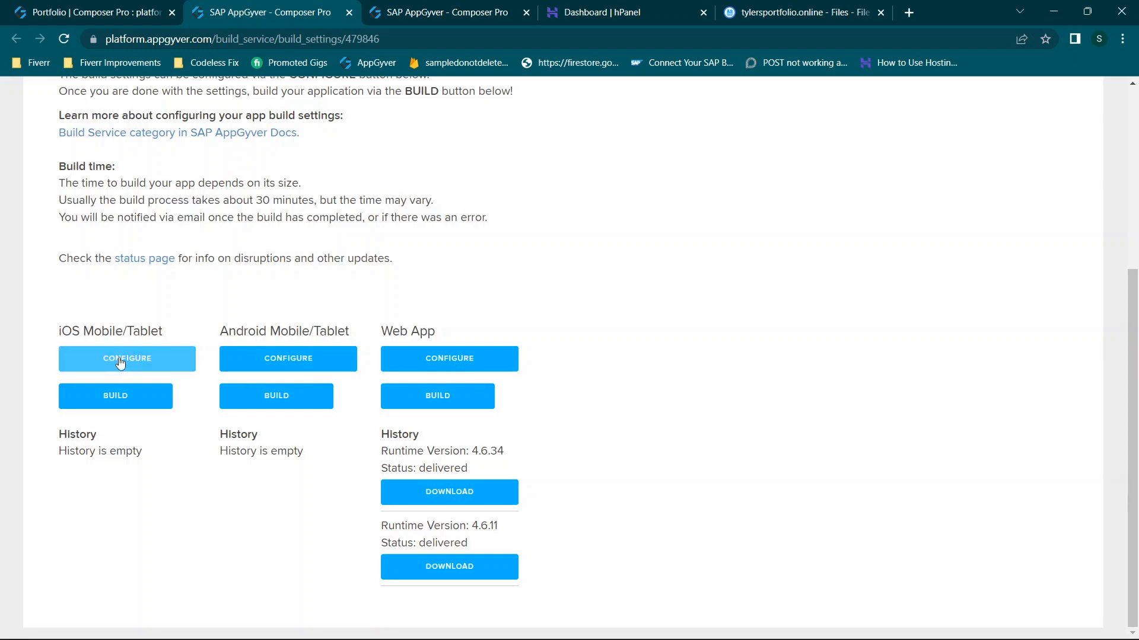
- Configure the iOS Mobile/Tablet build and view its Bundle Settings (Portfolio, com.portfolio.app)
click(127, 358)
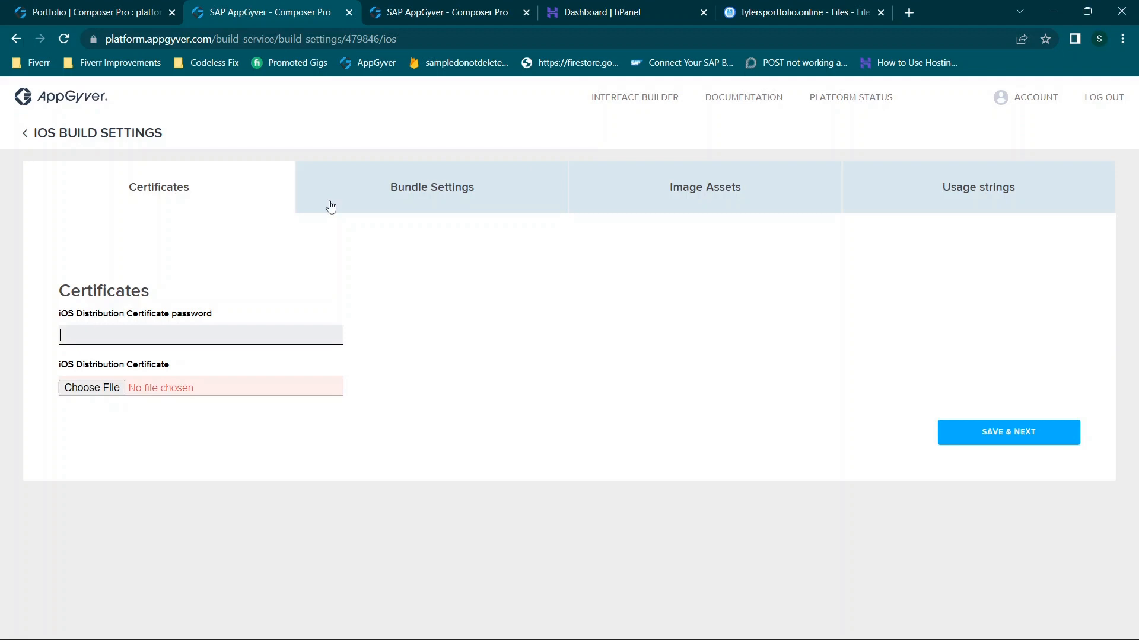
mouse_move(426, 205)
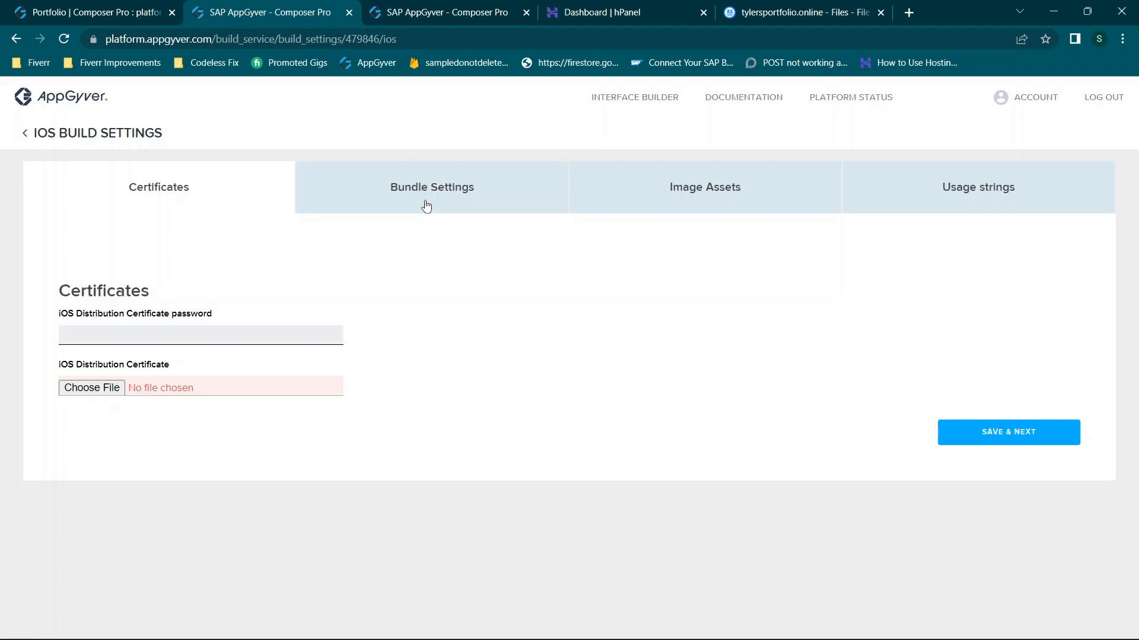
click(199, 334)
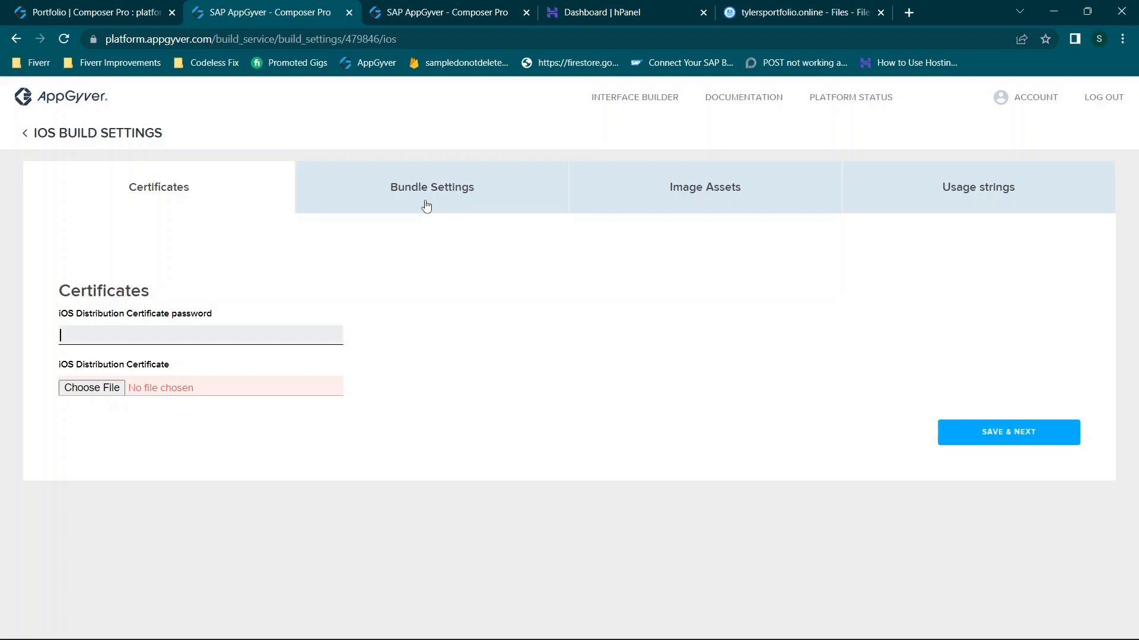
mouse_move(392, 247)
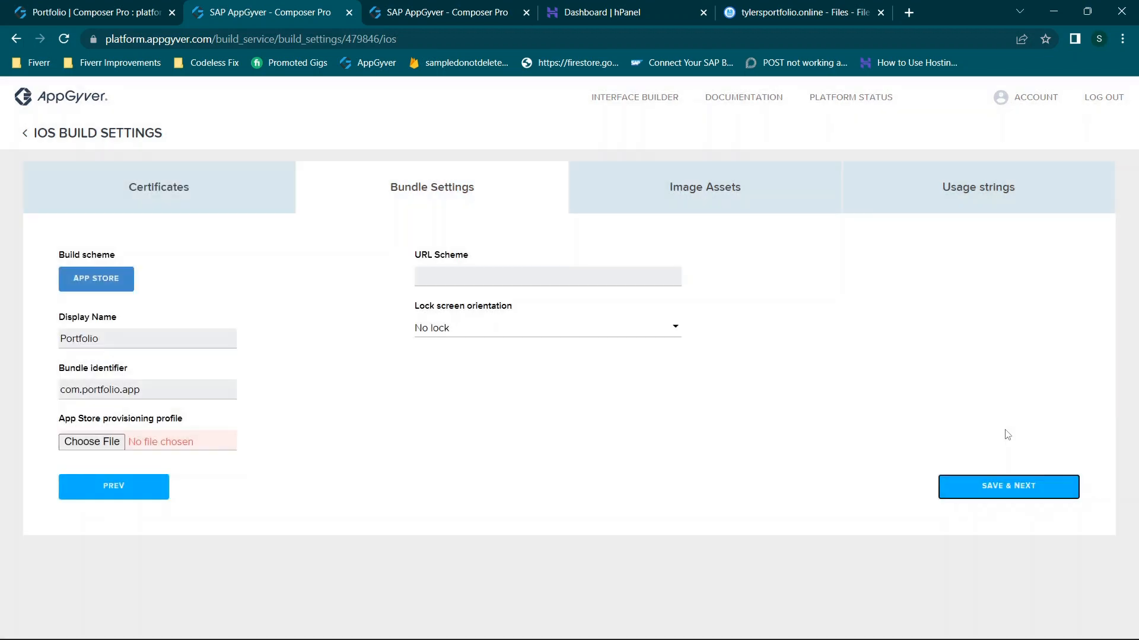
mouse_move(182, 283)
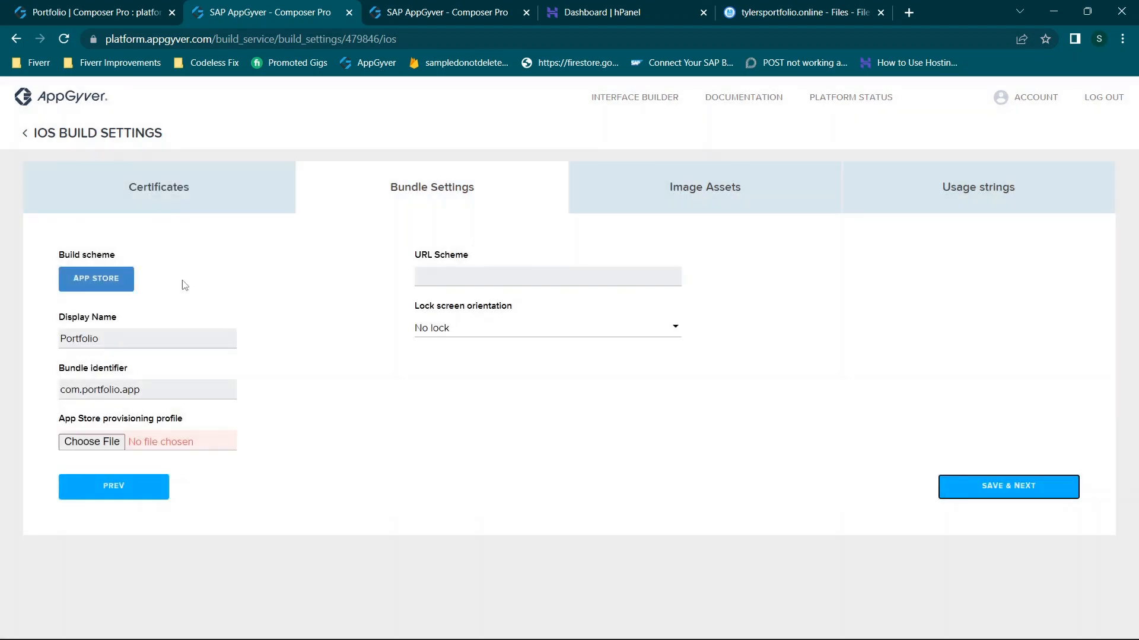
- Keep the iOS Lock screen orientation set to No lock
click(546, 327)
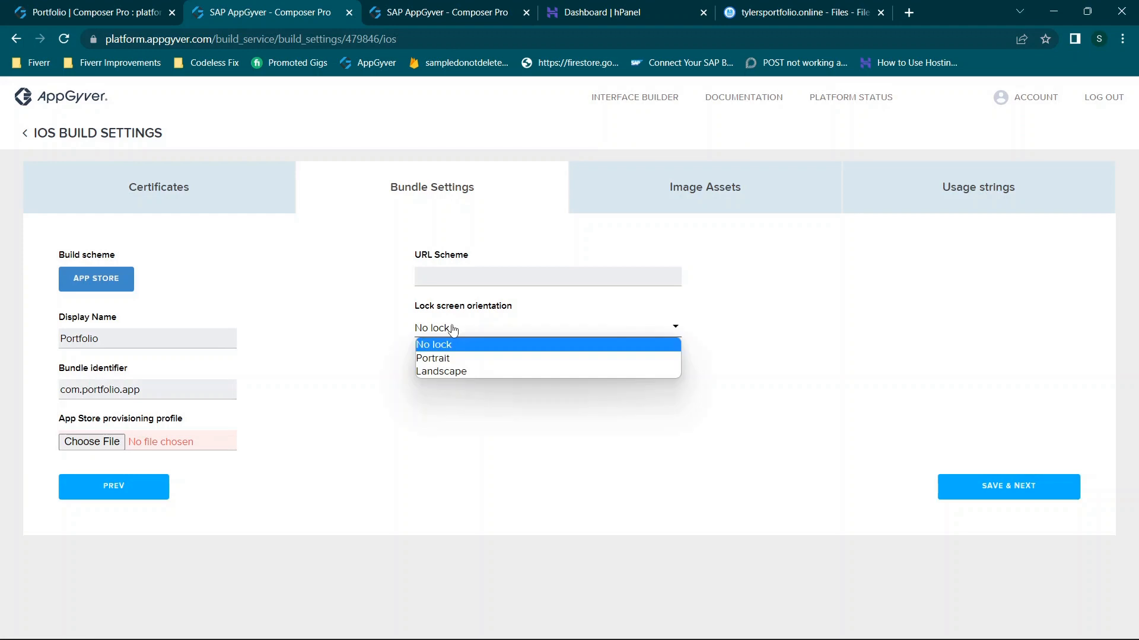
click(433, 344)
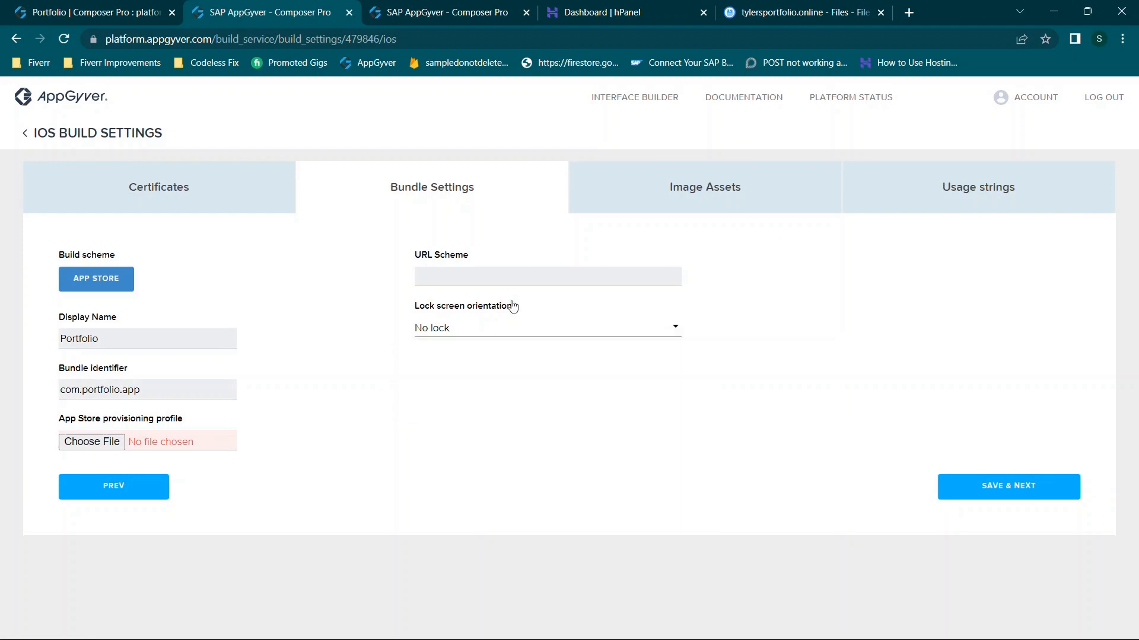
mouse_move(13, 429)
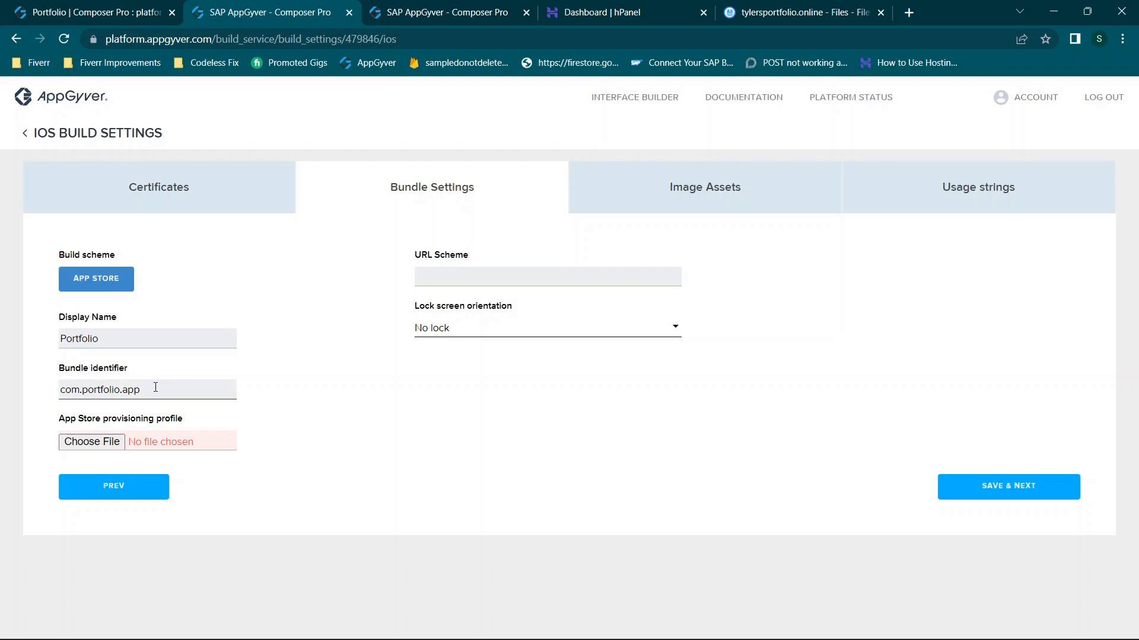
mouse_move(138, 402)
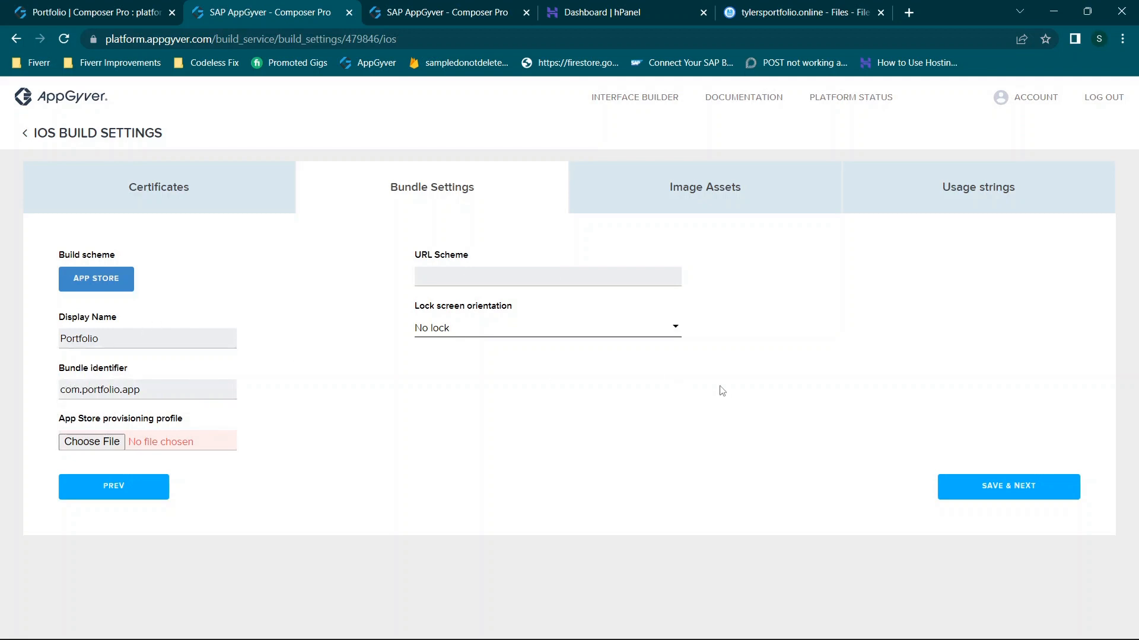
mouse_move(69, 266)
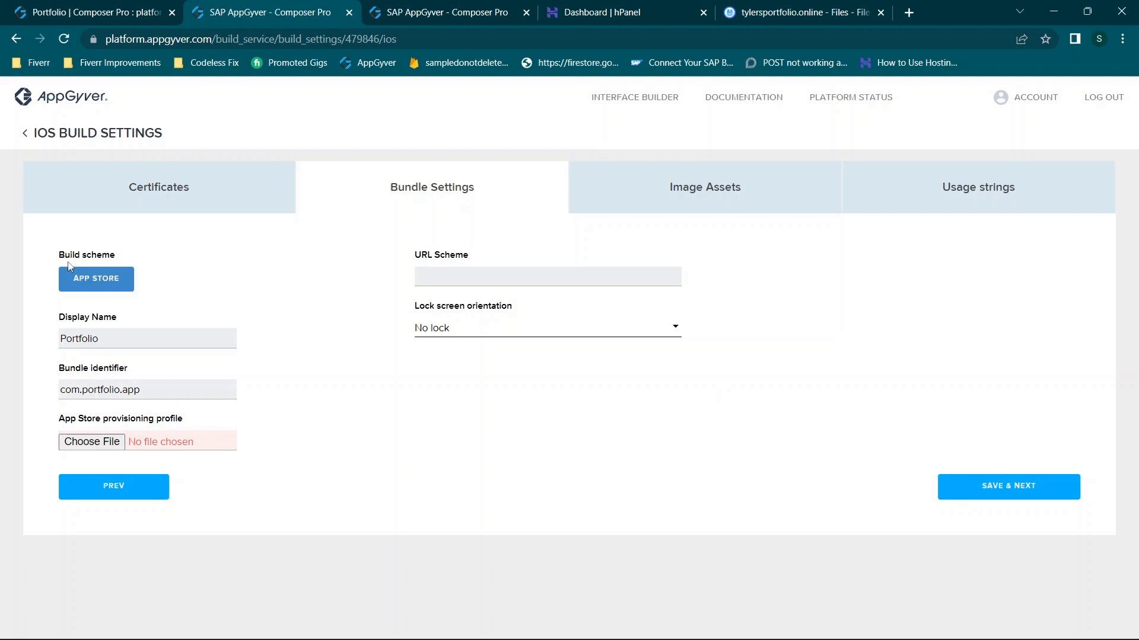
mouse_move(1048, 507)
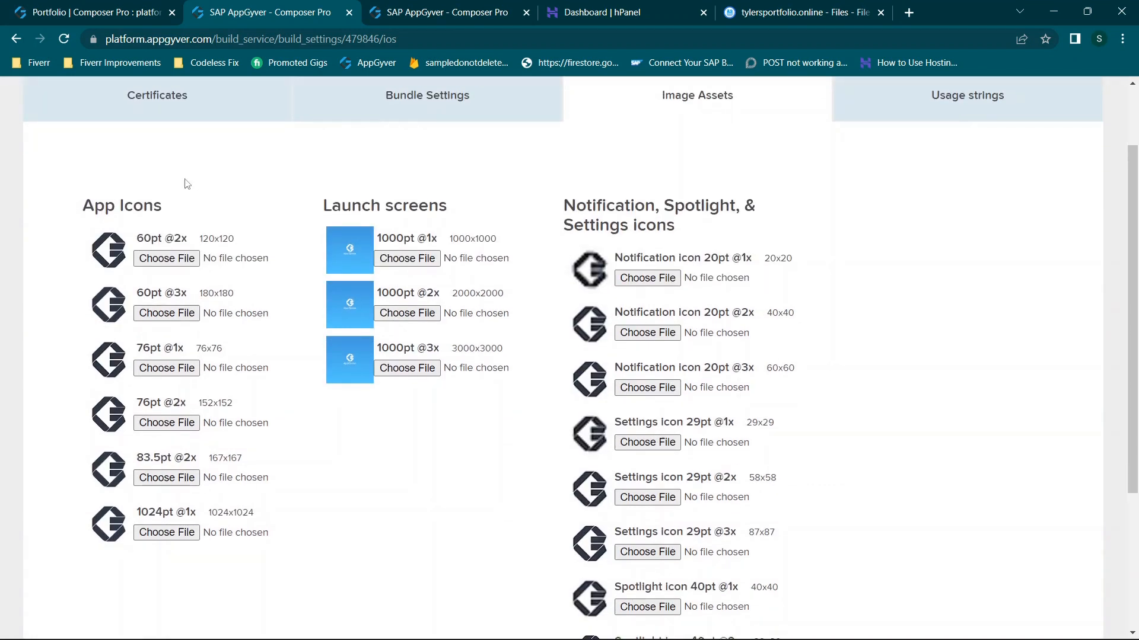
scroll(down, 3)
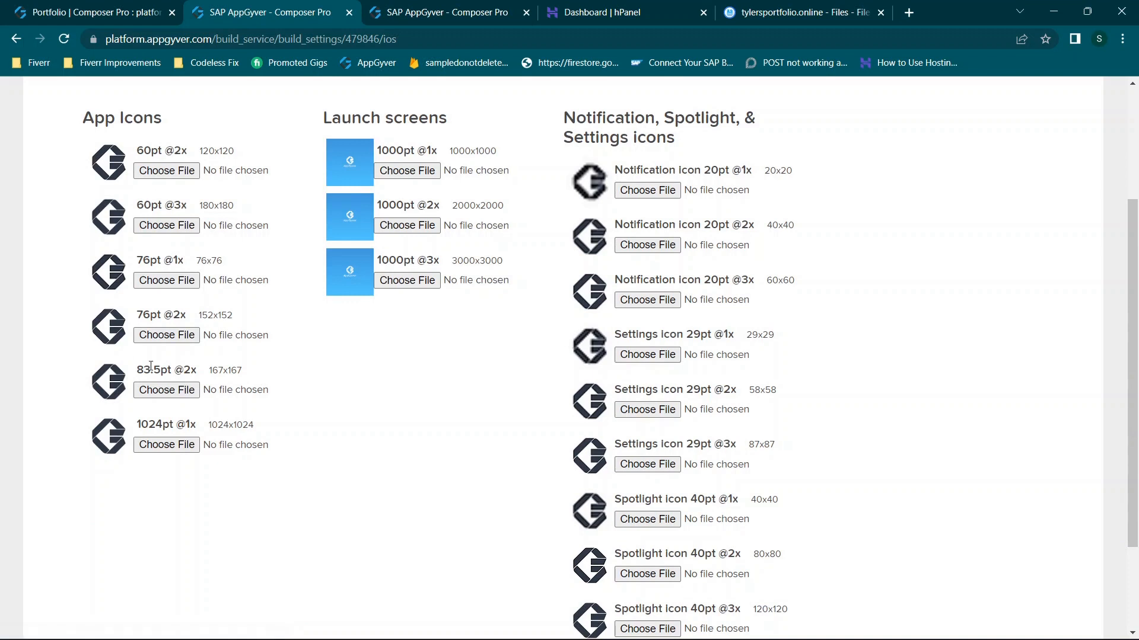
mouse_move(356, 182)
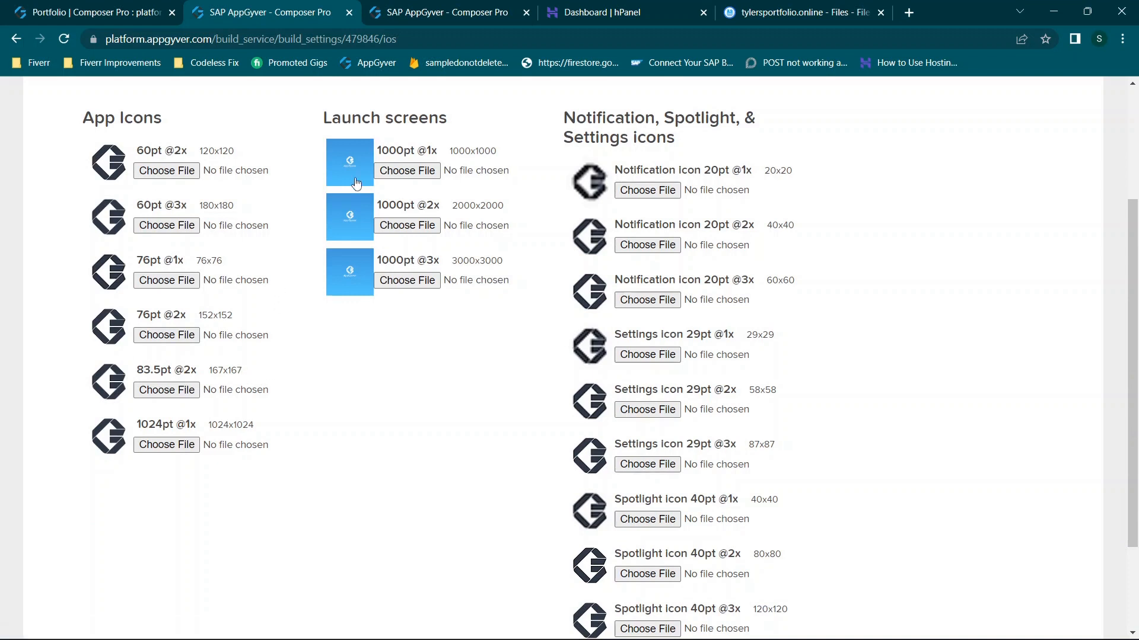
mouse_move(315, 221)
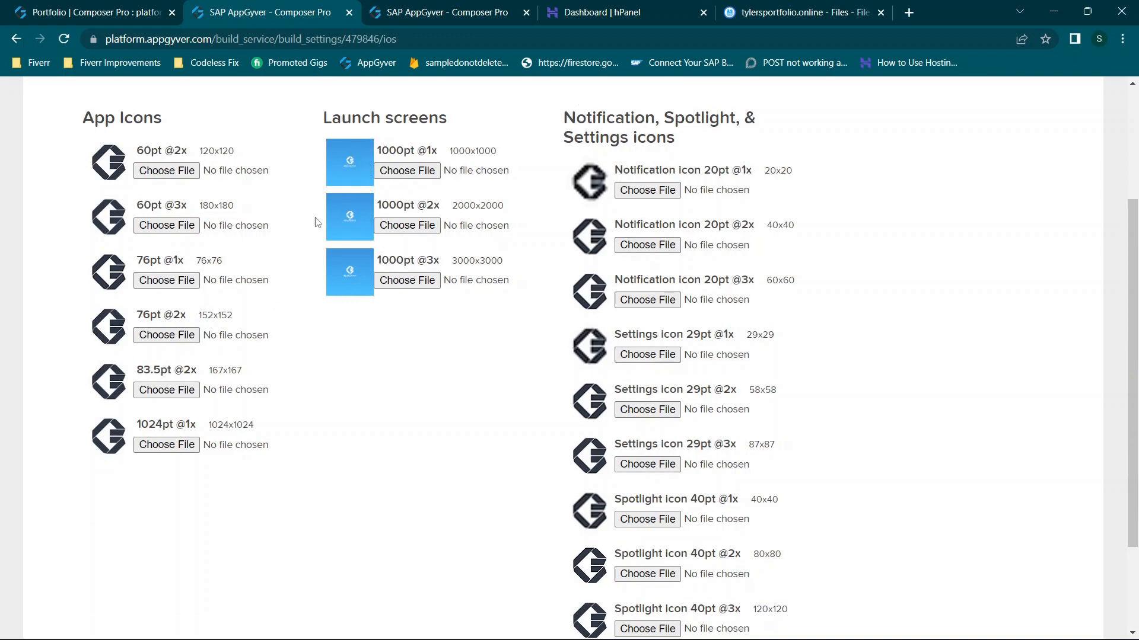
scroll(down, 3)
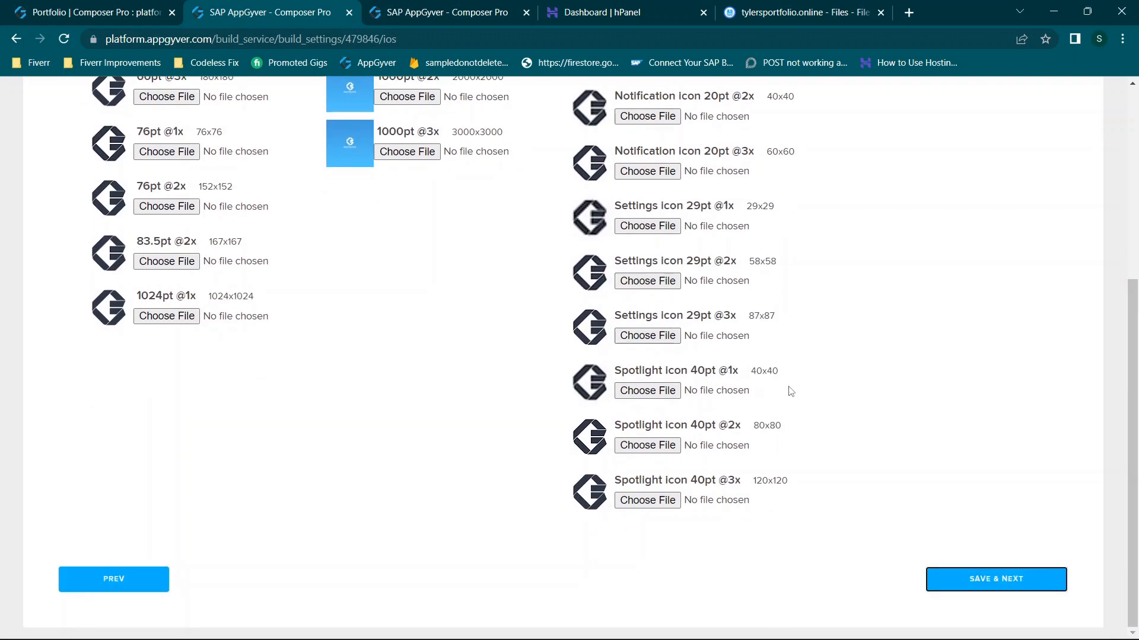
double_click(763, 371)
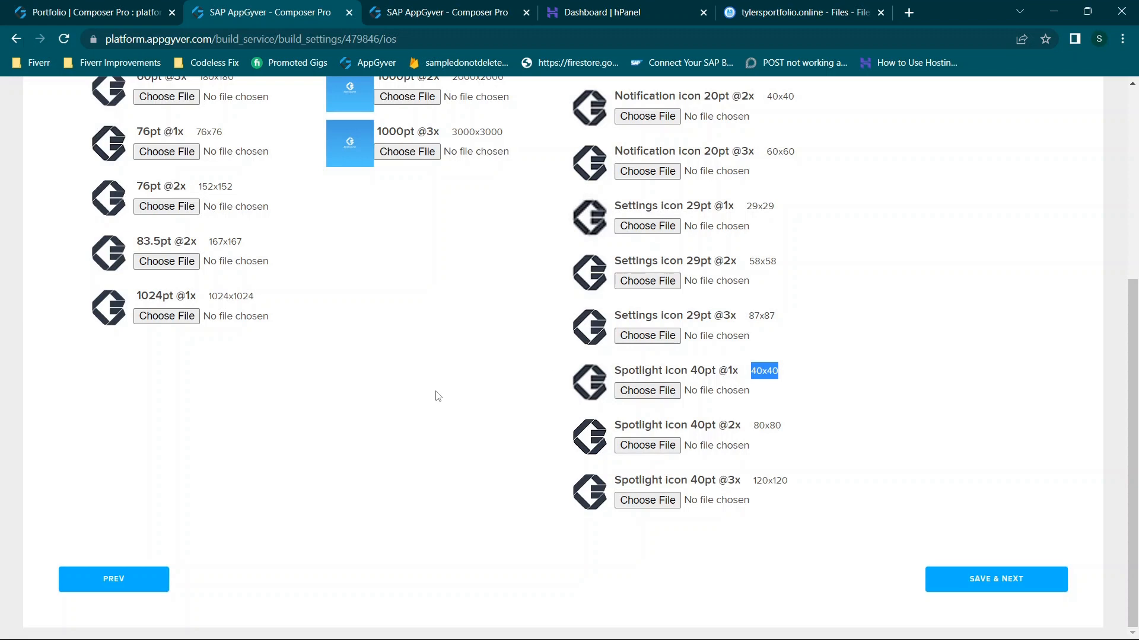
scroll(up, 3)
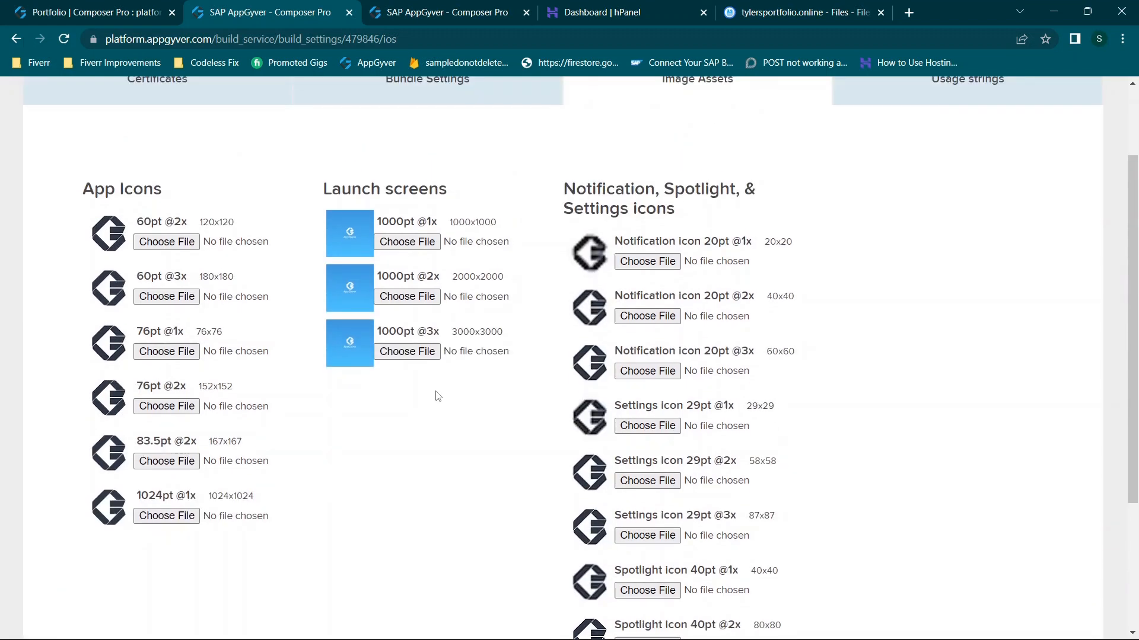
scroll(down, 3)
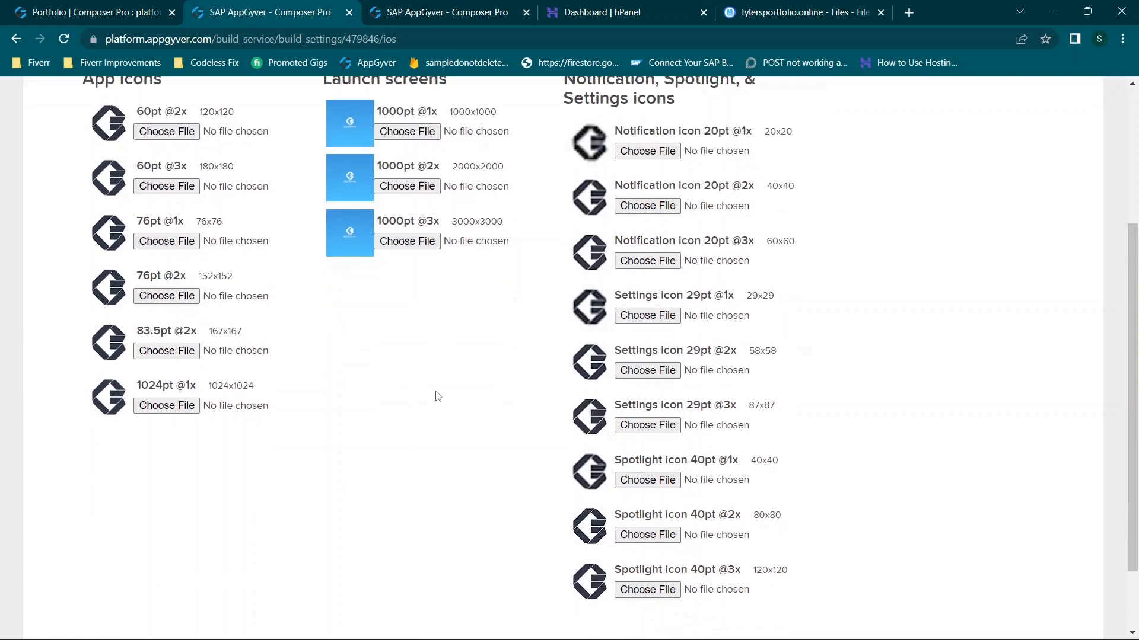
mouse_move(257, 391)
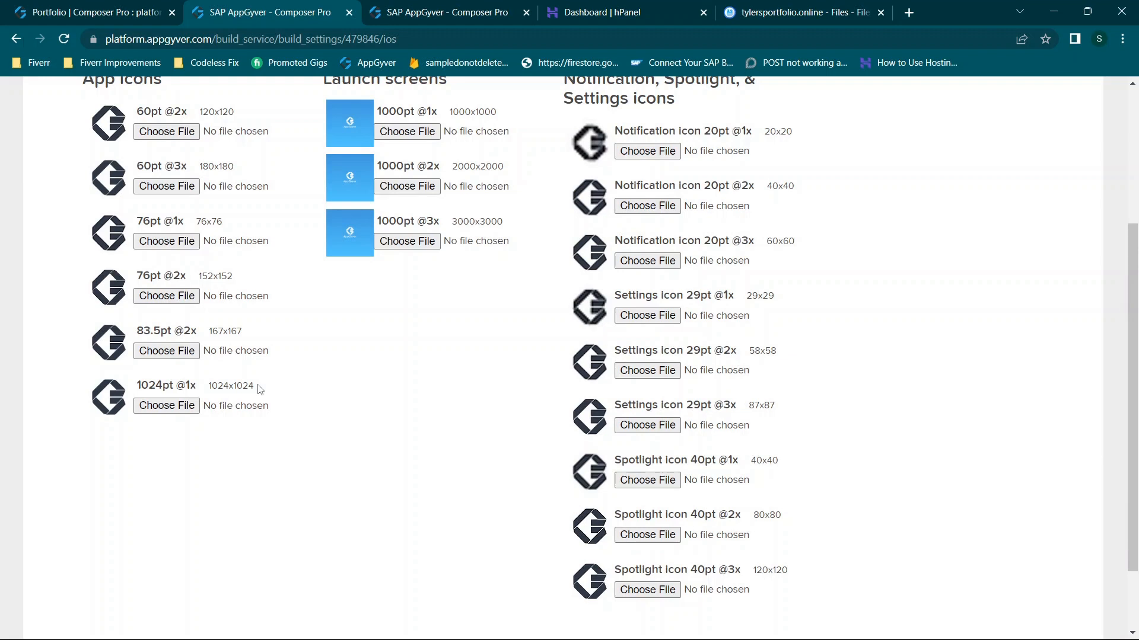
mouse_move(147, 380)
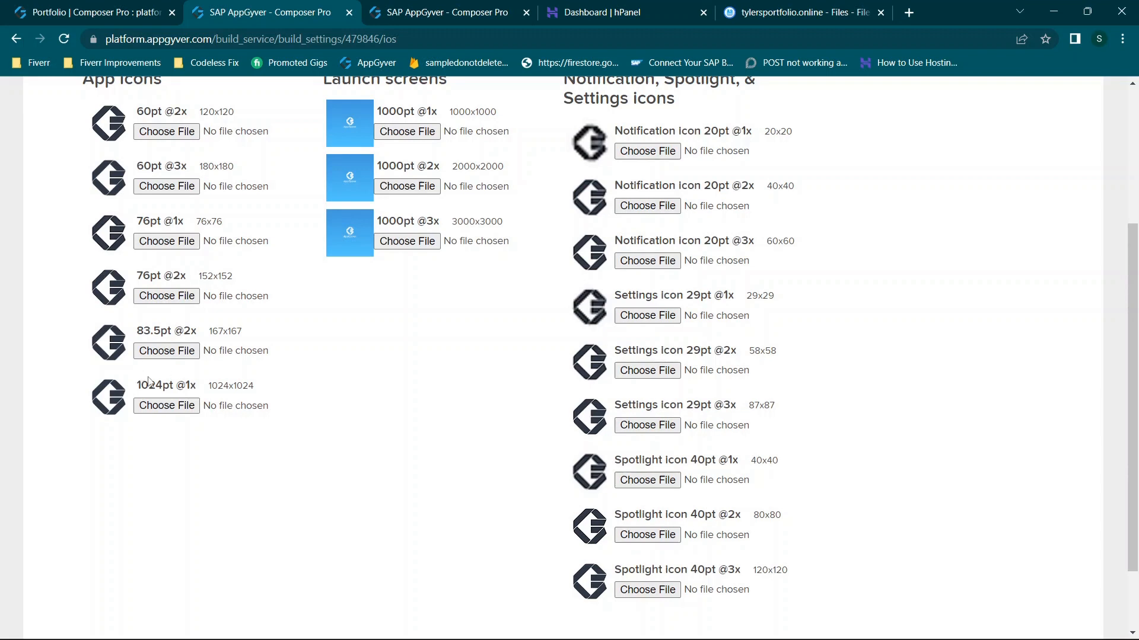
mouse_move(216, 257)
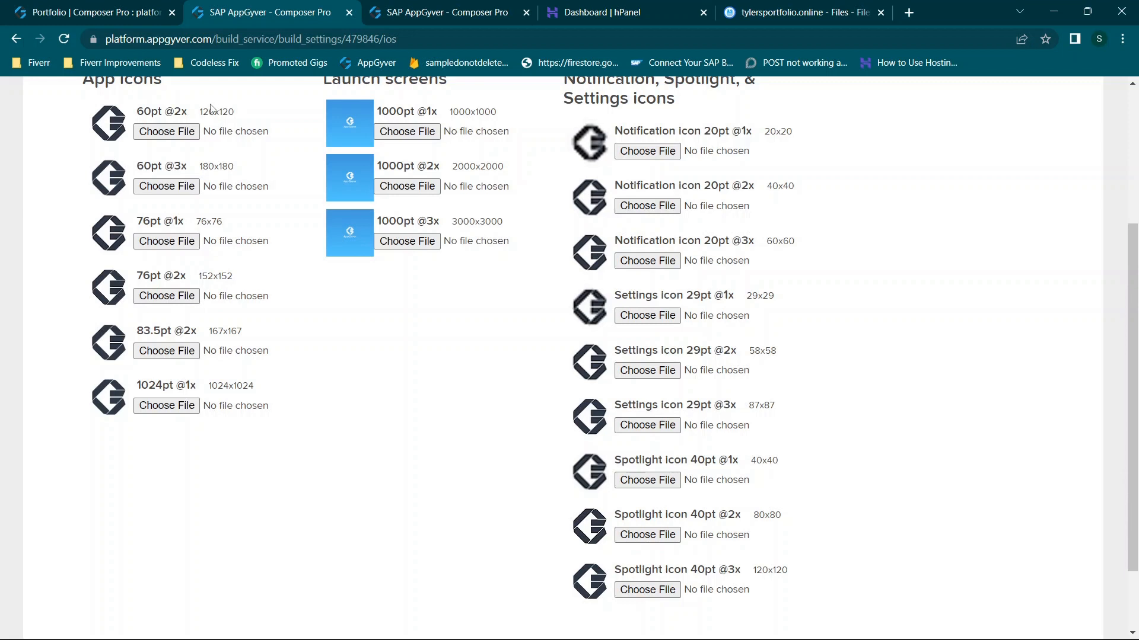
mouse_move(257, 430)
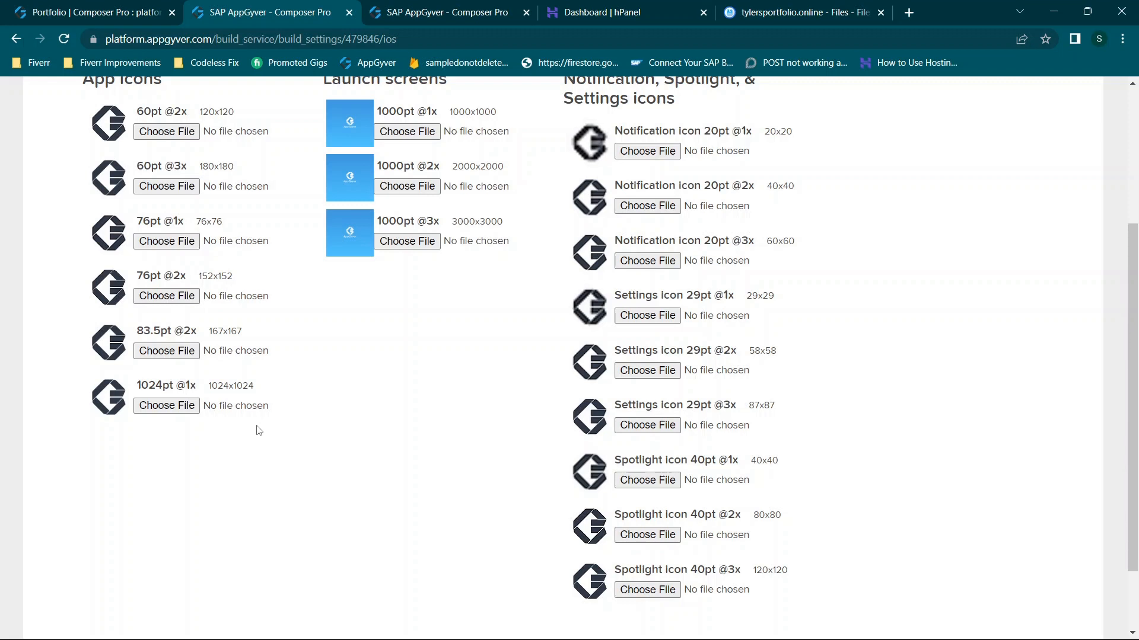
scroll(down, 3)
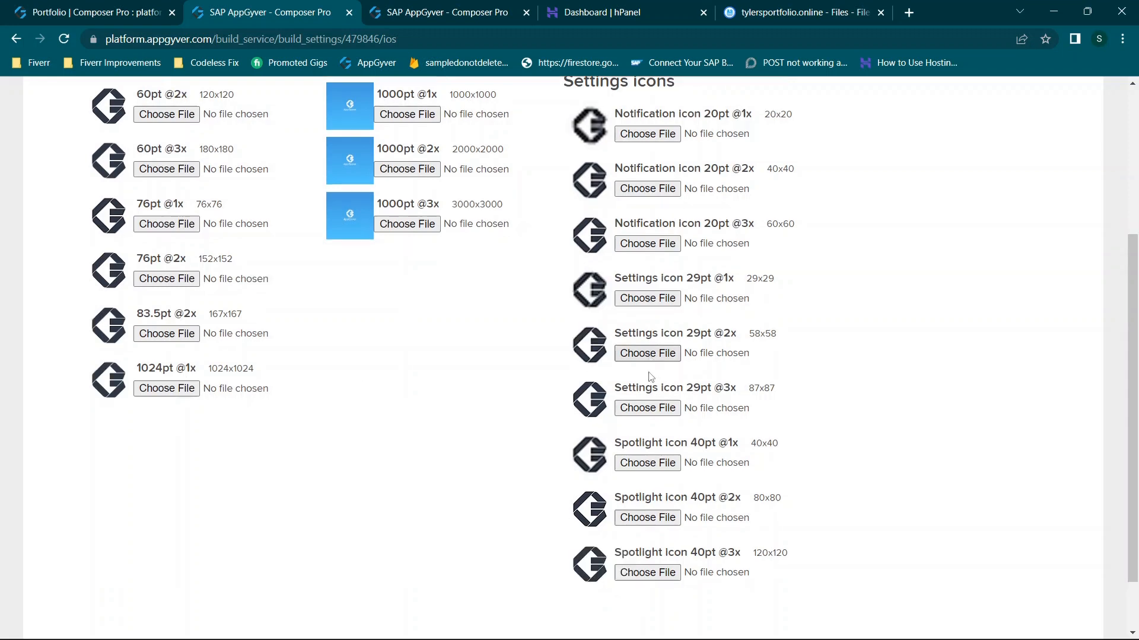
scroll(down, 3)
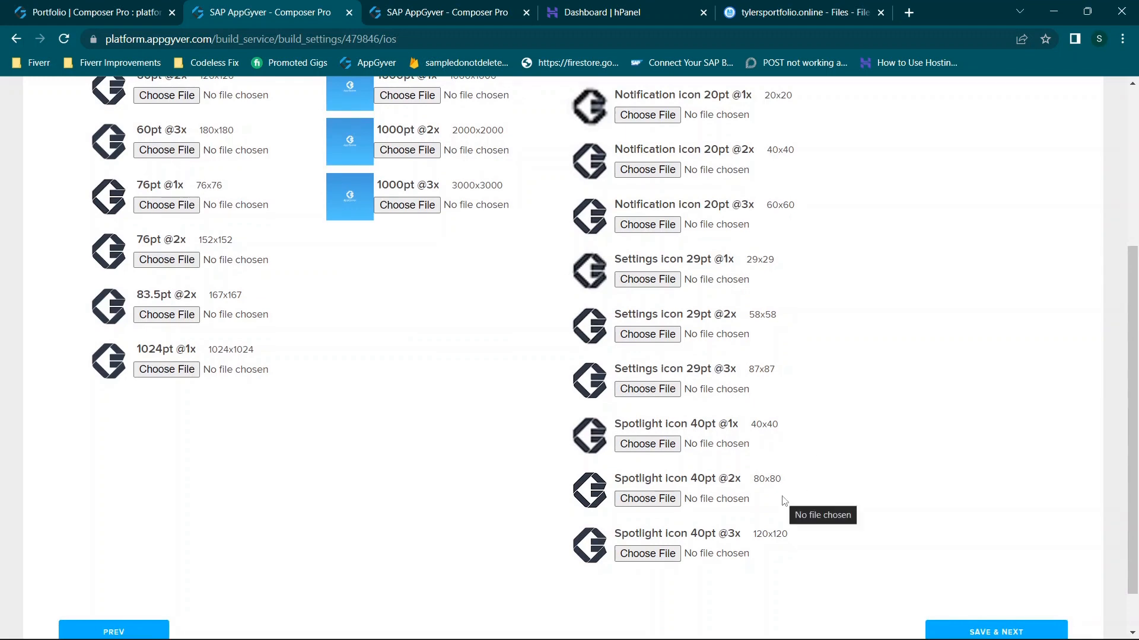
scroll(up, 3)
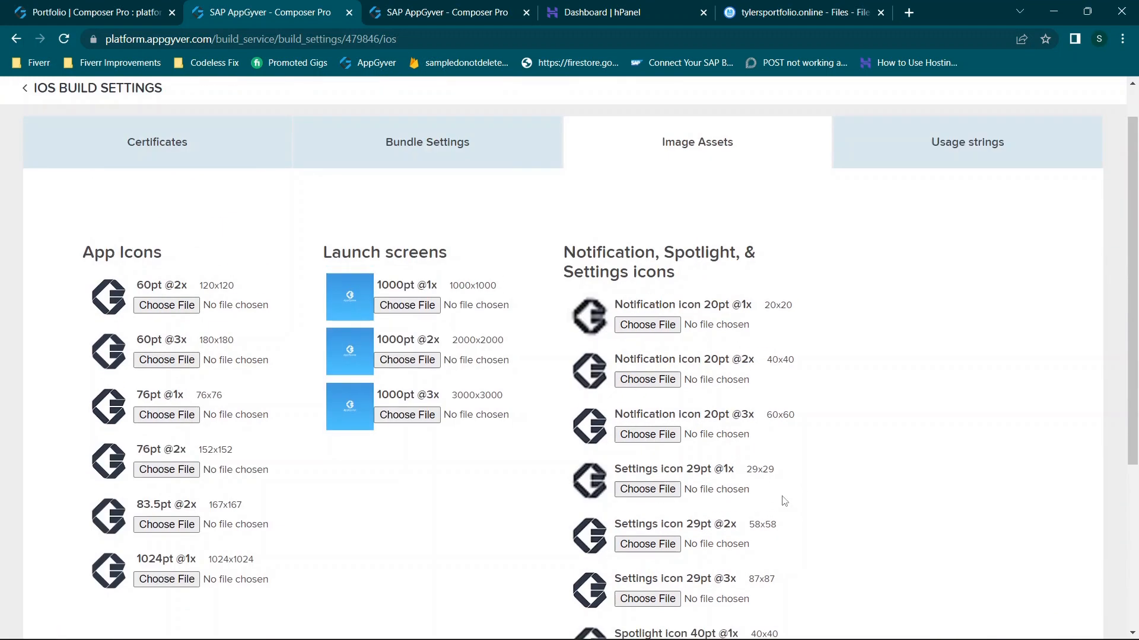
mouse_move(788, 286)
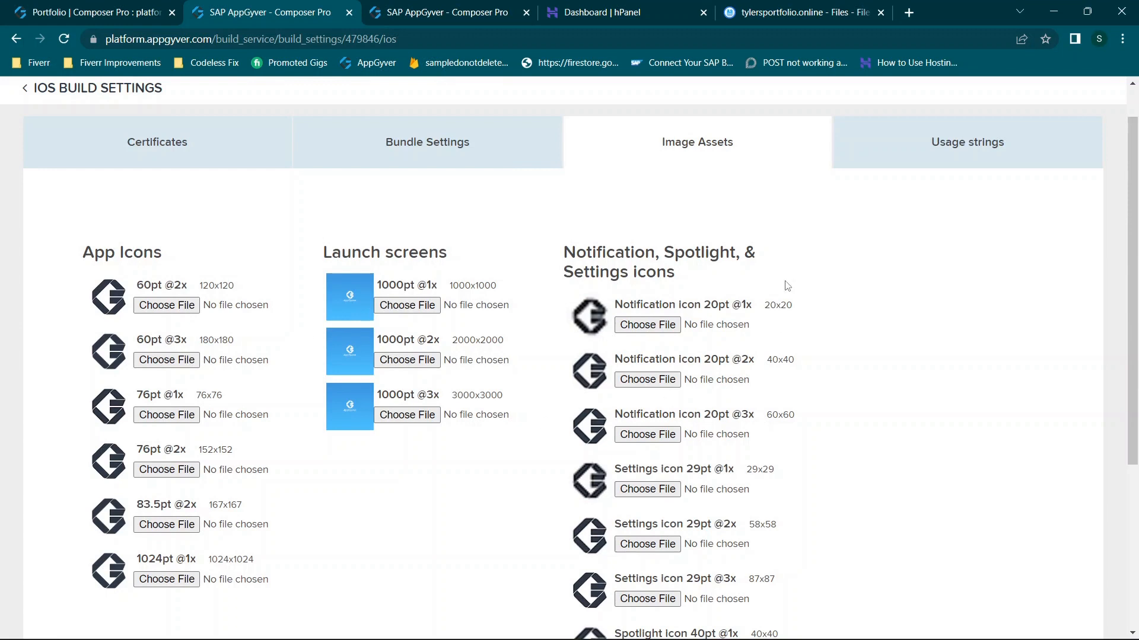
scroll(down, 3)
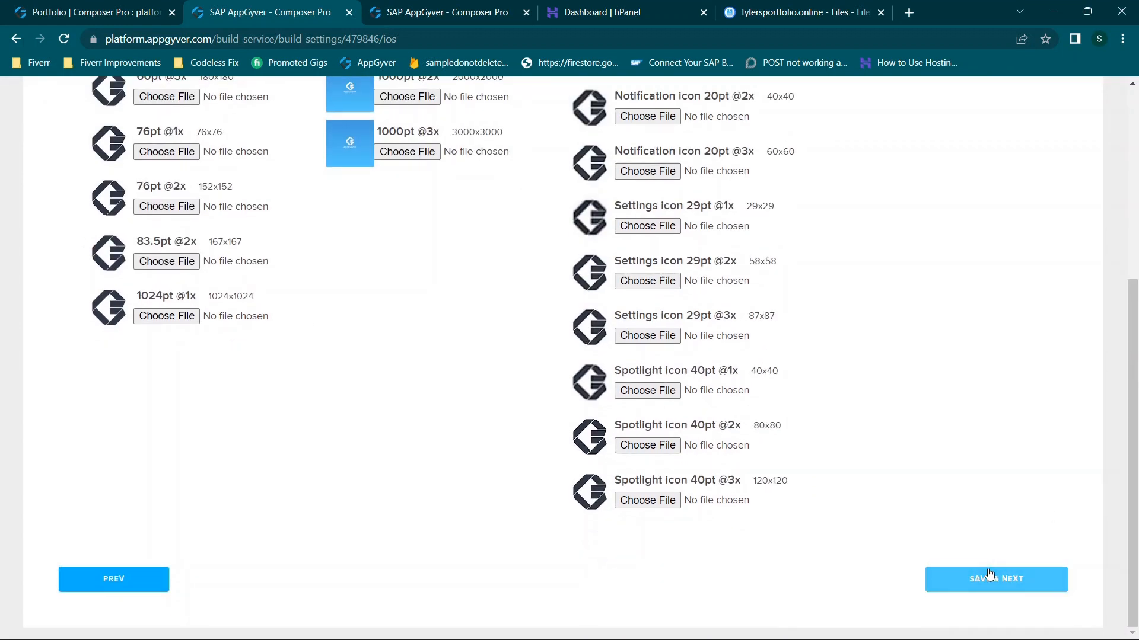
- Save the iOS image assets and continue to the Usage strings tab
click(995, 578)
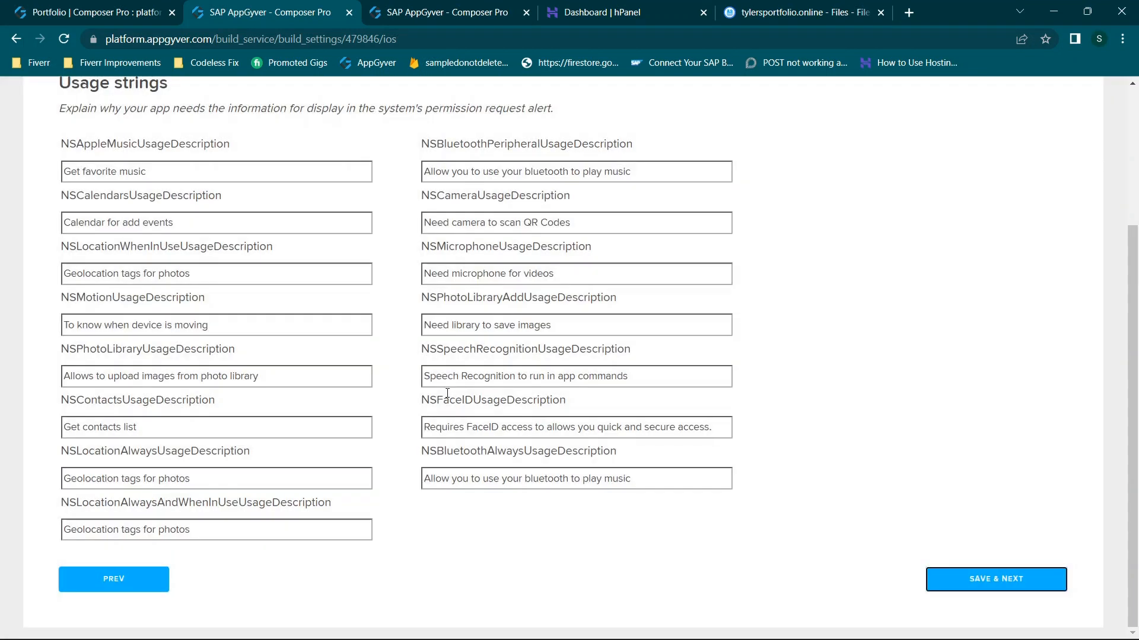
scroll(up, 3)
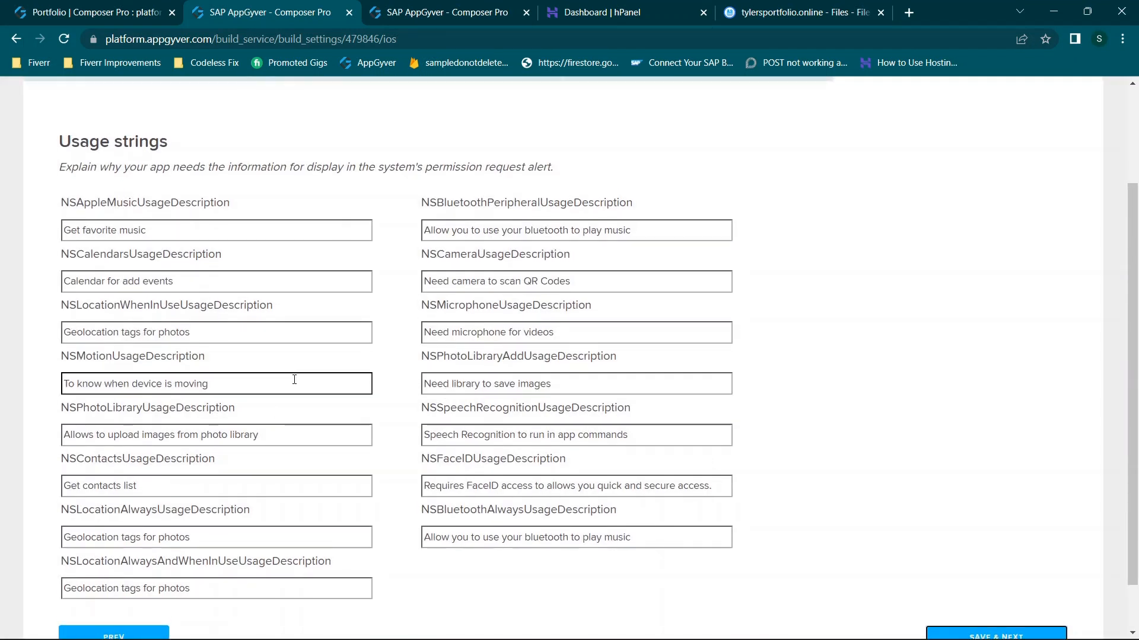
scroll(up, 3)
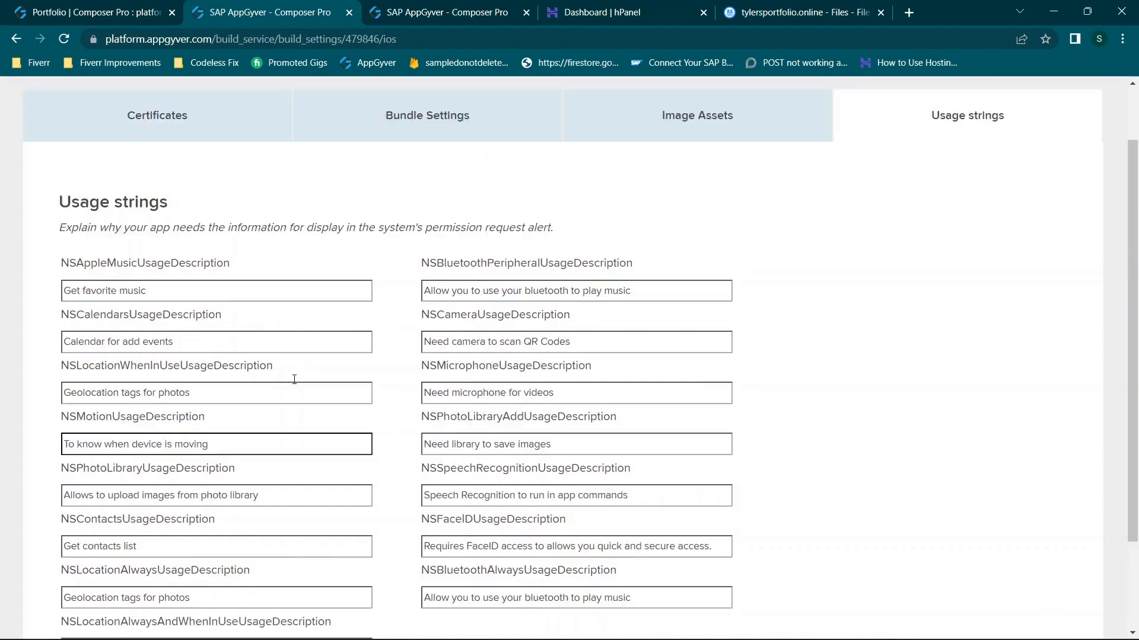
scroll(up, 3)
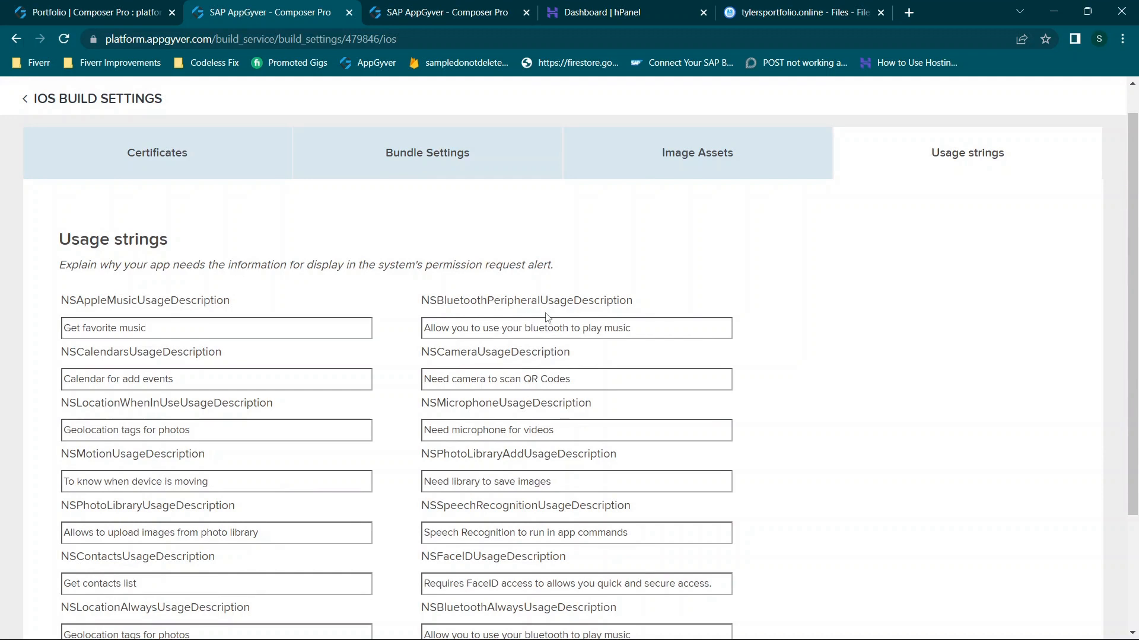
- Scroll the usage strings and select the NSAppleMusicUsageDescription field for editing
scroll(down, 3)
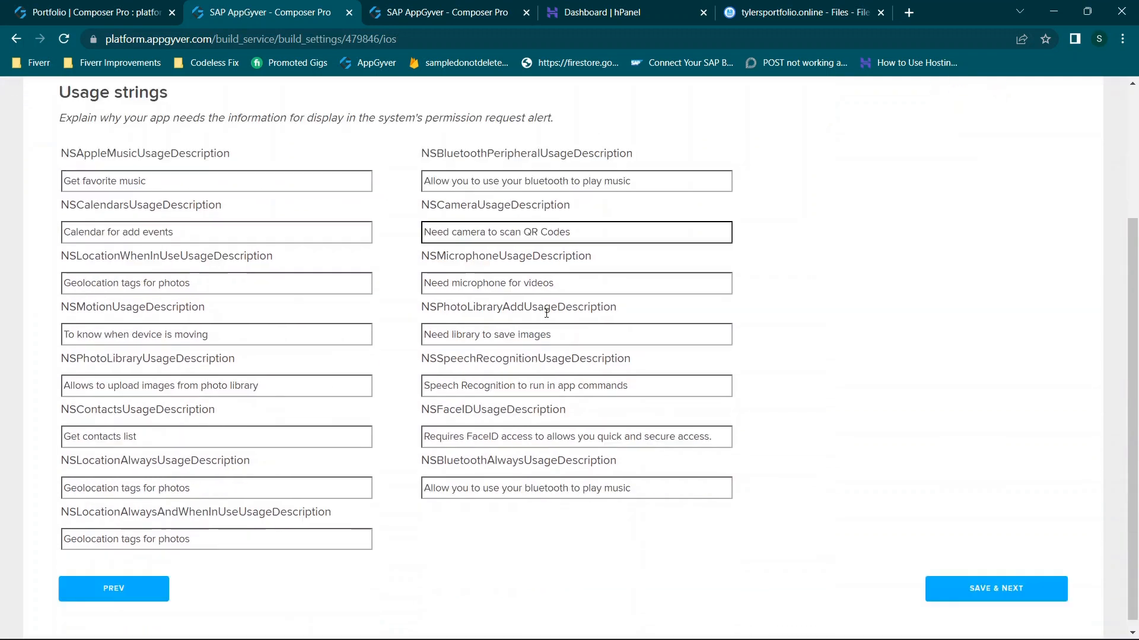
scroll(down, 3)
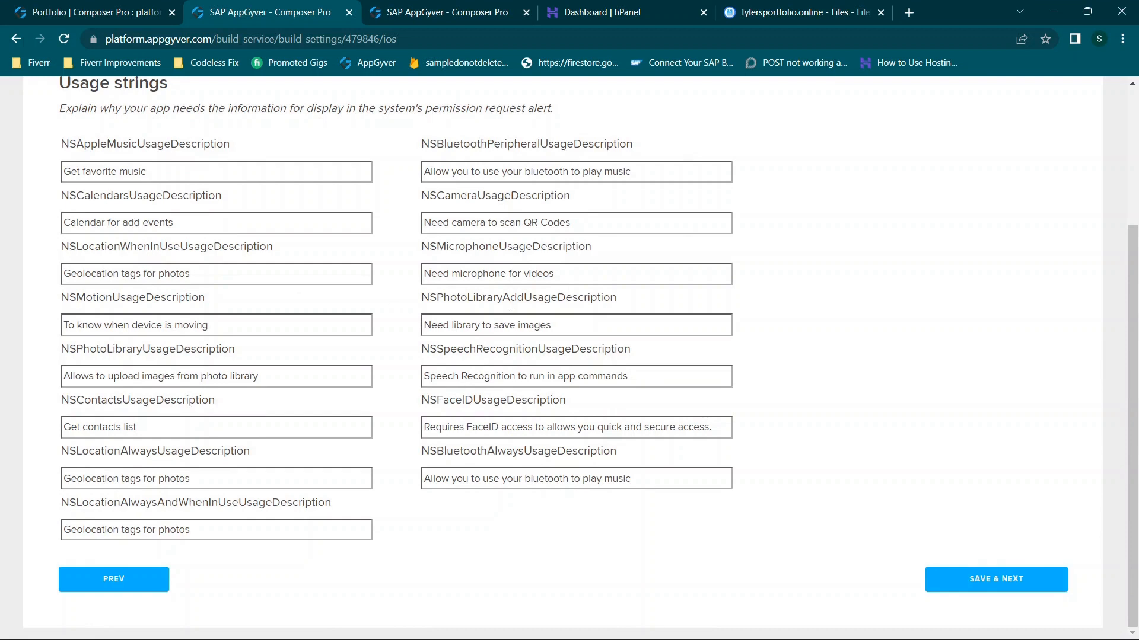
click(215, 376)
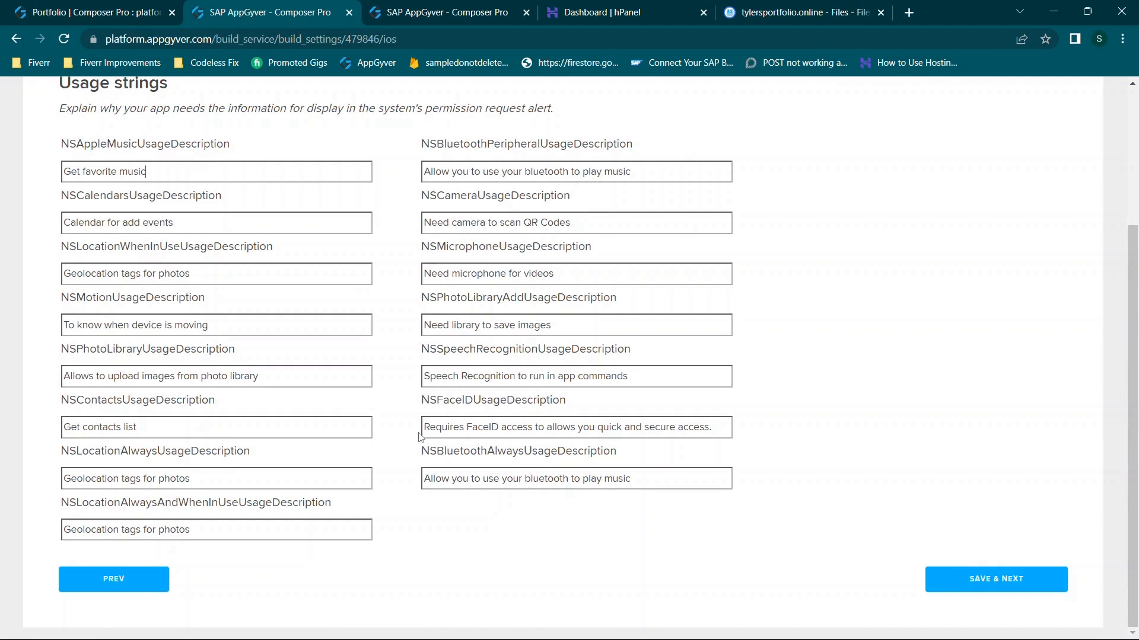
scroll(up, 3)
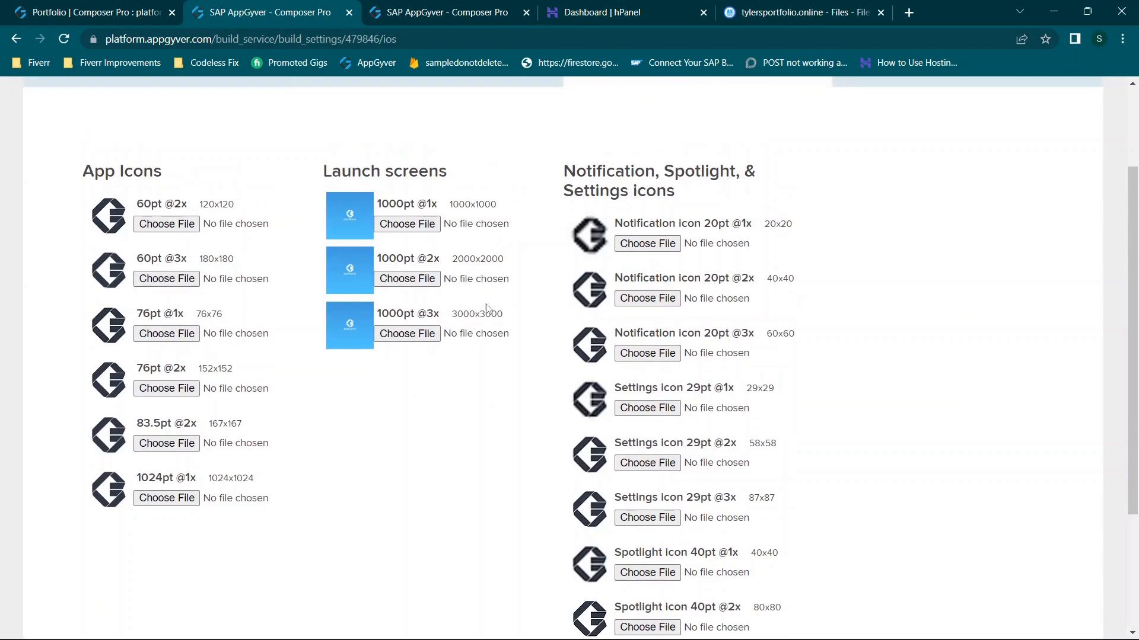
mouse_move(108, 214)
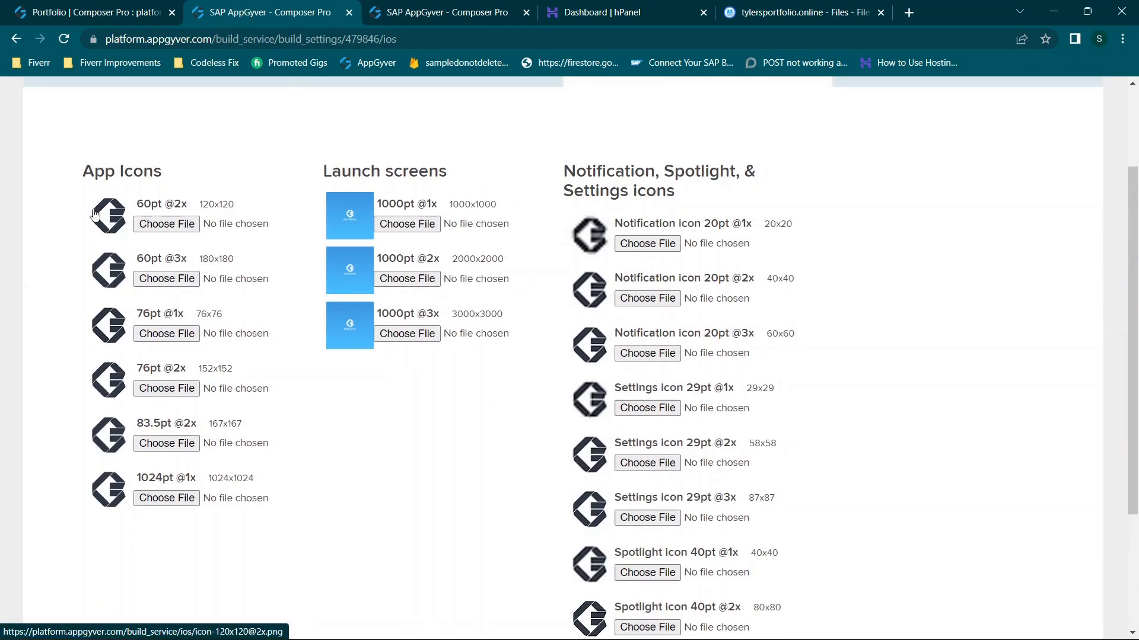
mouse_move(613, 216)
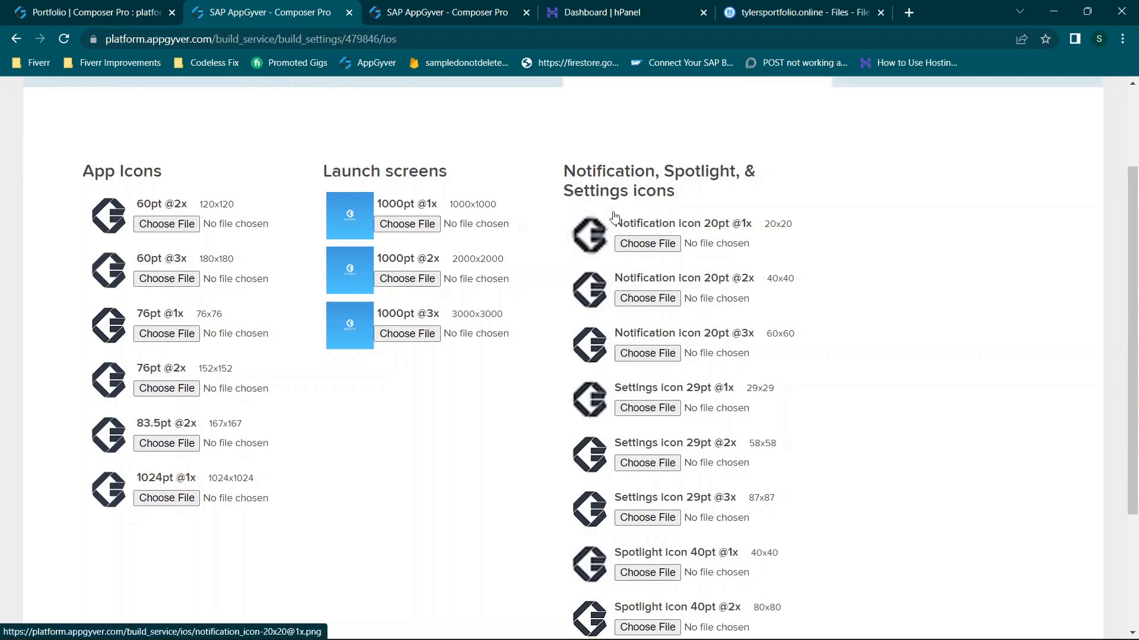
mouse_move(355, 204)
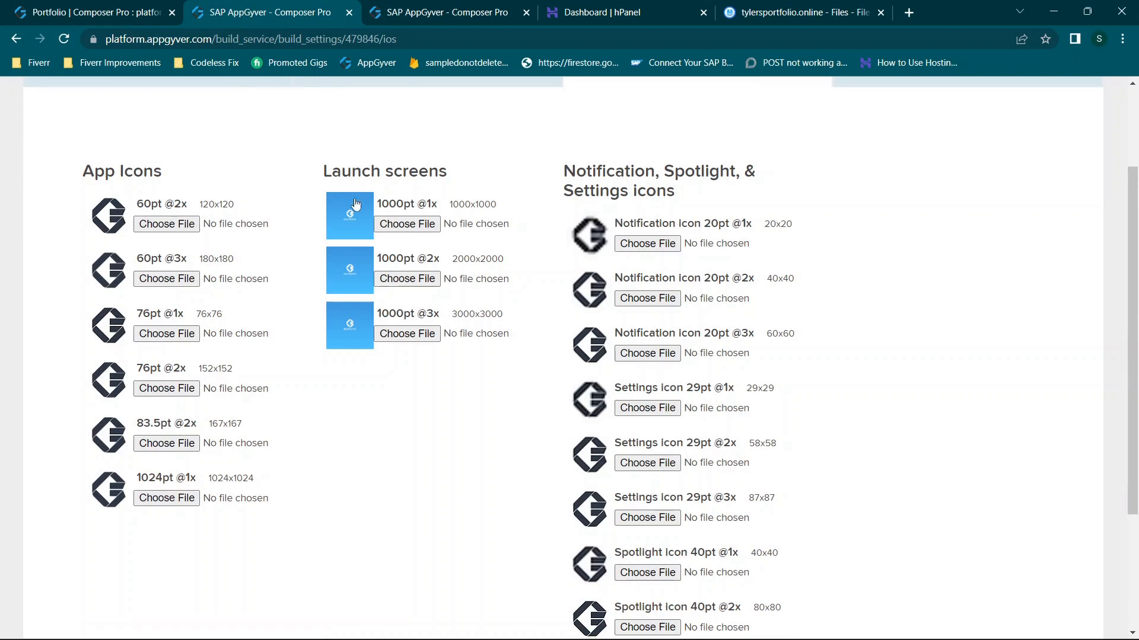
mouse_move(351, 312)
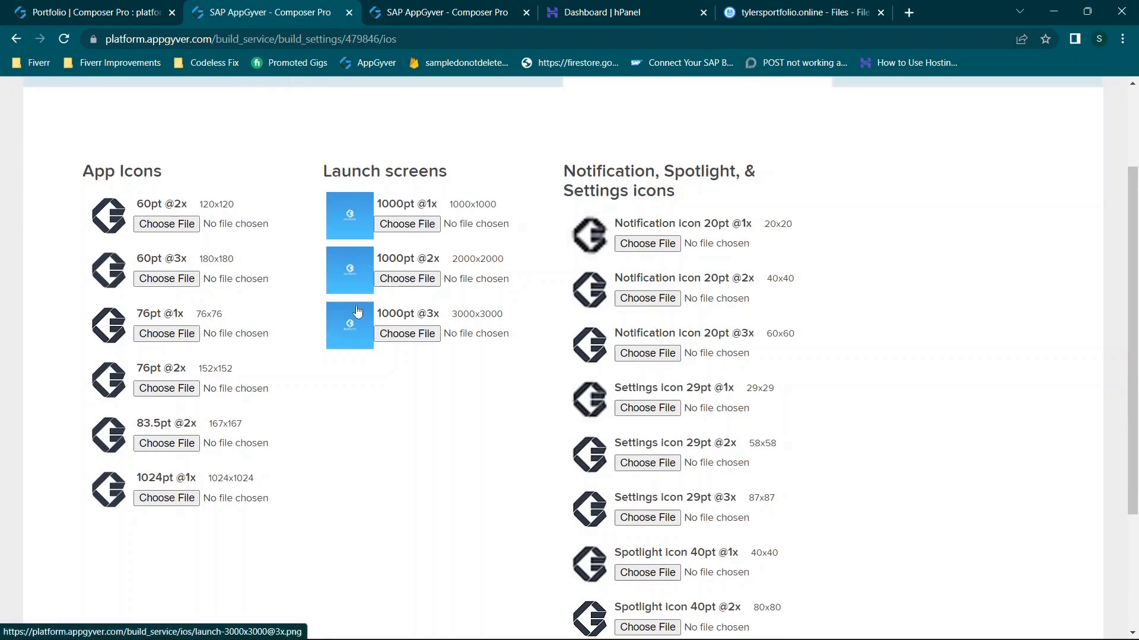
mouse_move(355, 334)
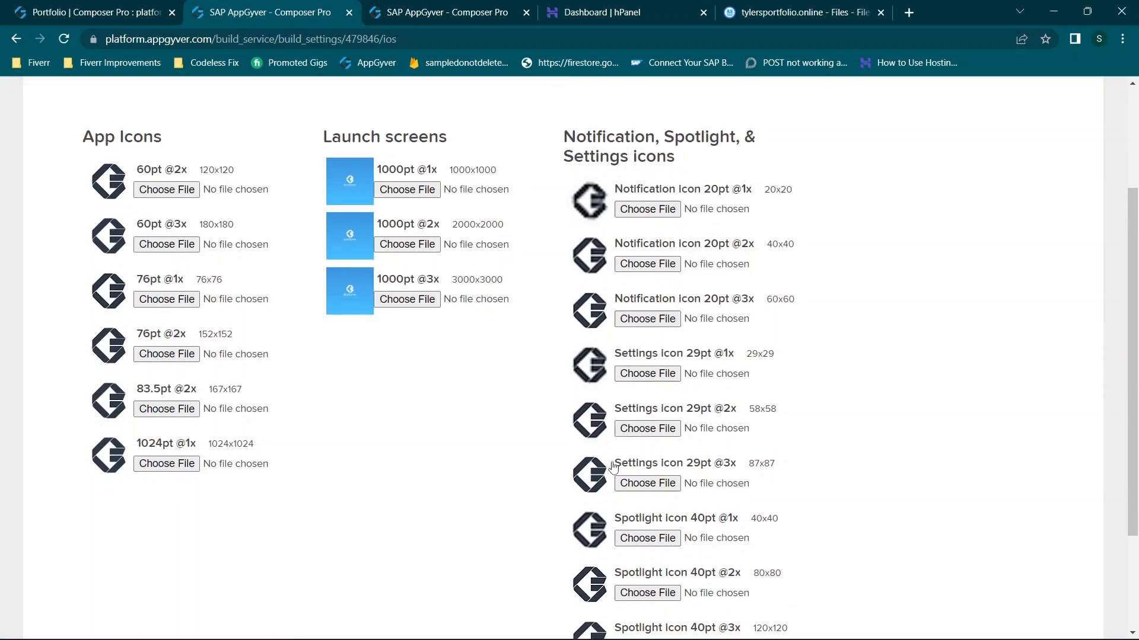
- Save & Next through Image Assets and Usage strings to return to the Build page
scroll(down, 3)
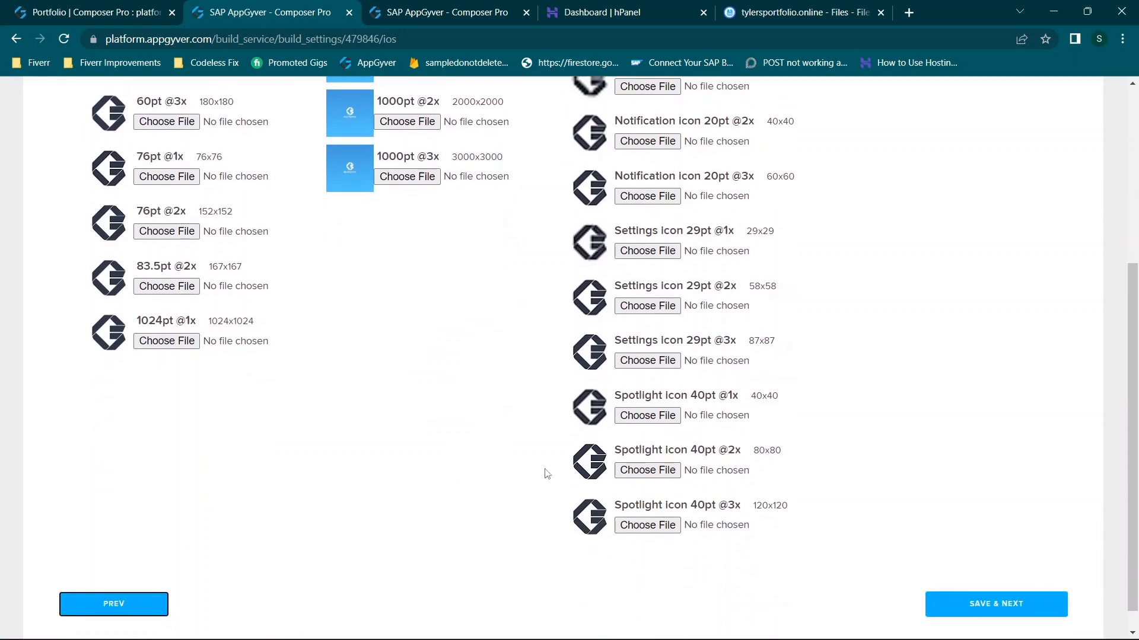
scroll(up, 3)
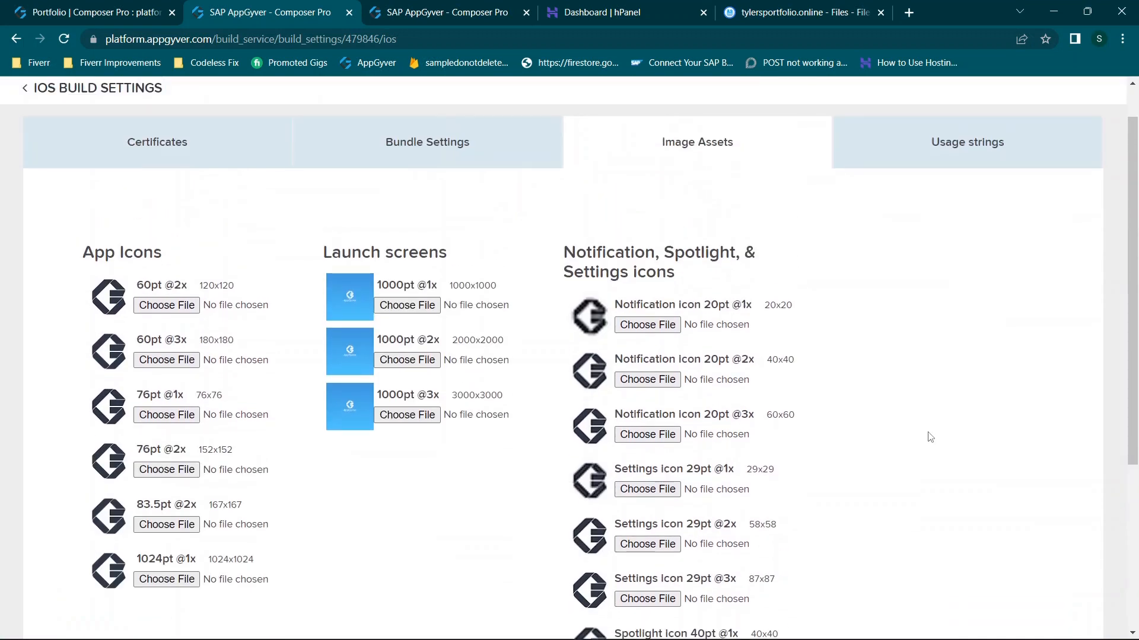
scroll(down, 3)
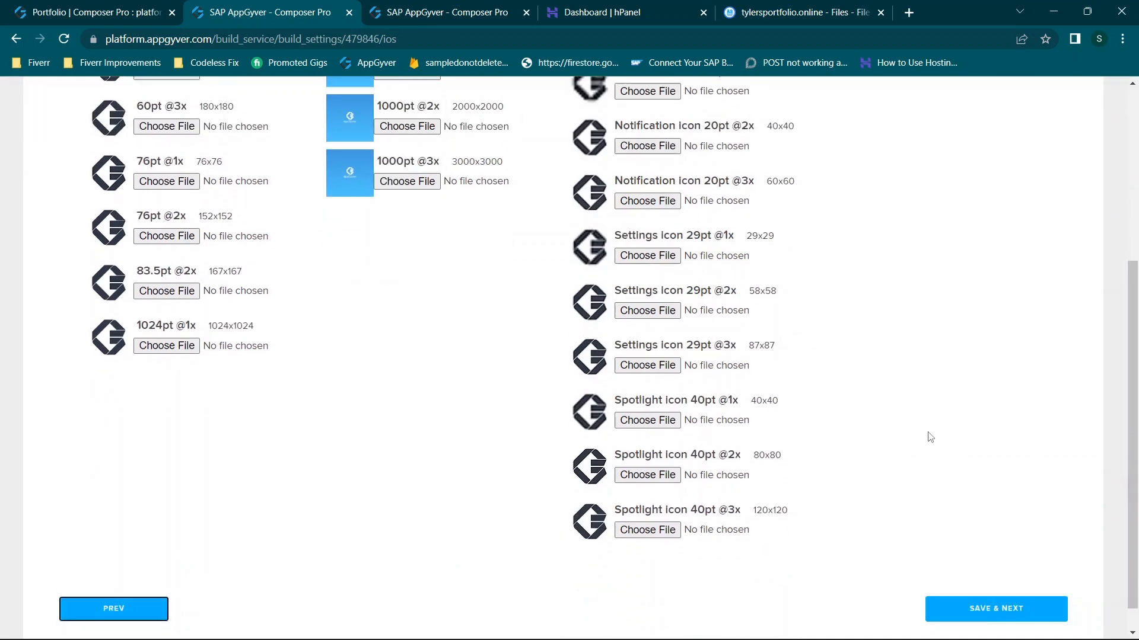
mouse_move(664, 395)
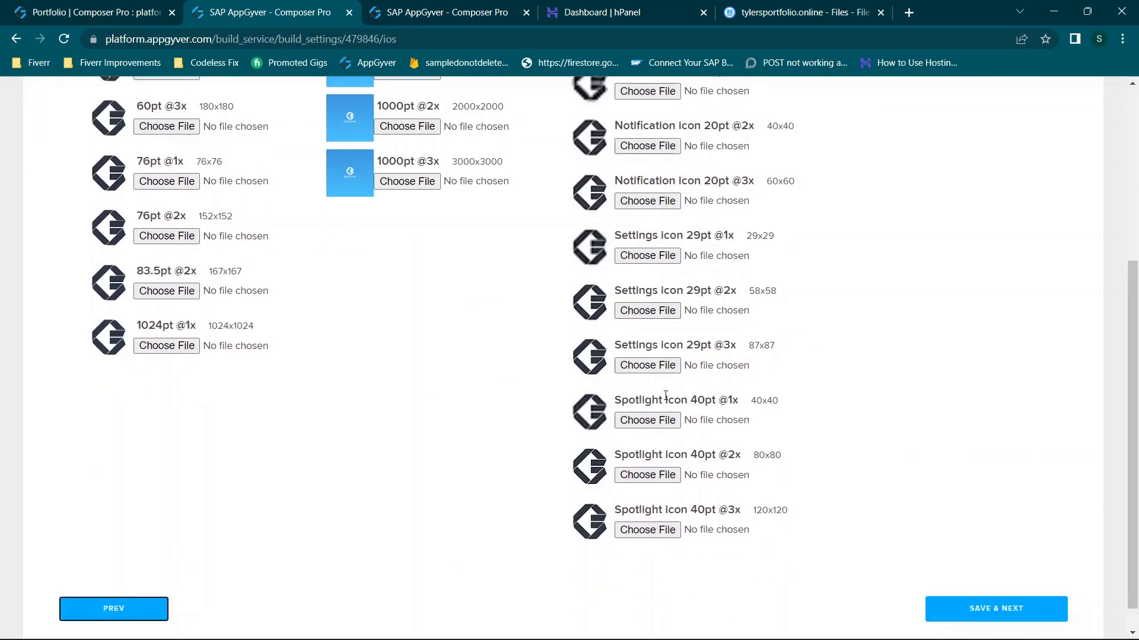
click(995, 609)
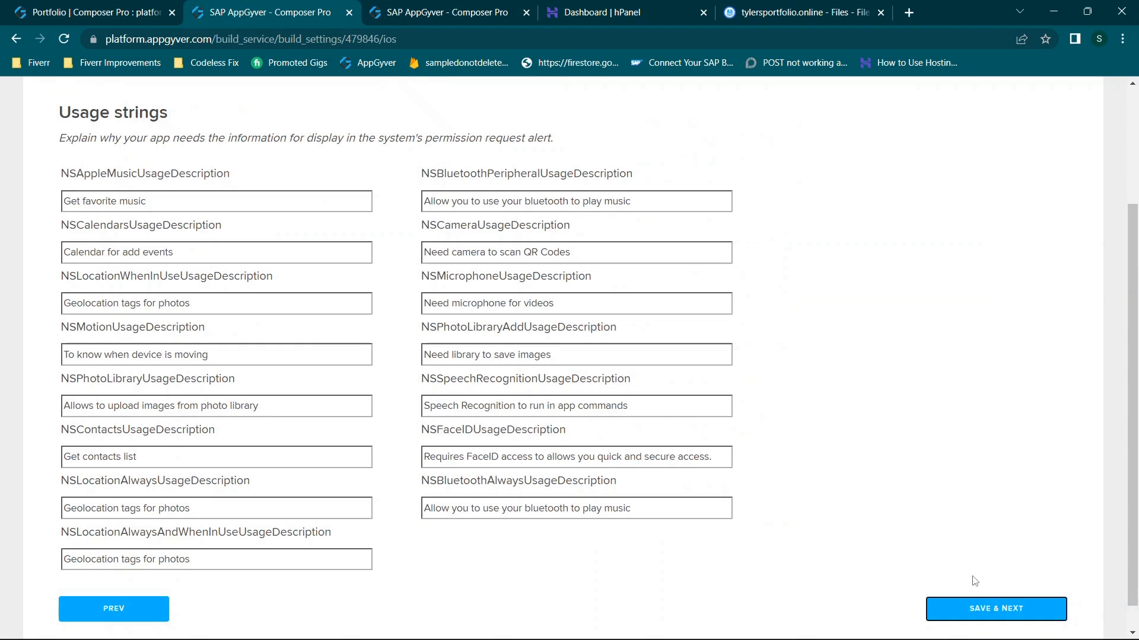
click(995, 608)
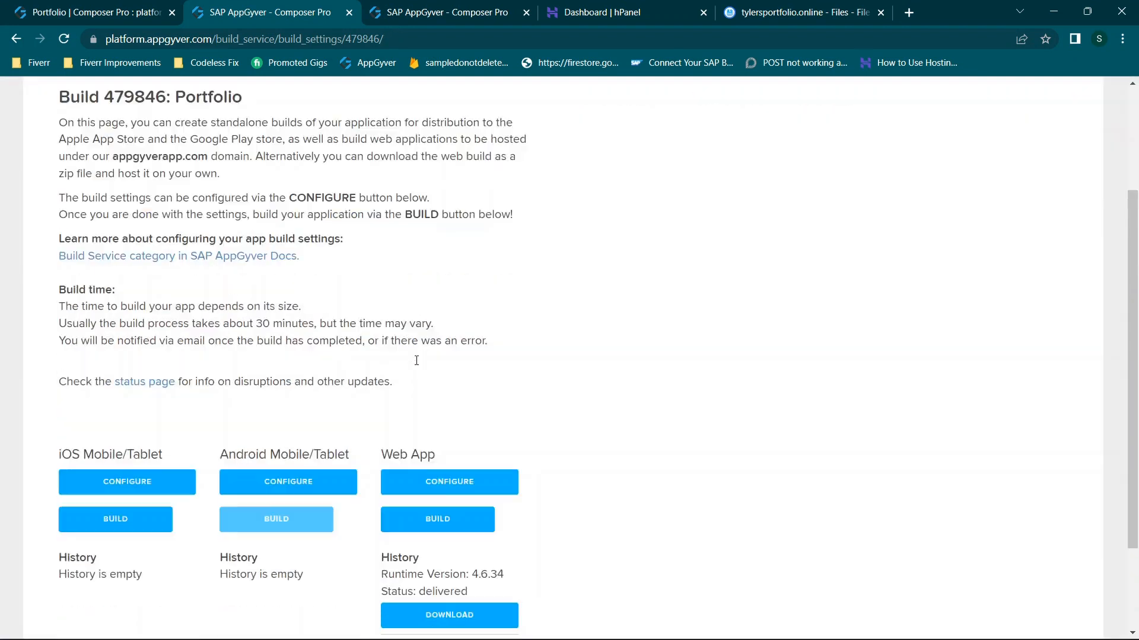
scroll(down, 3)
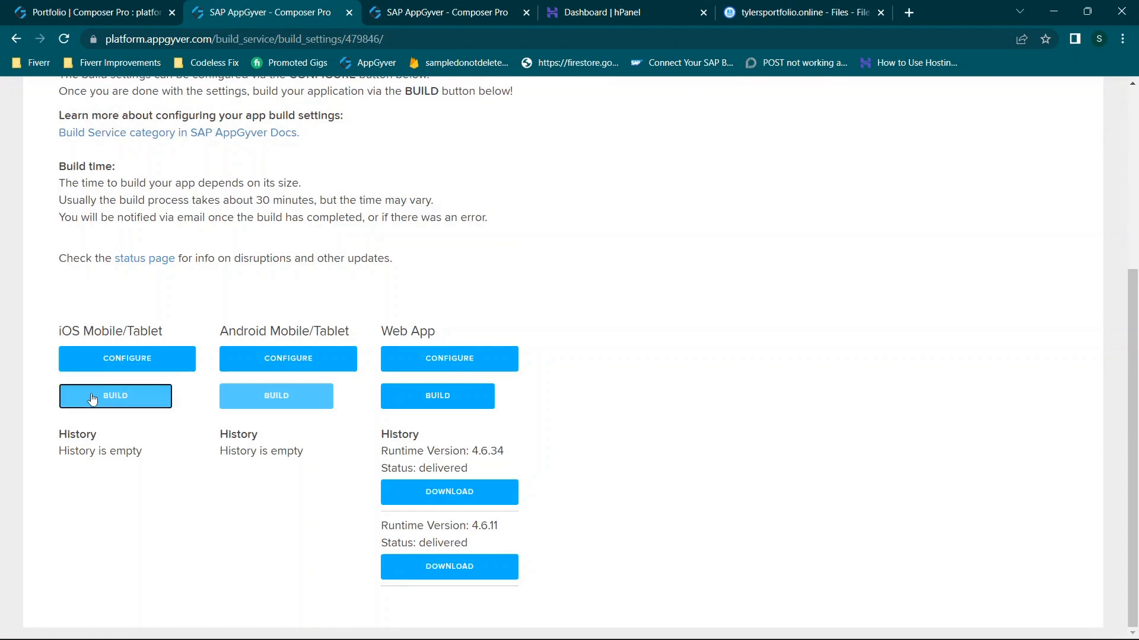
- Start an iOS build of Portfolio with Version and Short version 1.0.0
click(115, 396)
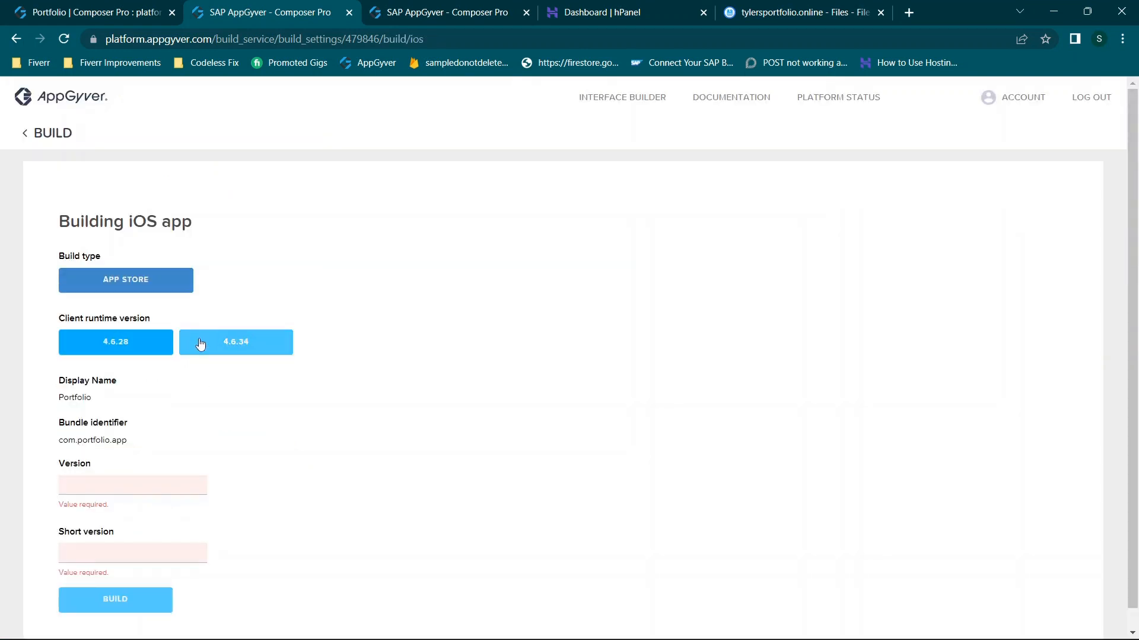
mouse_move(238, 357)
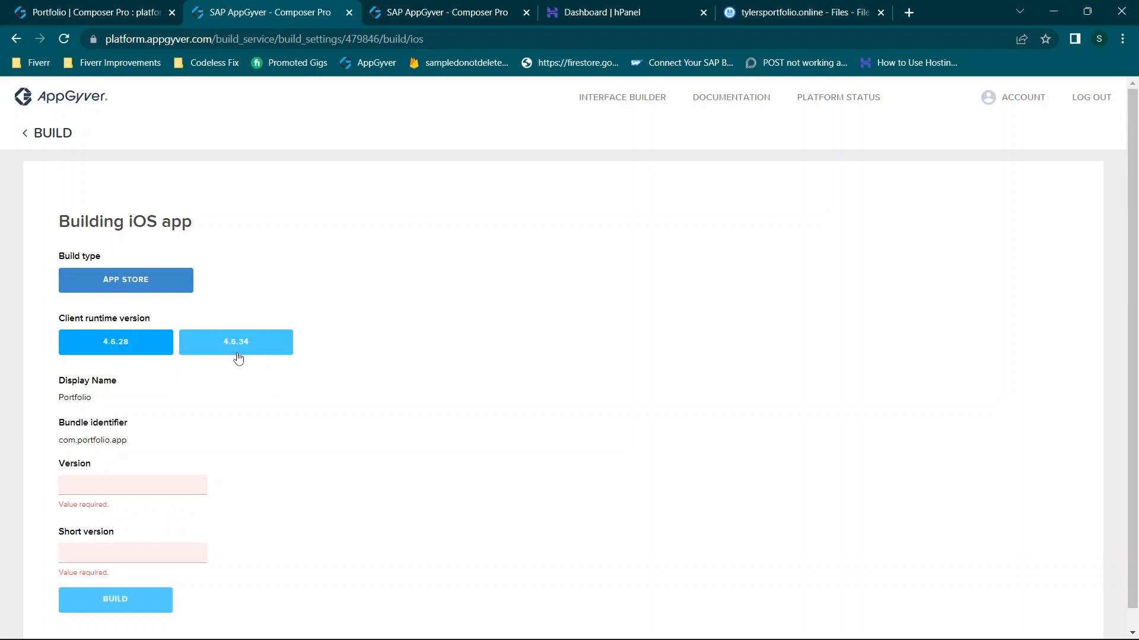
mouse_move(147, 510)
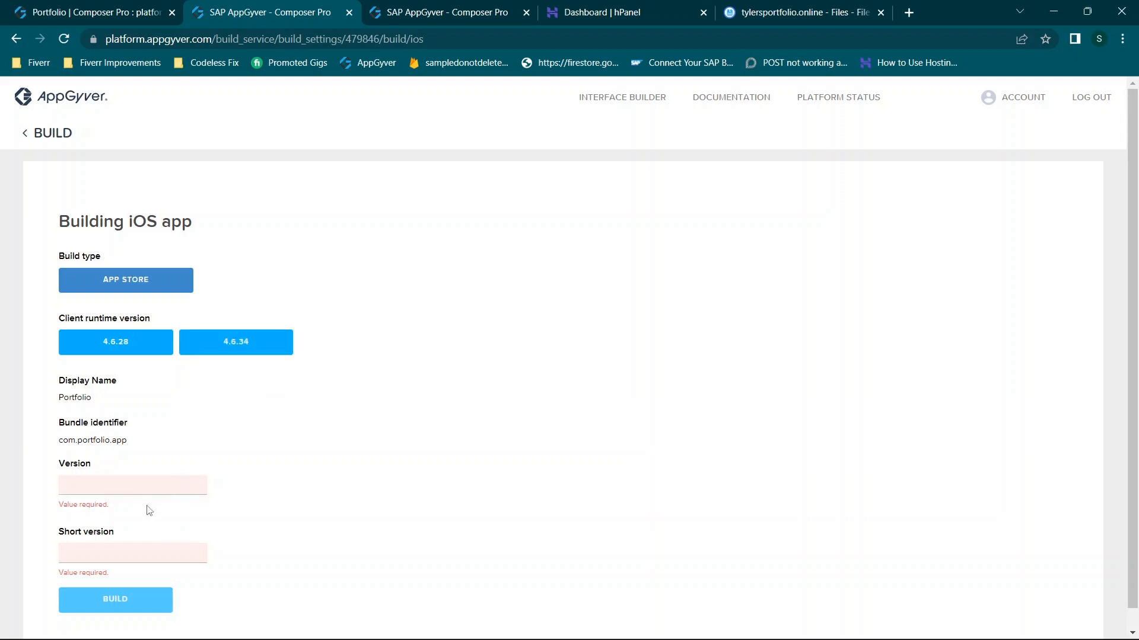
click(133, 553)
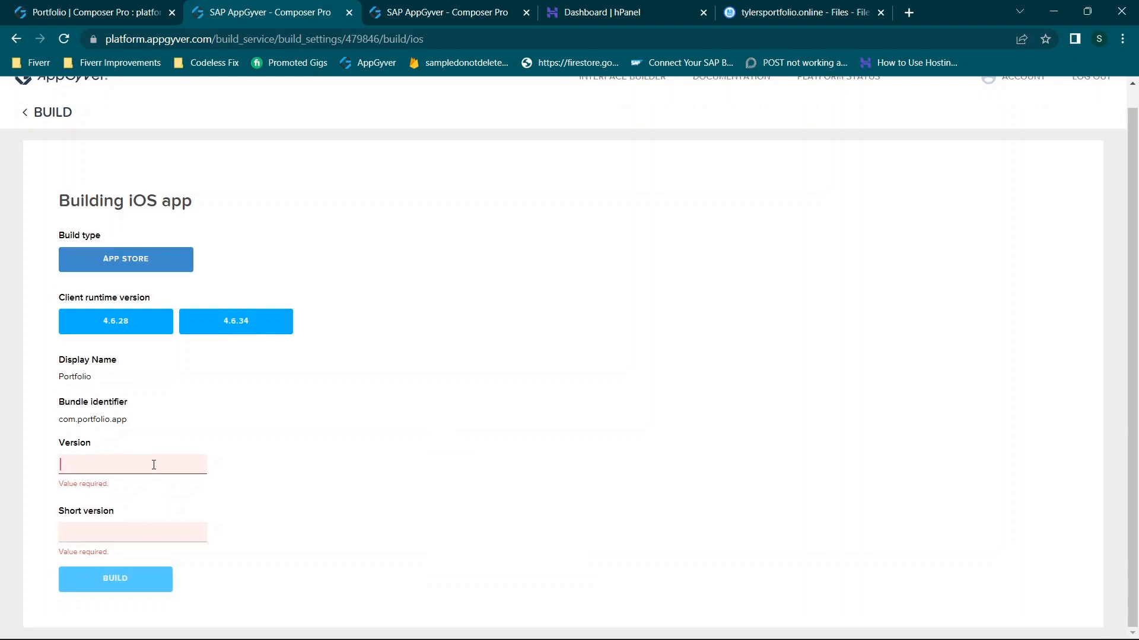
text(1)
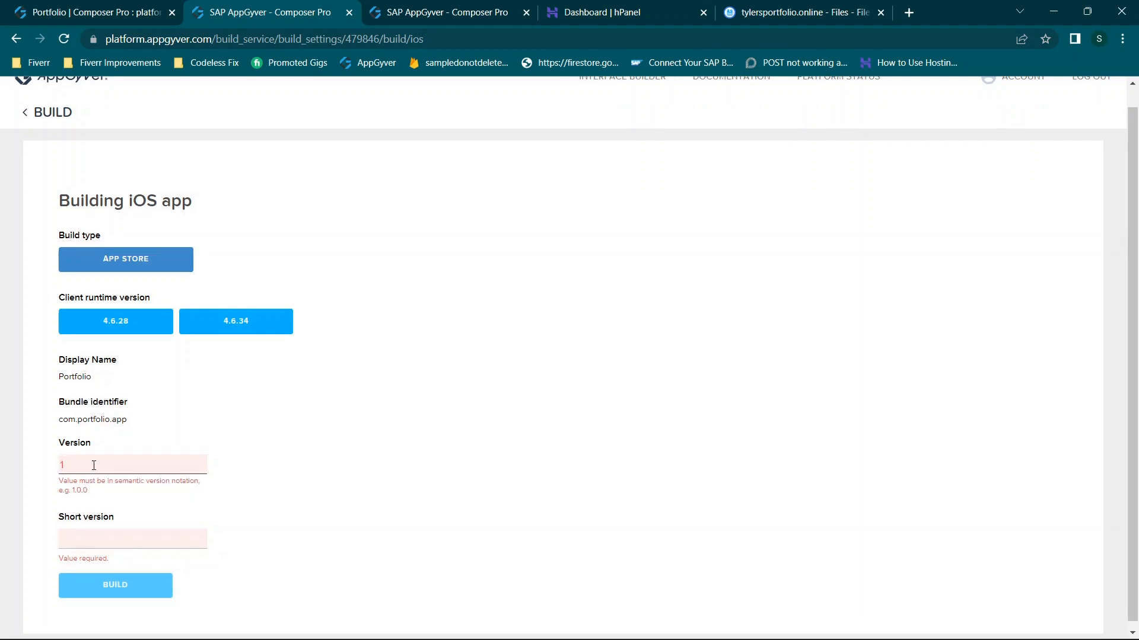
text(1.0.0)
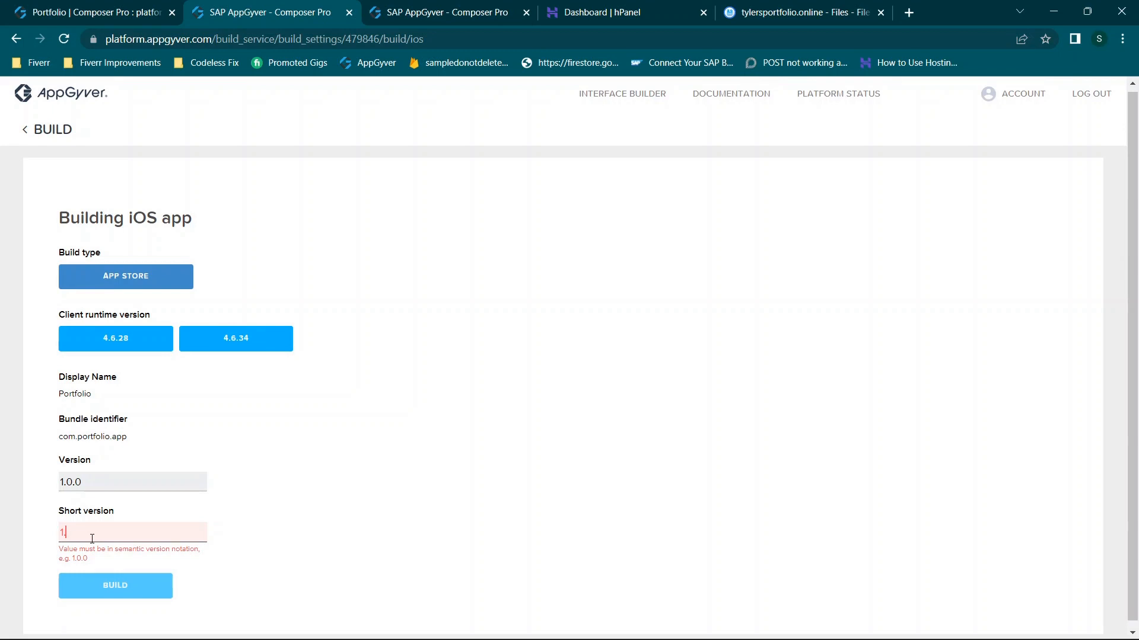
text(.0.0)
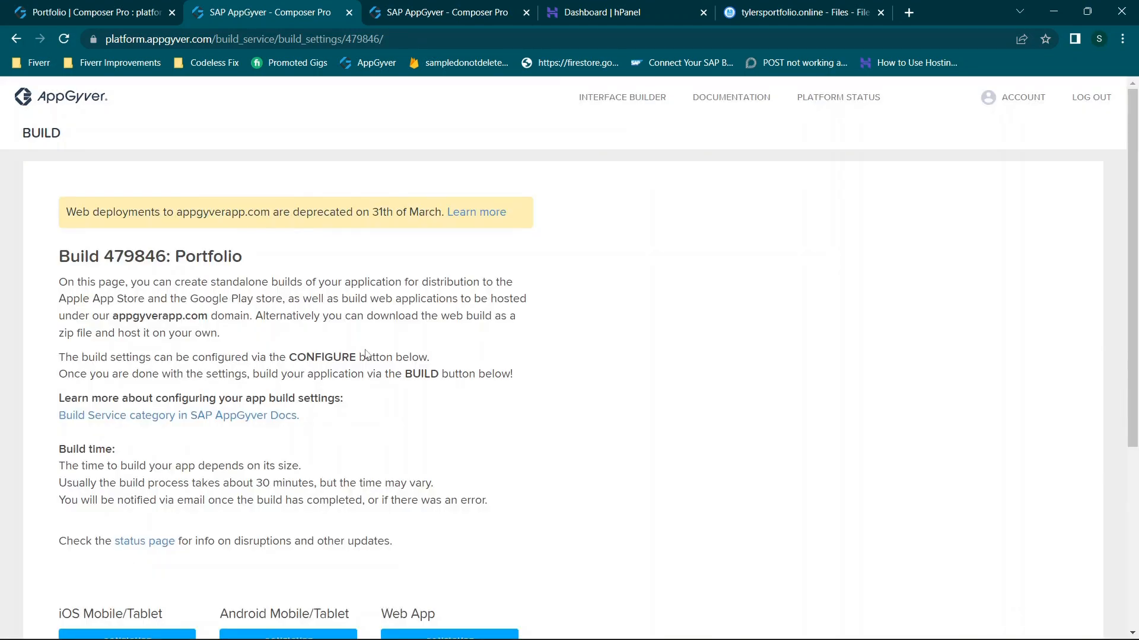
- Configure the Android Mobile/Tablet build from the Build page
scroll(down, 3)
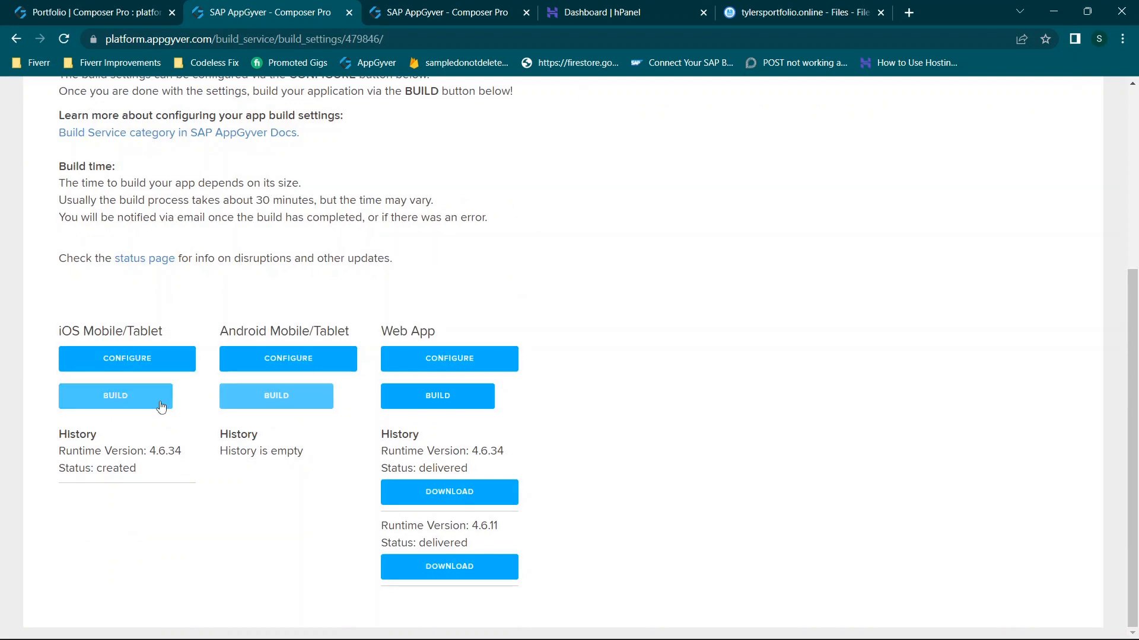
click(287, 358)
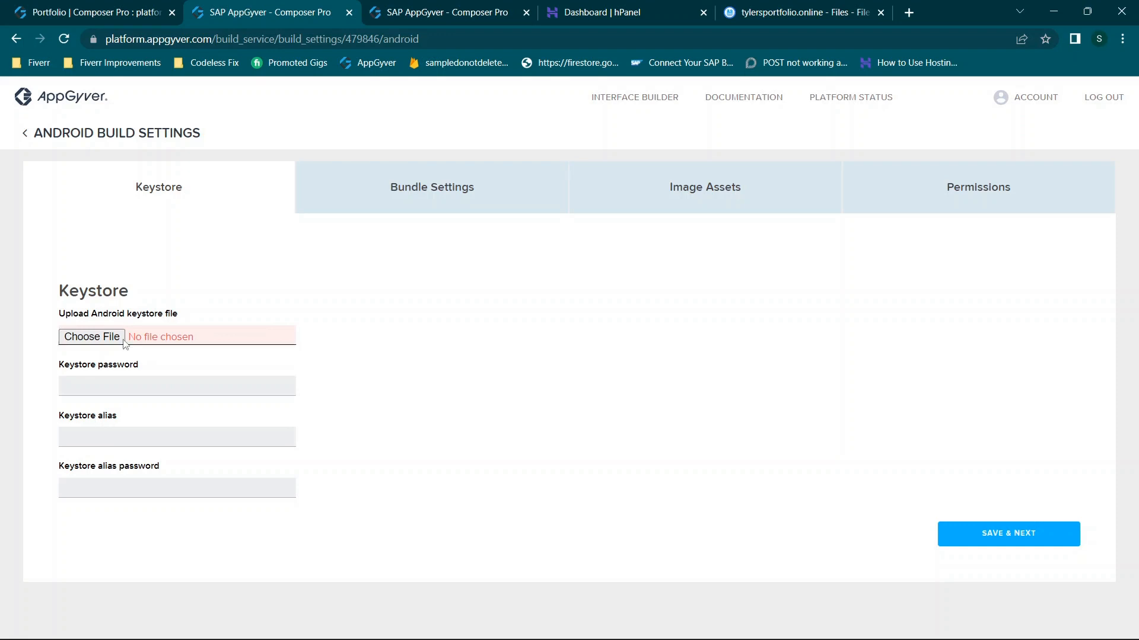
mouse_move(91, 336)
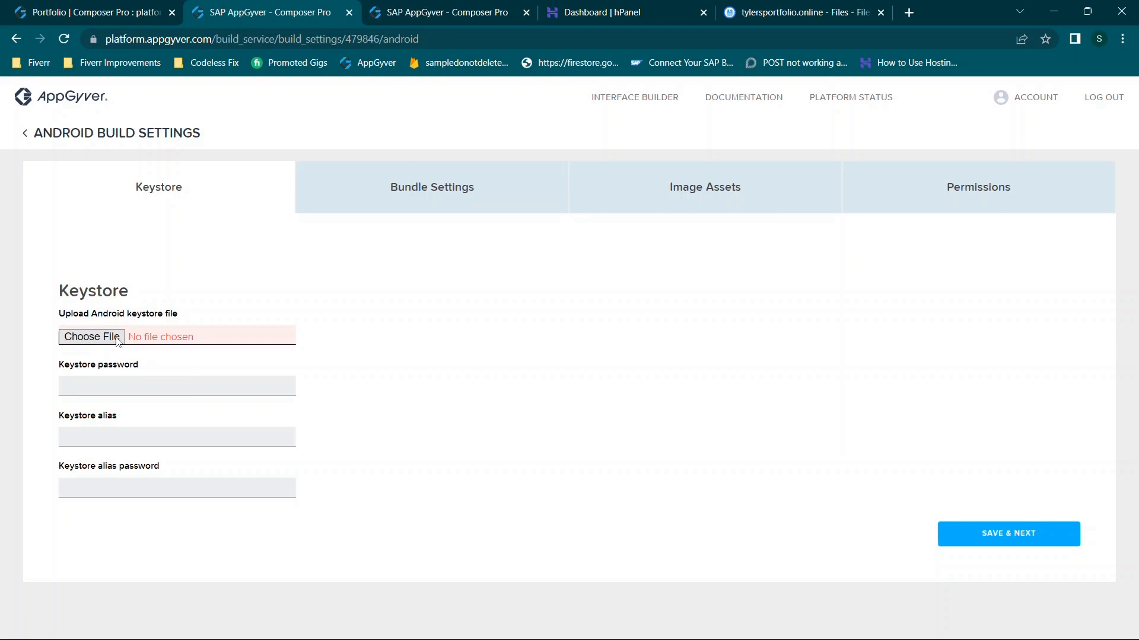
mouse_move(68, 416)
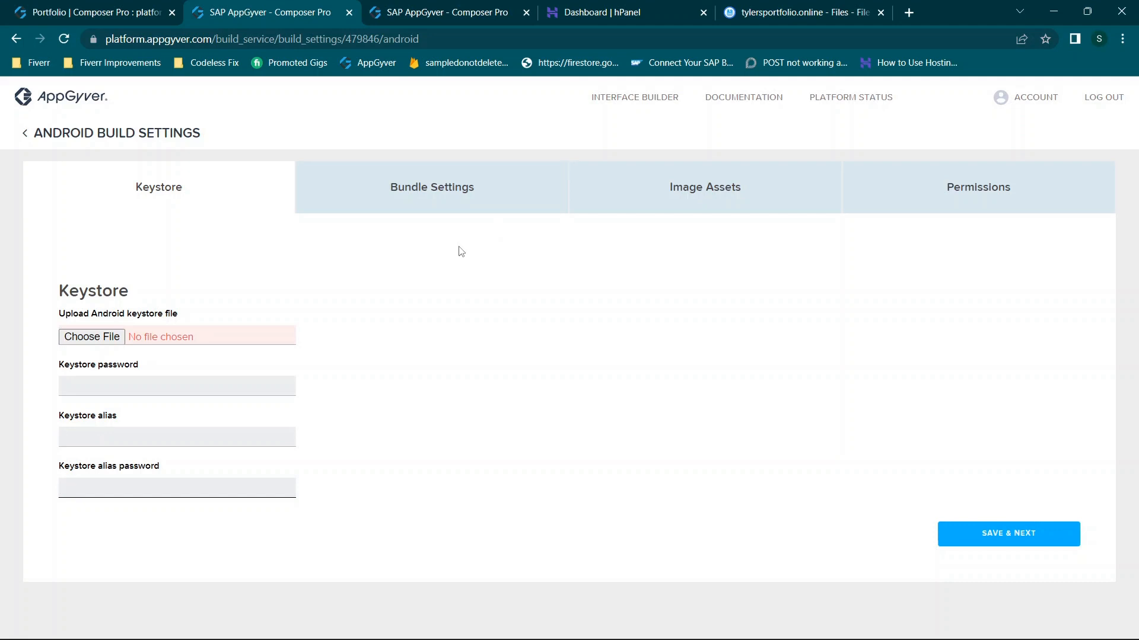
mouse_move(442, 214)
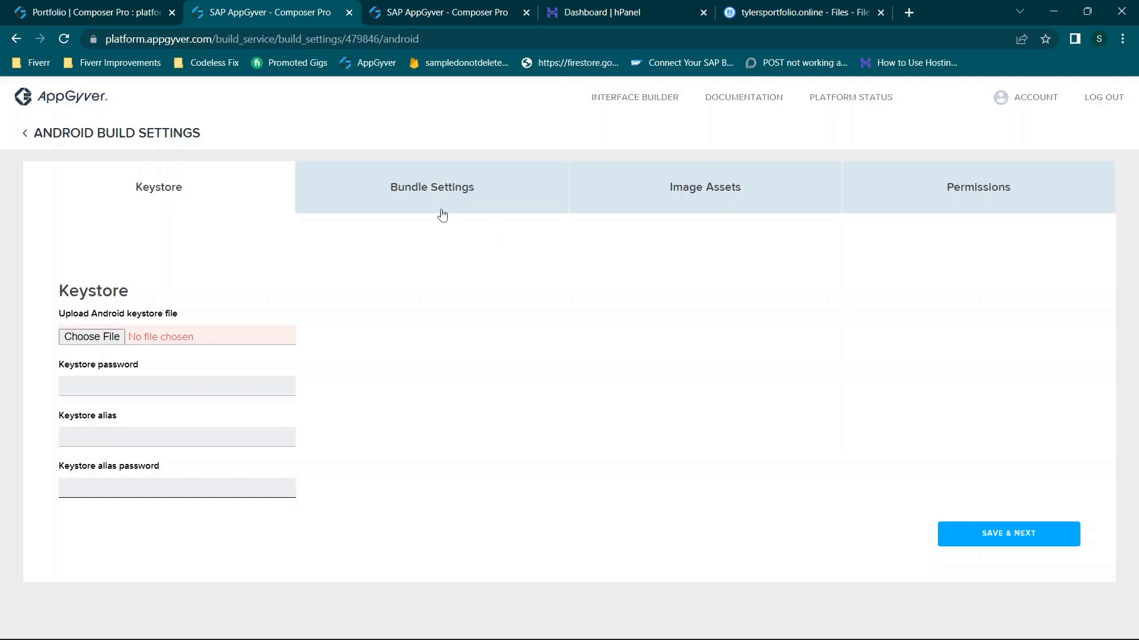
mouse_move(396, 222)
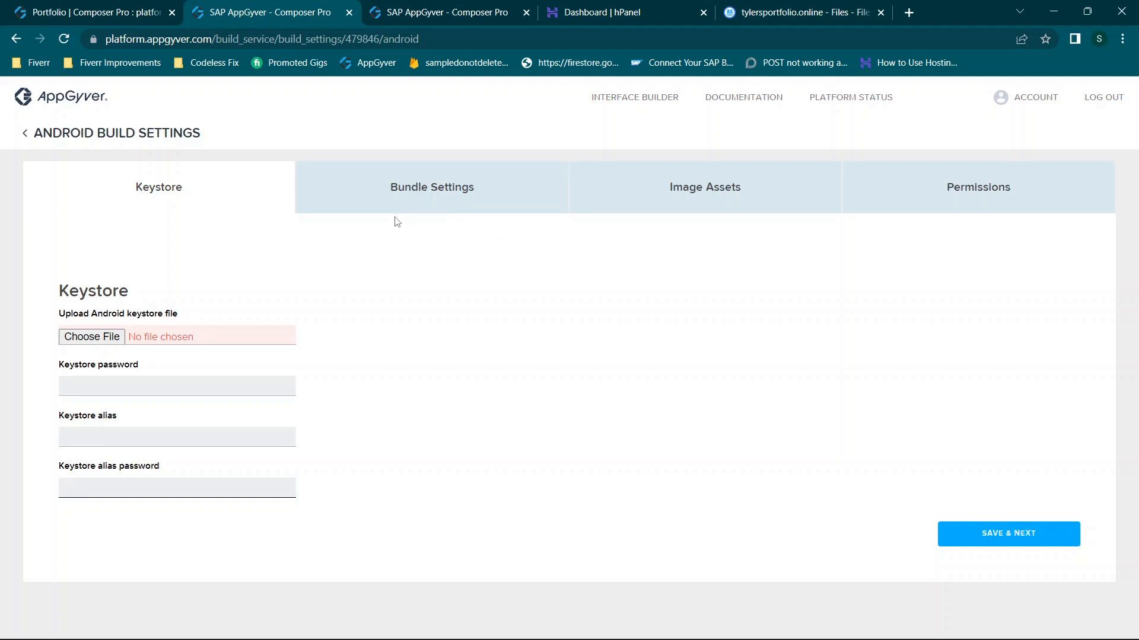
- Switch from the Android keystore settings to the Bundle Settings tab
click(432, 186)
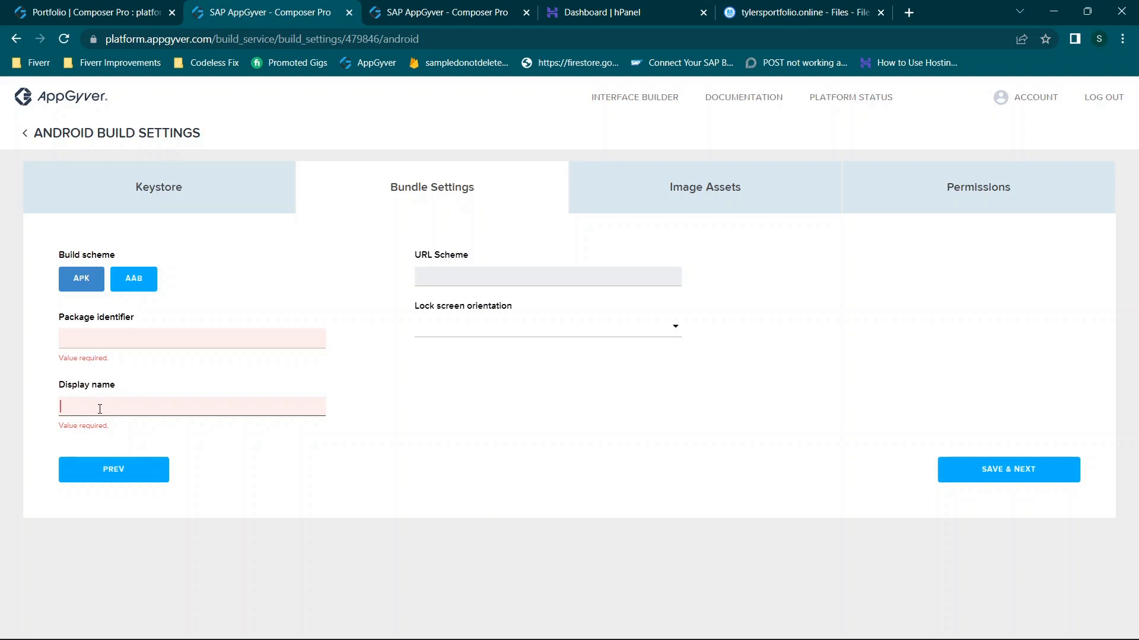
- Set the Android build scheme to AAB
click(546, 276)
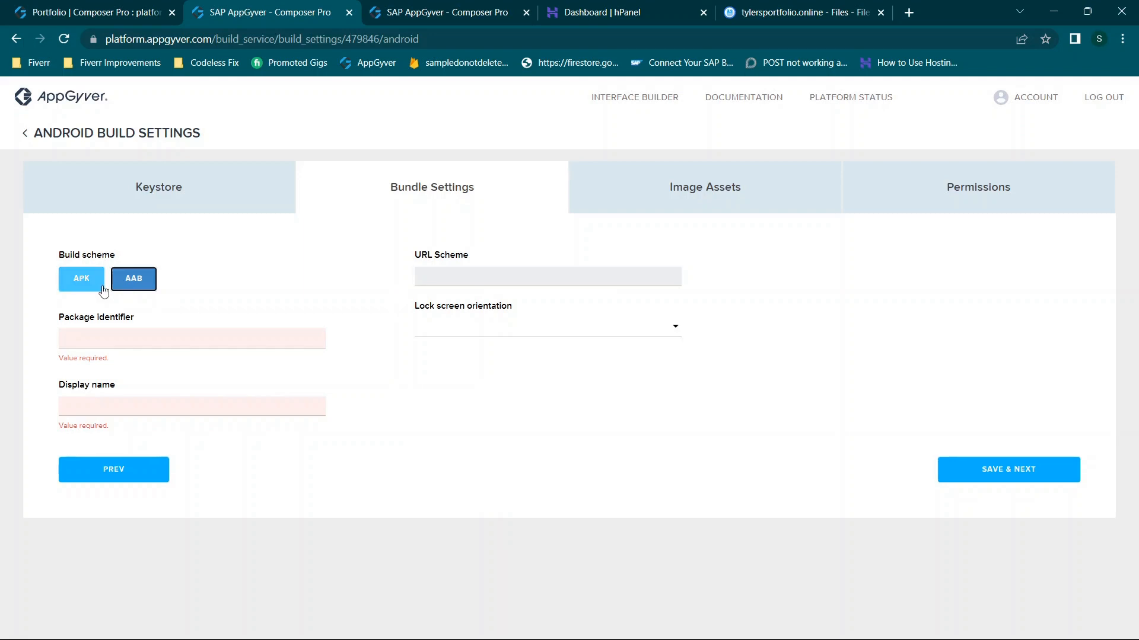
mouse_move(514, 312)
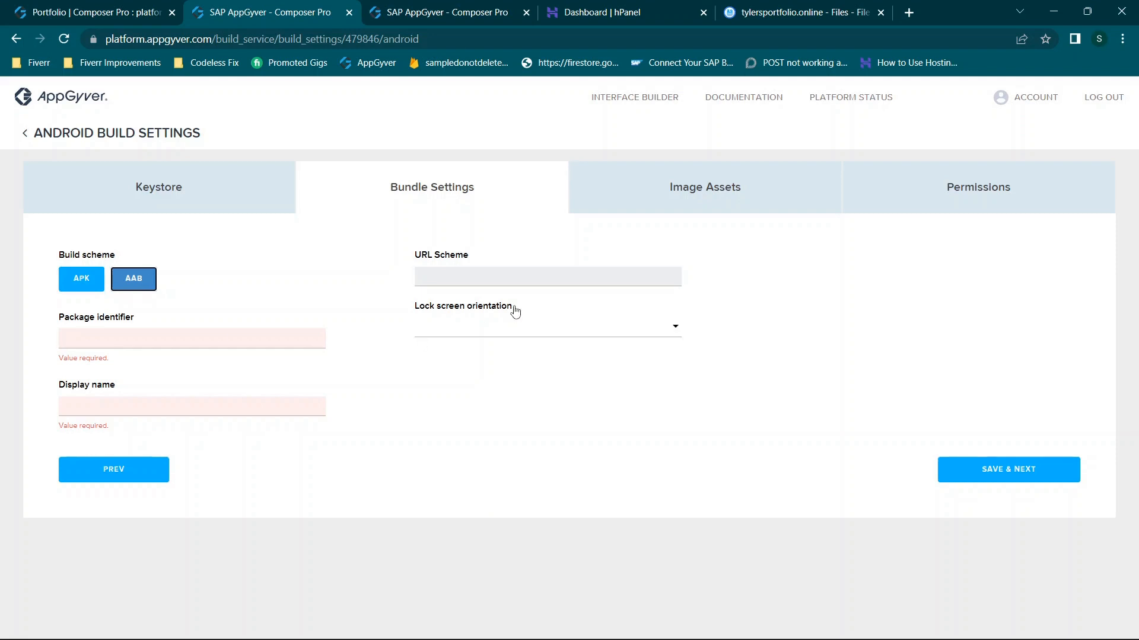
mouse_move(345, 305)
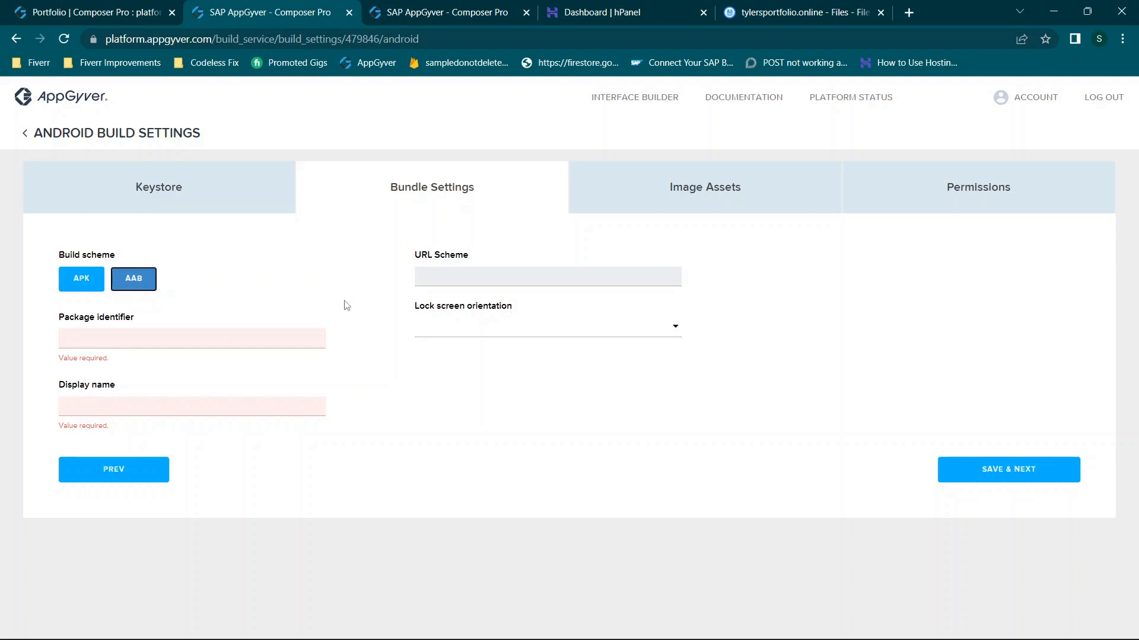
mouse_move(688, 195)
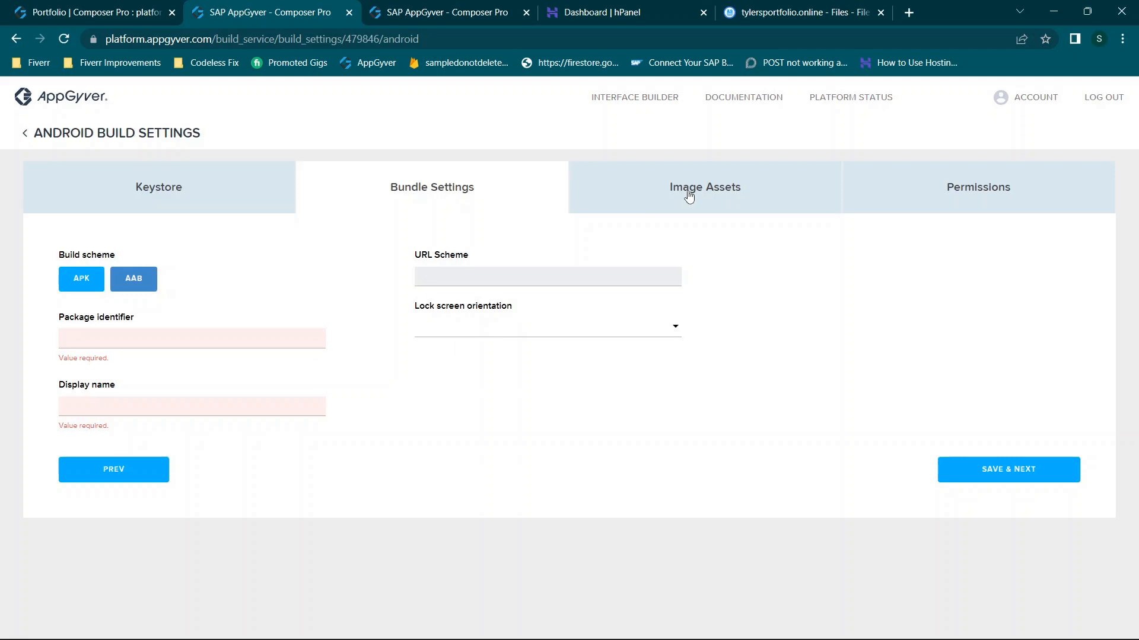
- Move from the Android Image Assets step to the Permissions step
click(704, 187)
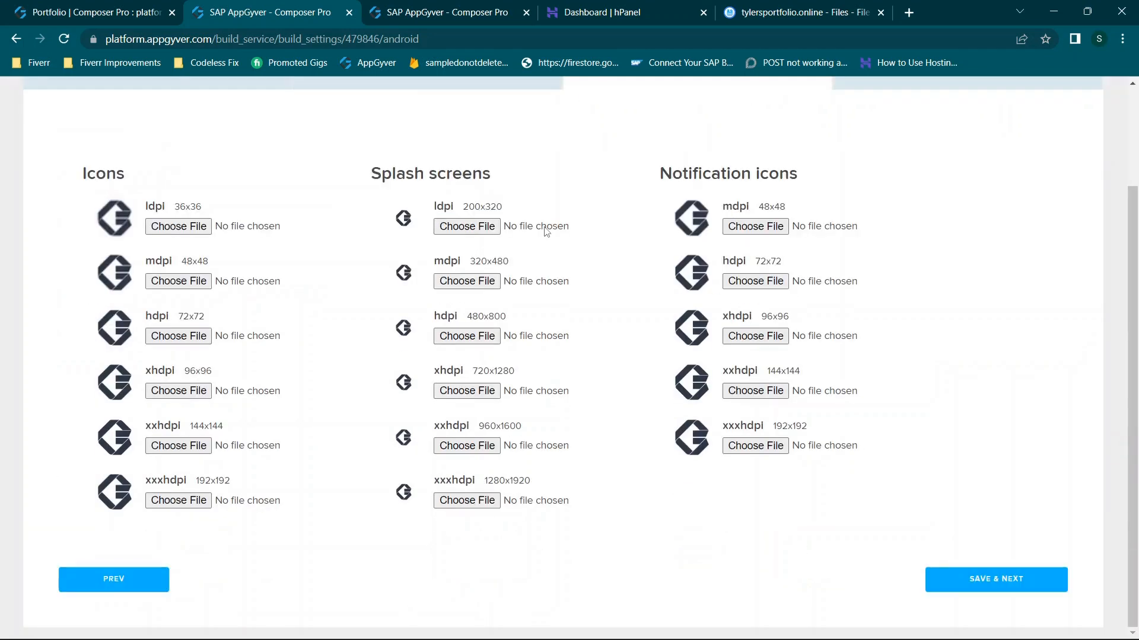
mouse_move(530, 353)
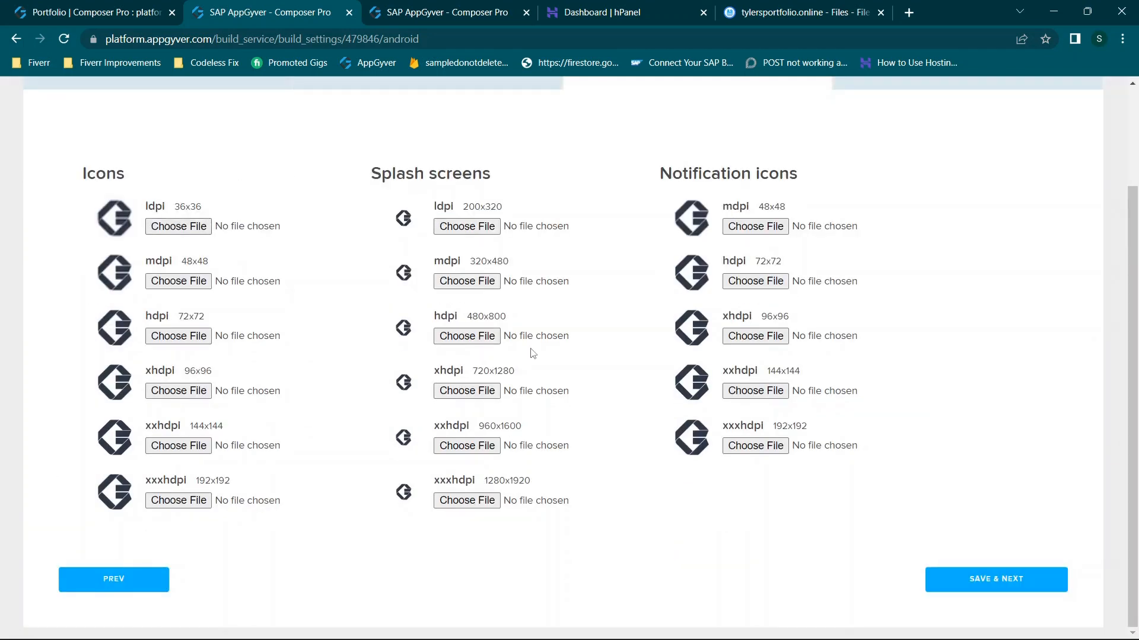
mouse_move(749, 221)
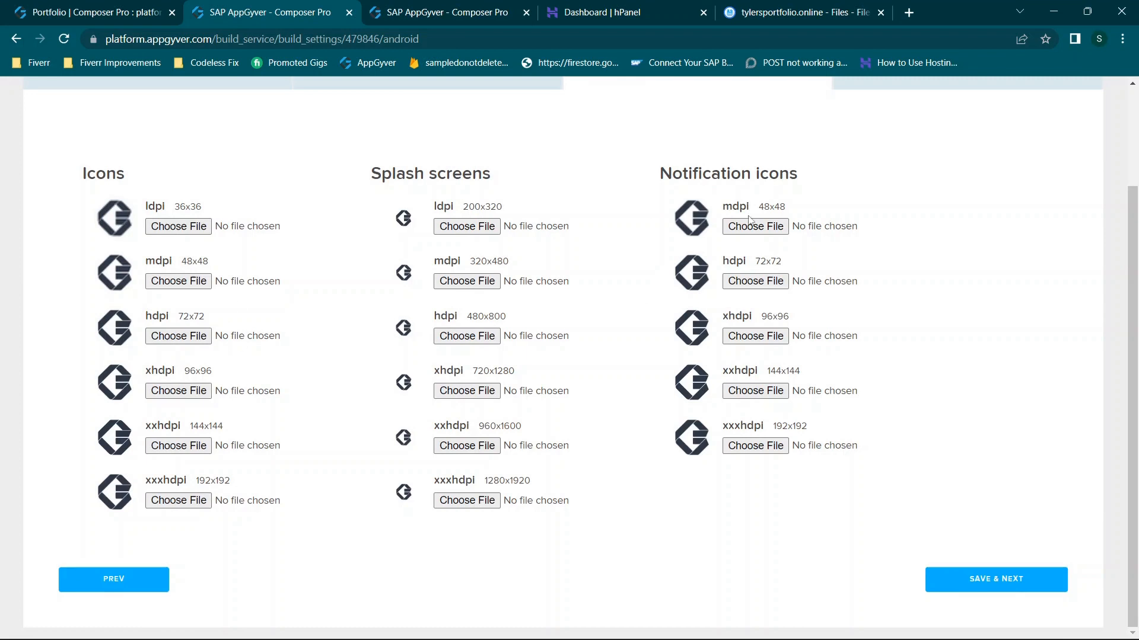
mouse_move(222, 233)
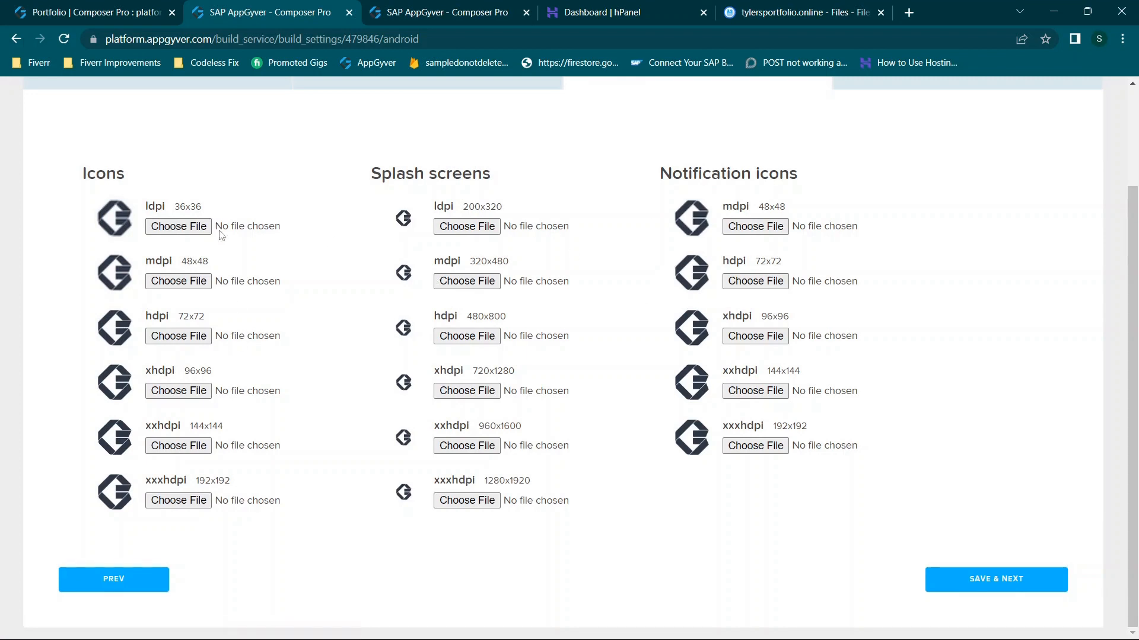
mouse_move(653, 225)
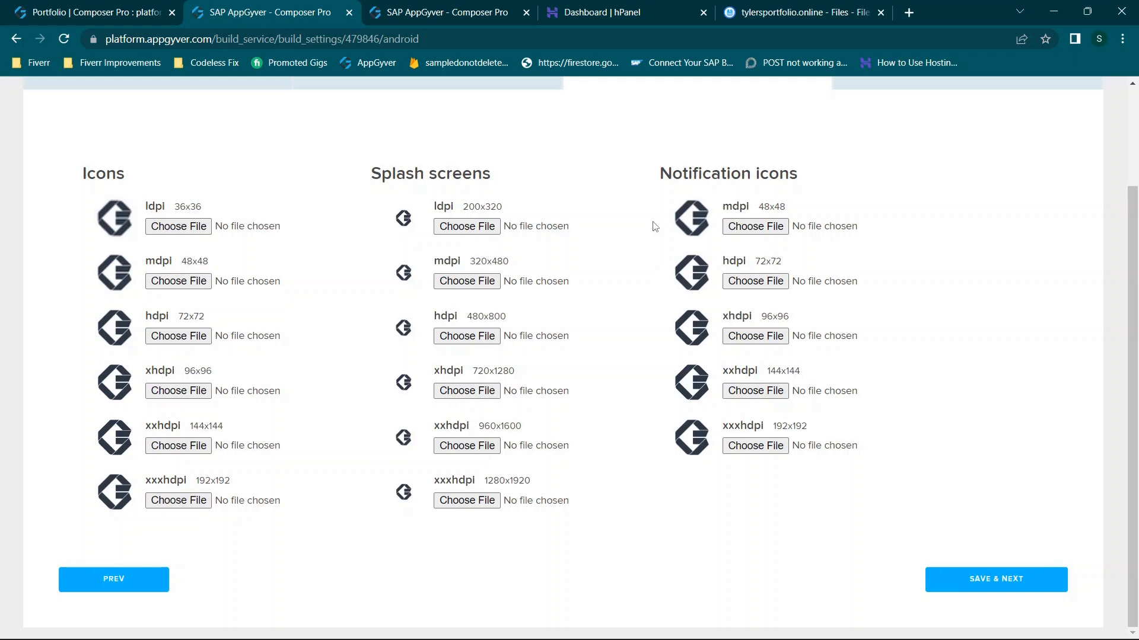
mouse_move(112, 432)
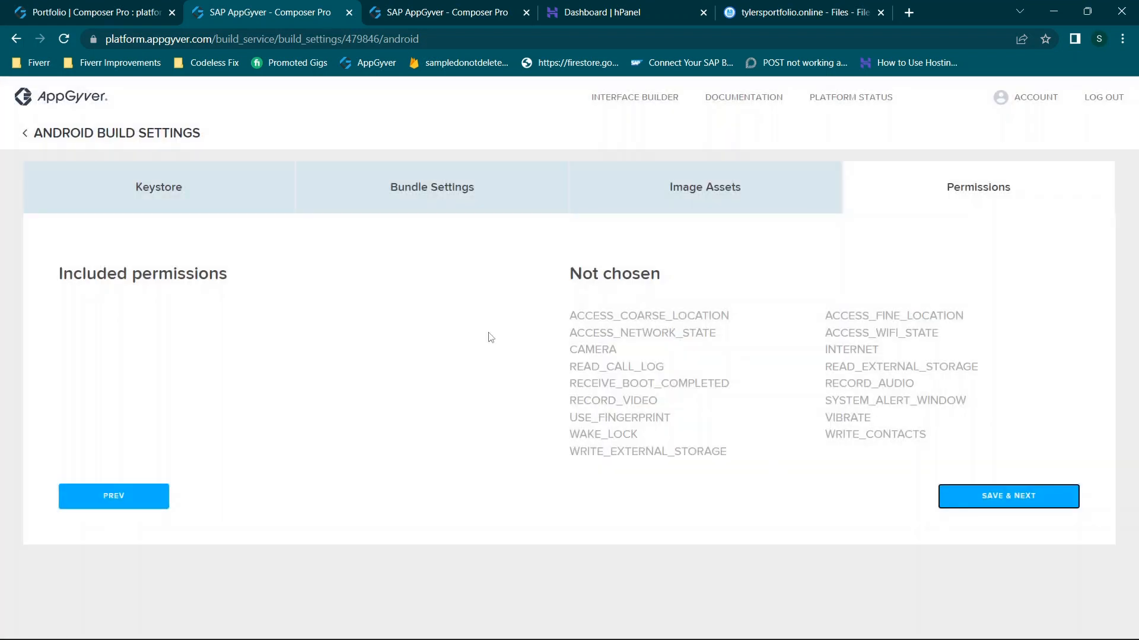
- Add CAMERA then remove it, saving the Android permissions with none included
click(648, 315)
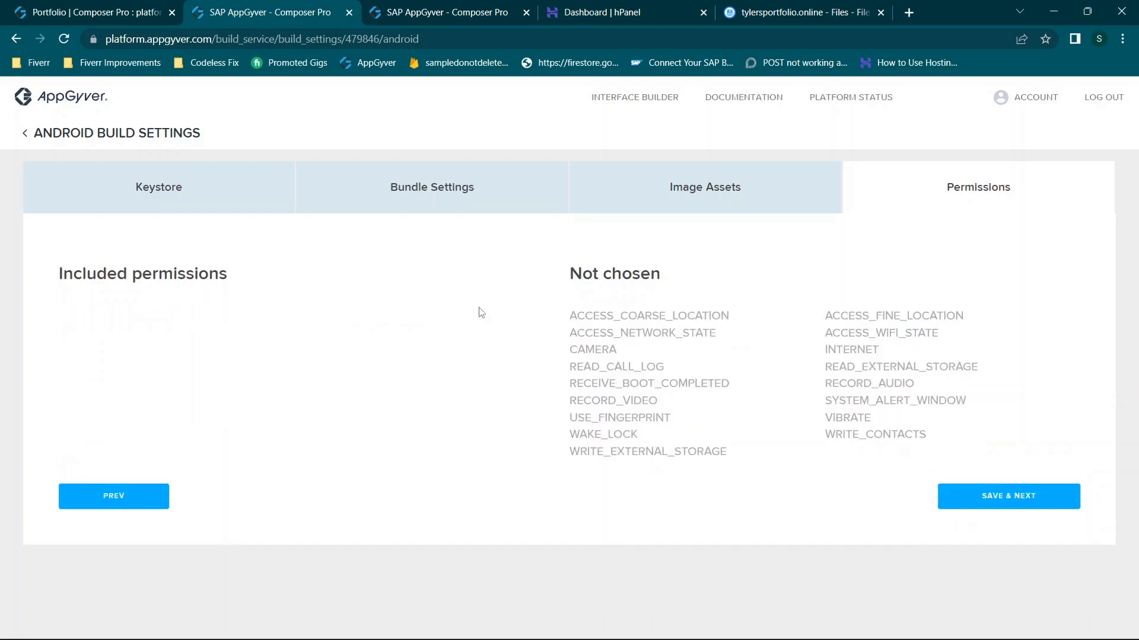
mouse_move(139, 328)
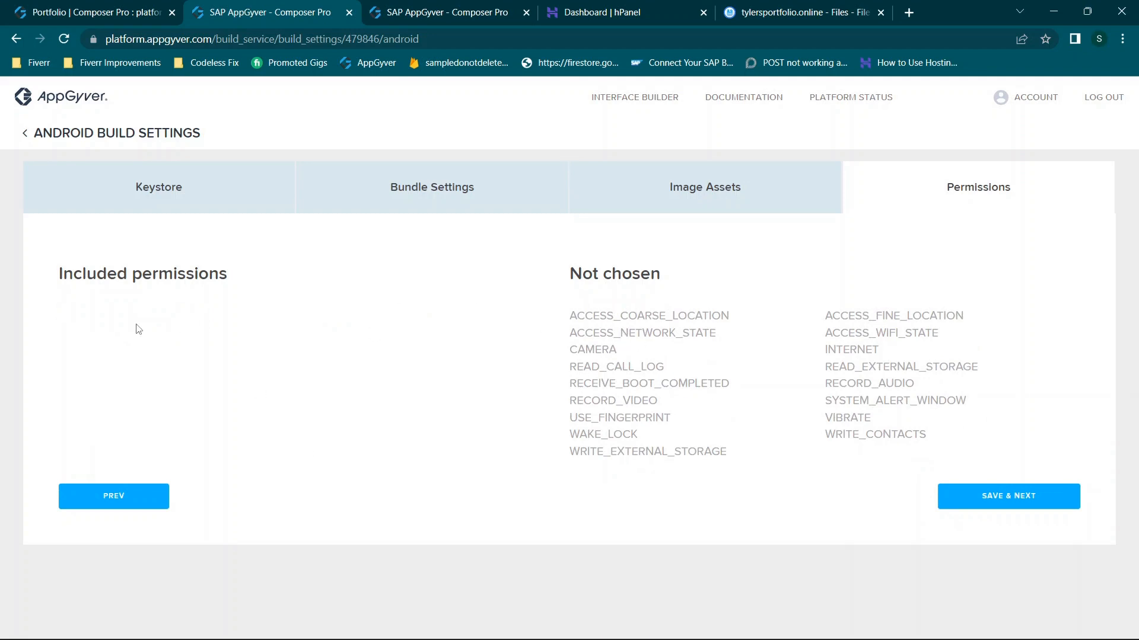
mouse_move(856, 418)
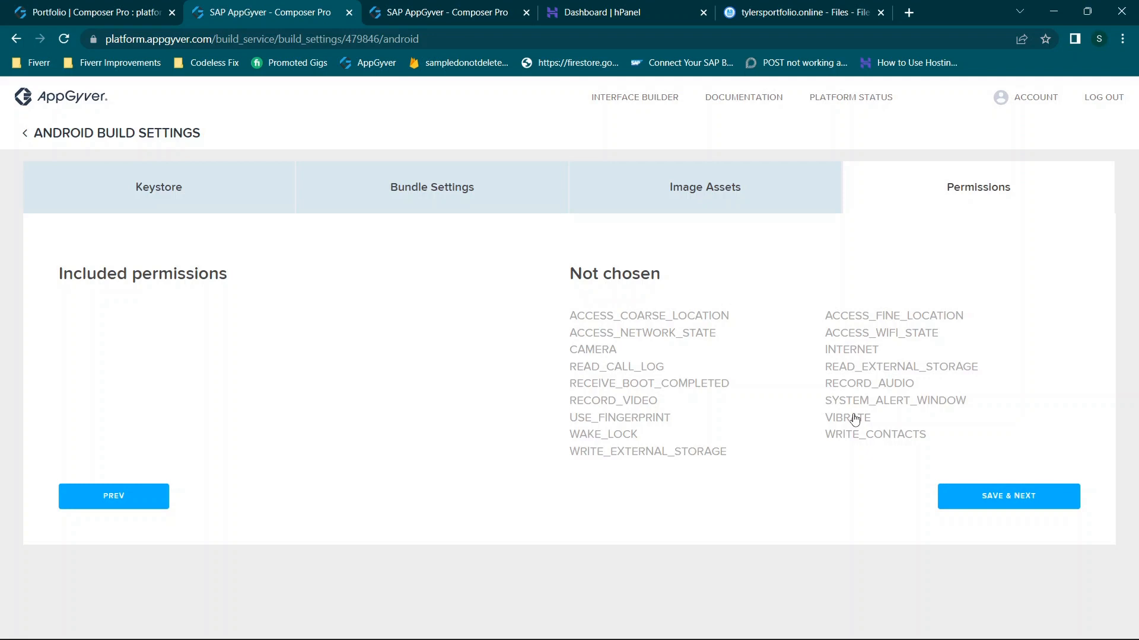
mouse_move(594, 356)
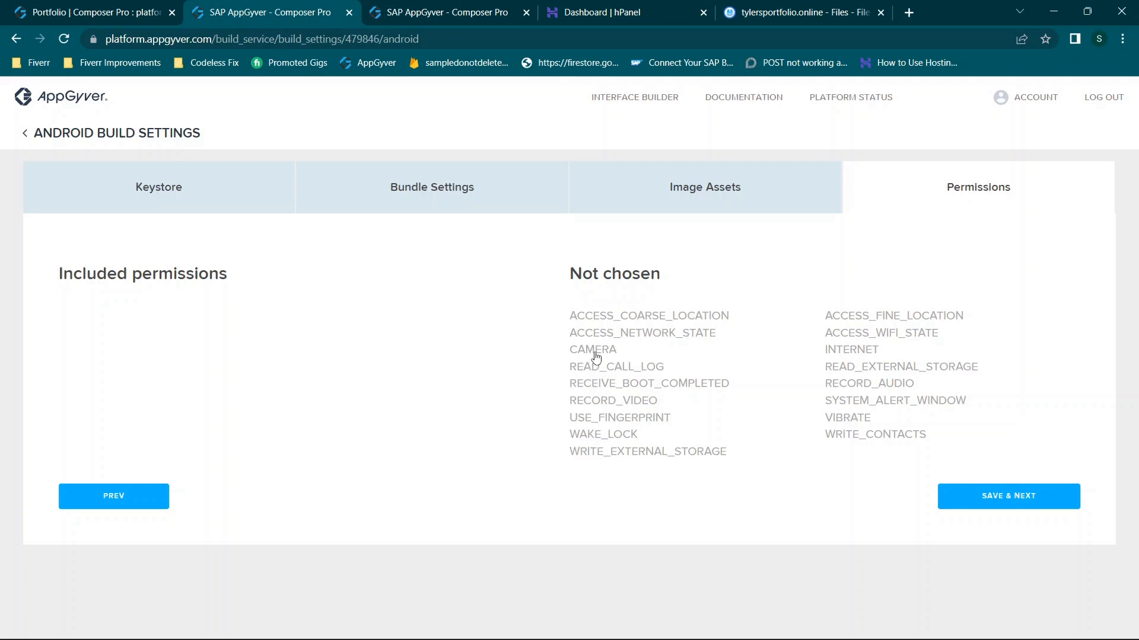
click(593, 349)
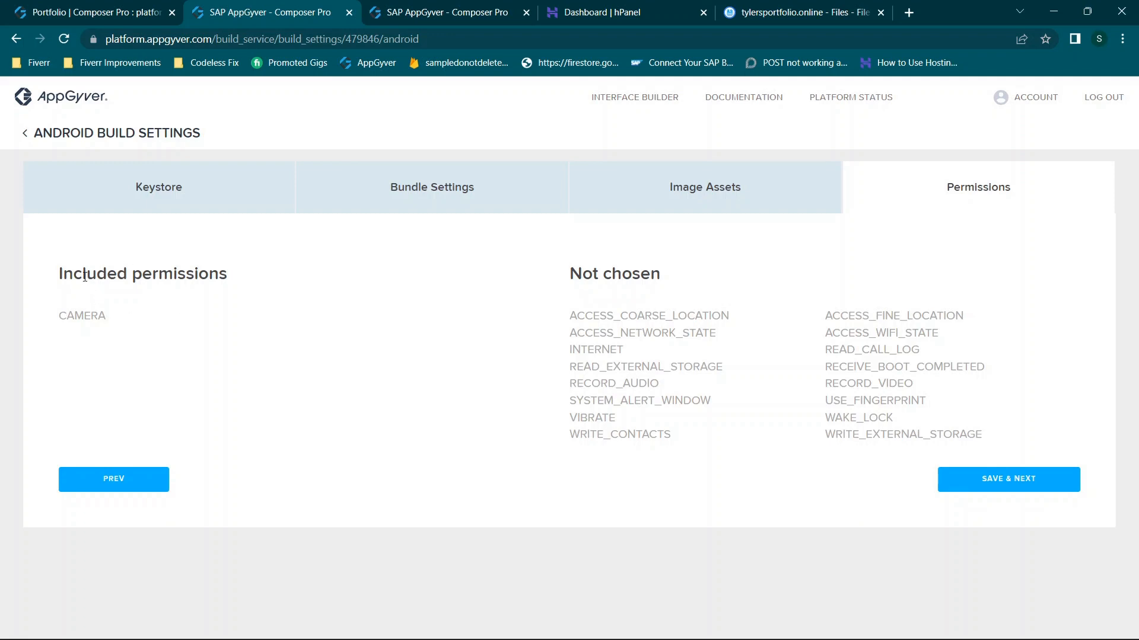
mouse_move(133, 296)
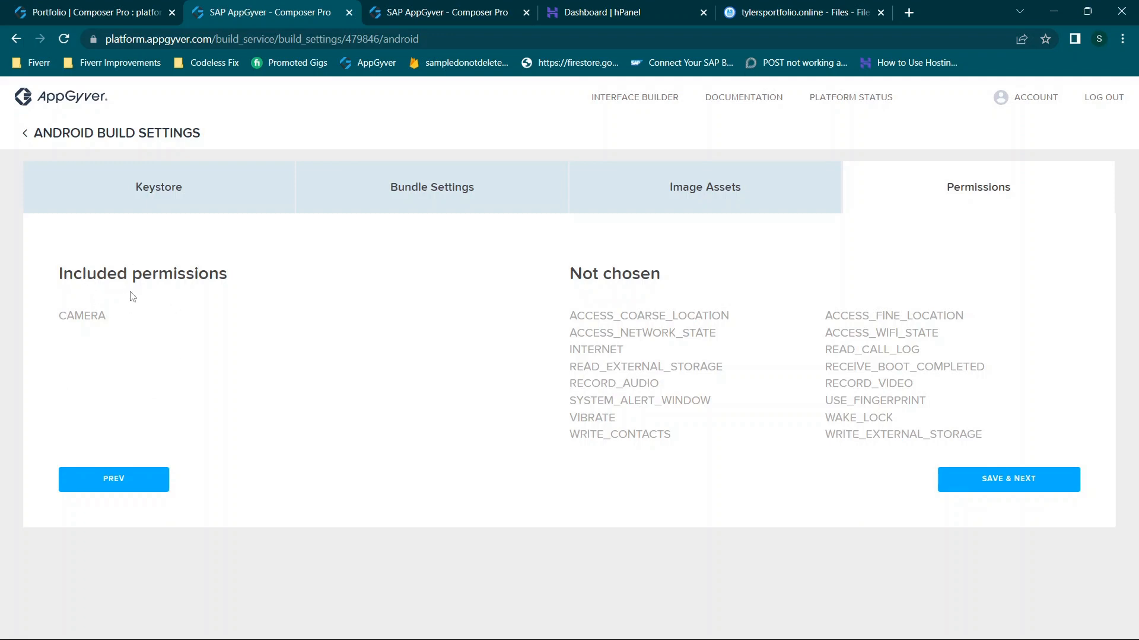
mouse_move(82, 321)
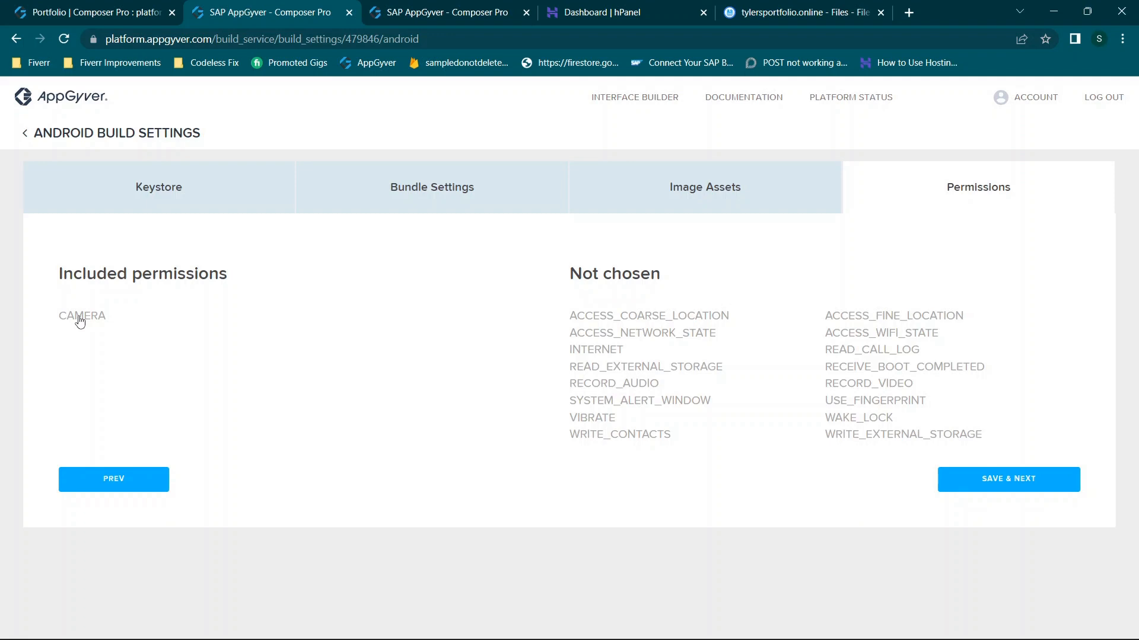
click(81, 315)
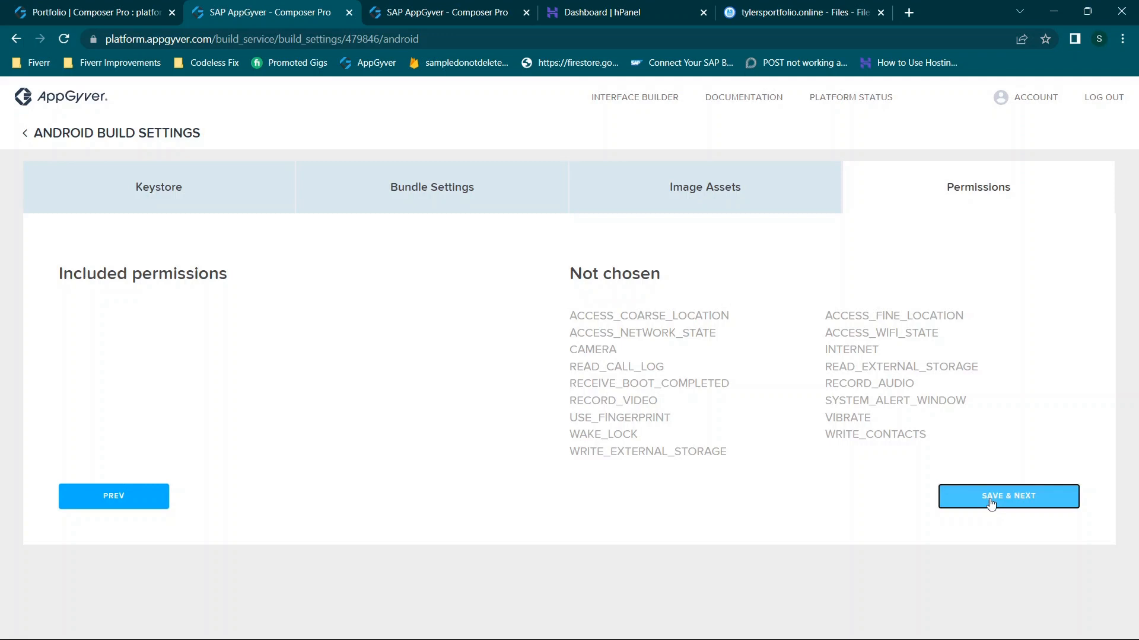
click(1008, 496)
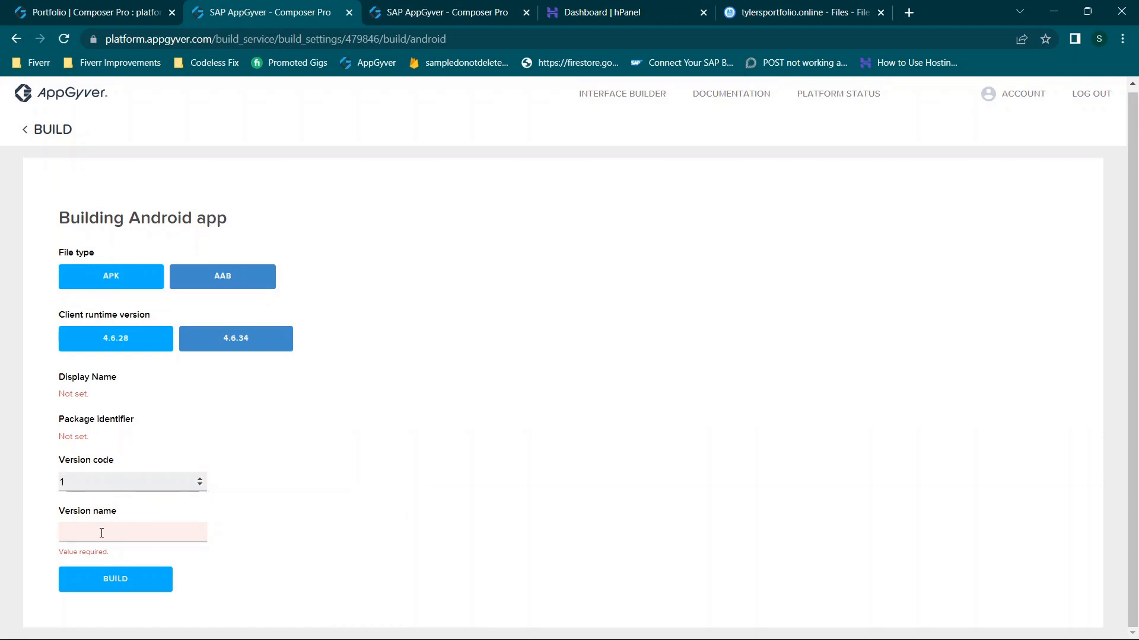
- Enter version name 1, then return to the Portfolio build overview without building
text(1)
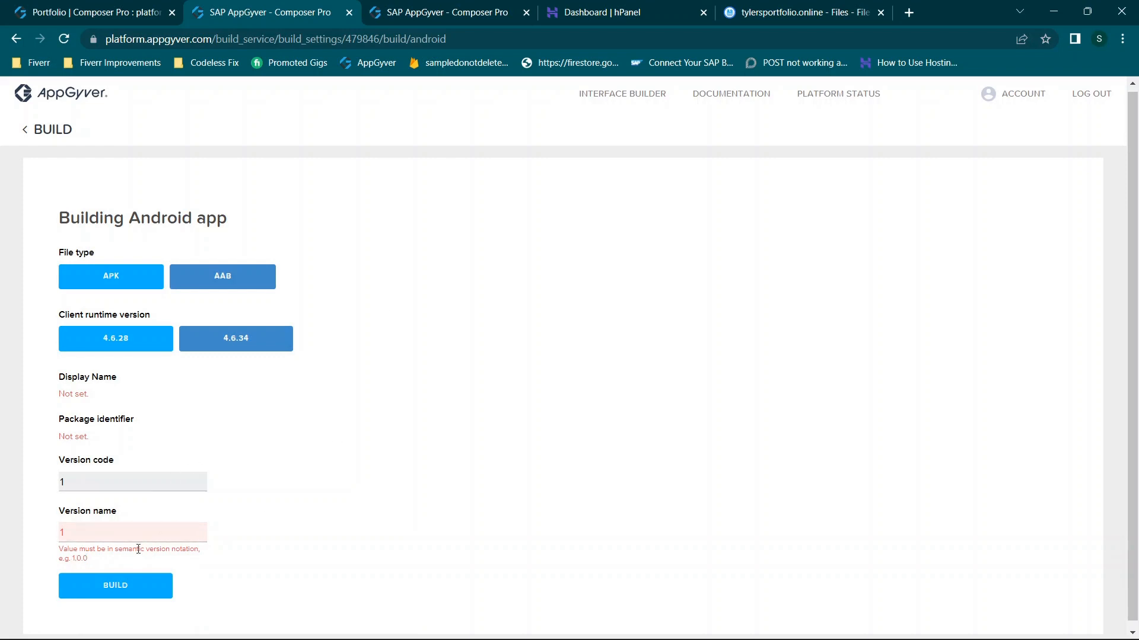
click(24, 129)
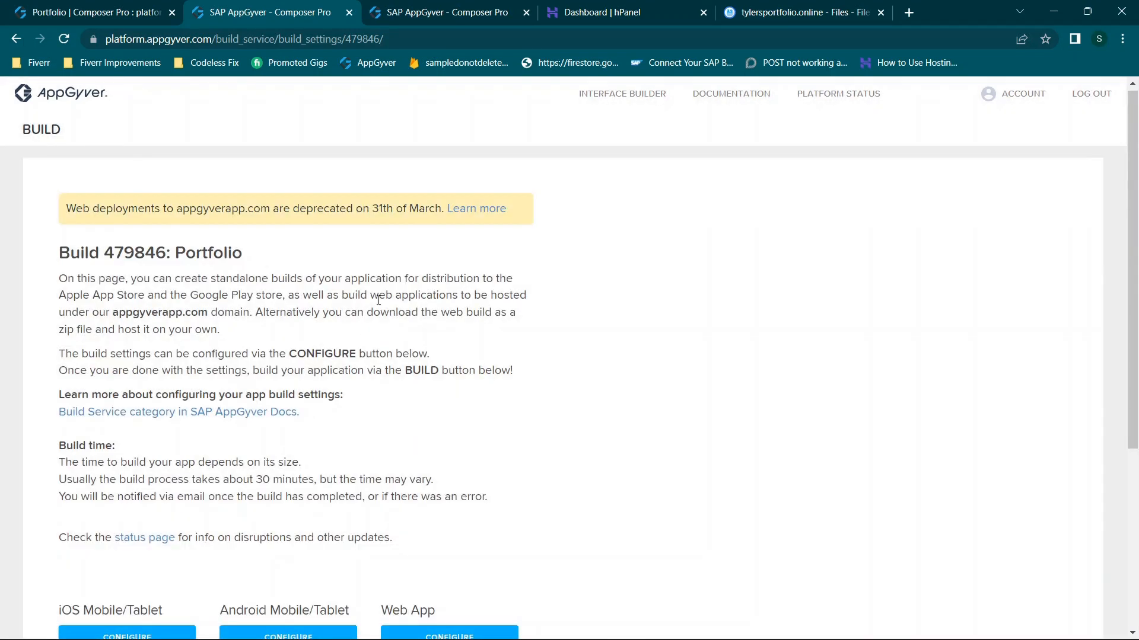
scroll(down, 3)
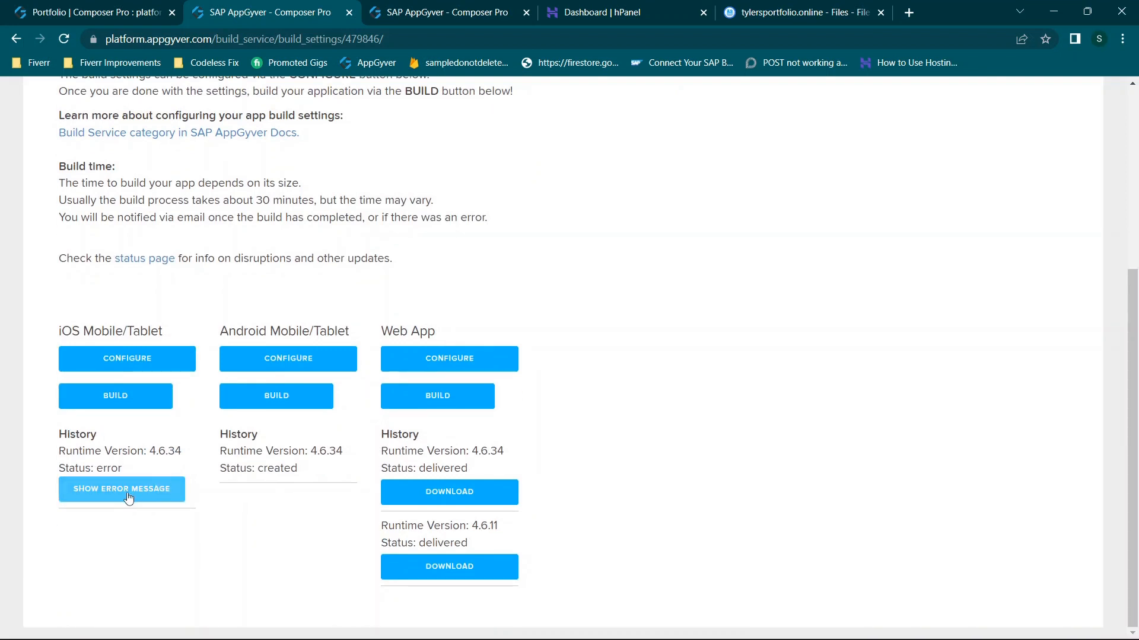
mouse_move(111, 496)
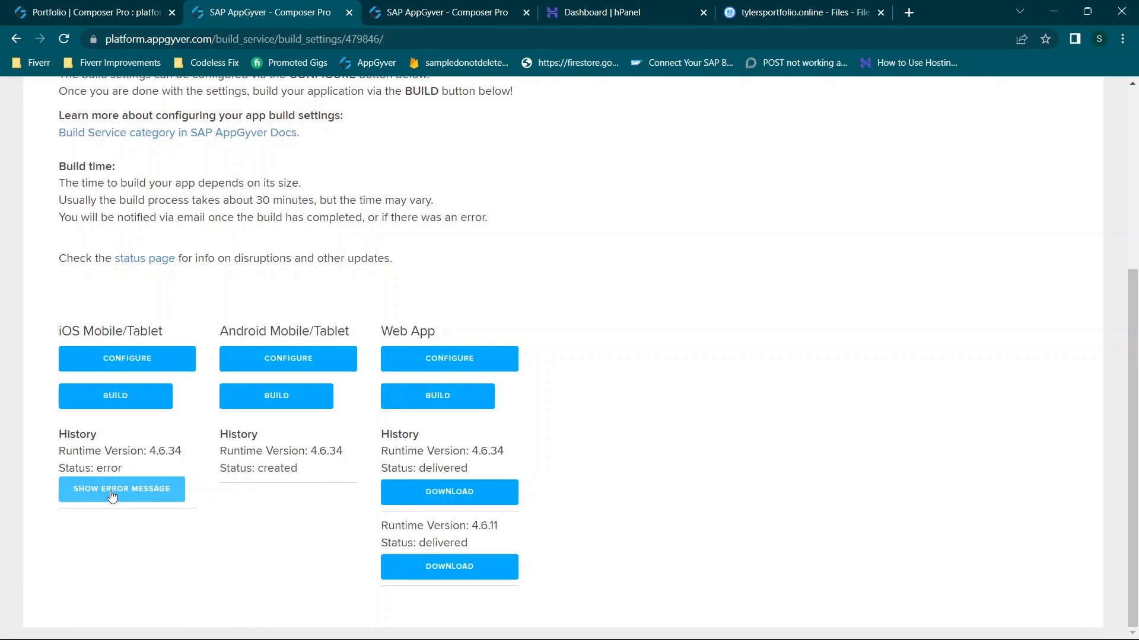
mouse_move(260, 443)
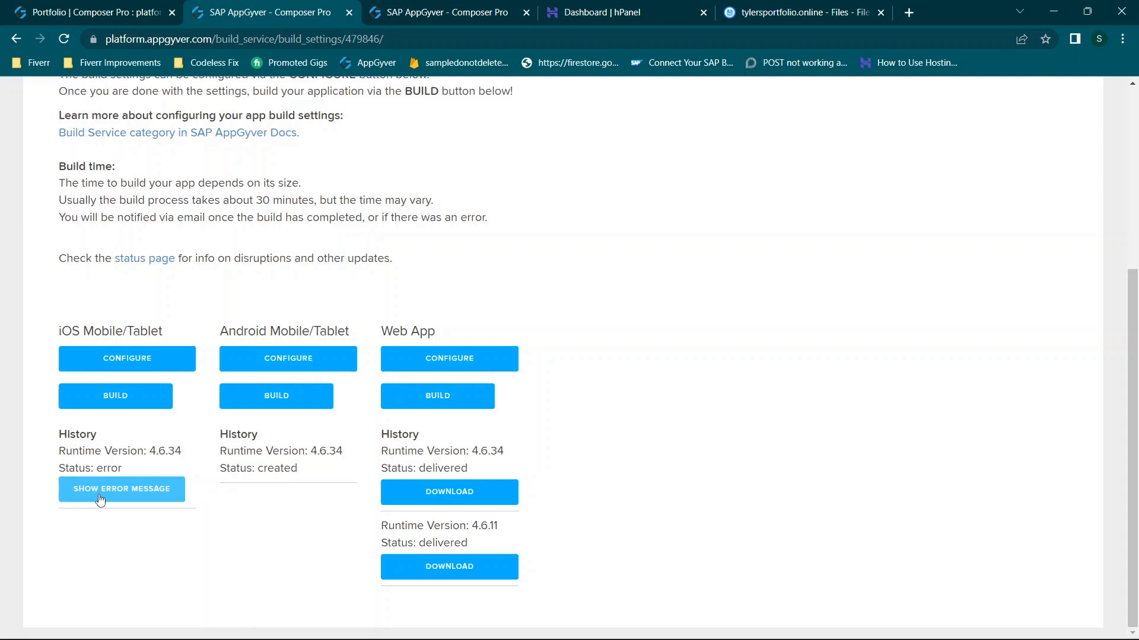
click(121, 489)
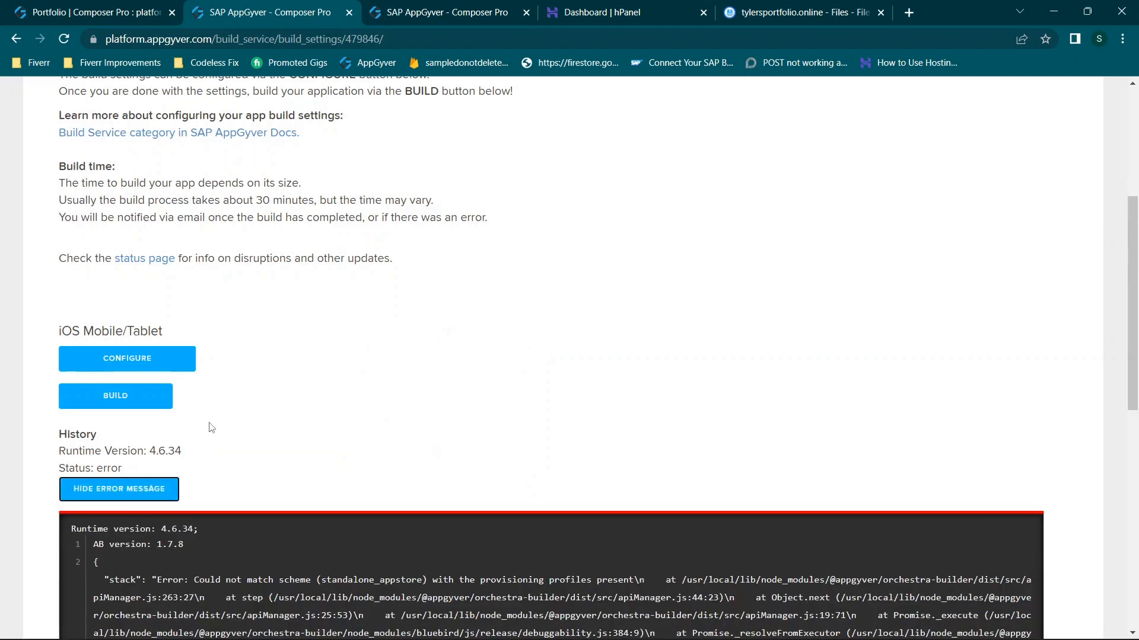
scroll(down, 3)
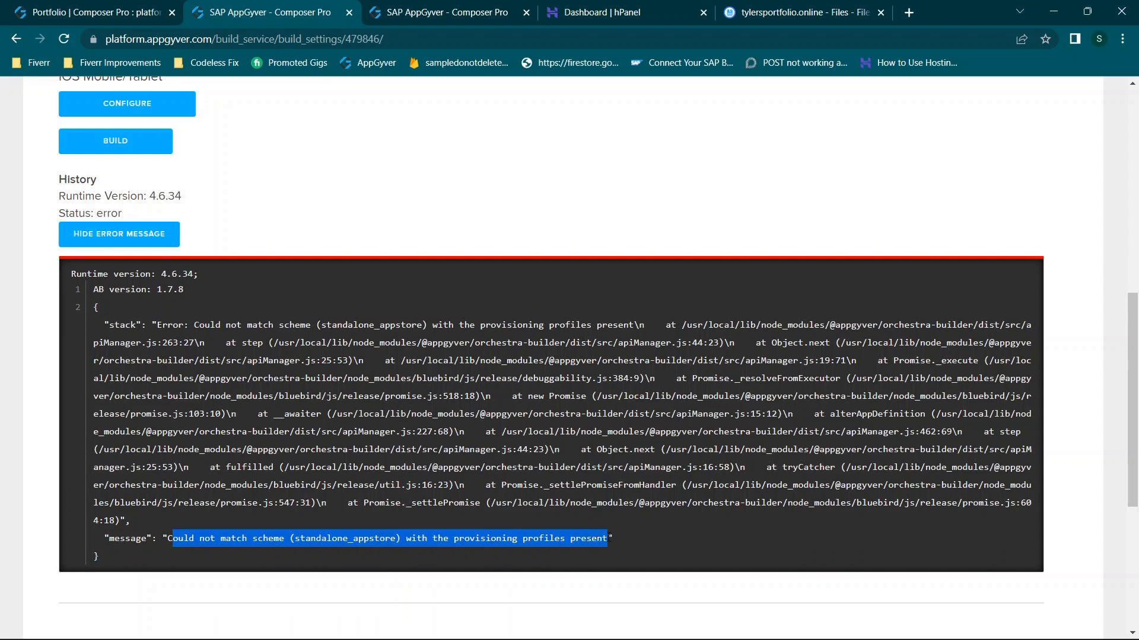
scroll(up, 3)
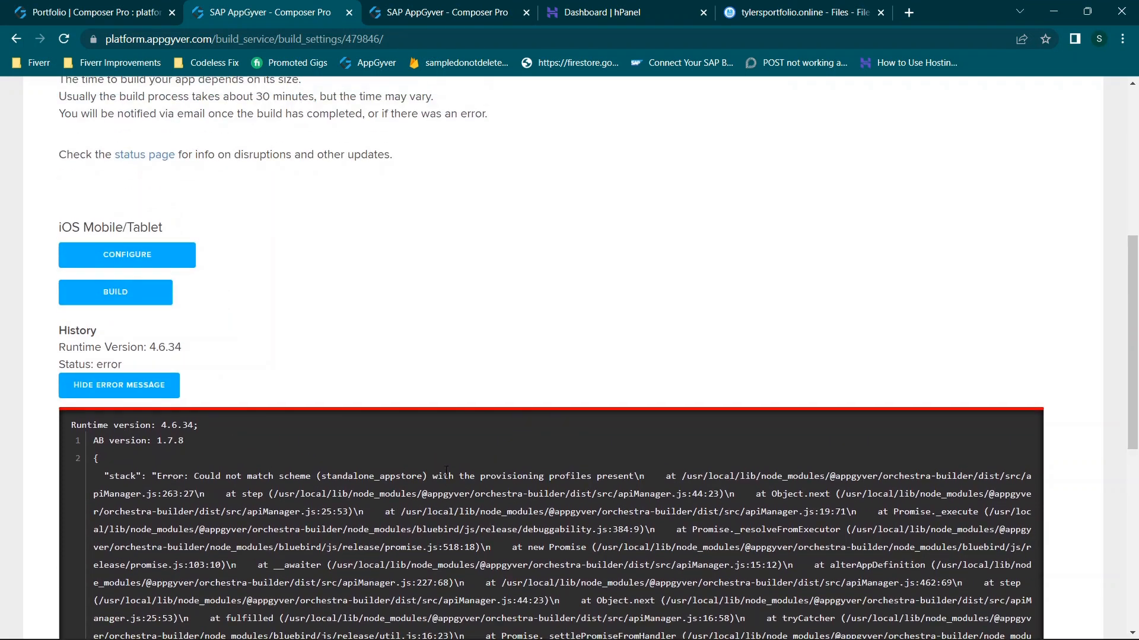
mouse_move(376, 449)
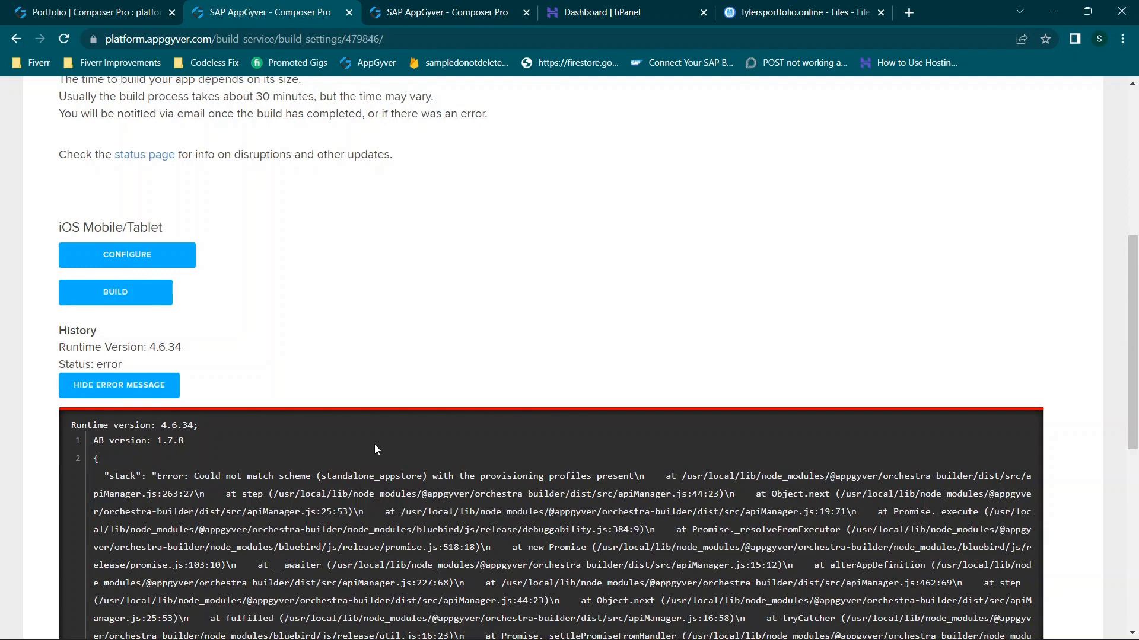
scroll(down, 3)
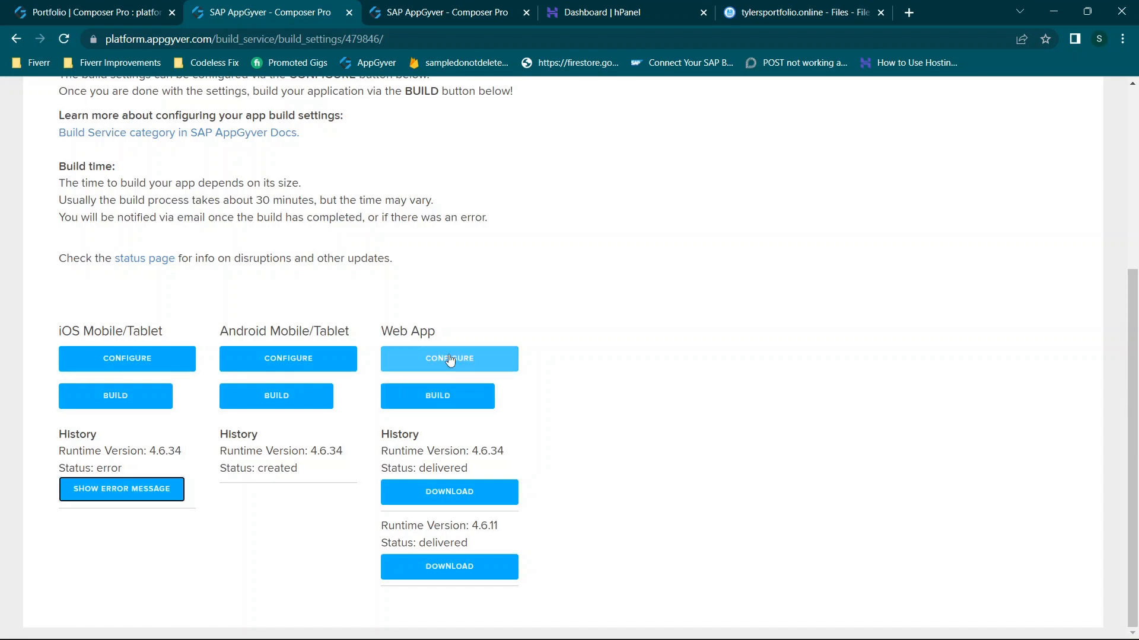
- Keep the hosted domain tylersportfolio in Web App settings and choose the ZIP build scheme
click(449, 358)
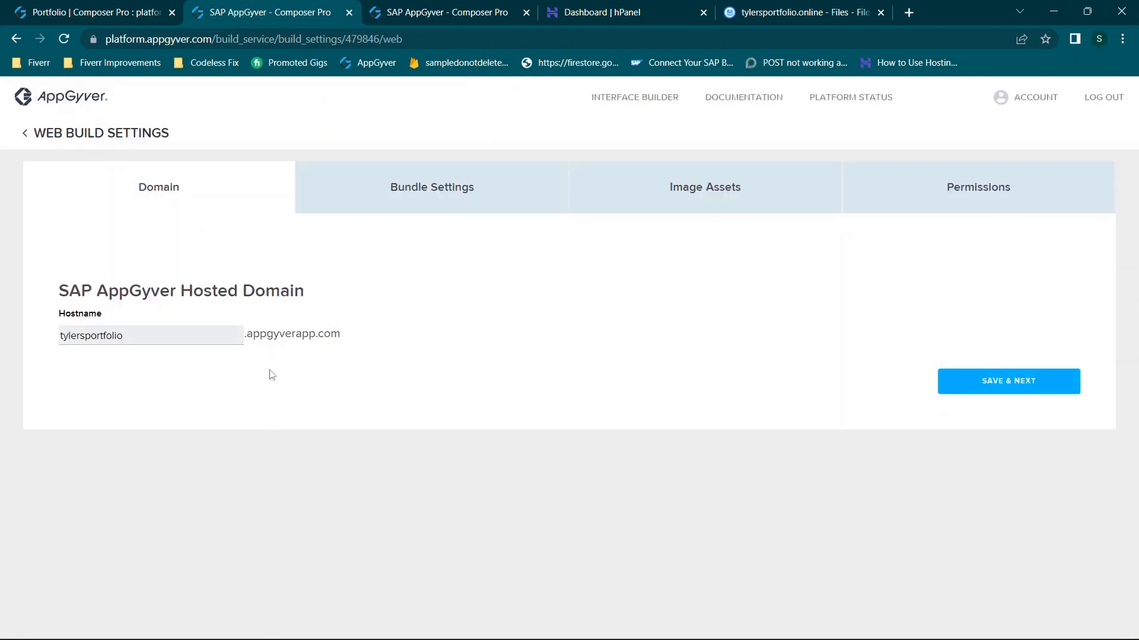
mouse_move(219, 355)
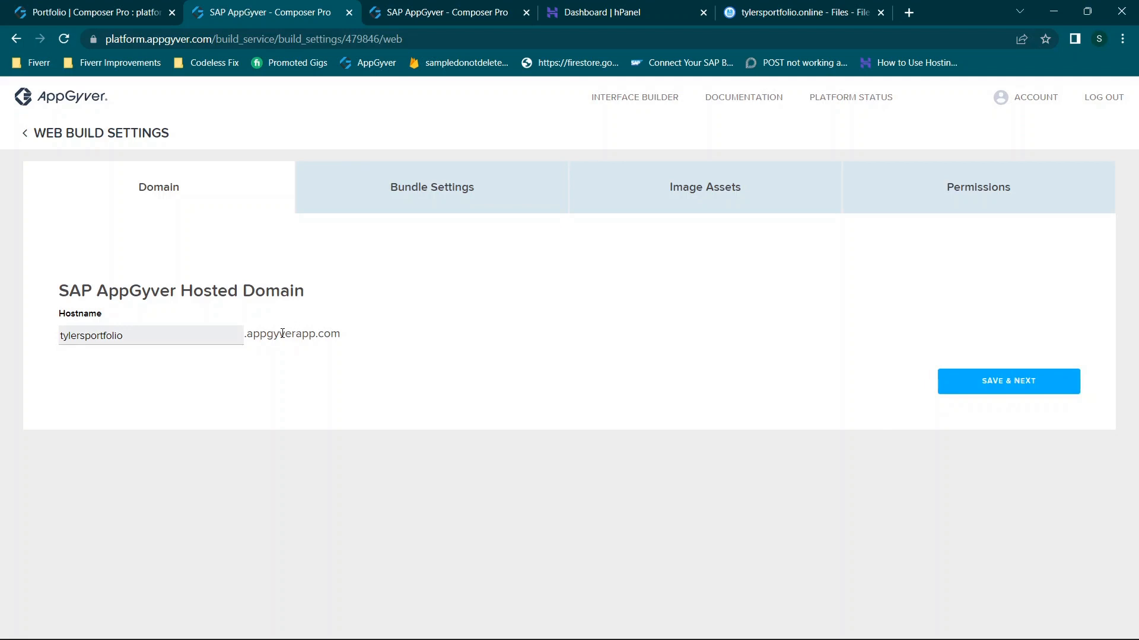
mouse_move(1020, 391)
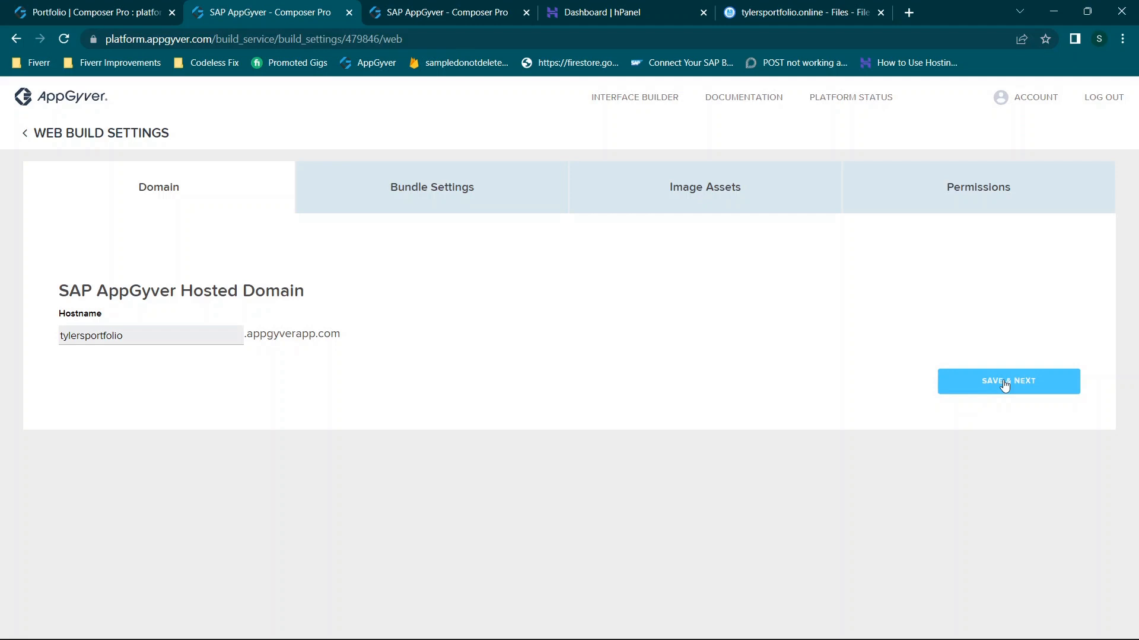
click(1008, 380)
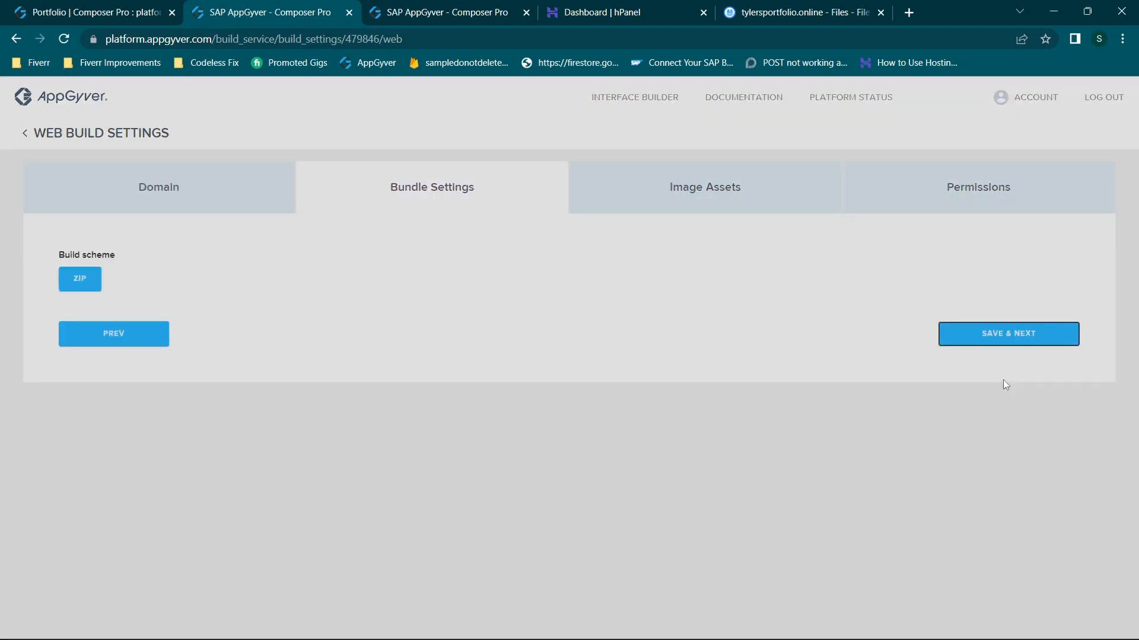
click(79, 279)
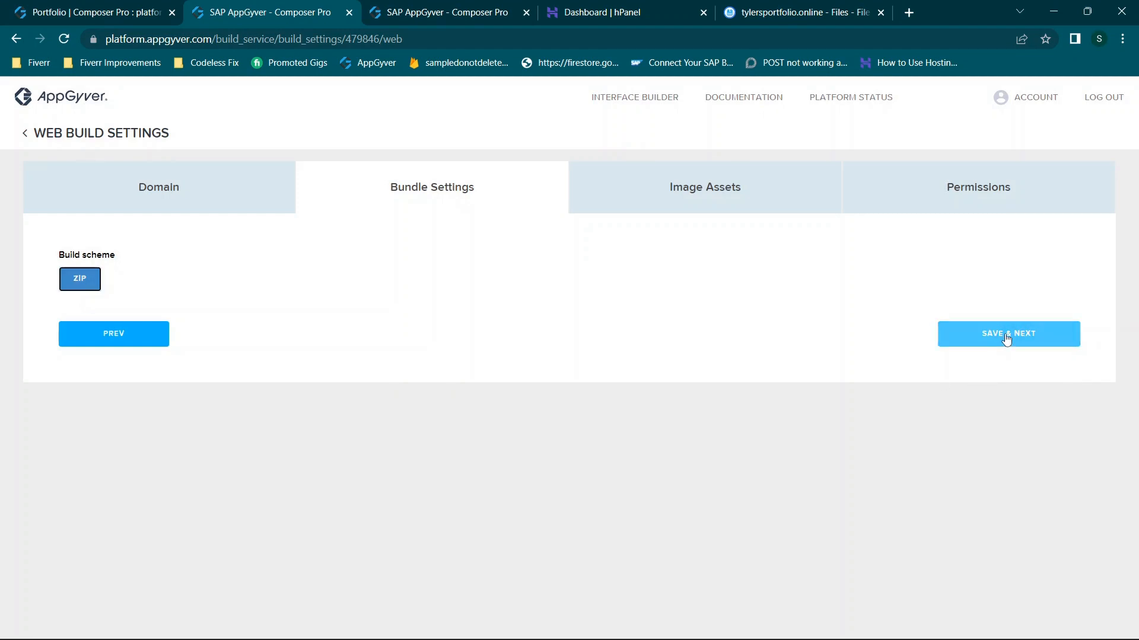
click(1008, 333)
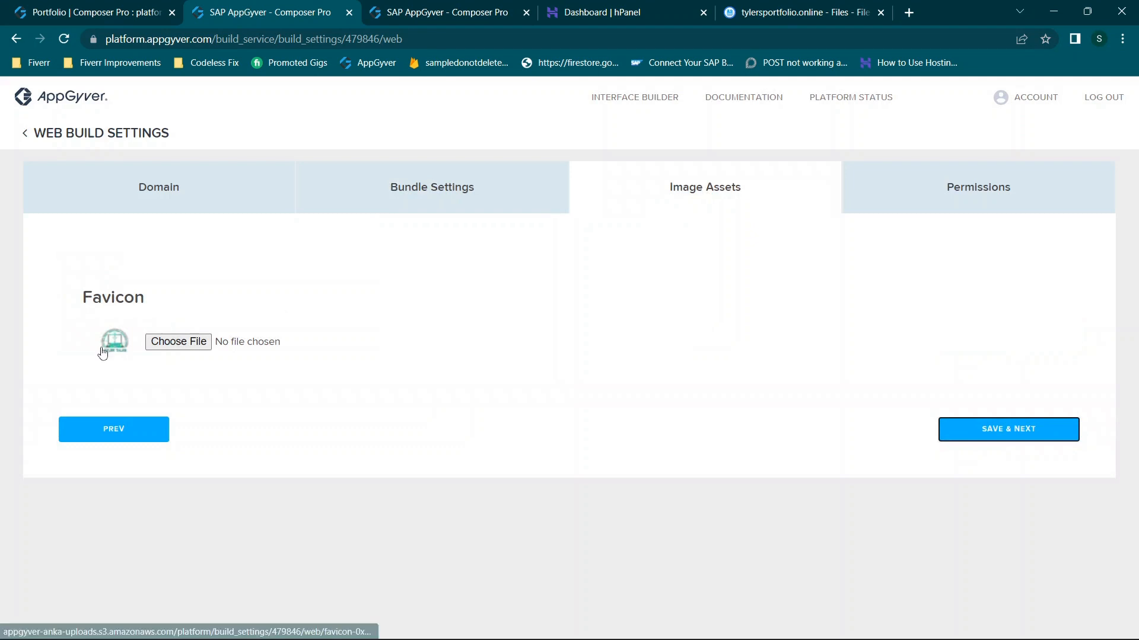
mouse_move(185, 315)
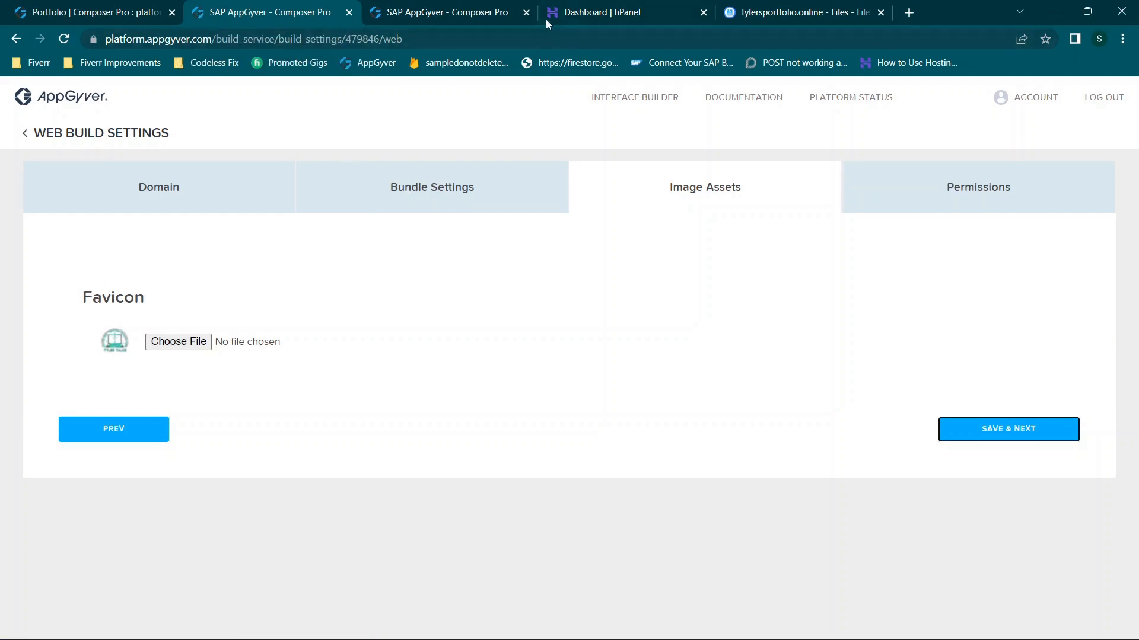
mouse_move(803, 12)
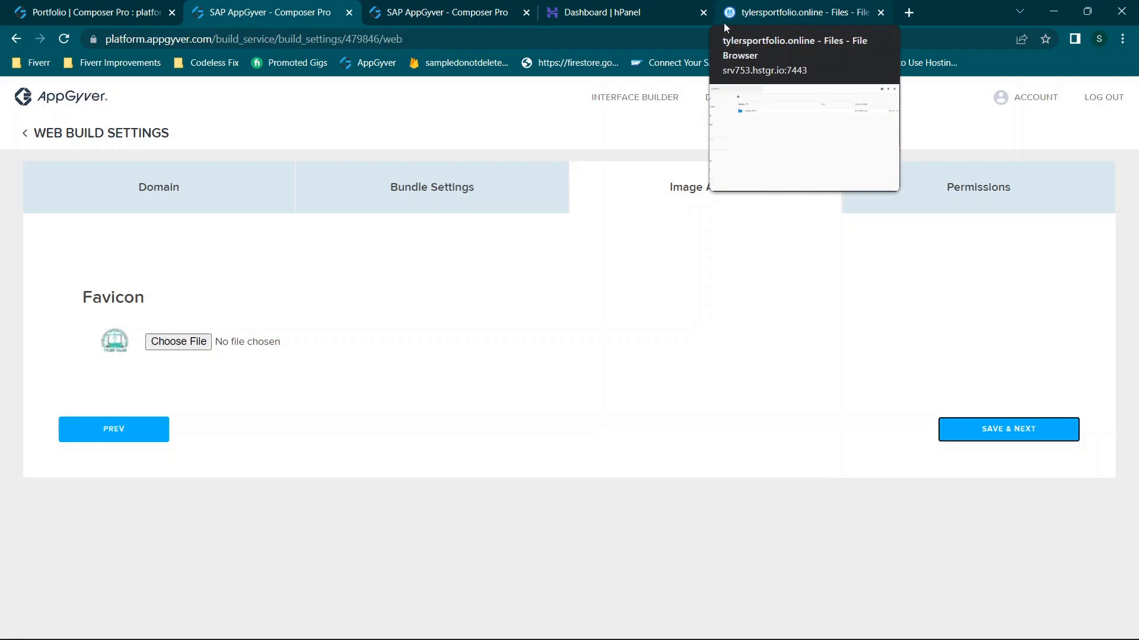
mouse_move(269, 11)
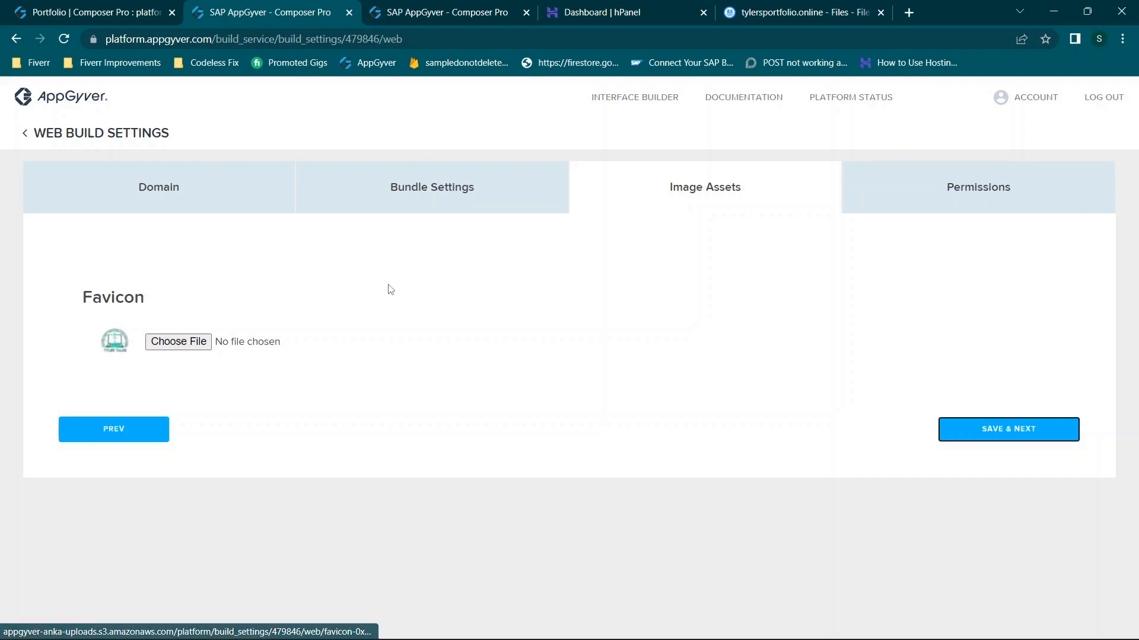
mouse_move(260, 337)
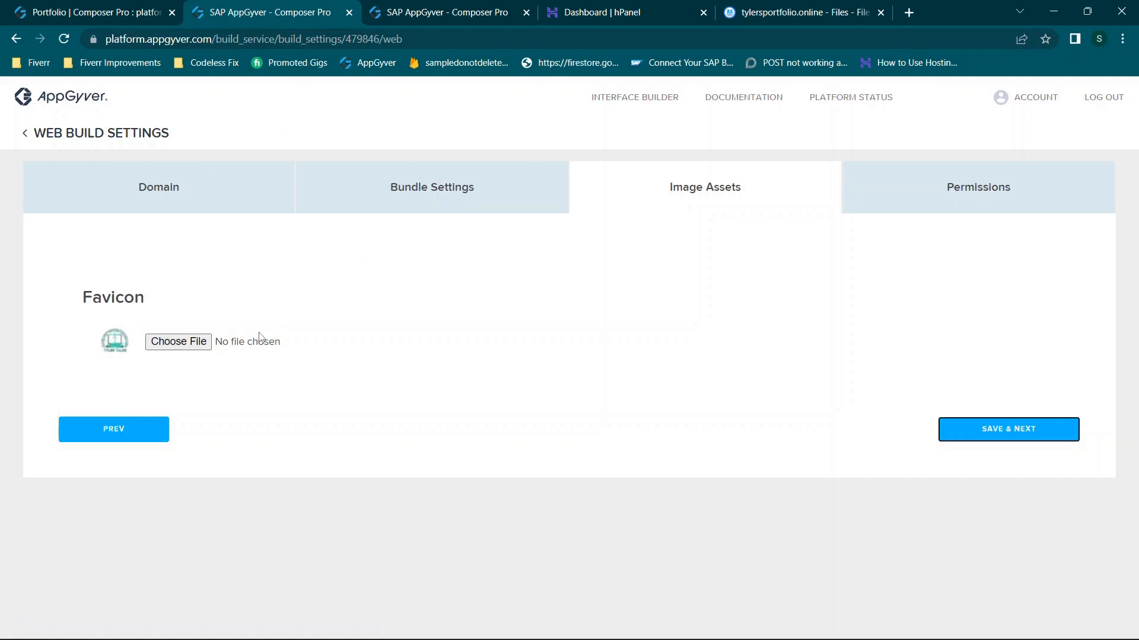
mouse_move(295, 384)
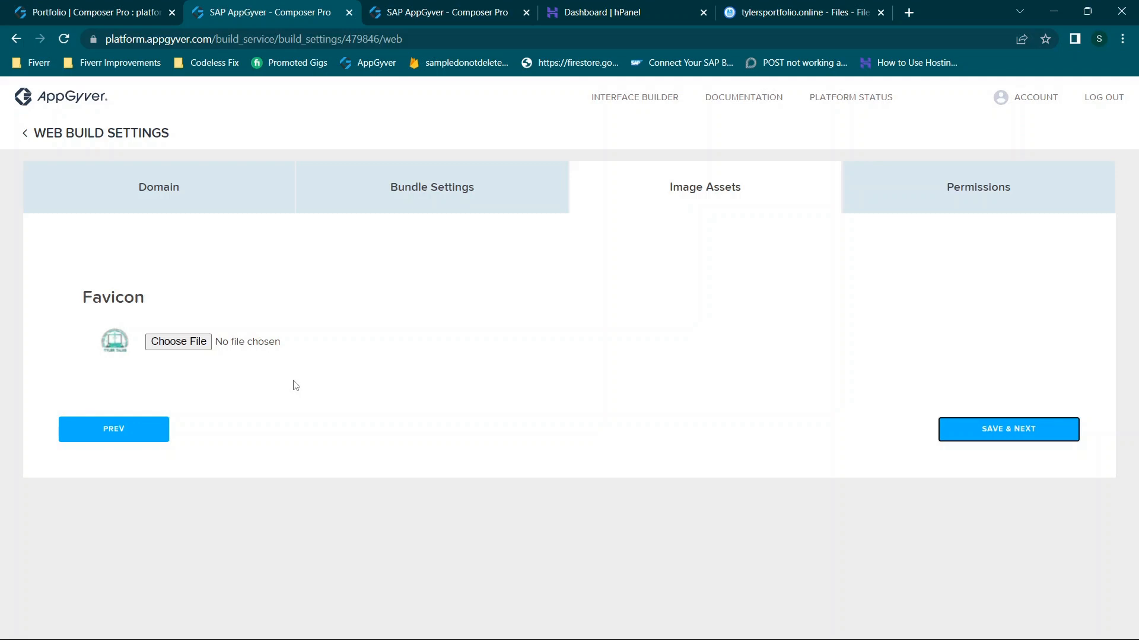
mouse_move(109, 356)
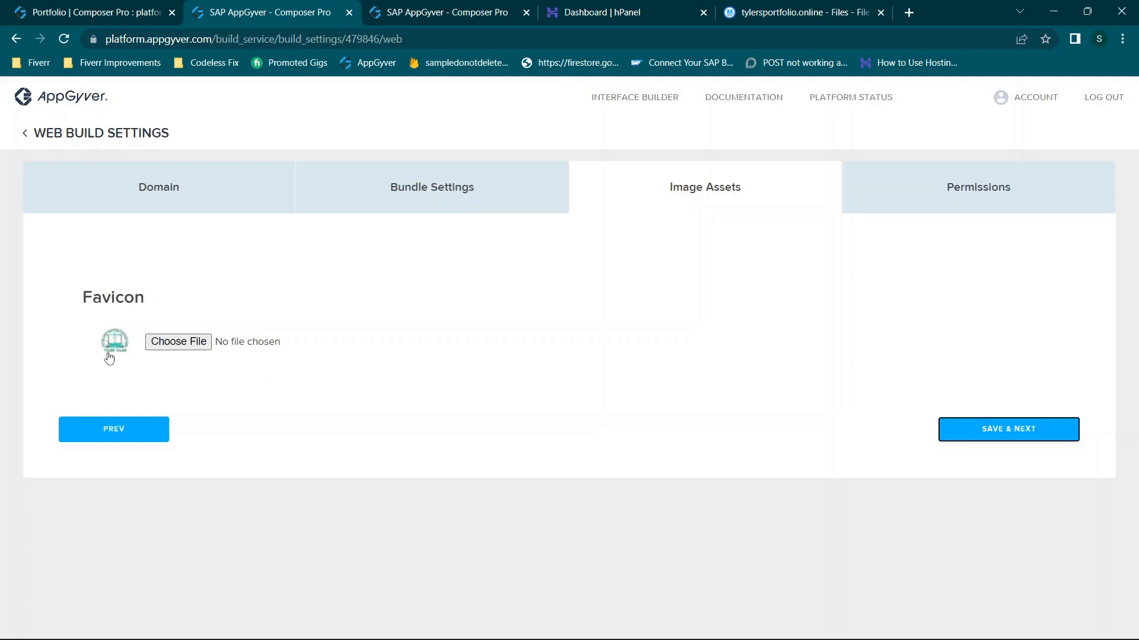
mouse_move(114, 346)
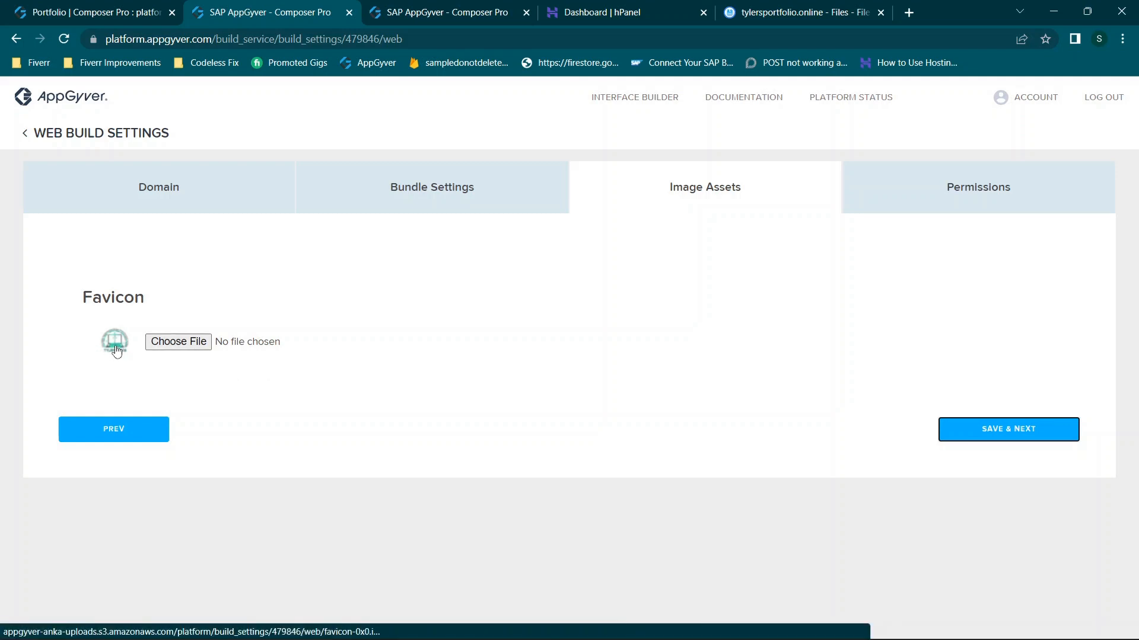
mouse_move(137, 359)
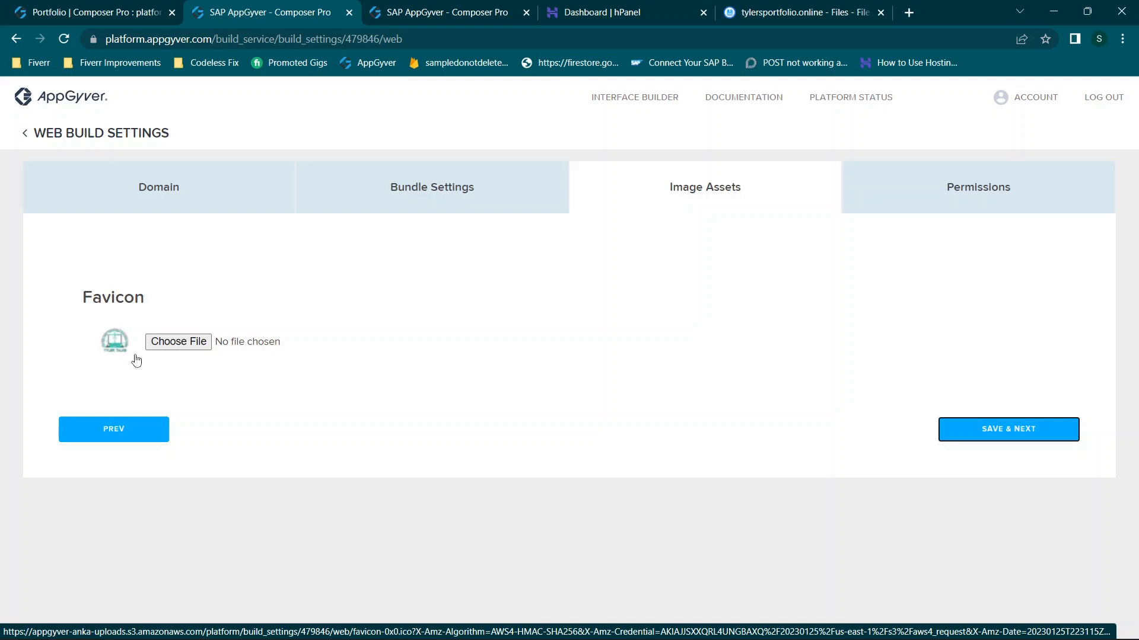
mouse_move(249, 359)
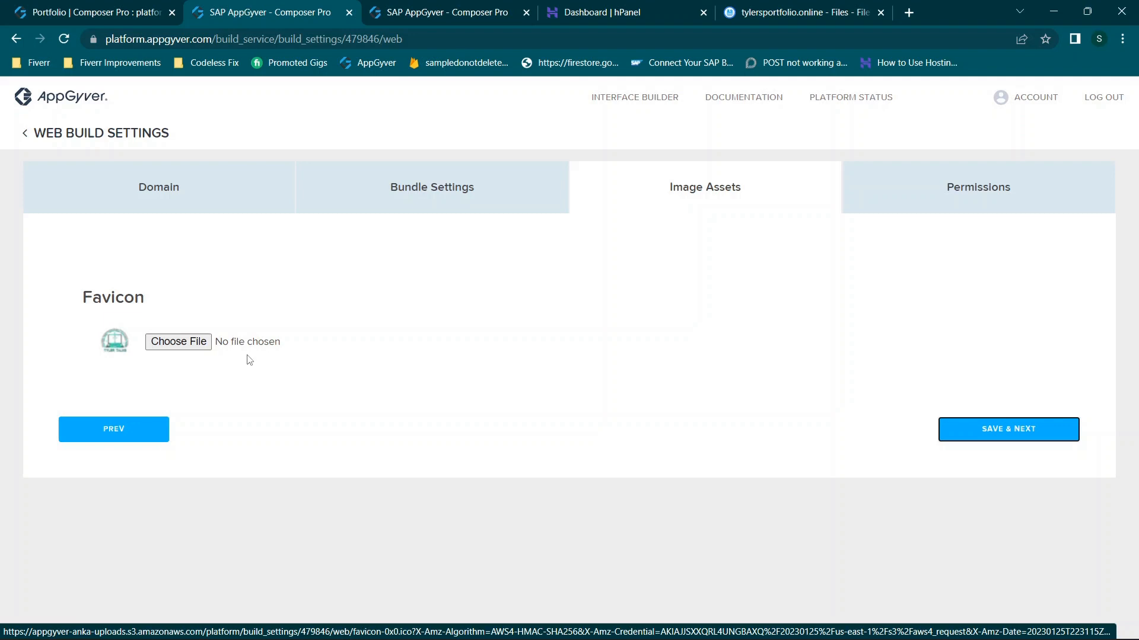
mouse_move(601, 360)
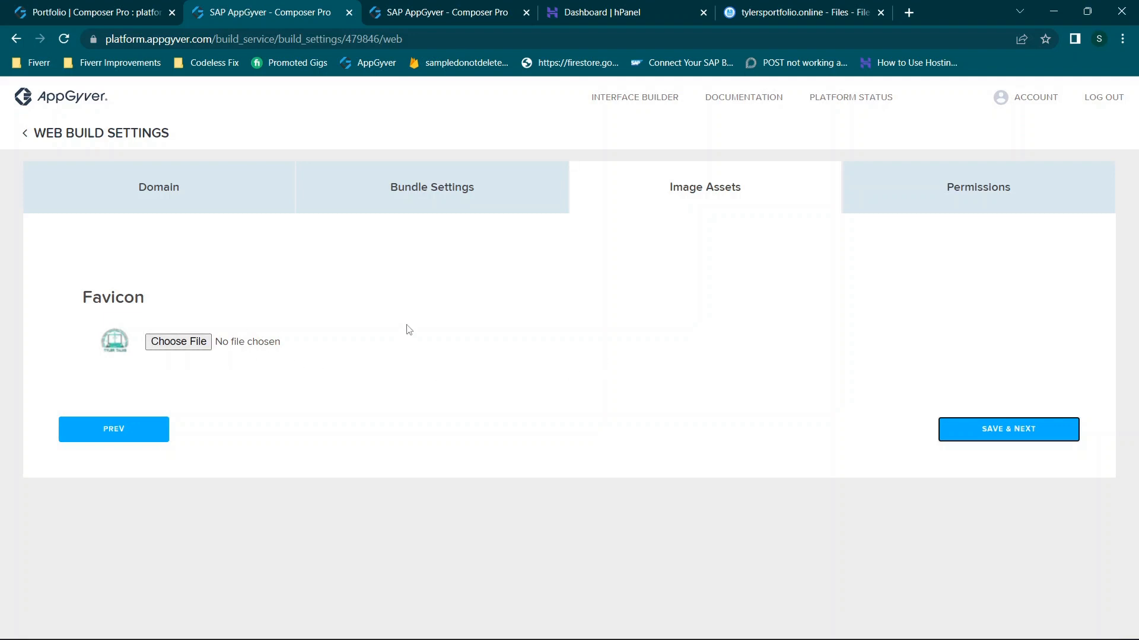
mouse_move(283, 345)
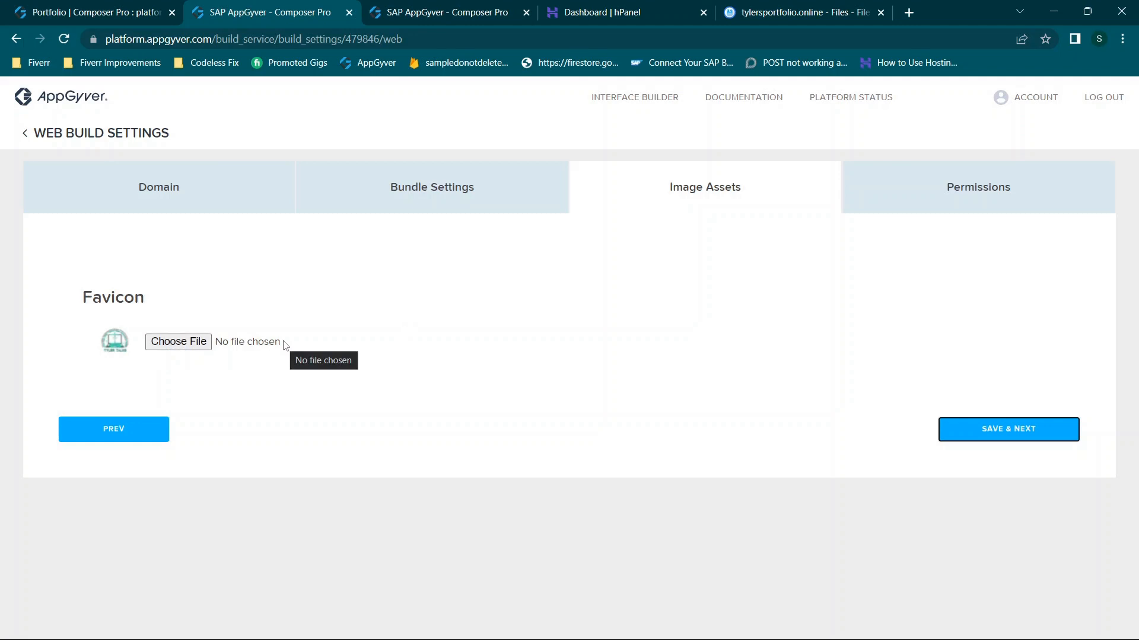
mouse_move(318, 351)
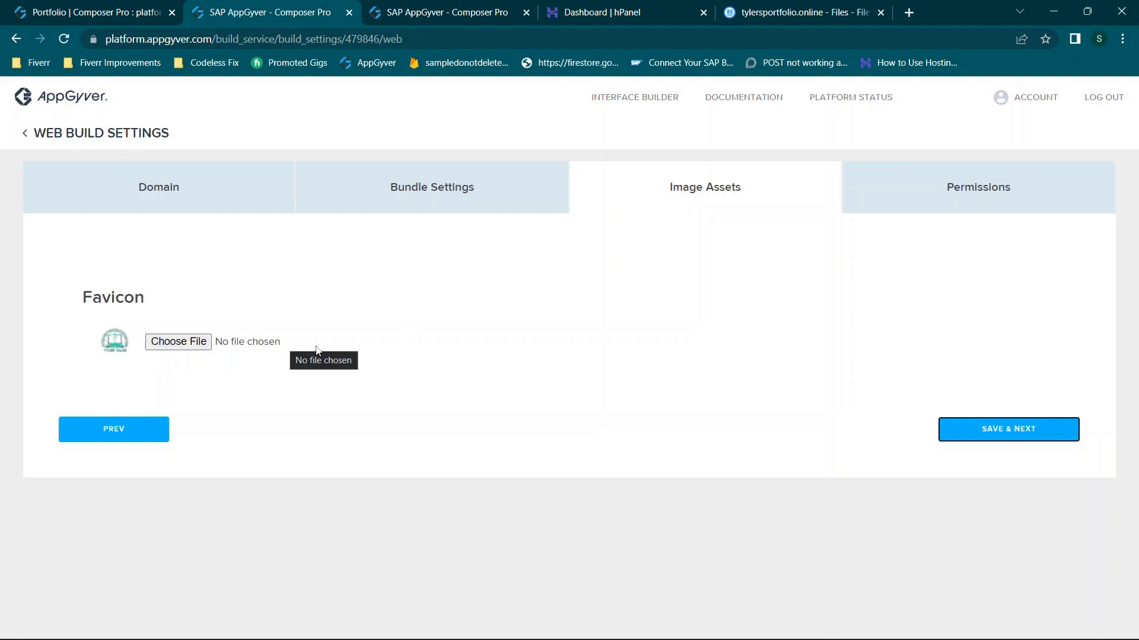
mouse_move(493, 355)
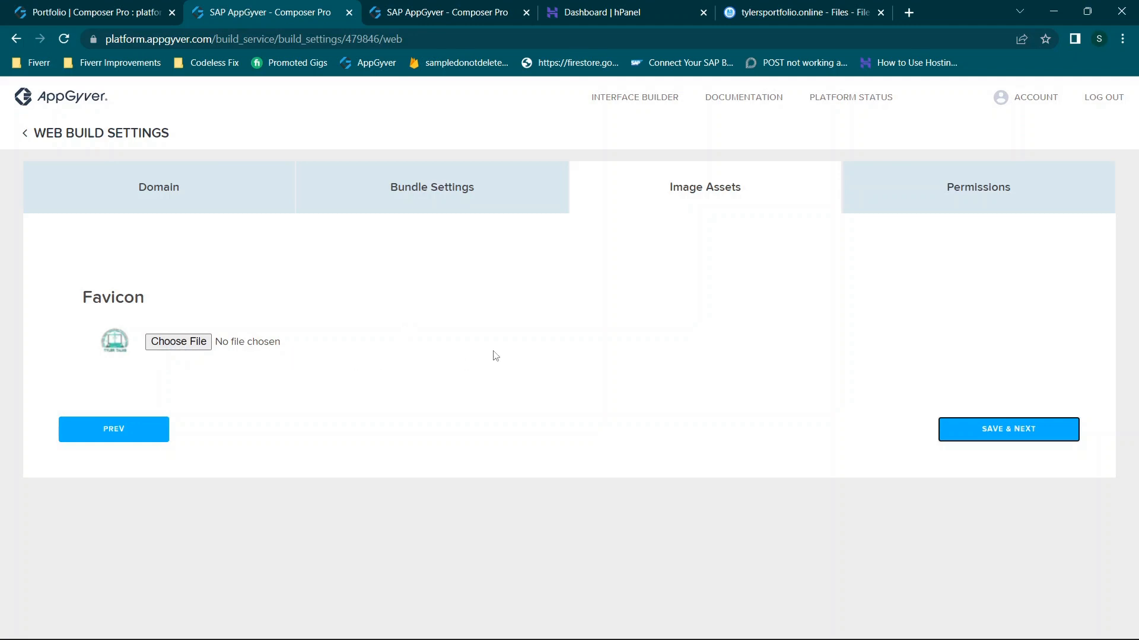
mouse_move(675, 179)
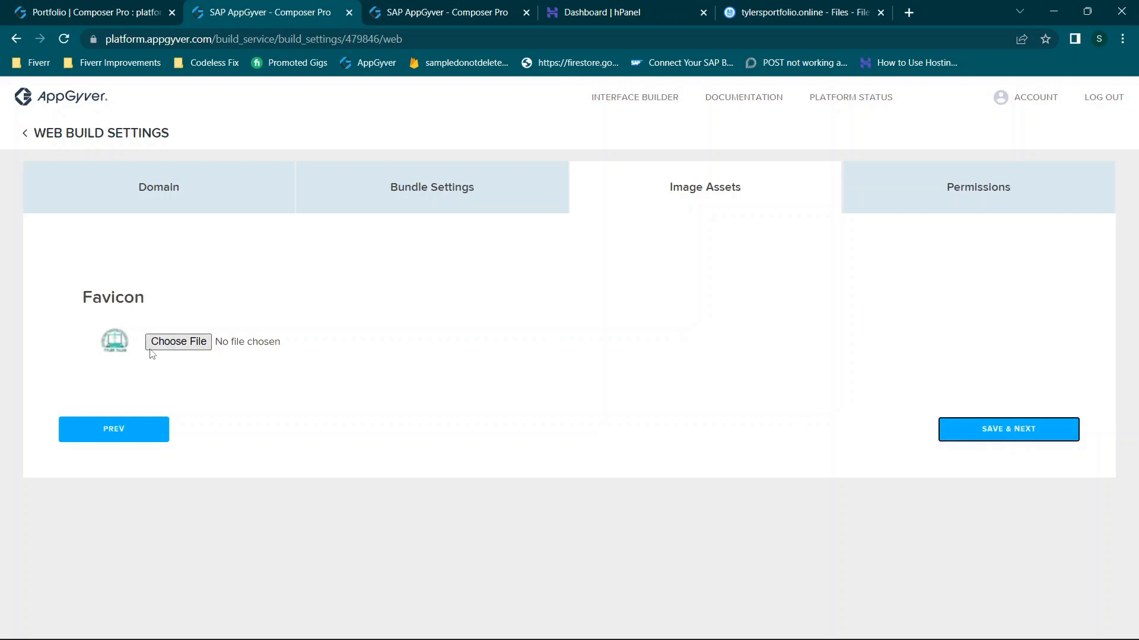
mouse_move(1032, 447)
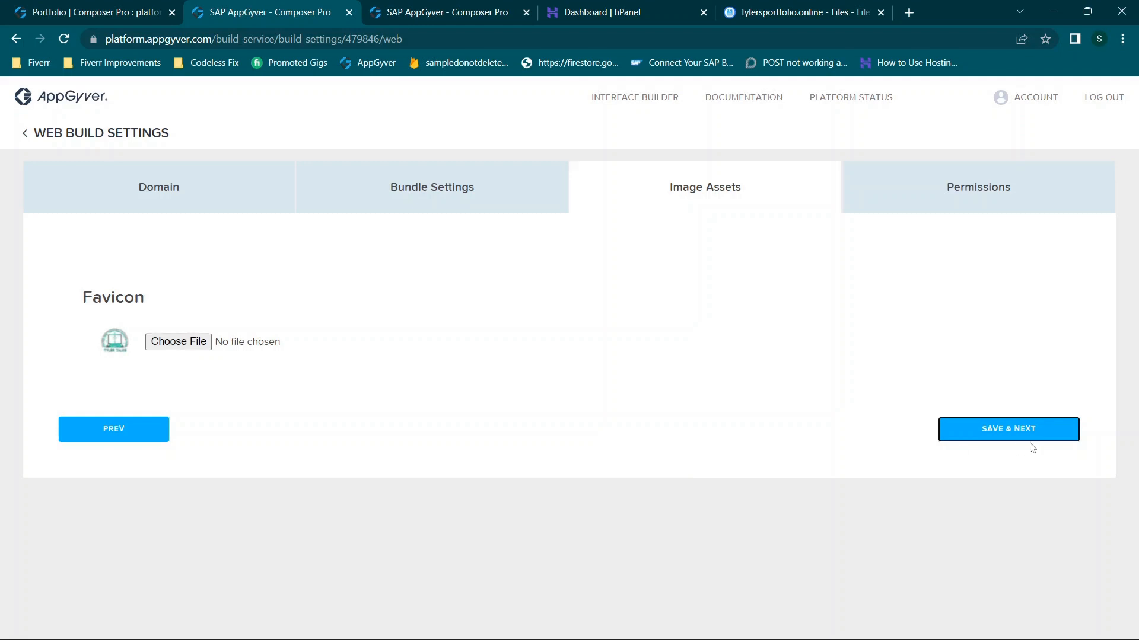
mouse_move(1008, 431)
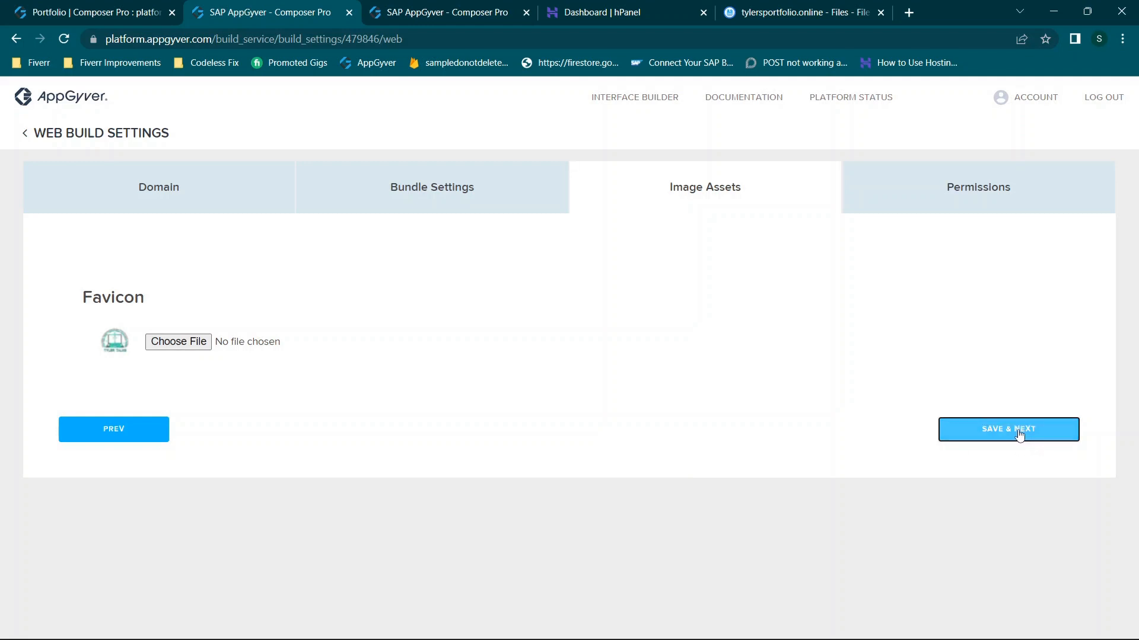
- Save the web image assets with the existing favicon unchanged
click(1008, 430)
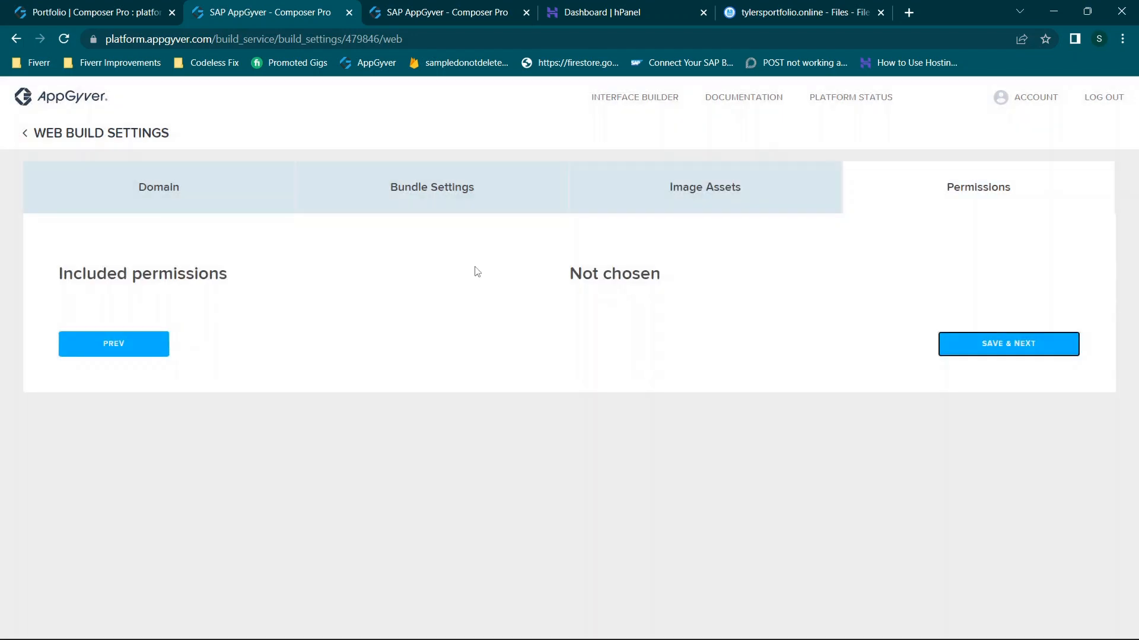
mouse_move(651, 303)
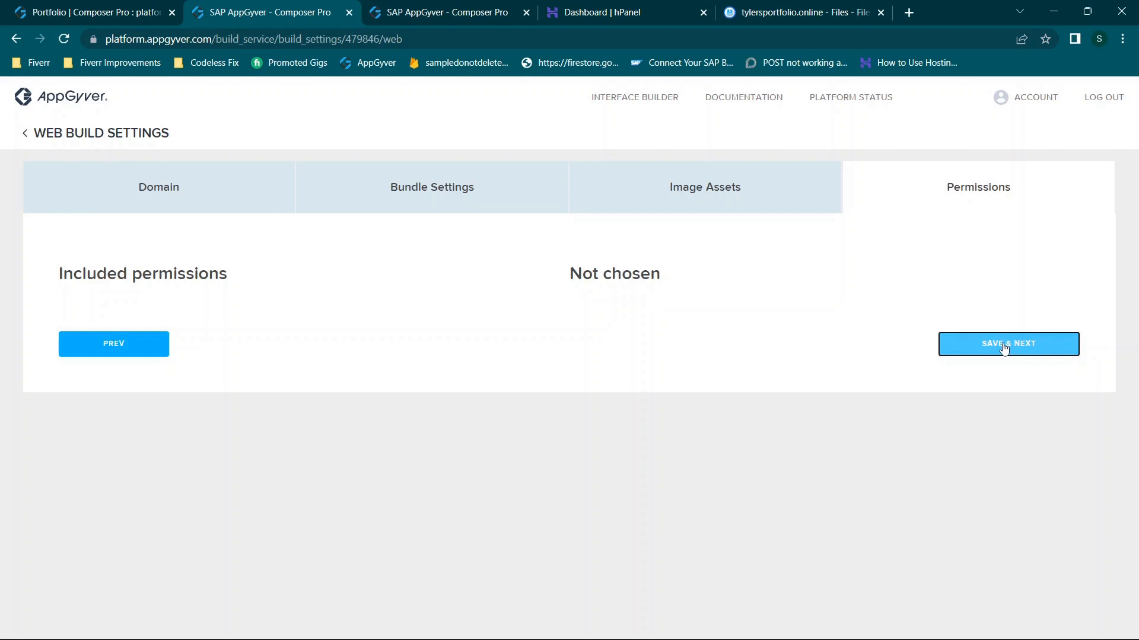
- Save web permissions with none included and start a new Web app build setup
click(1008, 344)
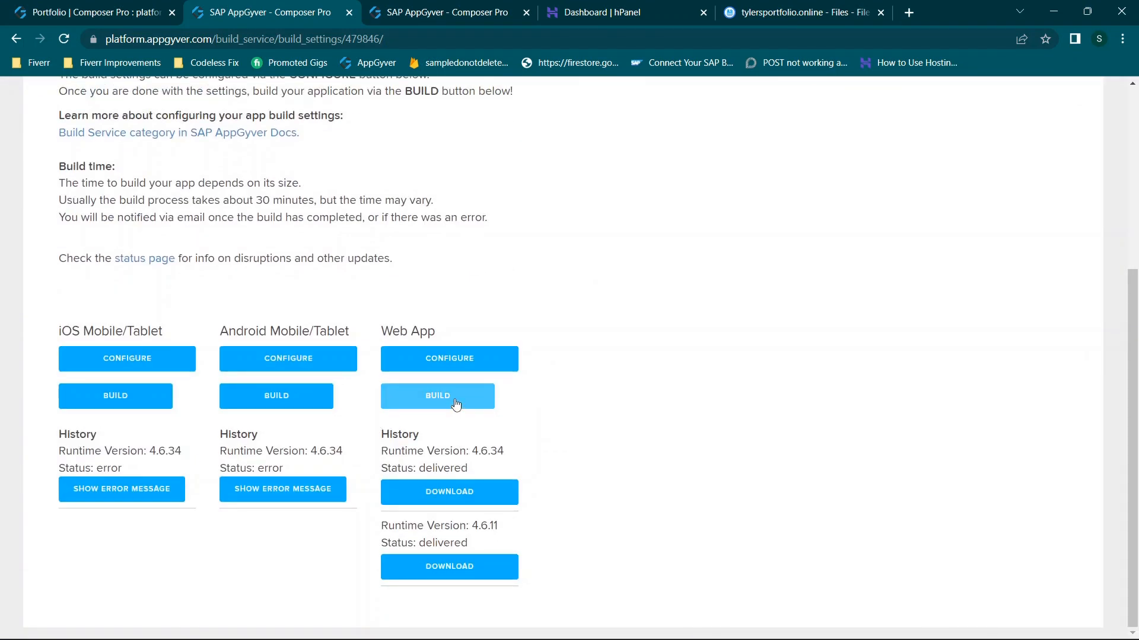
click(437, 396)
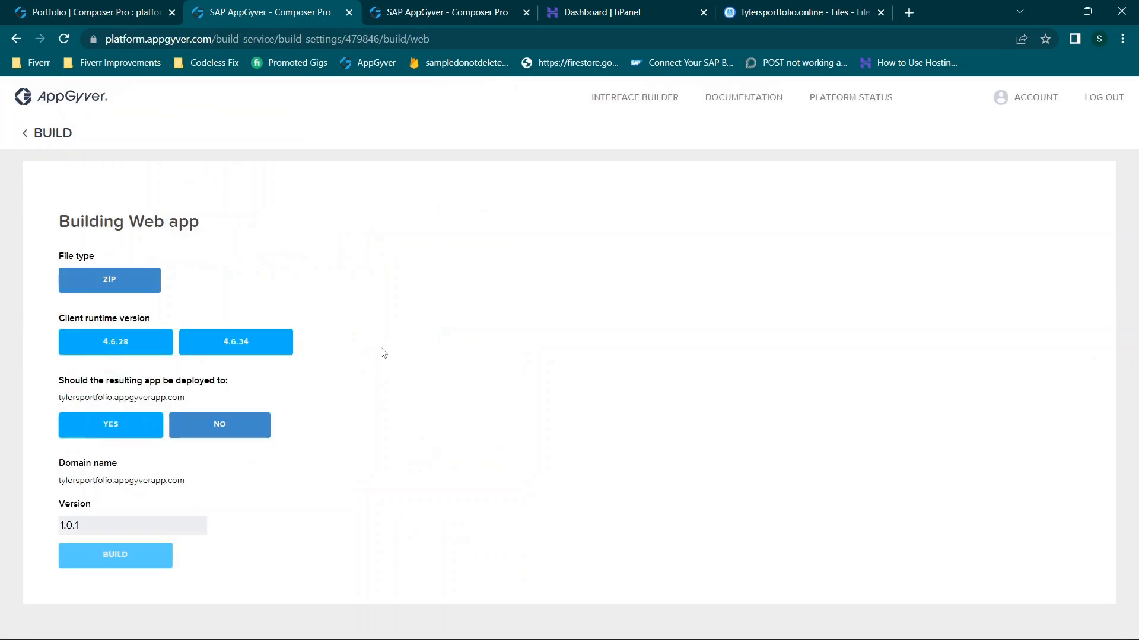
mouse_move(235, 342)
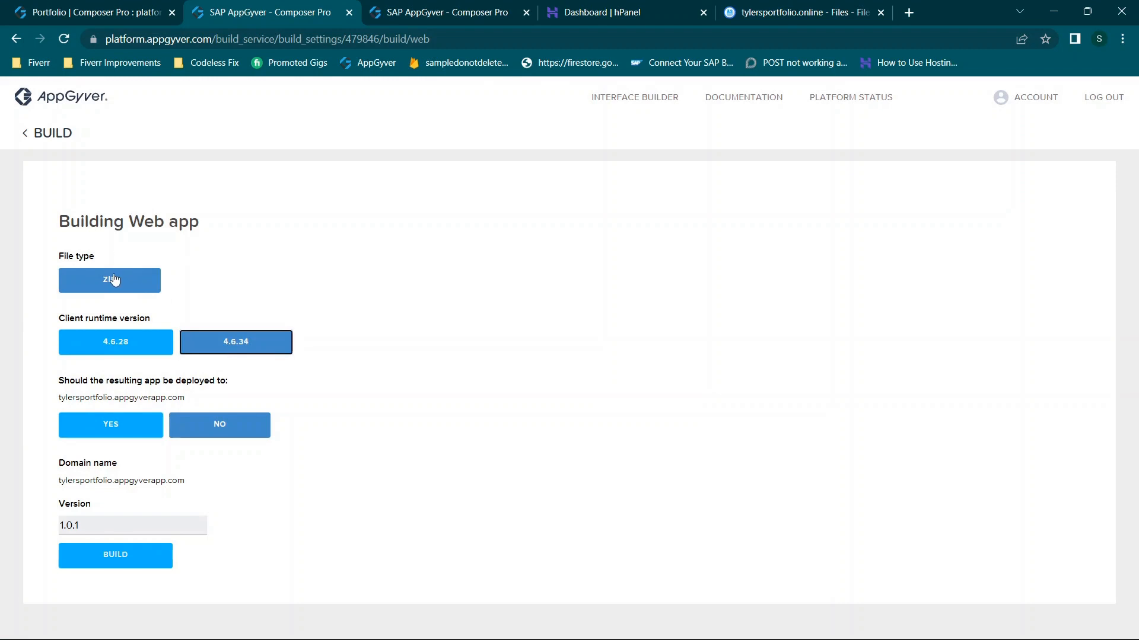
mouse_move(226, 424)
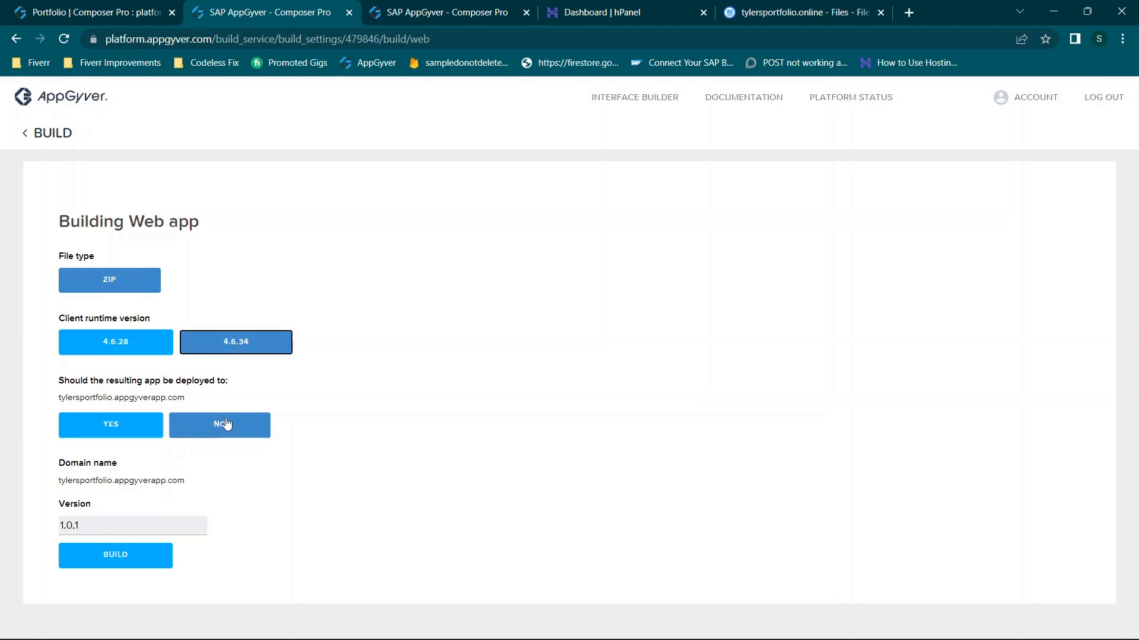
mouse_move(245, 476)
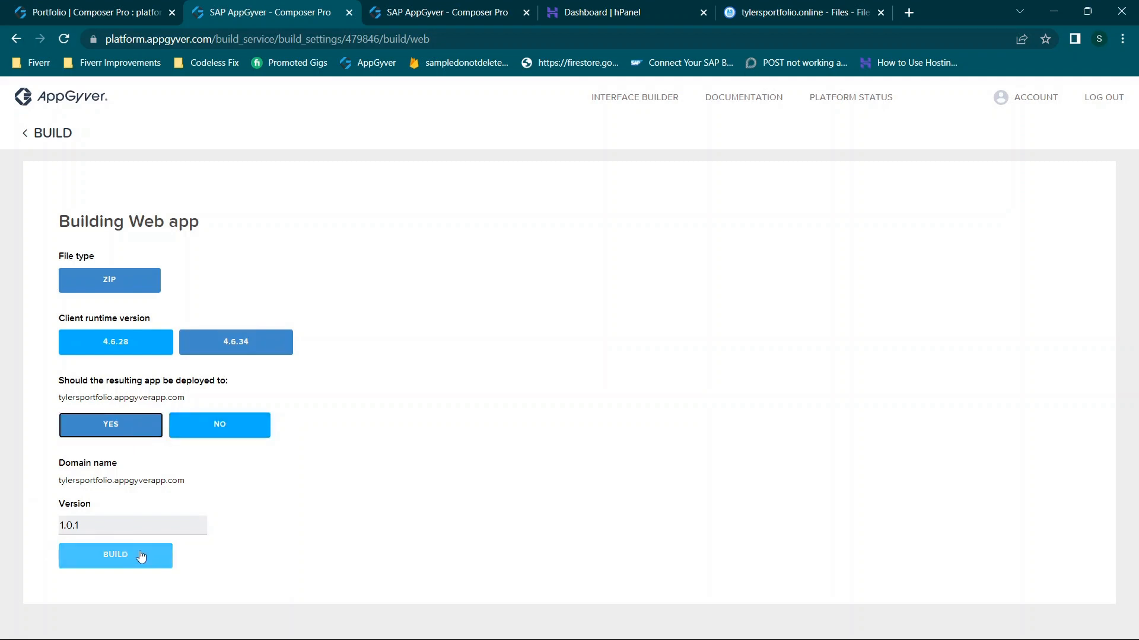
- Submit the Web app build as ZIP on runtime 4.6.34, version 1.0.1, with deployment
click(115, 555)
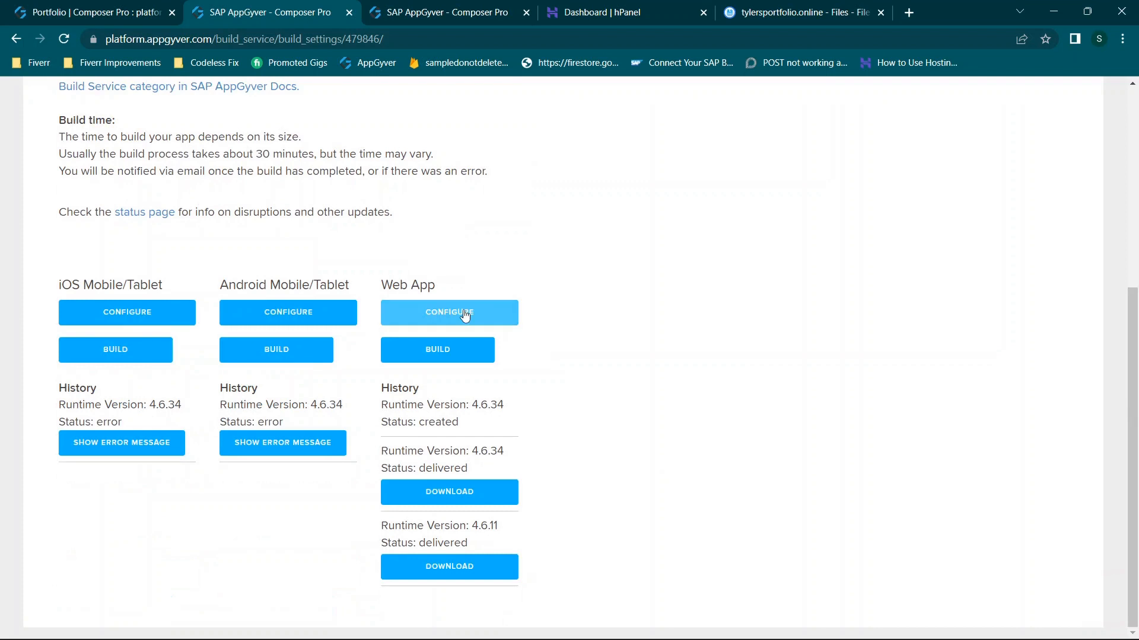
- Download the ZIP of the previously delivered 4.6.34 Web app build from the history
click(436, 349)
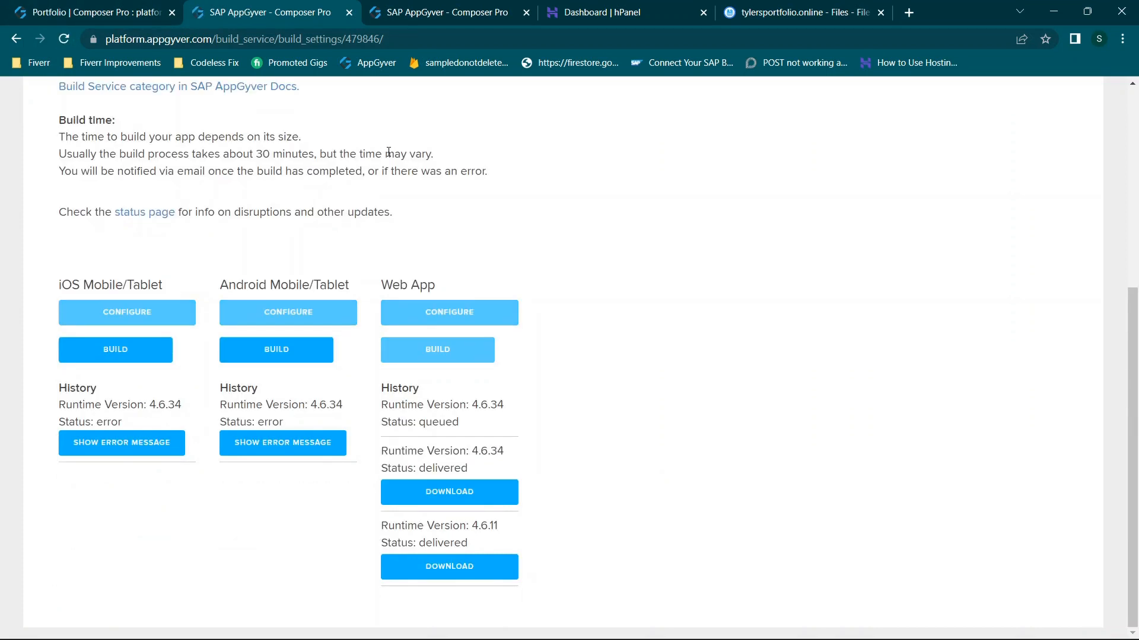
mouse_move(686, 396)
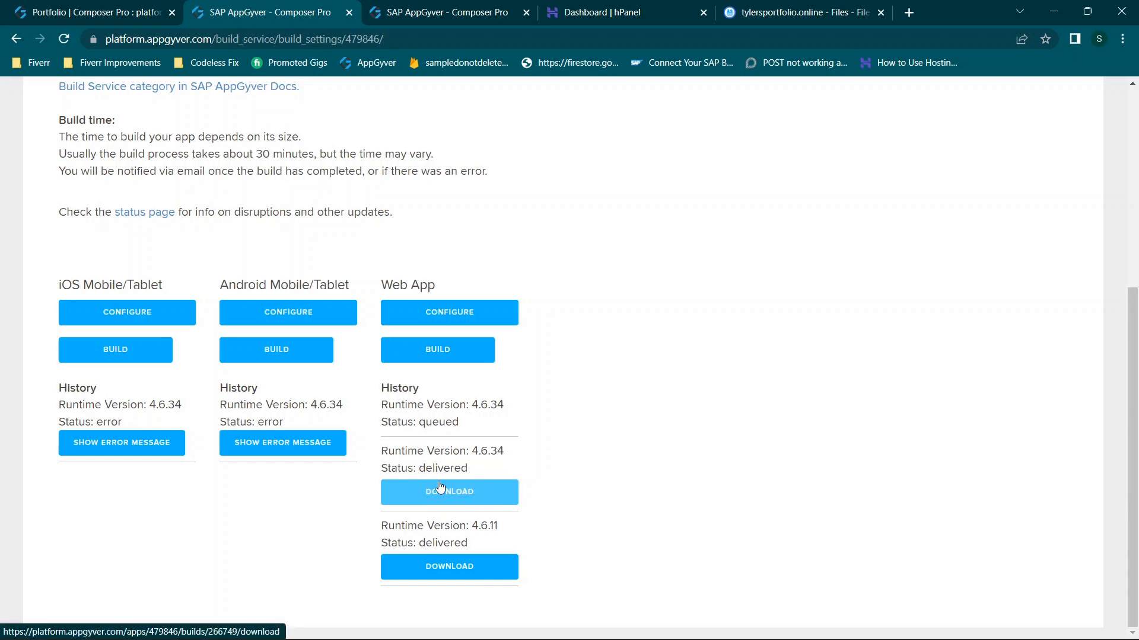
click(448, 491)
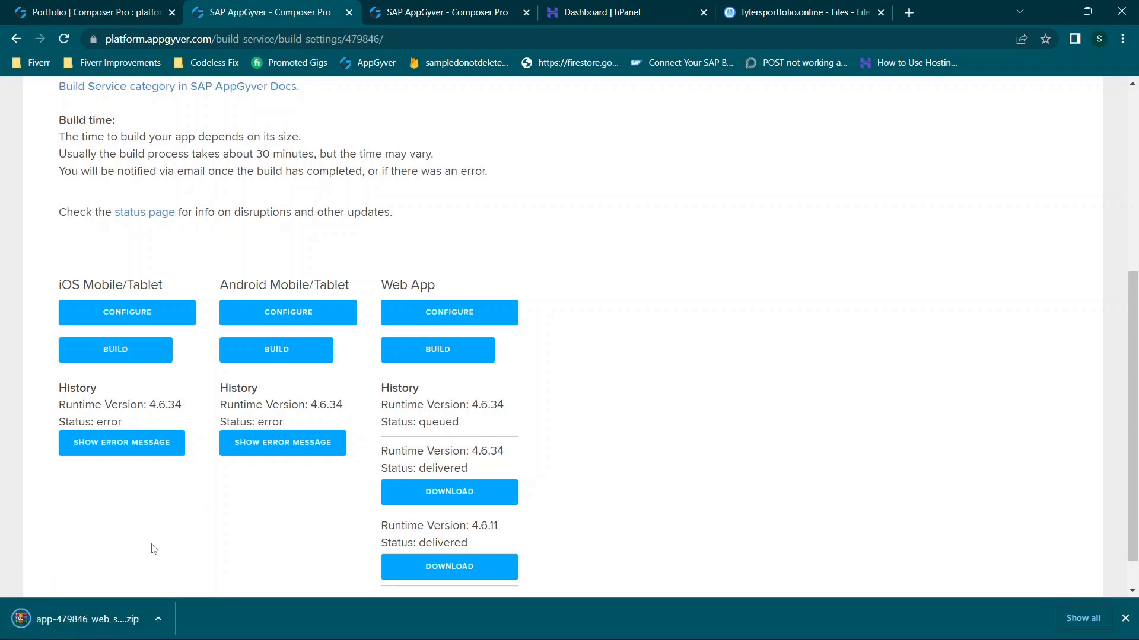
mouse_move(85, 619)
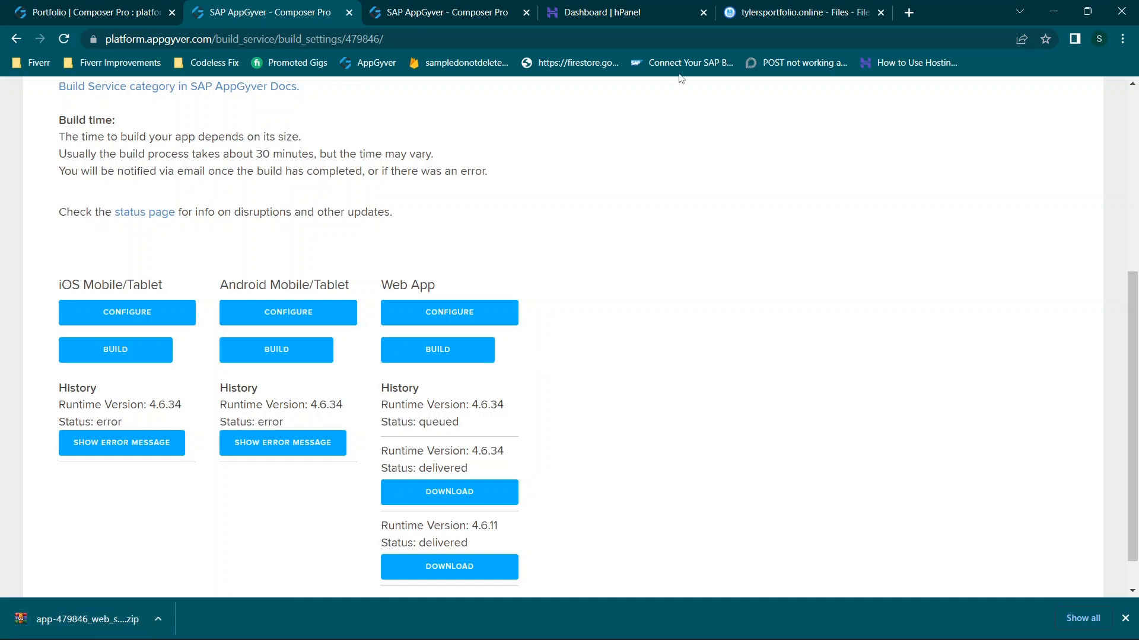
mouse_move(443, 12)
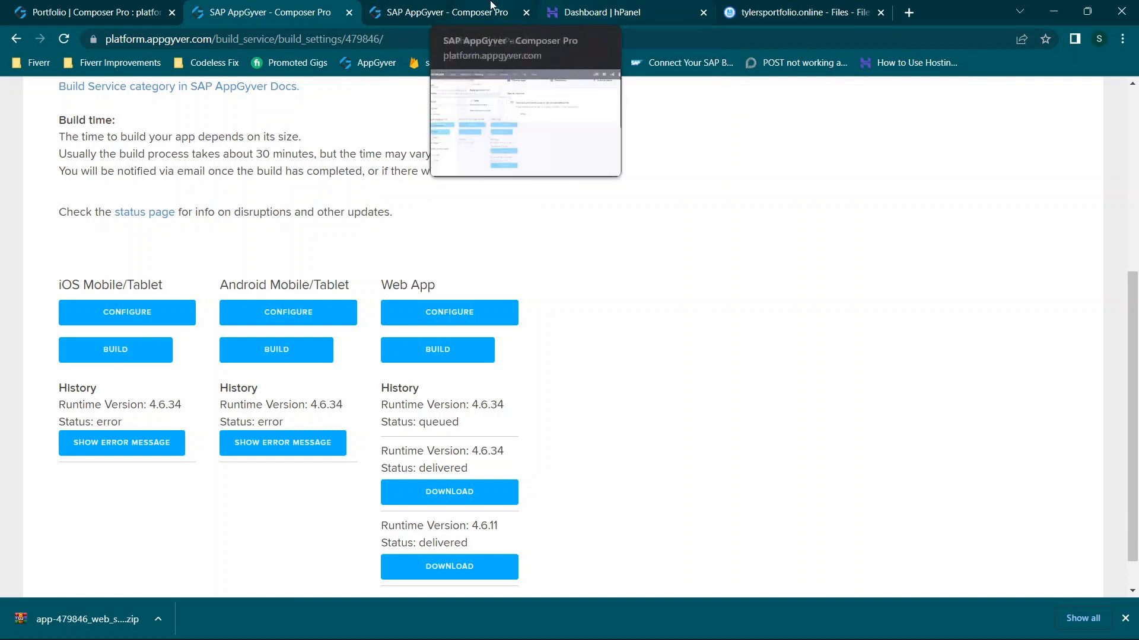
- Switch to the Hostinger hPanel dashboard for tylersportfolio.online and scroll through its overview
click(602, 12)
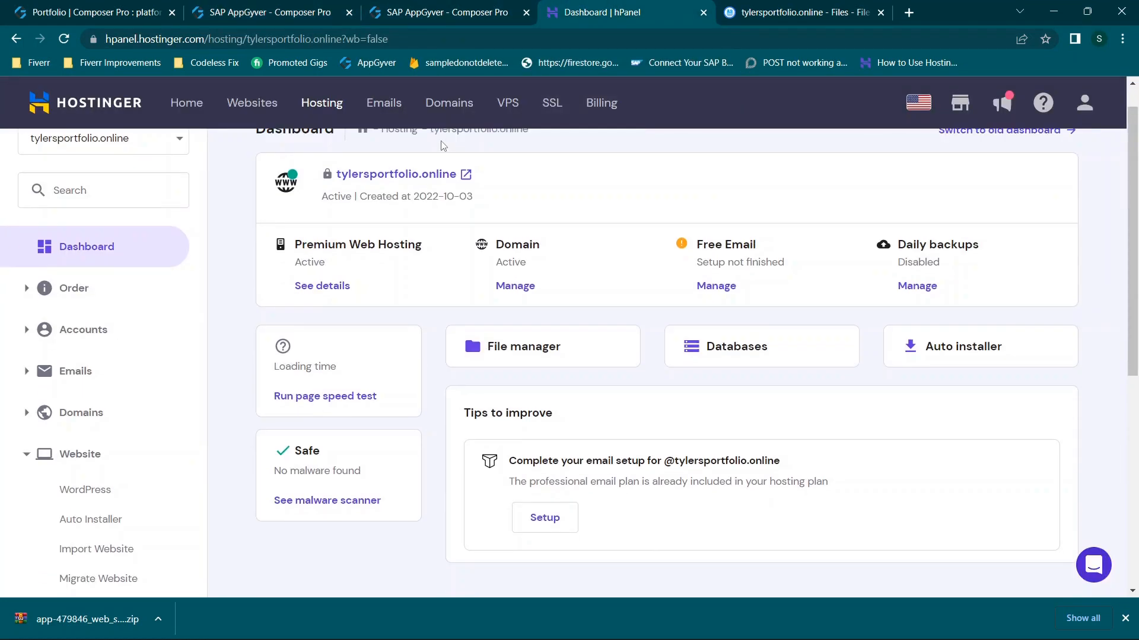
scroll(down, 3)
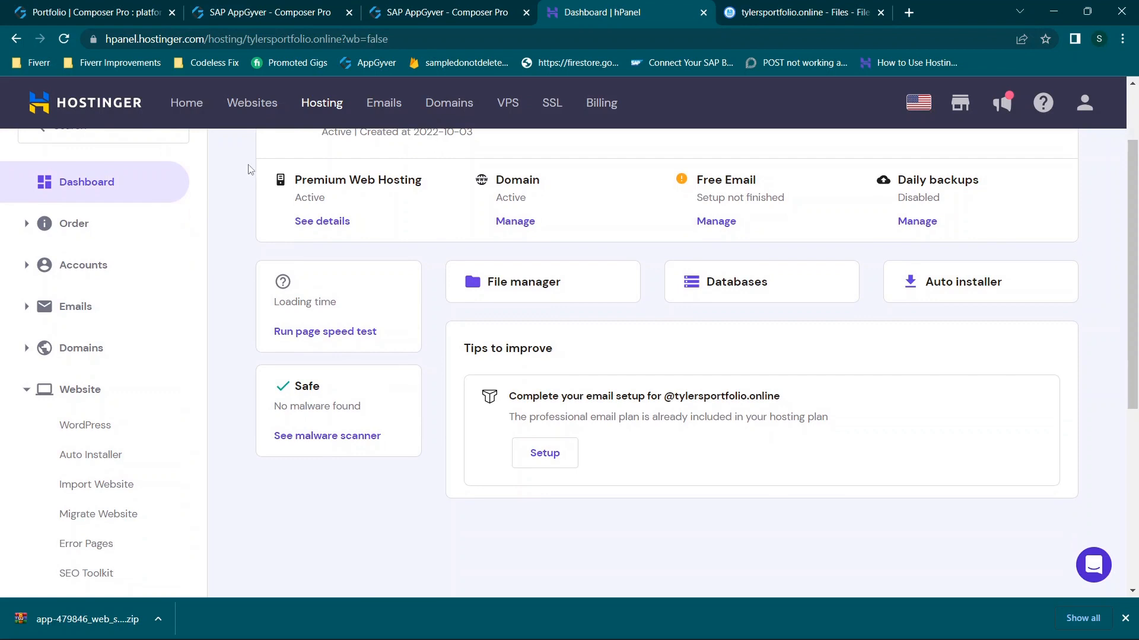
mouse_move(64, 122)
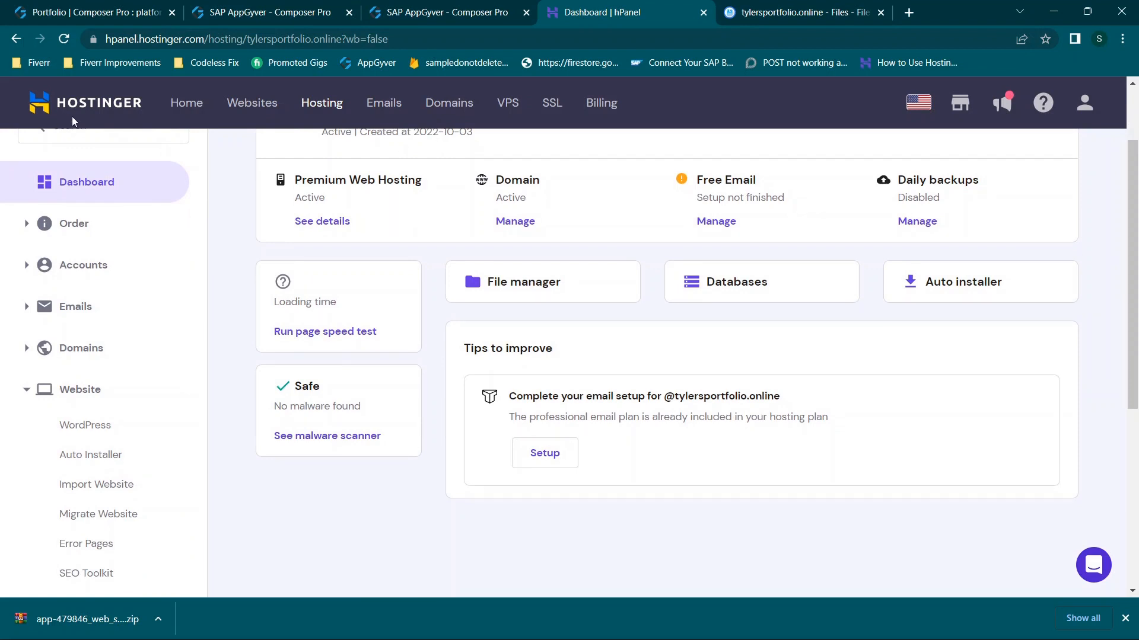
mouse_move(411, 252)
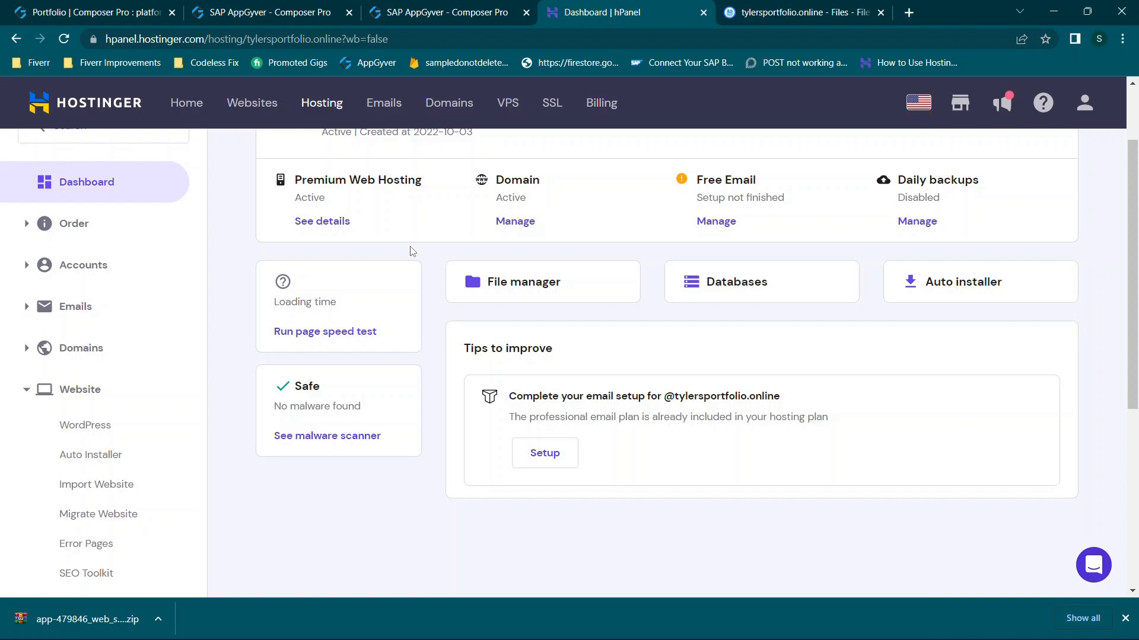
scroll(up, 3)
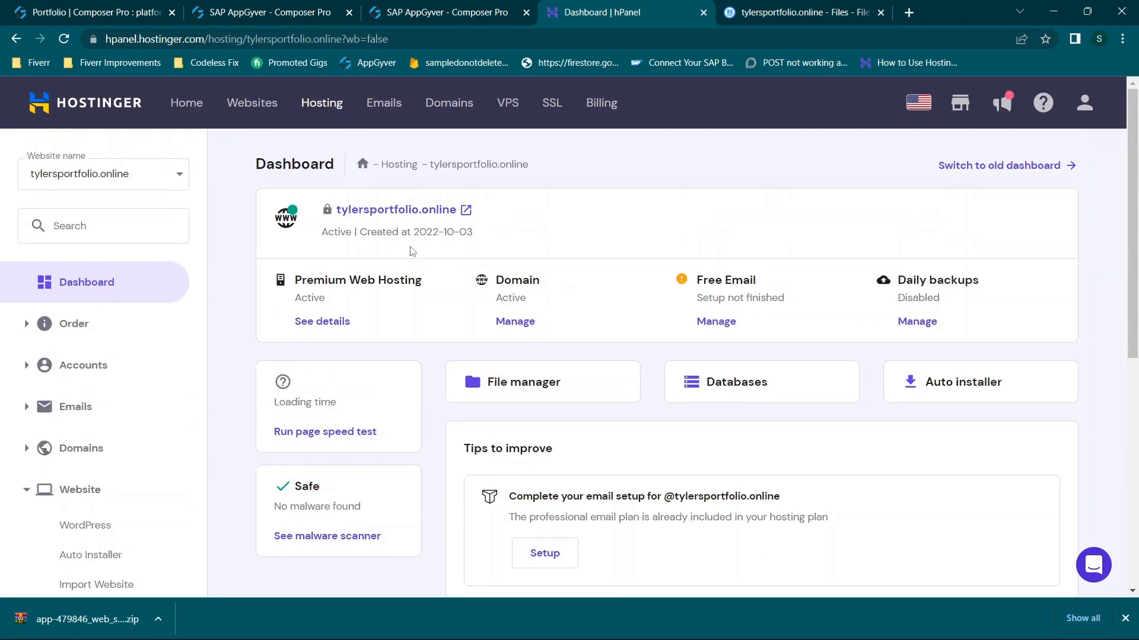
mouse_move(252, 102)
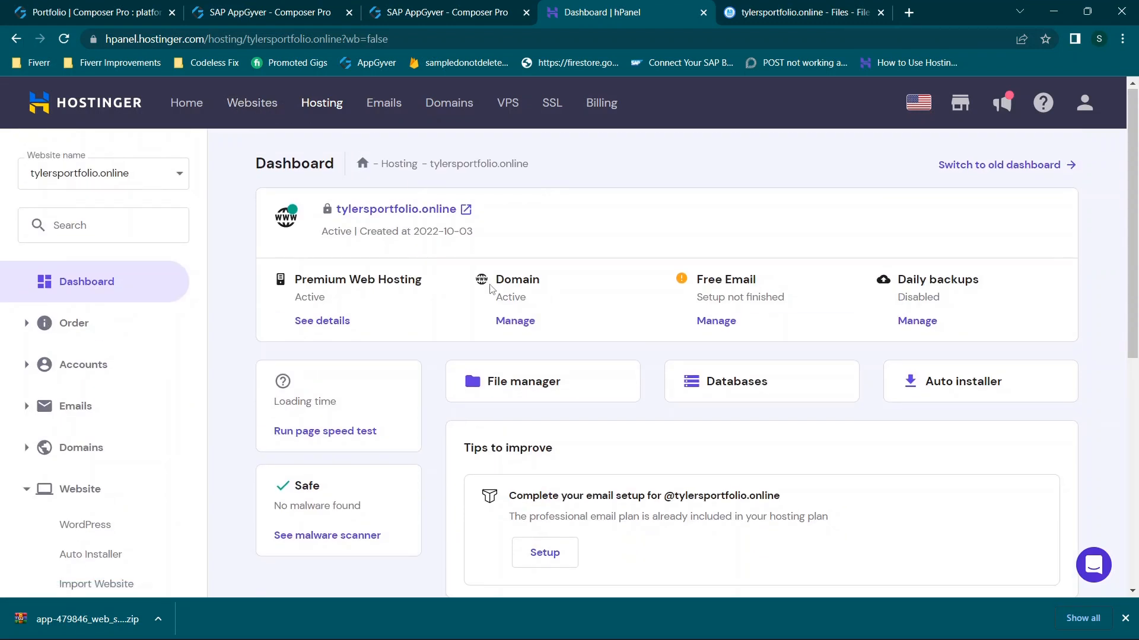
scroll(down, 3)
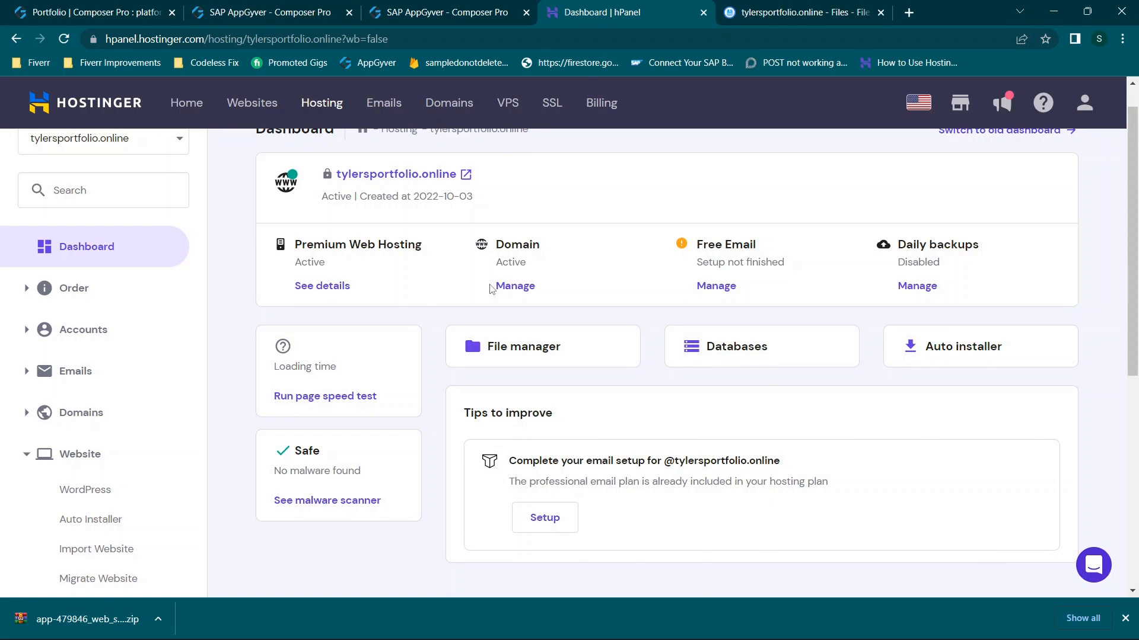
mouse_move(674, 188)
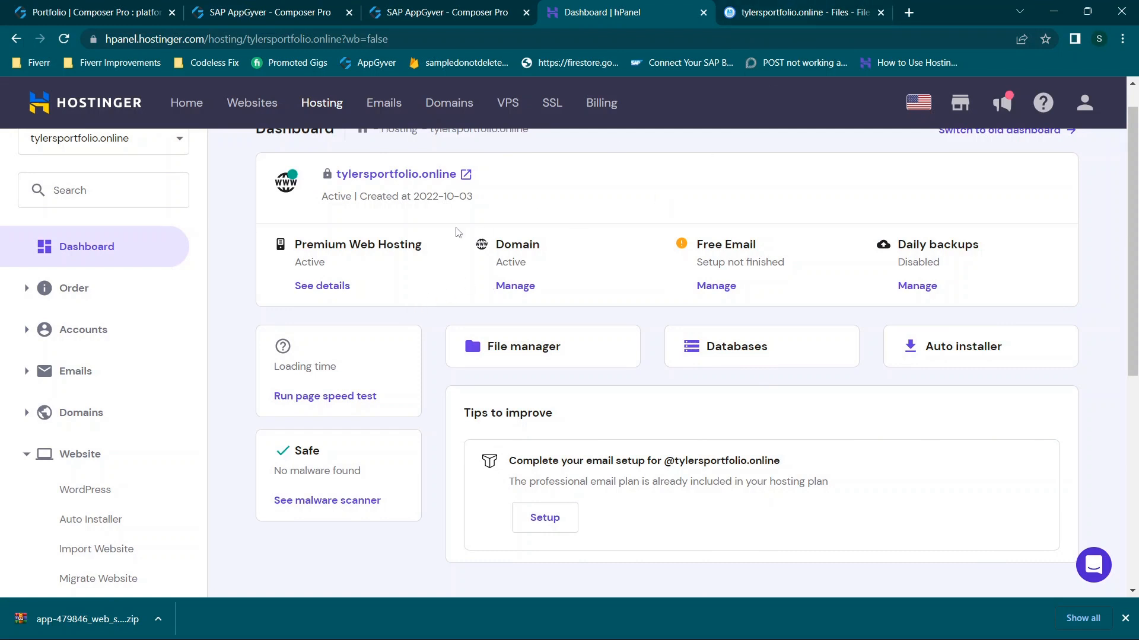
scroll(up, 3)
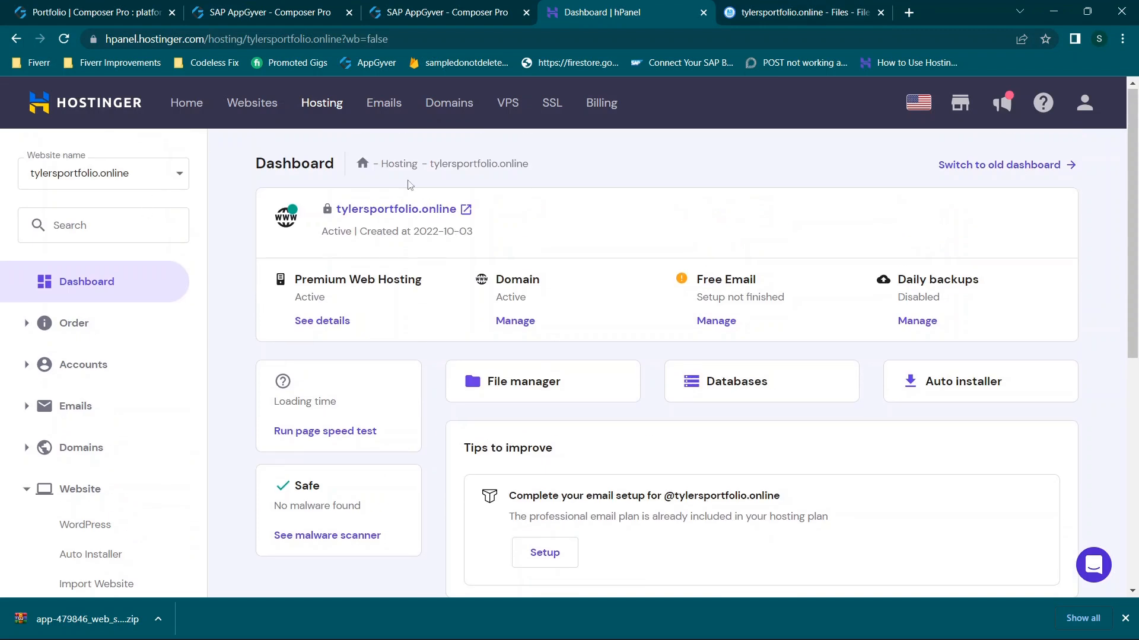
scroll(down, 3)
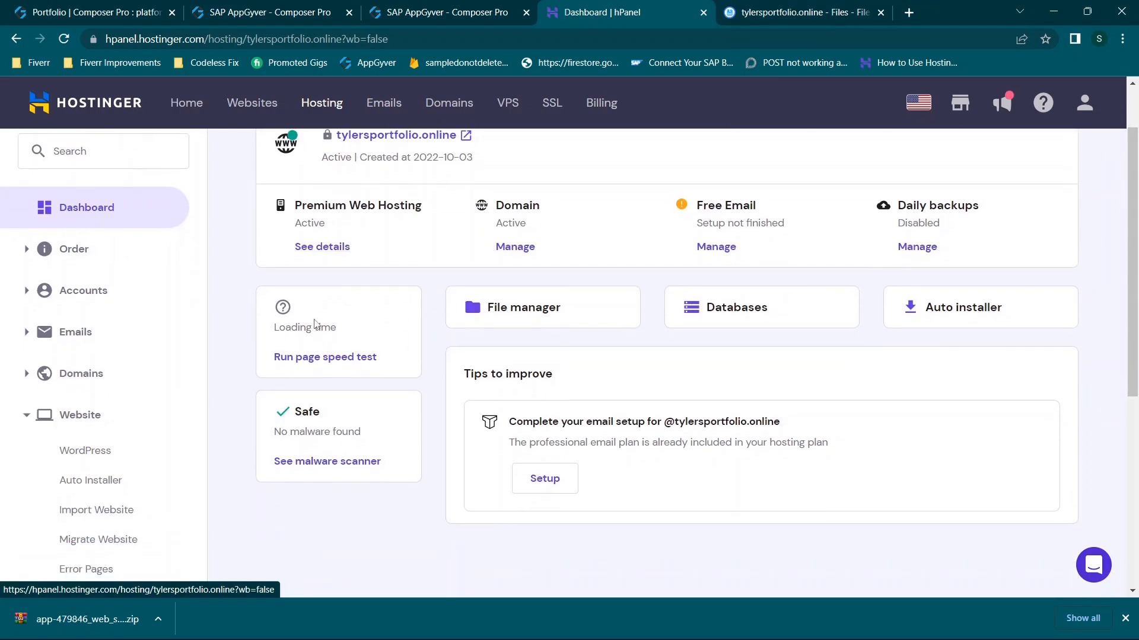
scroll(up, 3)
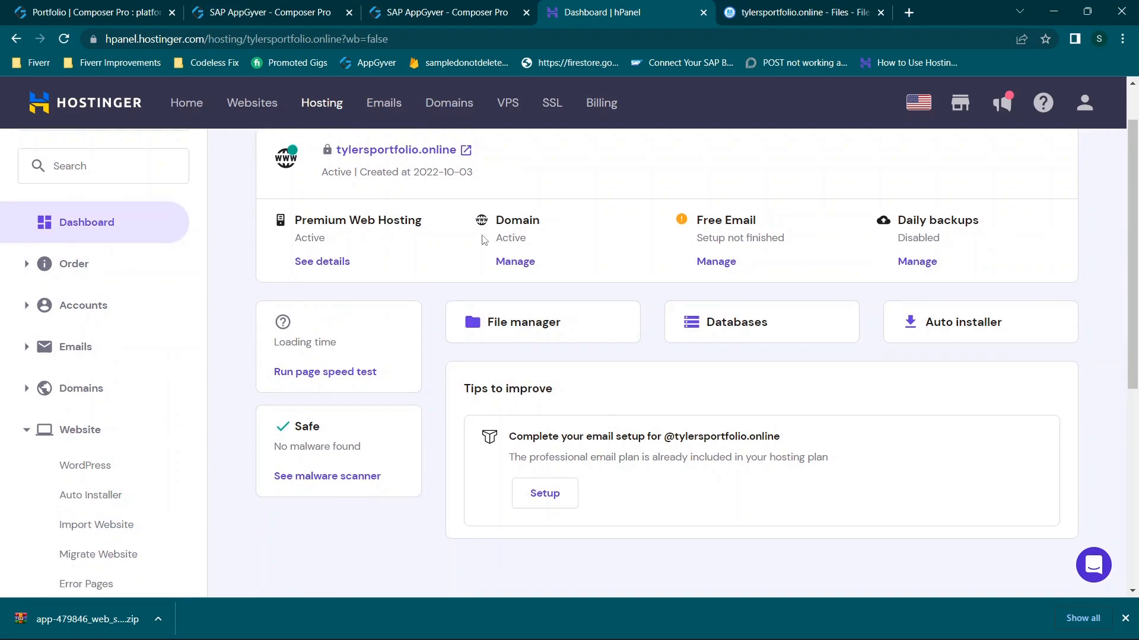
scroll(up, 3)
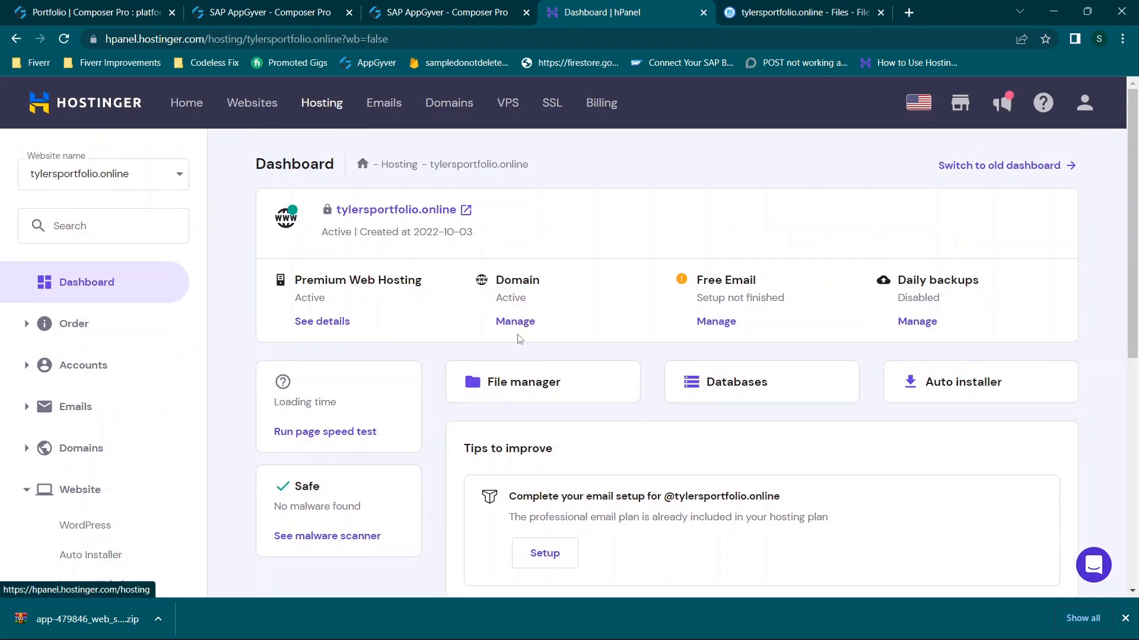
mouse_move(548, 385)
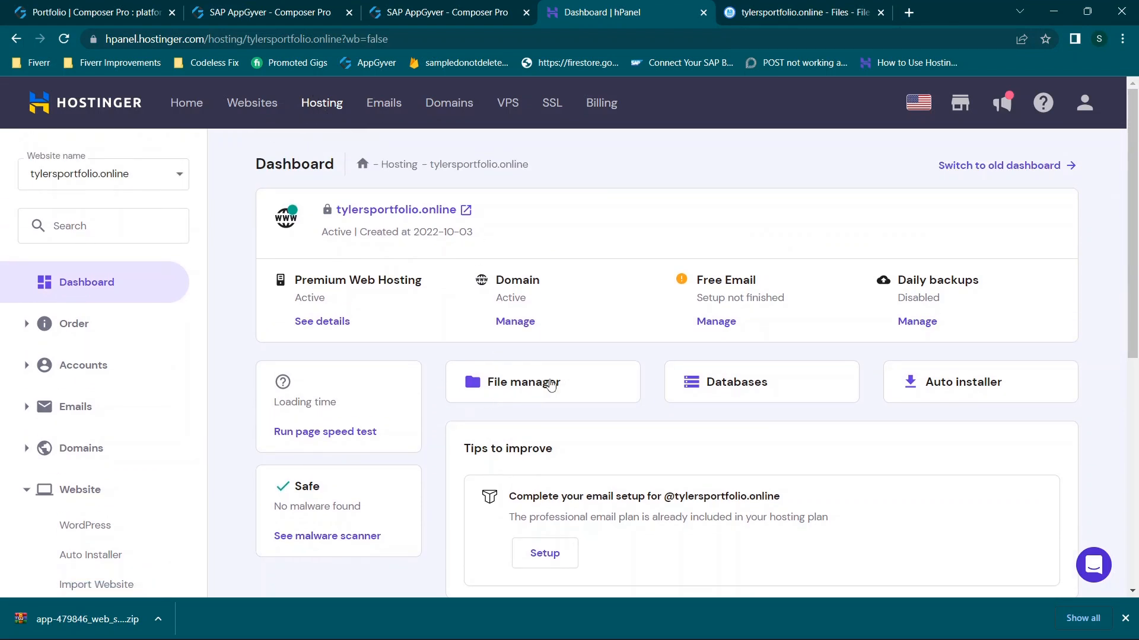
mouse_move(674, 85)
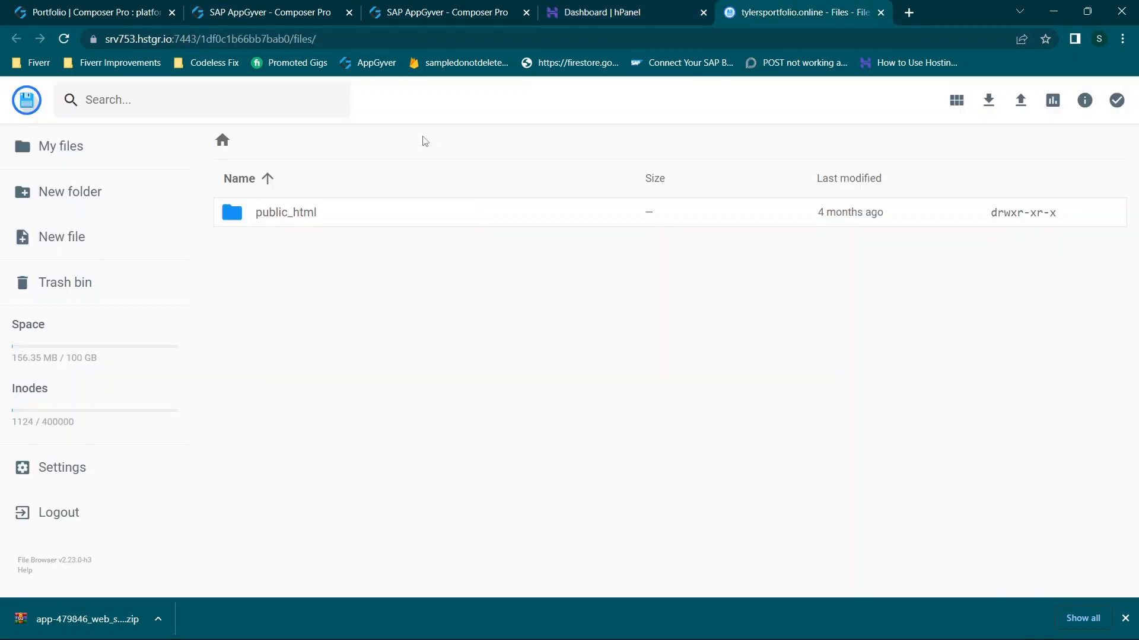
mouse_move(369, 224)
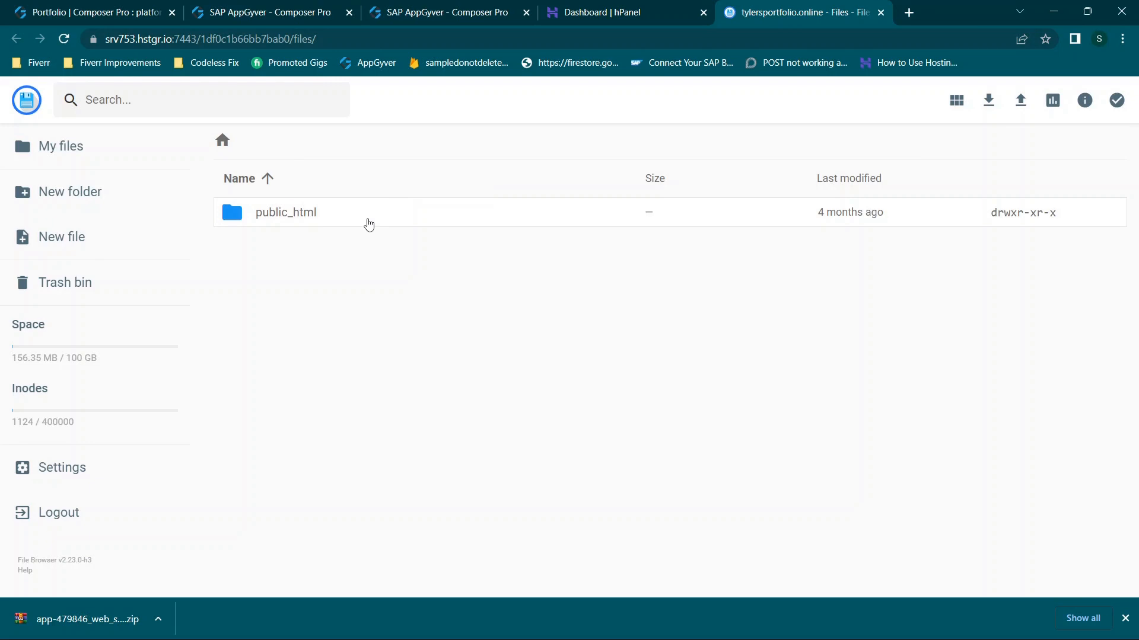
mouse_move(274, 219)
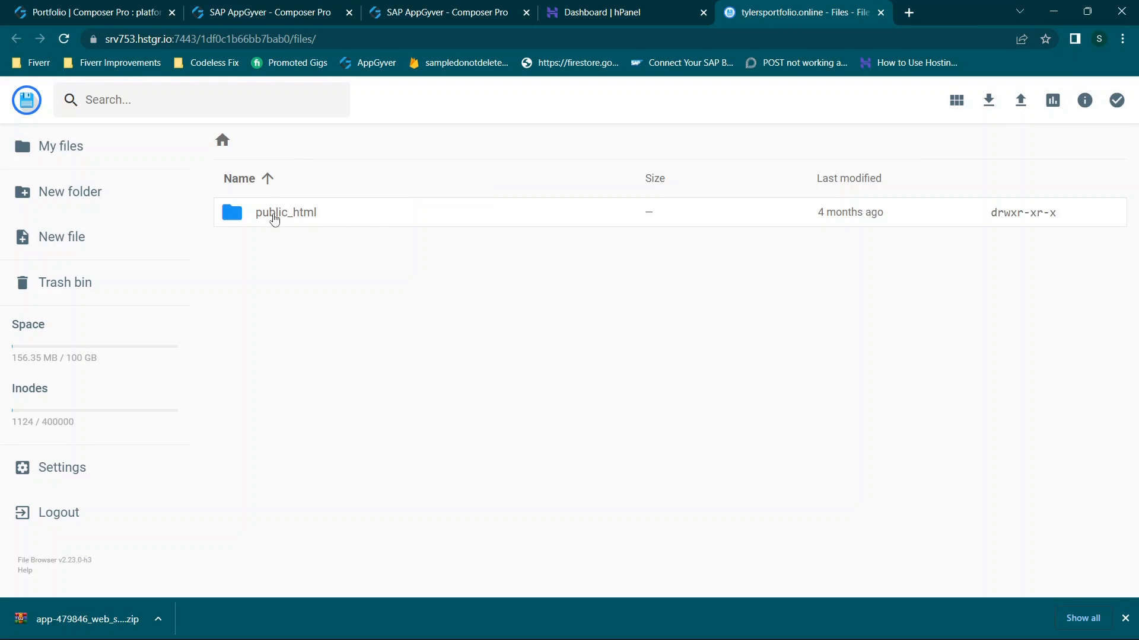
mouse_move(301, 221)
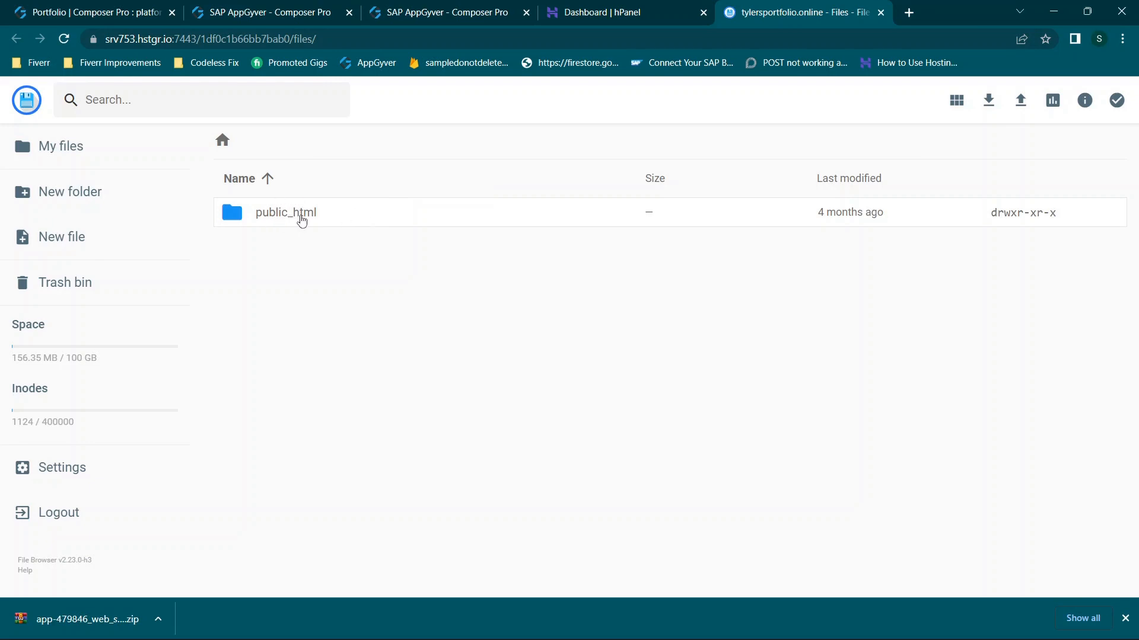
click(285, 213)
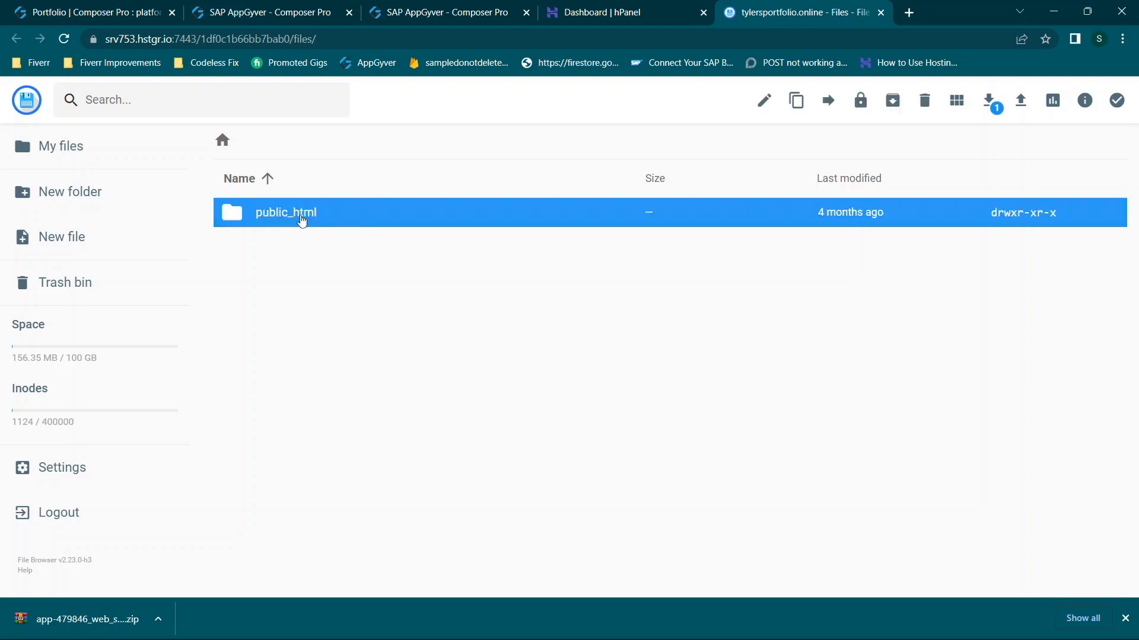
double_click(285, 213)
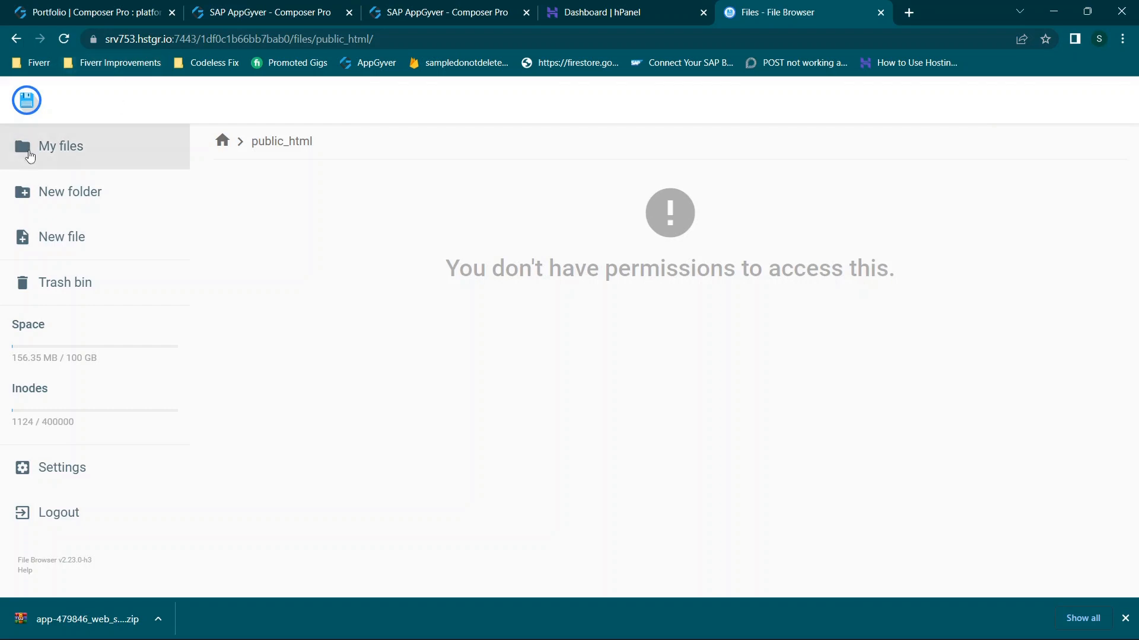
click(625, 12)
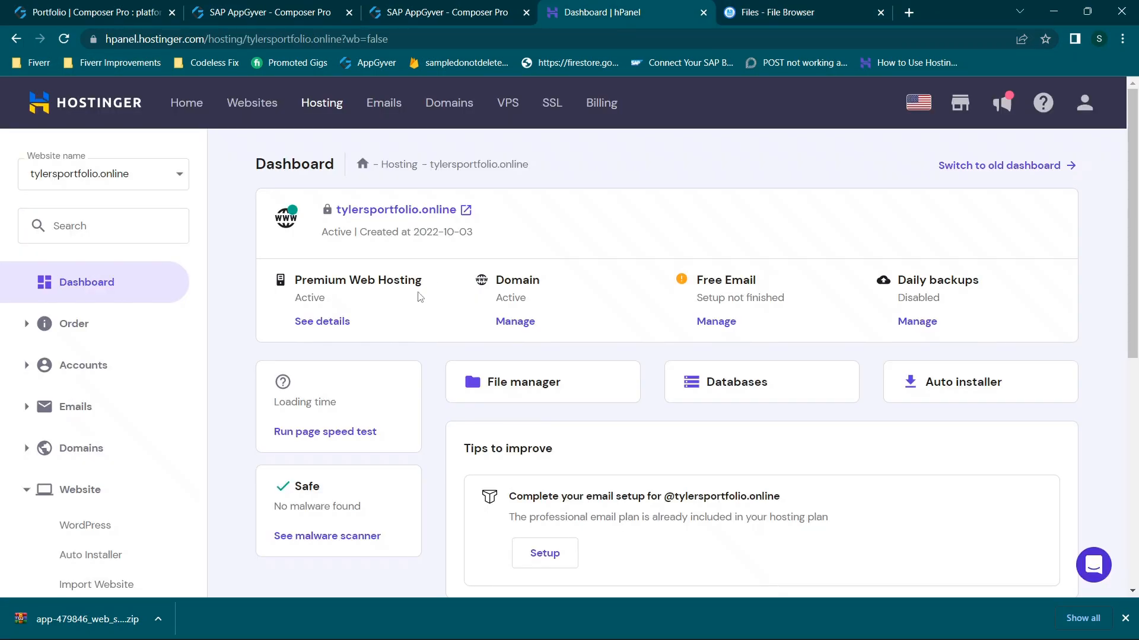
click(522, 382)
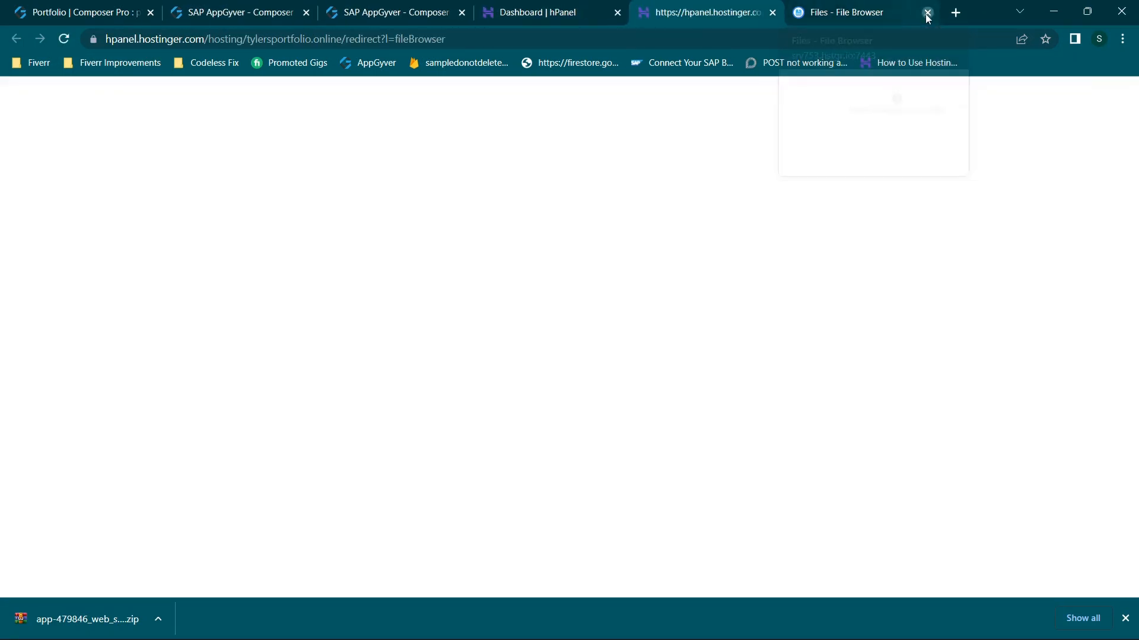
click(926, 11)
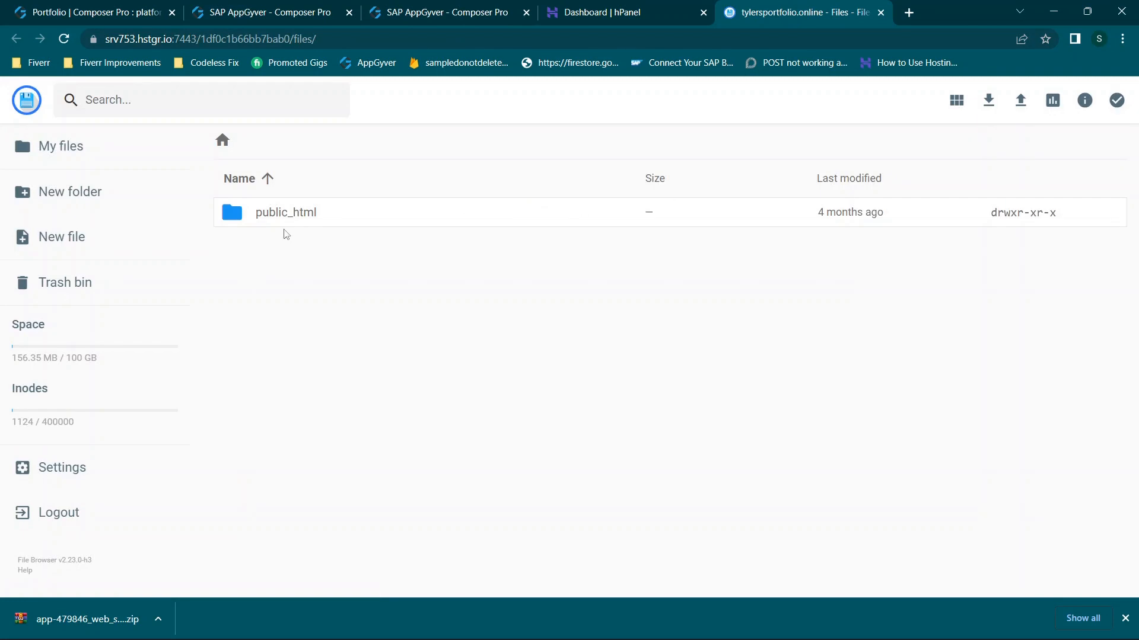
- Browse public_html on the server and the downloaded web build ZIP in WinRAR side by side to compare files
double_click(285, 213)
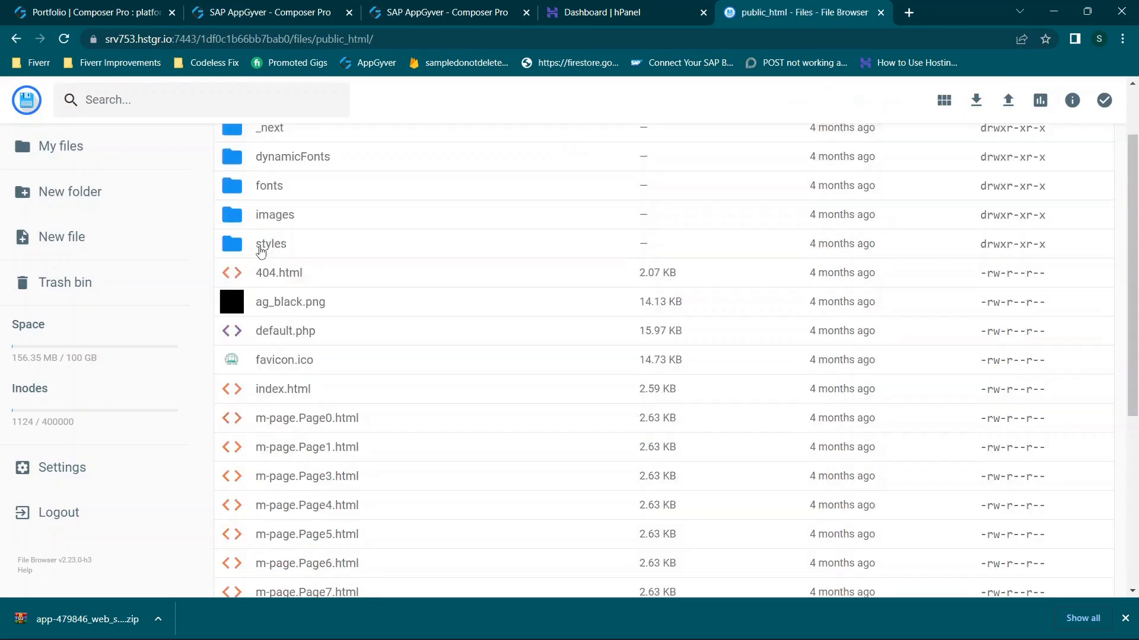
scroll(down, 3)
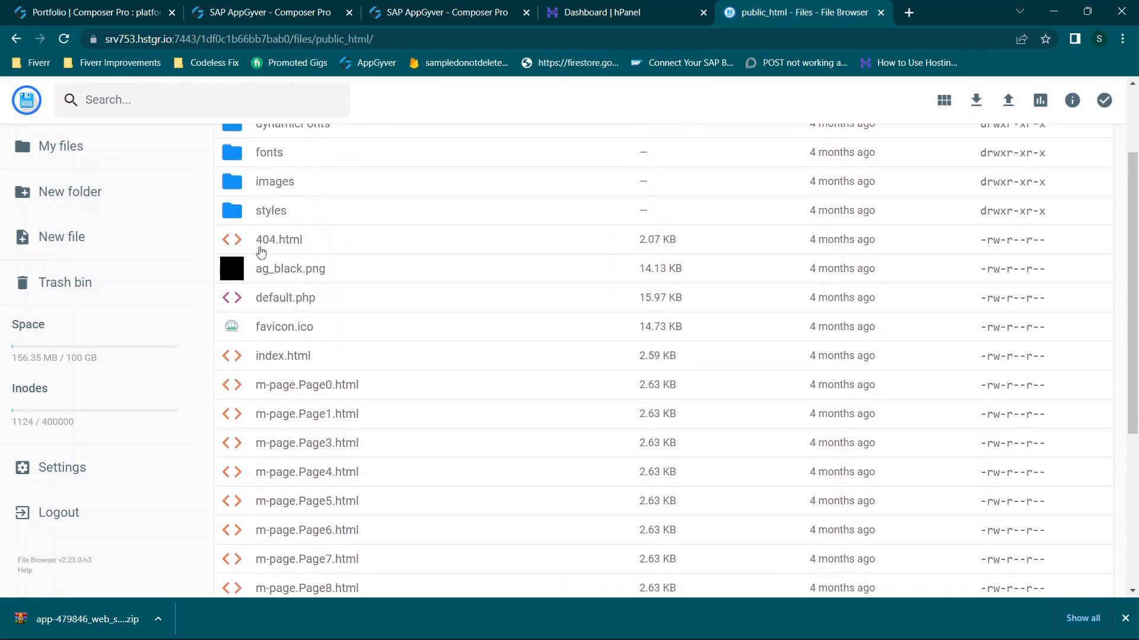
scroll(up, 3)
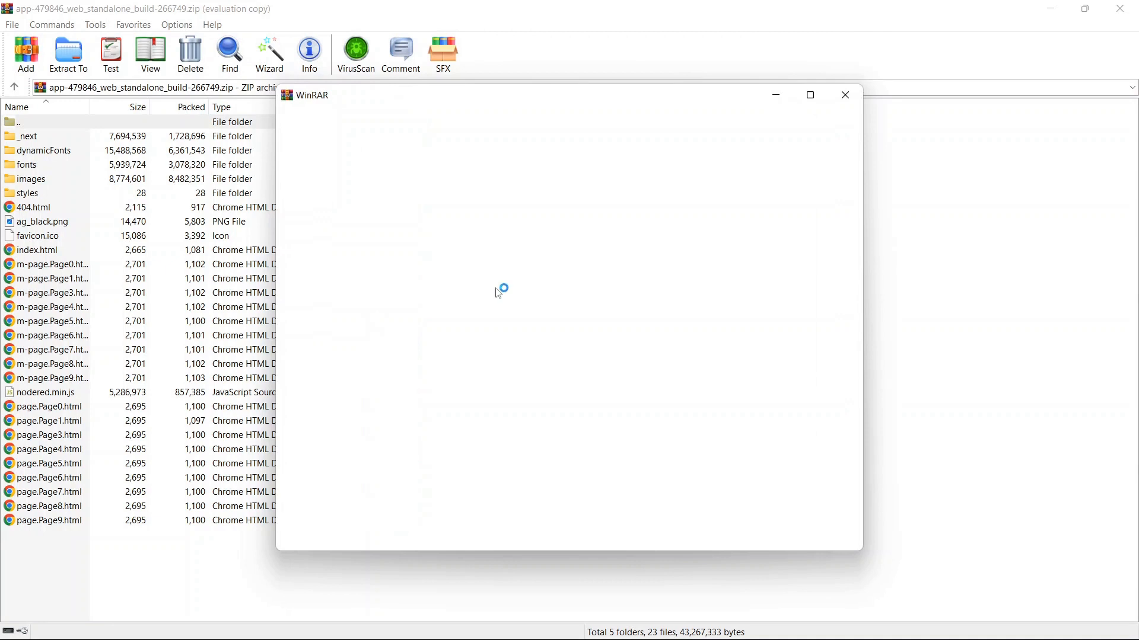
click(844, 95)
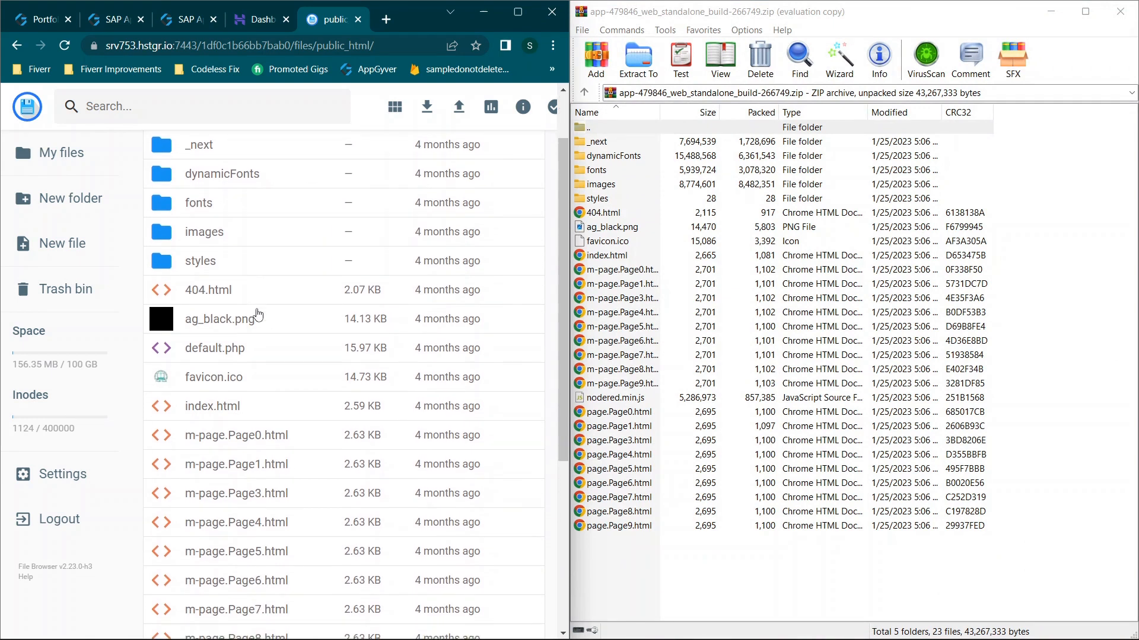
mouse_move(623, 40)
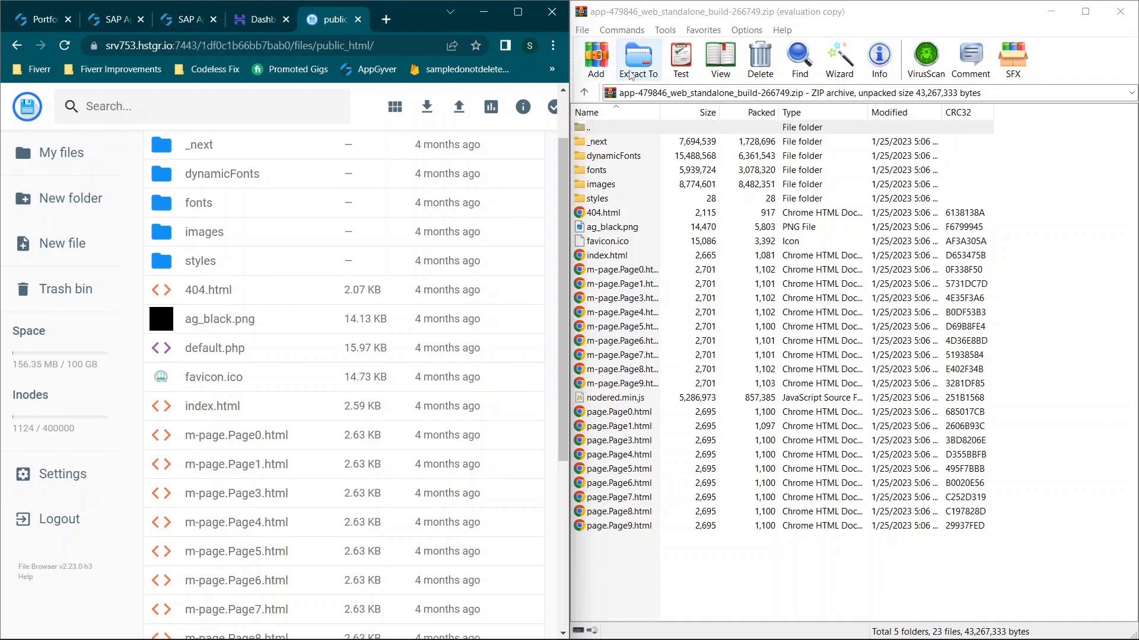
mouse_move(616, 167)
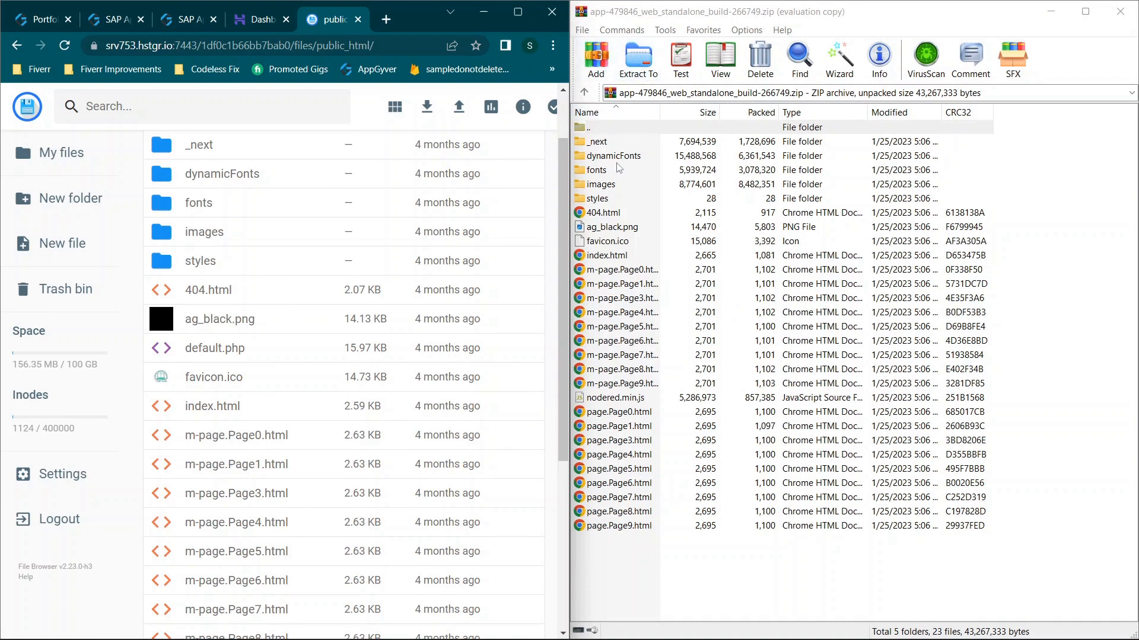
scroll(down, 3)
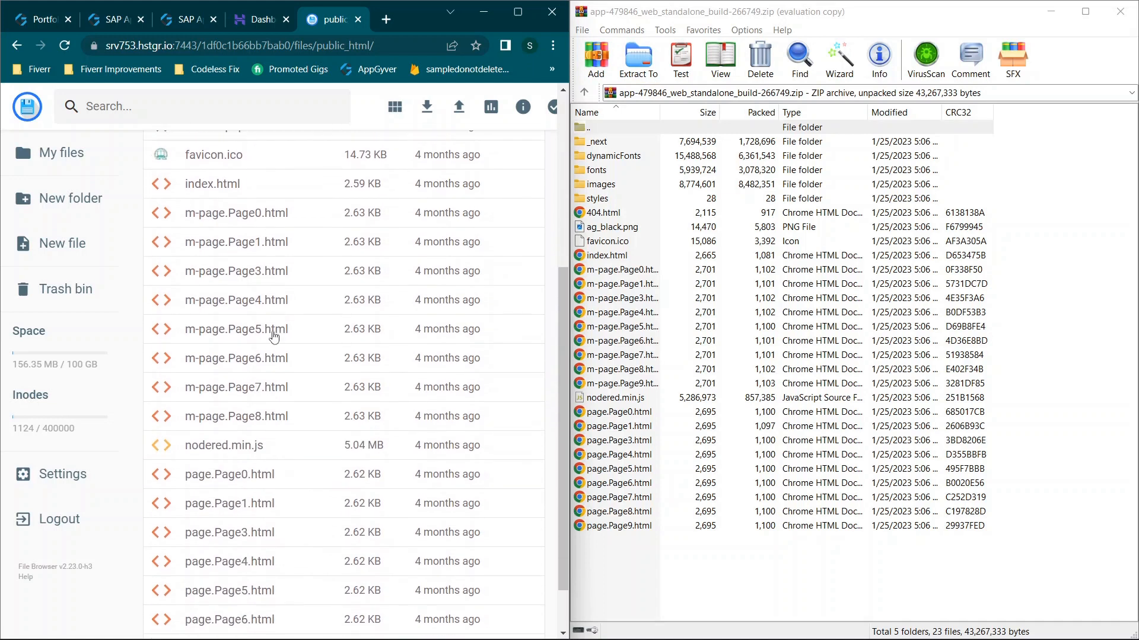
scroll(down, 3)
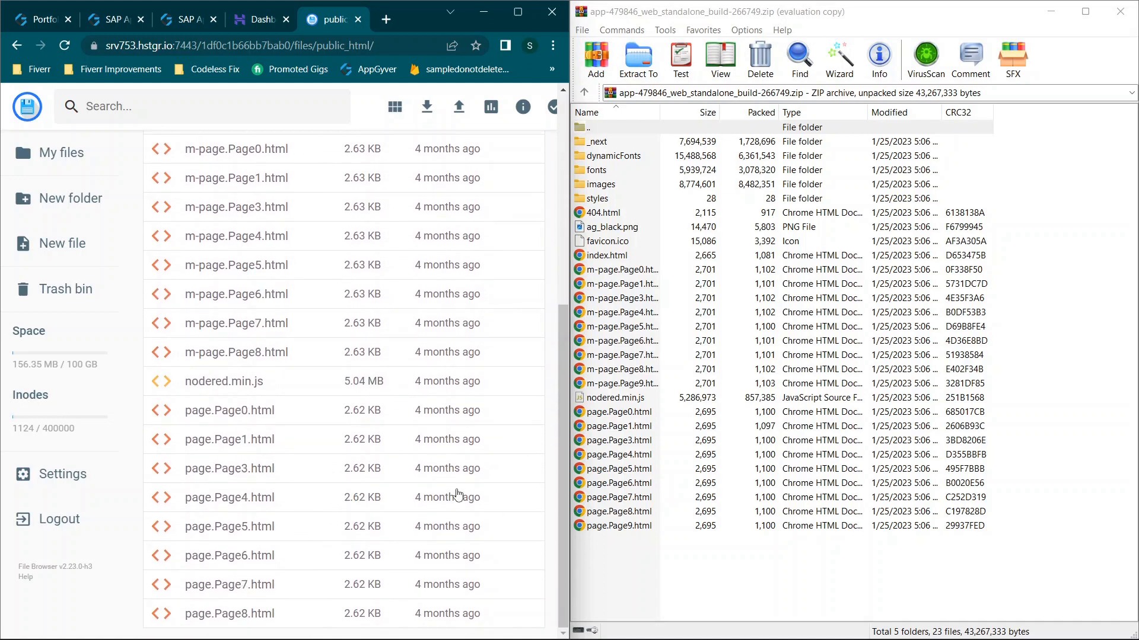
mouse_move(235, 533)
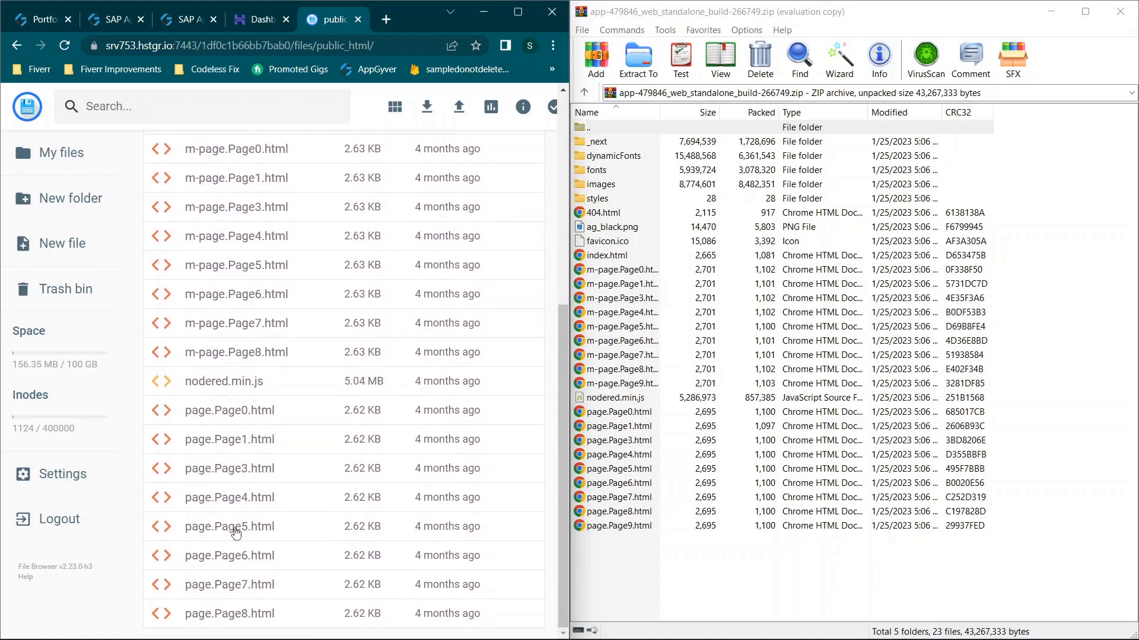
mouse_move(652, 551)
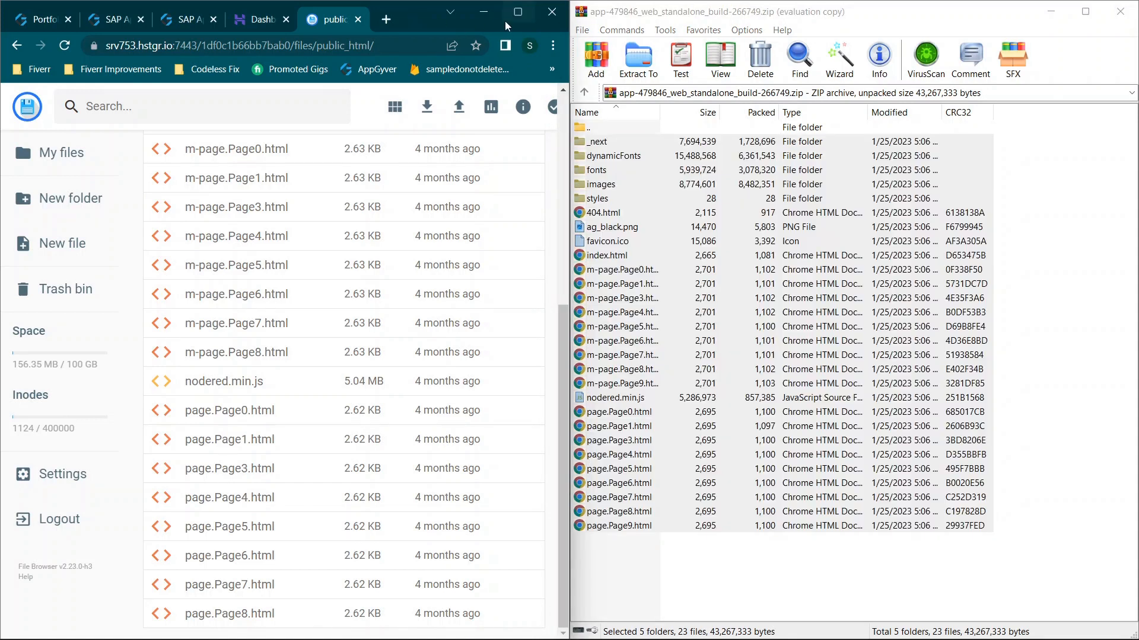
- Permanently delete all 27 selected items in public_html, skipping the trash bin, and return to the root folder
click(519, 12)
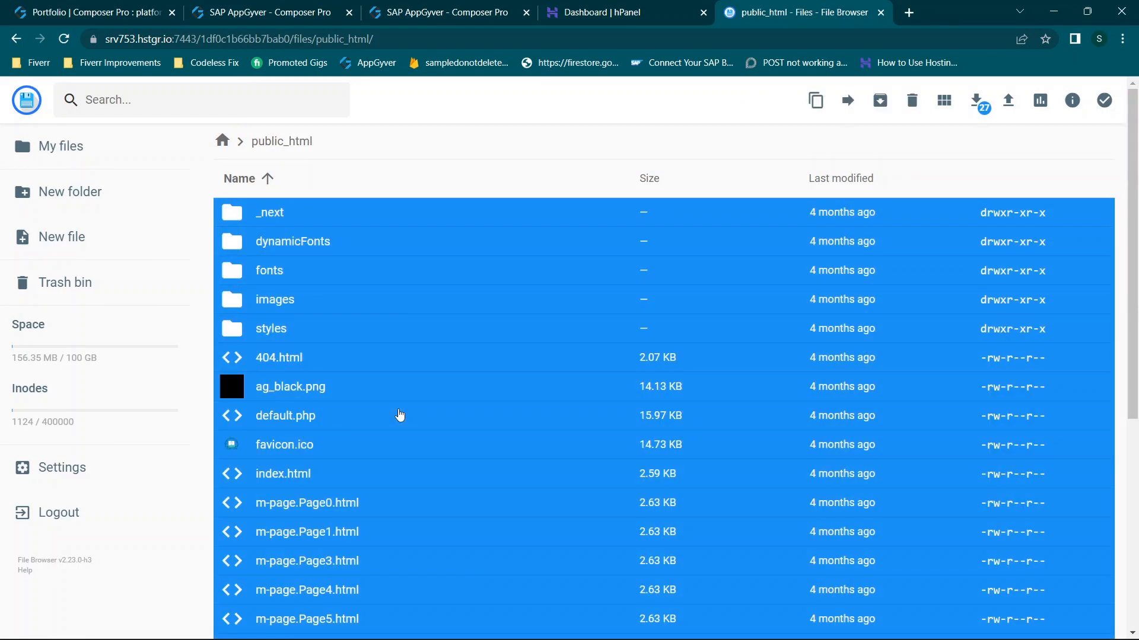
click(911, 100)
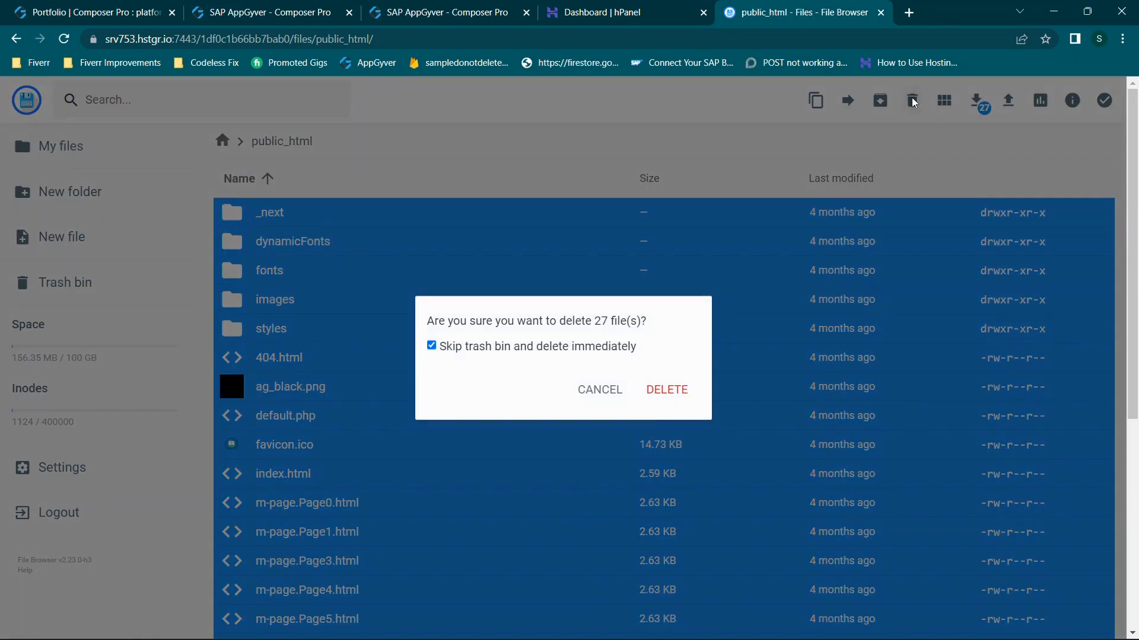
click(599, 389)
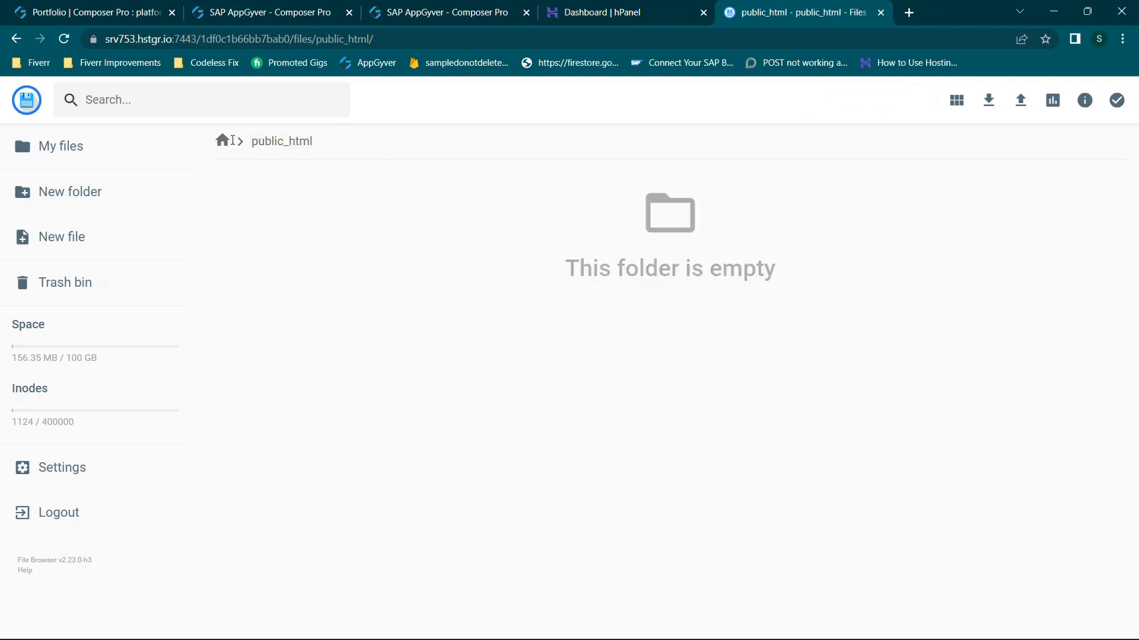
click(222, 140)
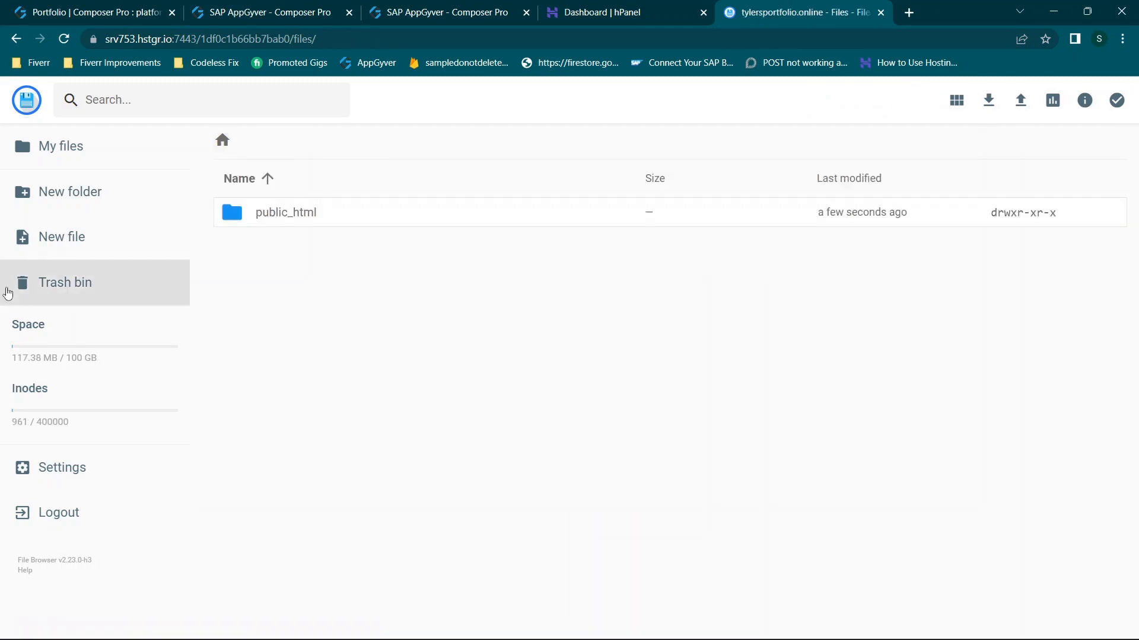
- Go to the hPanel tab and choose Import Website under Website in the sidebar
click(621, 12)
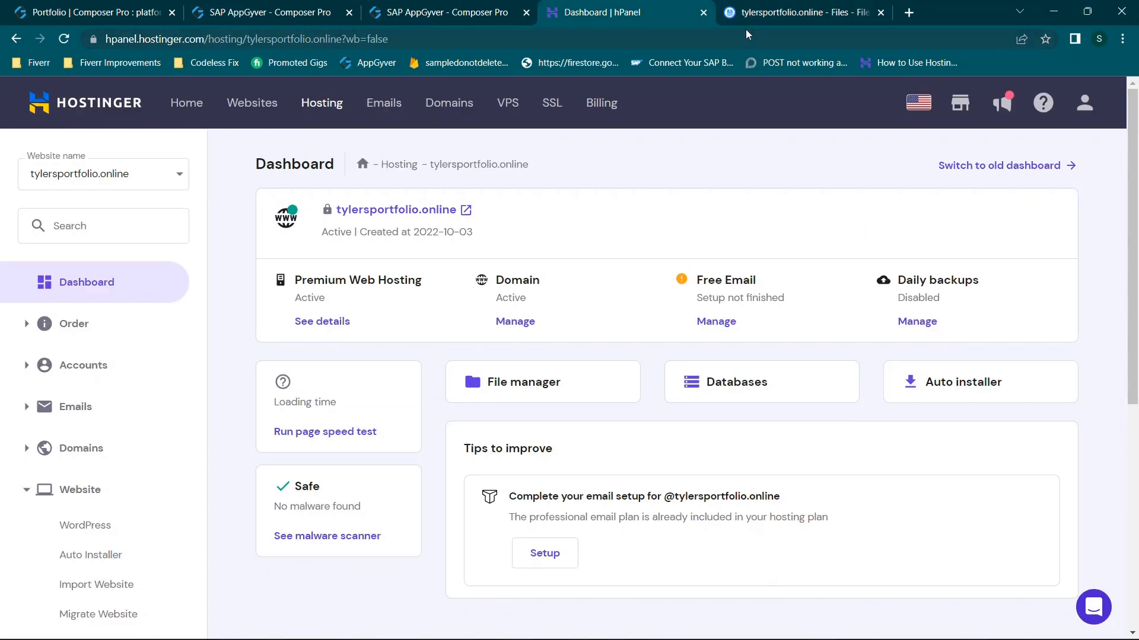
mouse_move(161, 322)
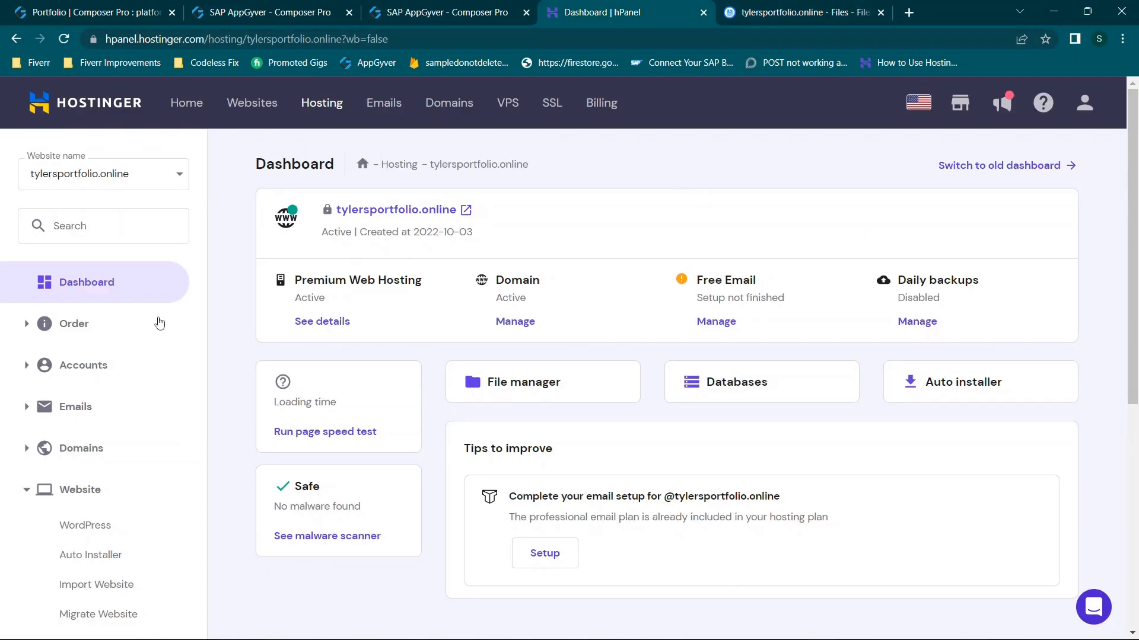
scroll(down, 3)
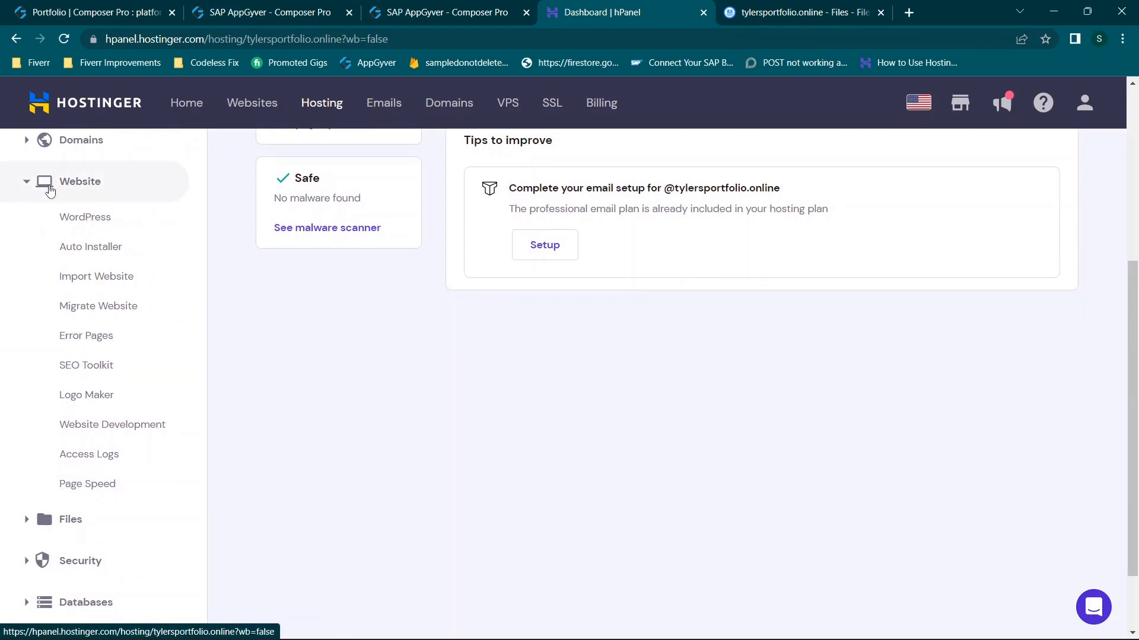
mouse_move(96, 276)
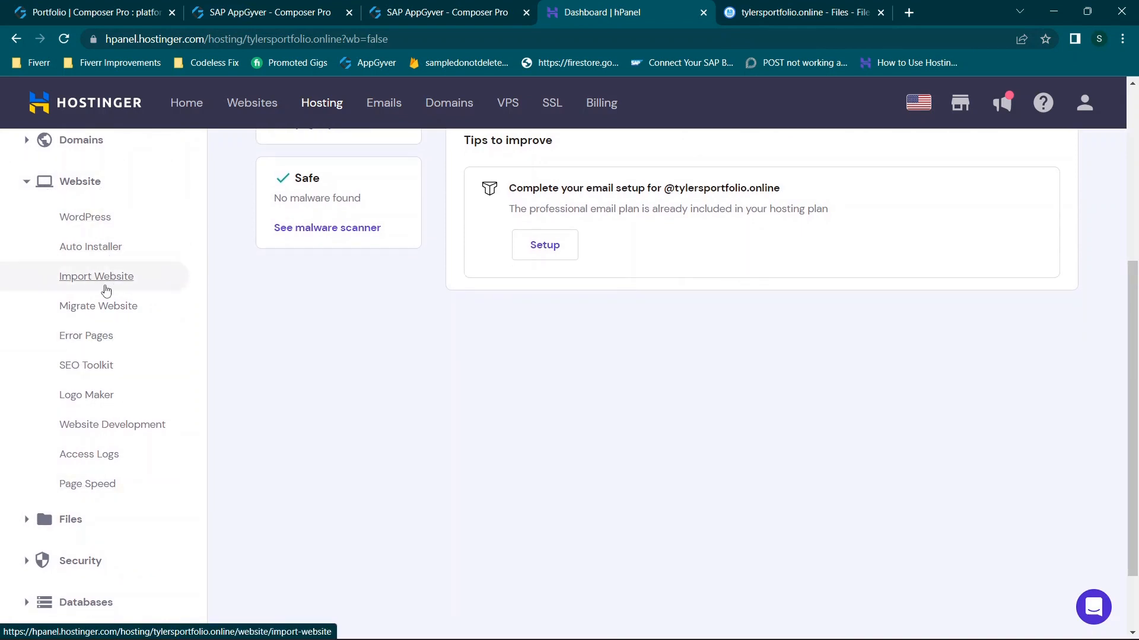
click(96, 277)
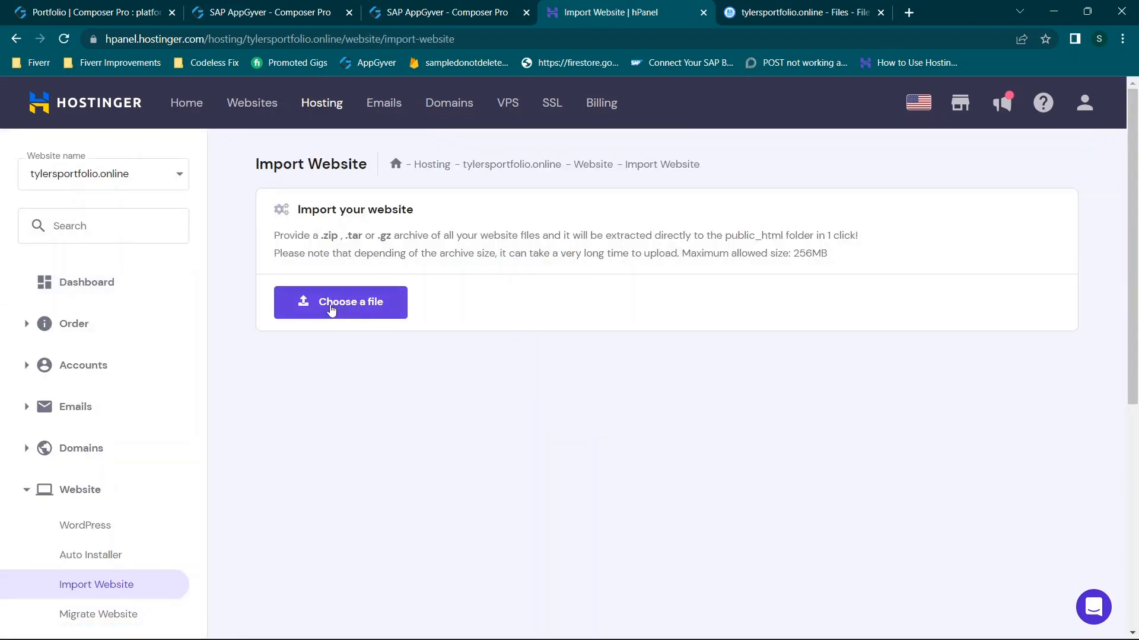
mouse_move(783, 249)
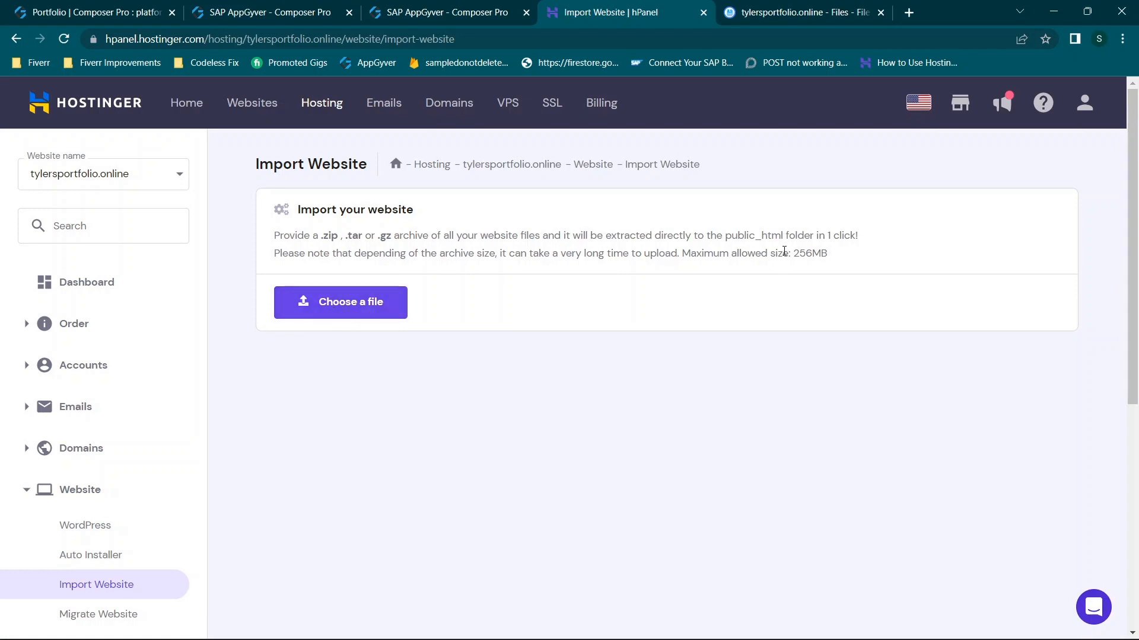
mouse_move(320, 315)
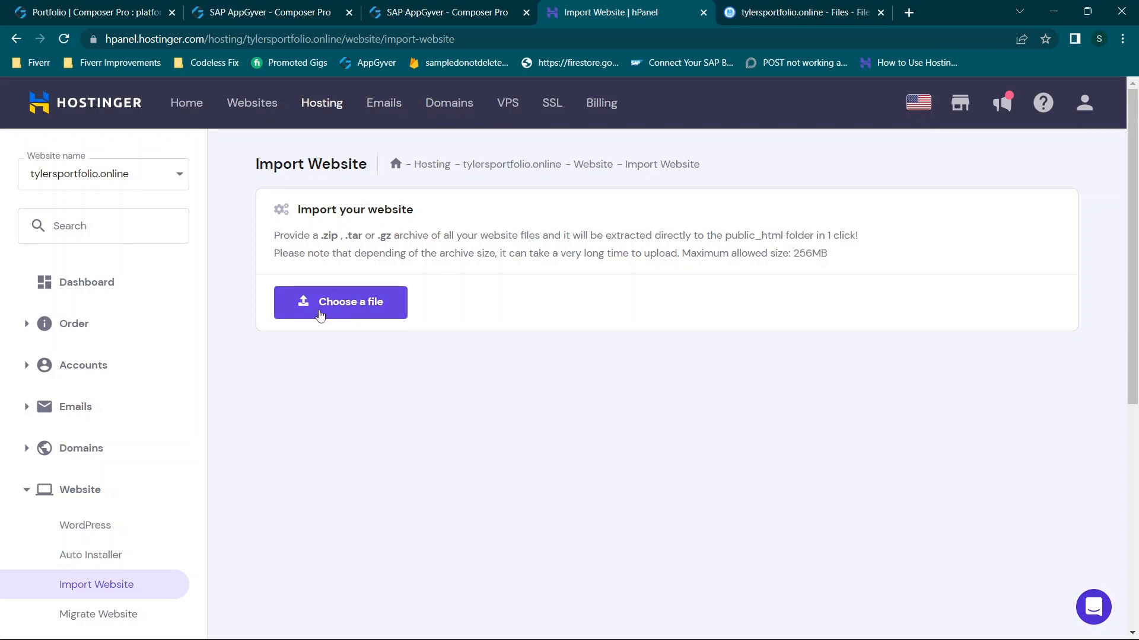
- Choose the app-479846 web build zip and import it into public_html, checking the server files meanwhile
click(340, 302)
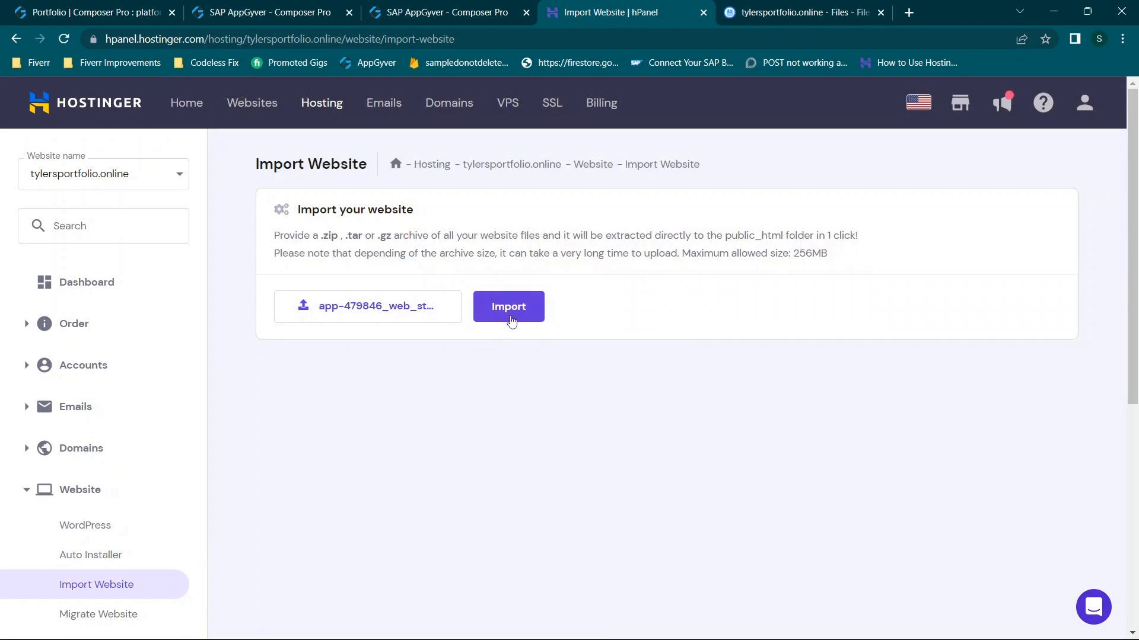
click(508, 306)
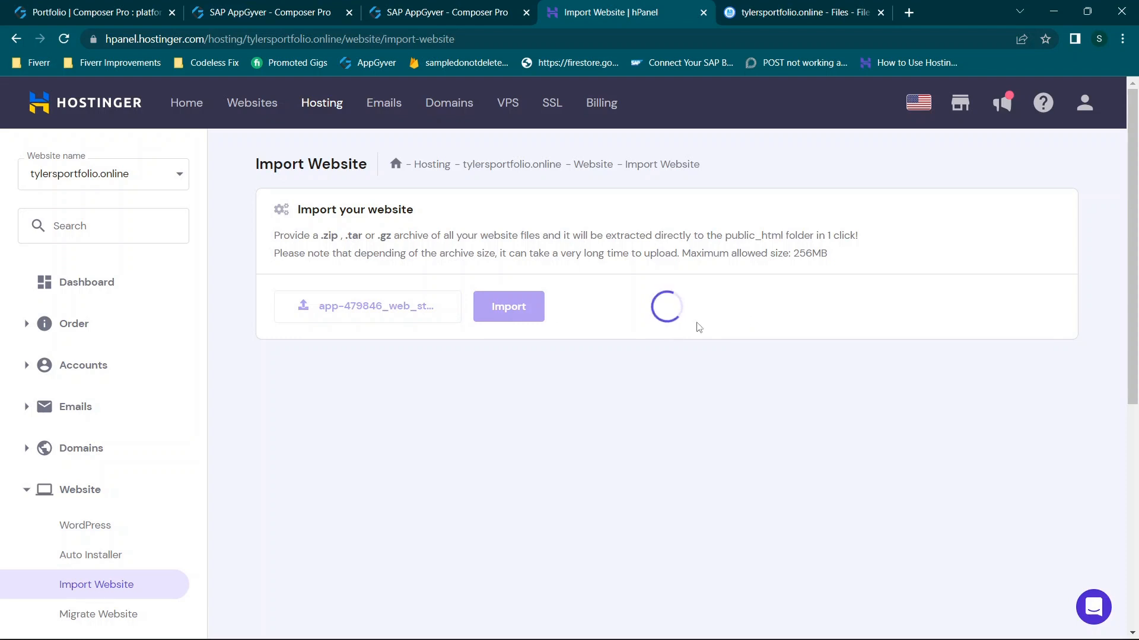
mouse_move(673, 340)
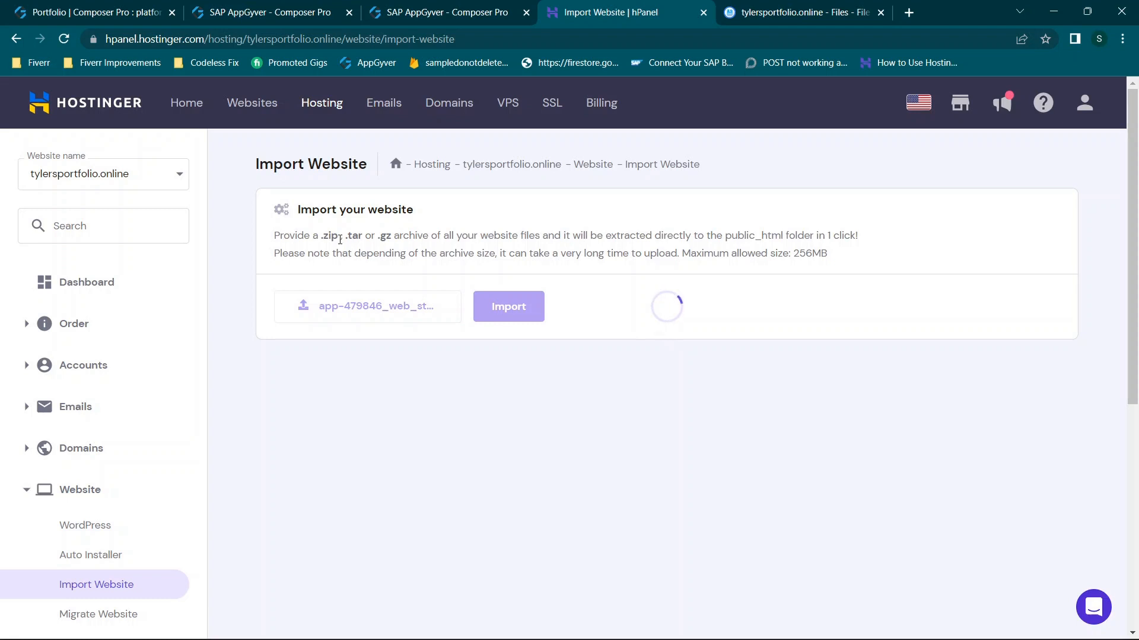
click(799, 12)
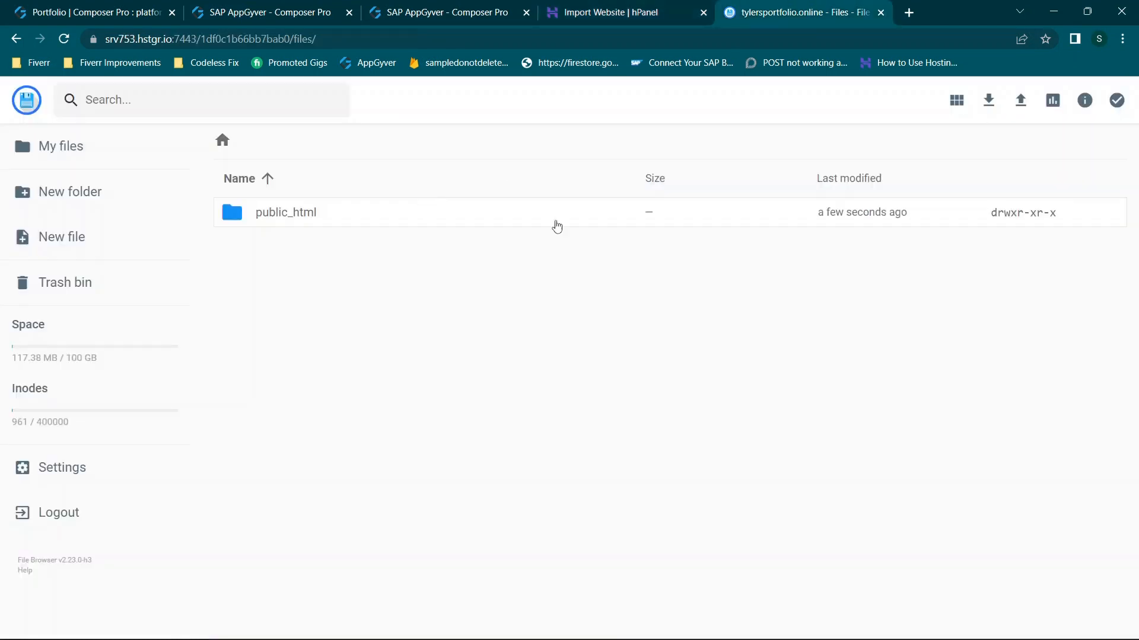
mouse_move(274, 231)
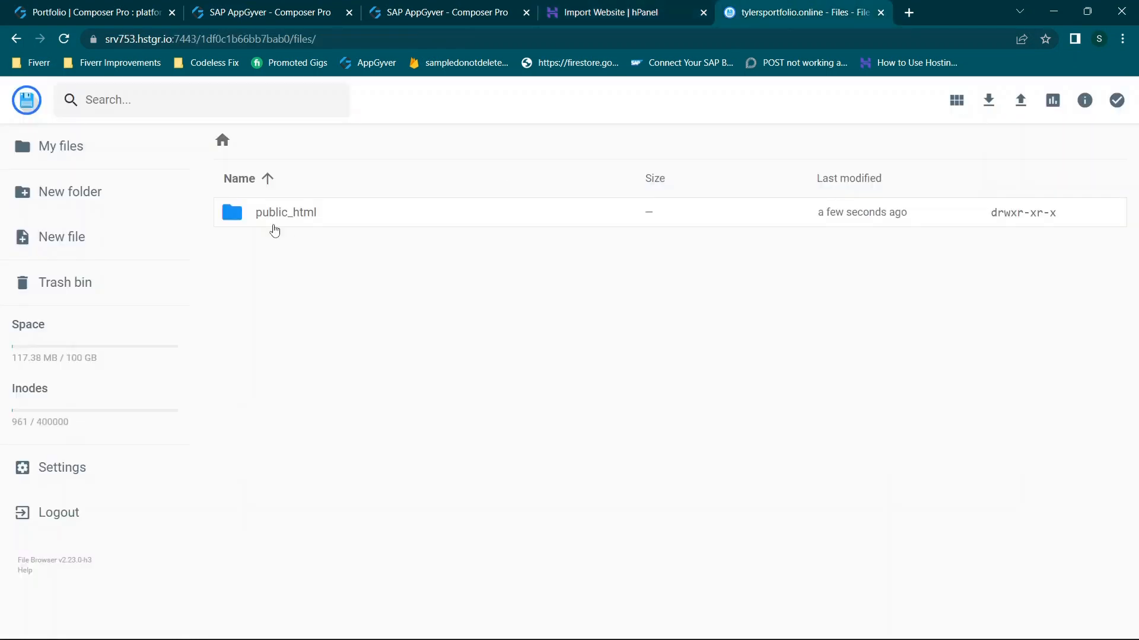
mouse_move(311, 226)
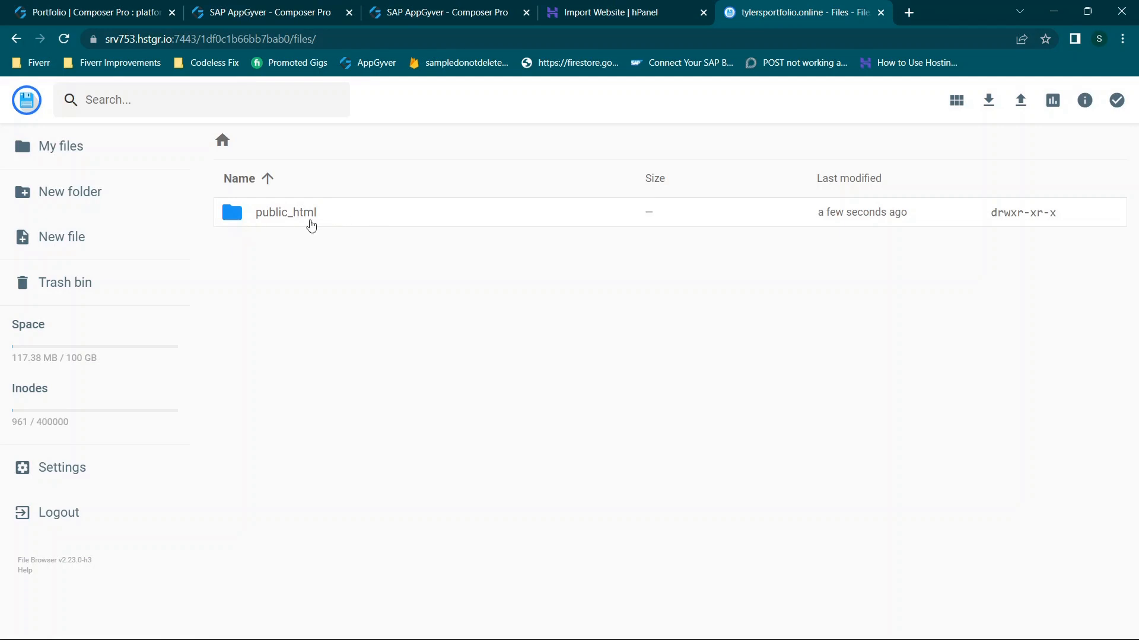
click(623, 12)
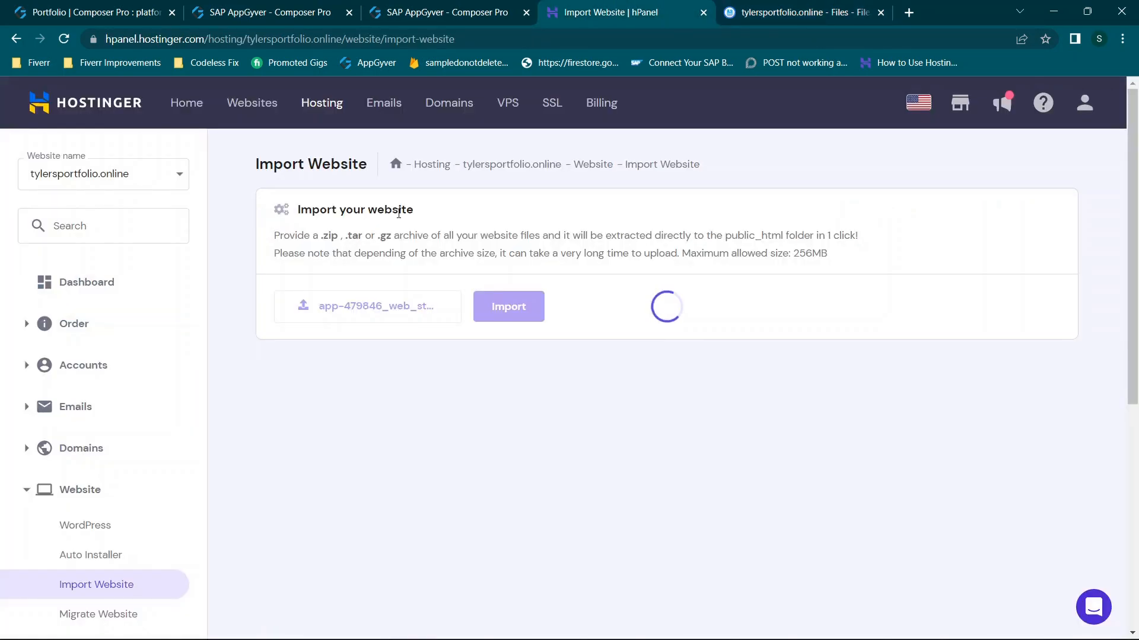
mouse_move(177, 366)
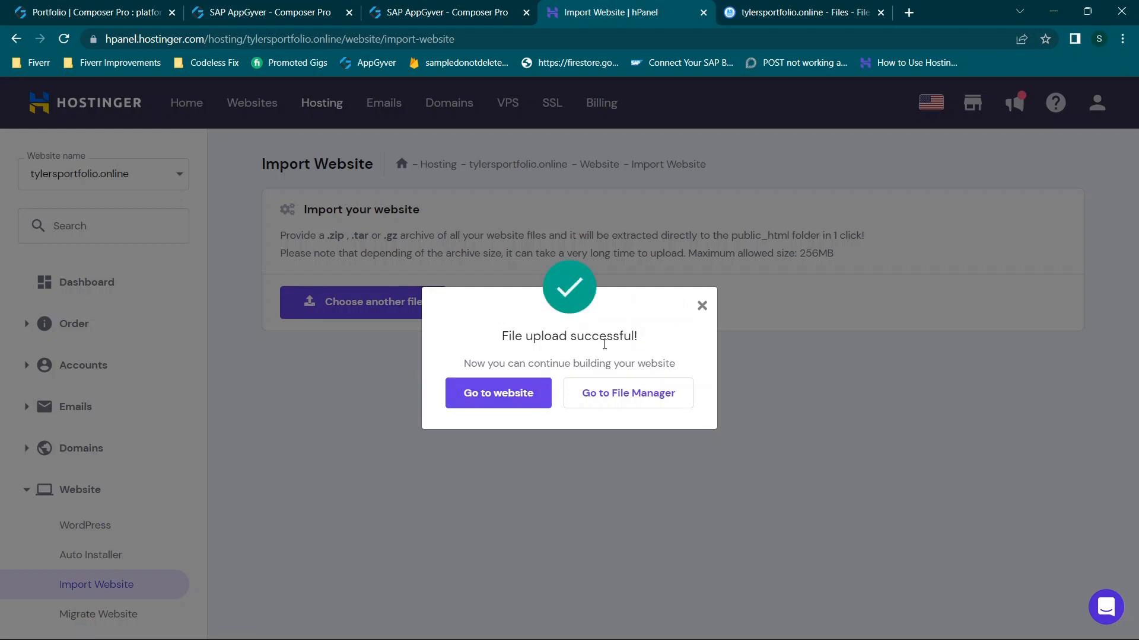
- Go to the live tylersportfolio.online site and reload past the 403 error until the home page appears
click(497, 393)
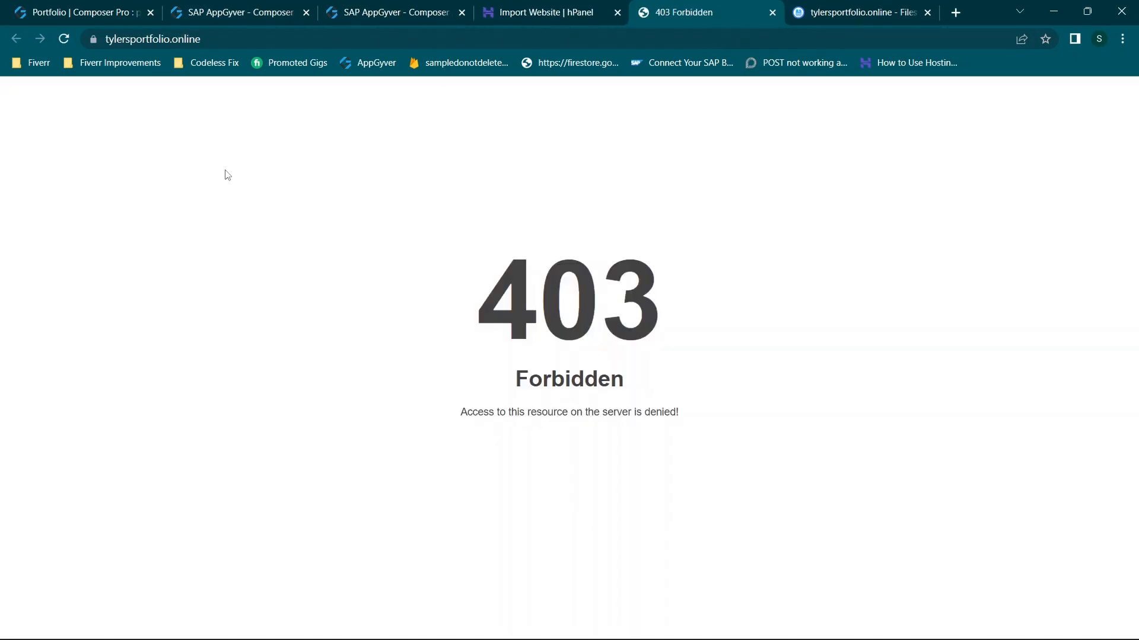
mouse_move(638, 438)
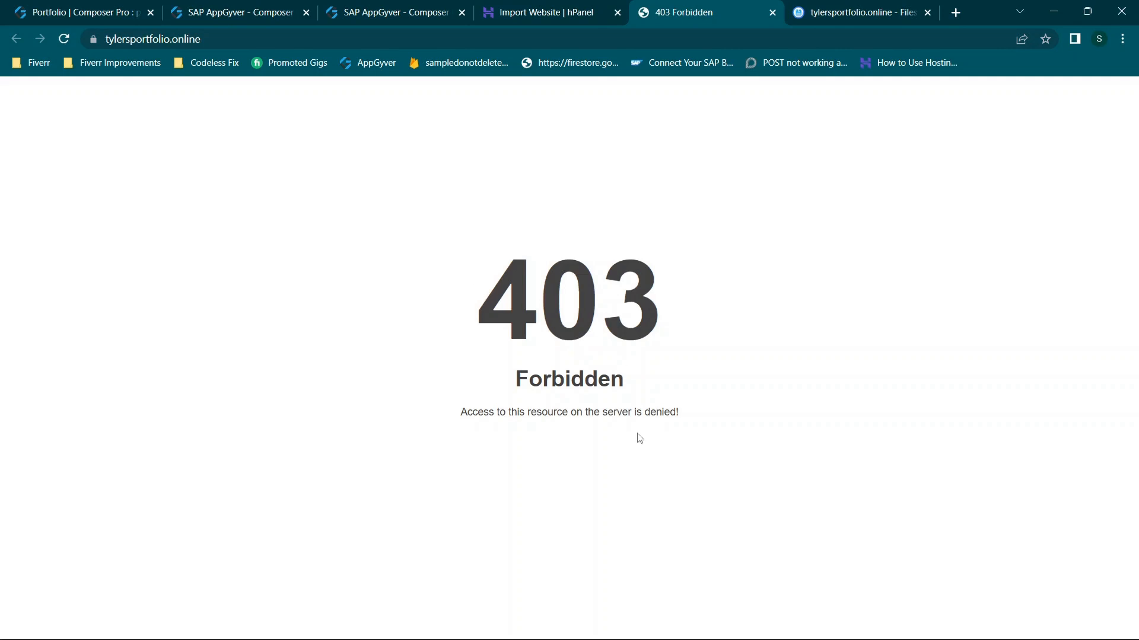
click(63, 38)
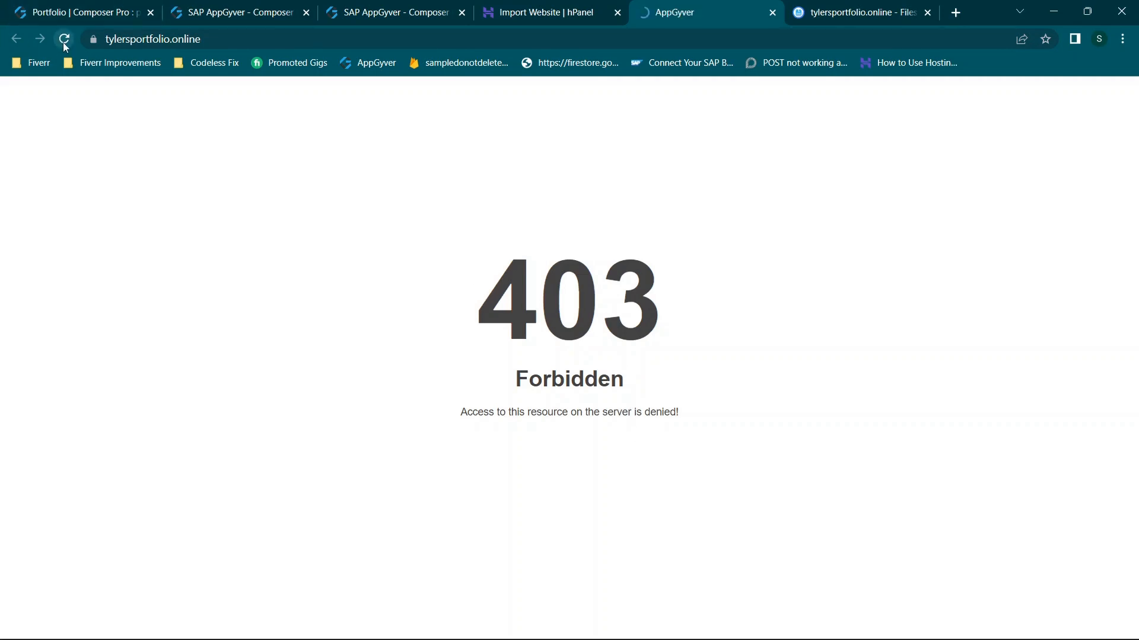
click(62, 40)
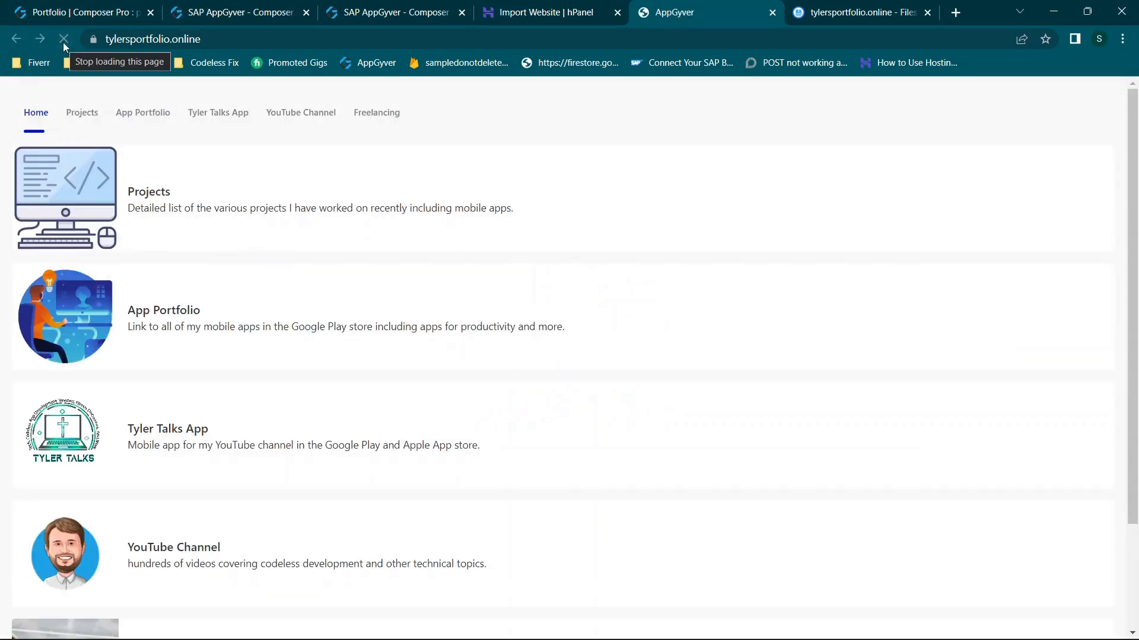
click(63, 39)
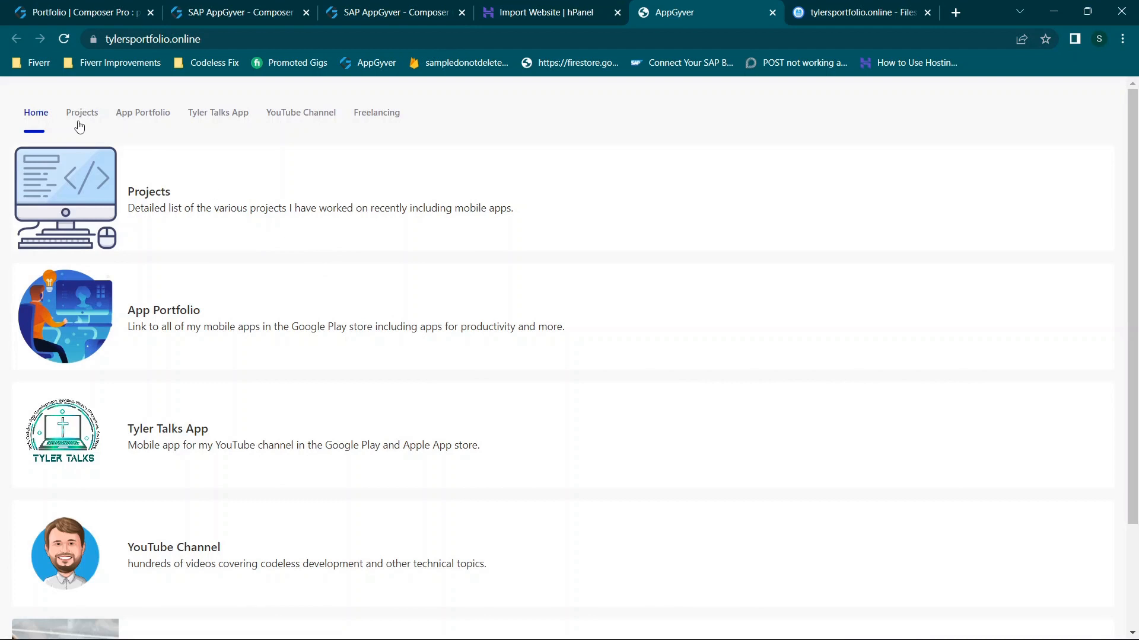
- Glance at the Composer canvas, close the live site tab and dismiss the 'File upload successful!' popup
click(79, 12)
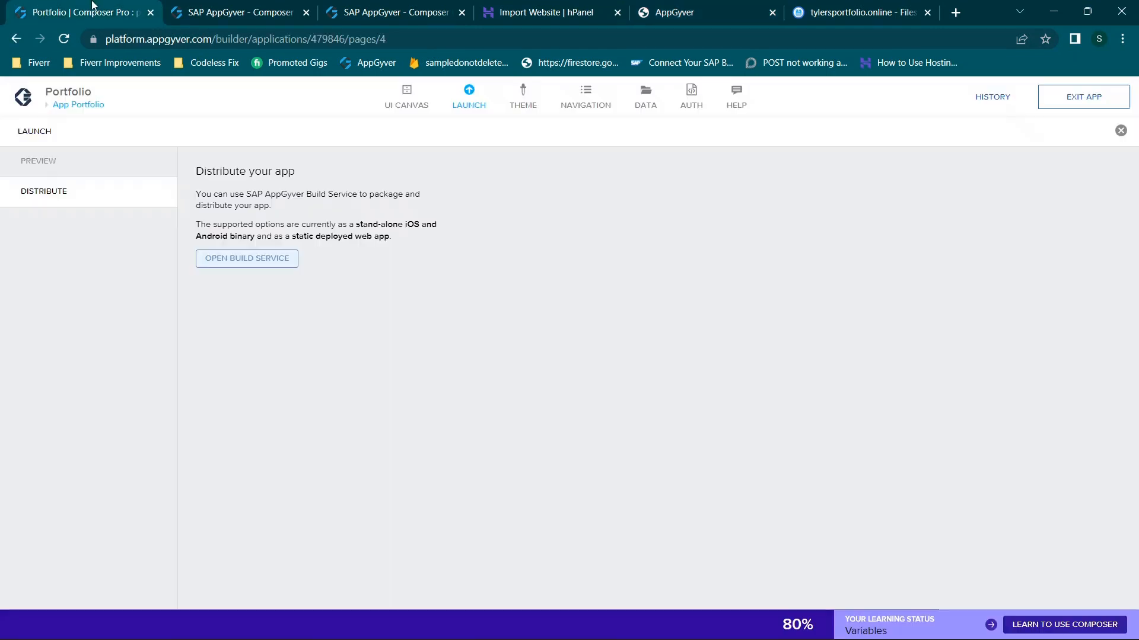
click(405, 95)
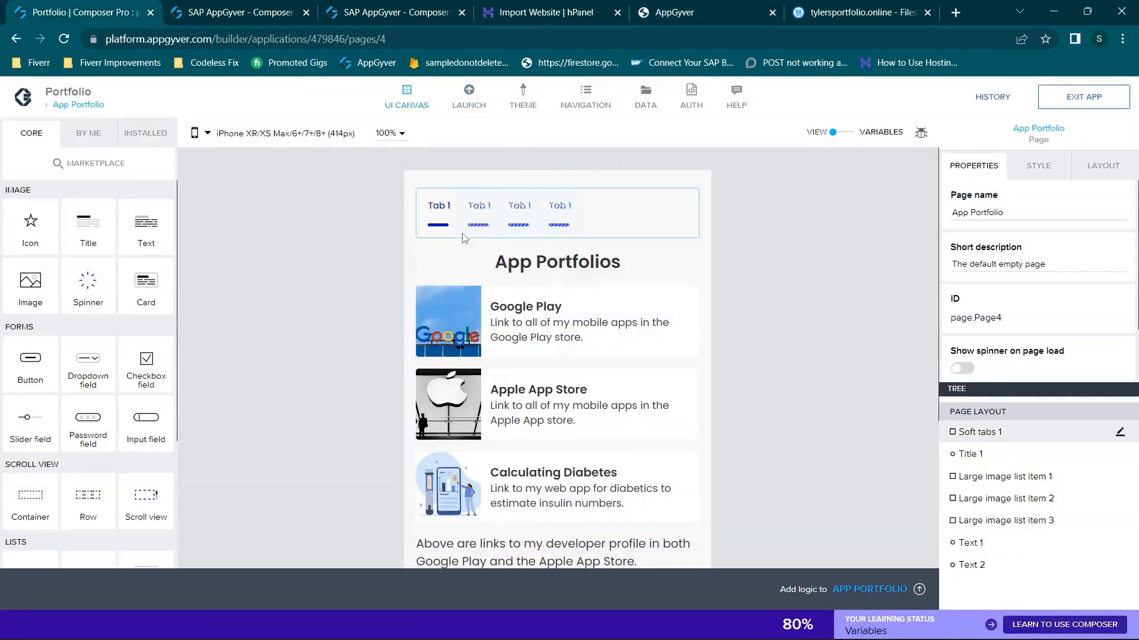
click(675, 12)
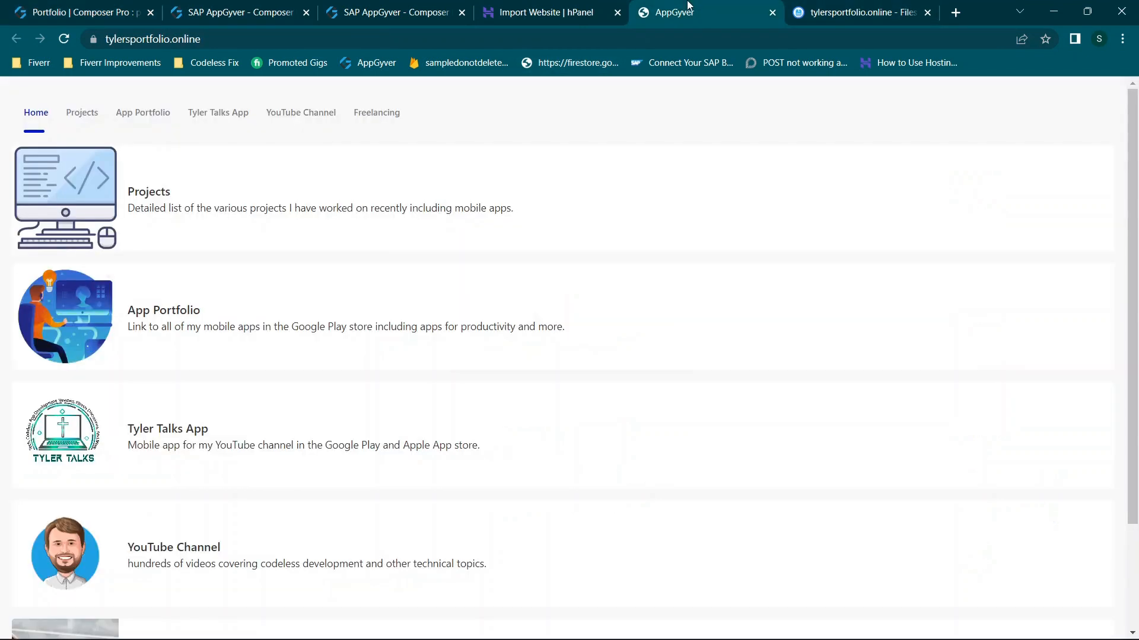
mouse_move(82, 212)
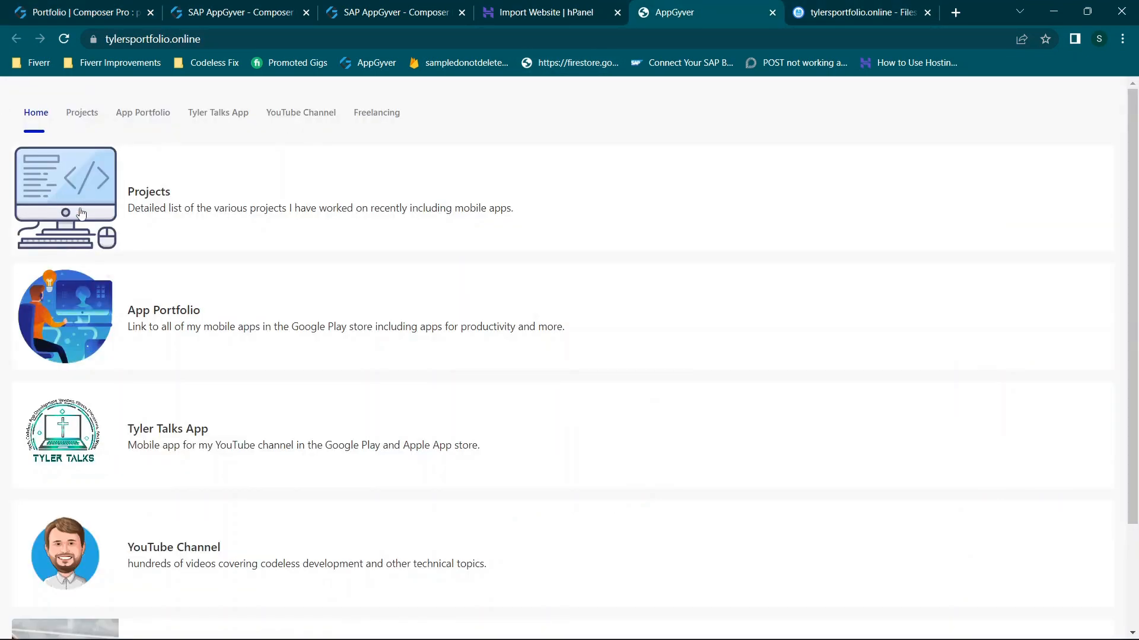
mouse_move(117, 235)
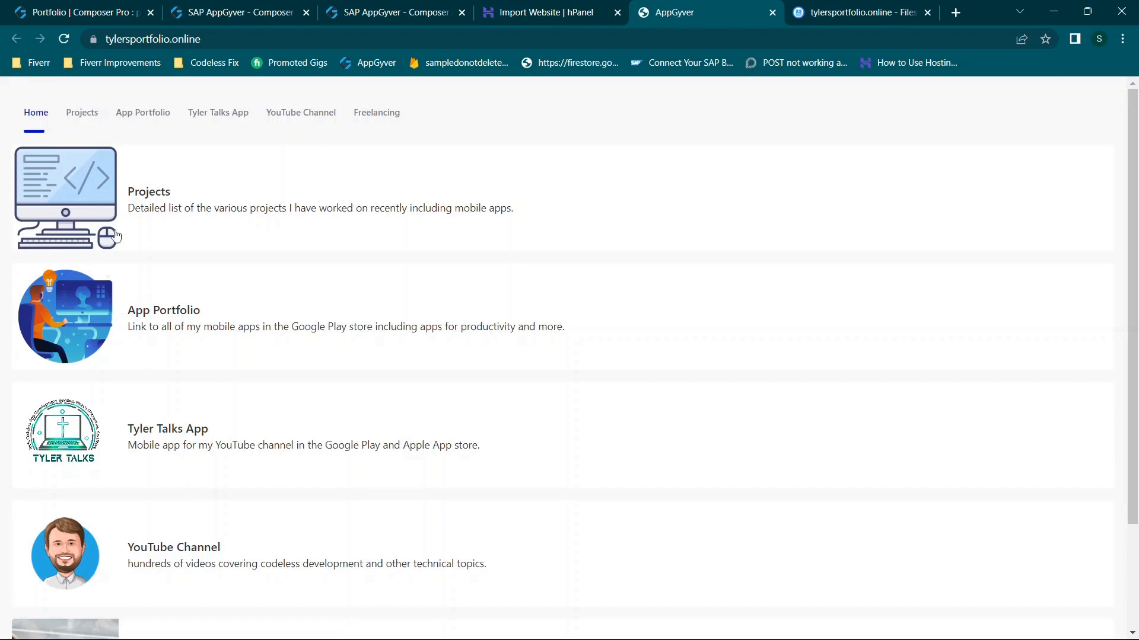
mouse_move(82, 463)
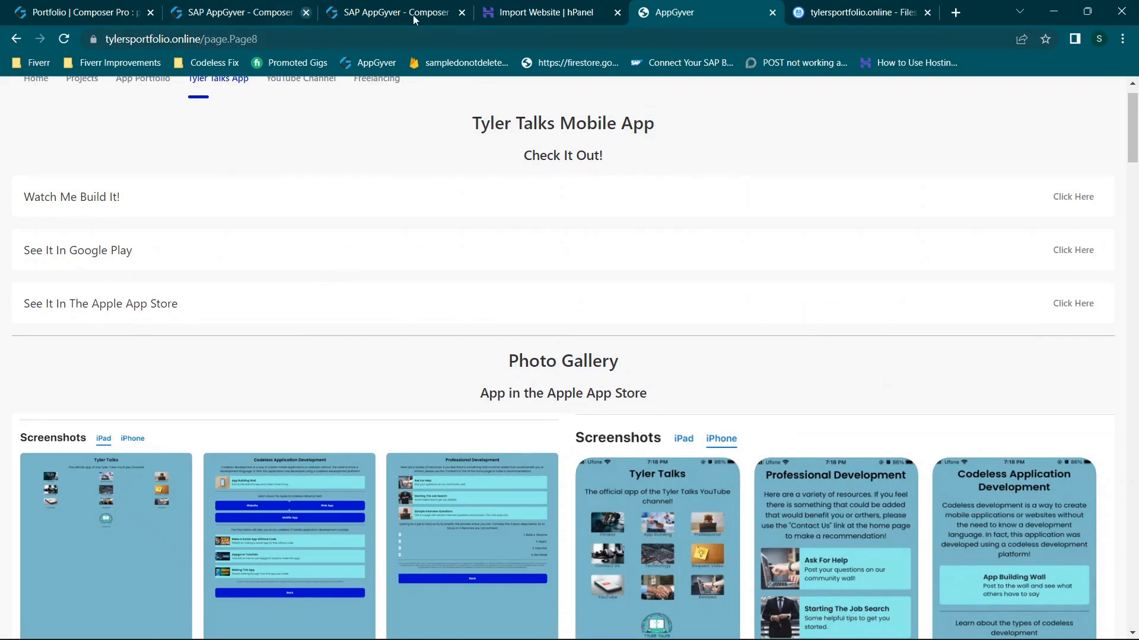
mouse_move(772, 14)
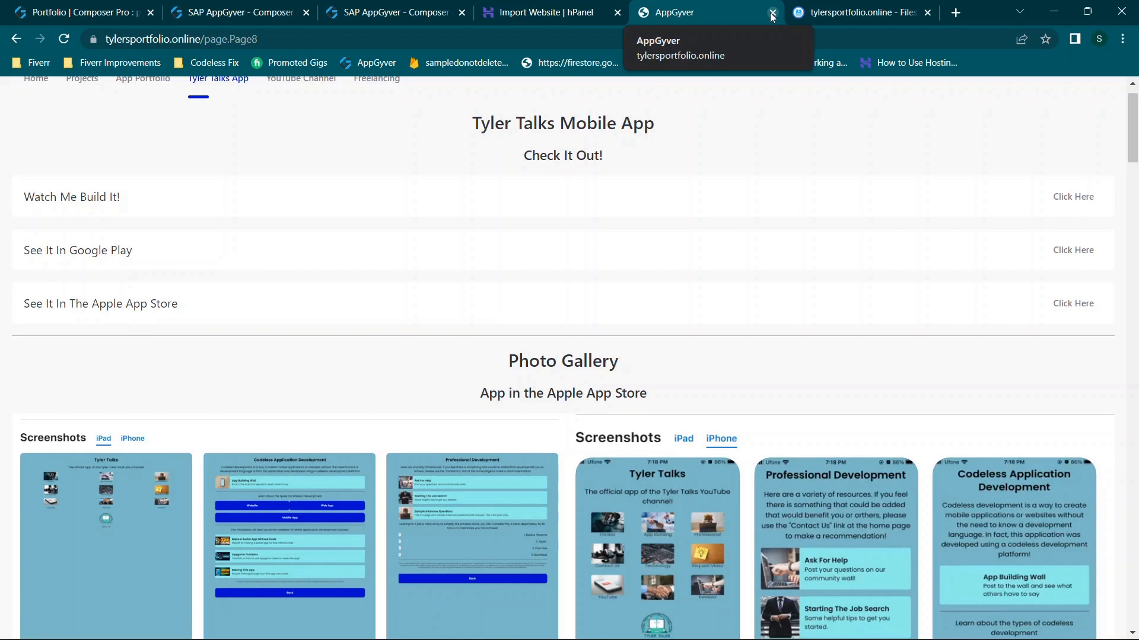
click(772, 13)
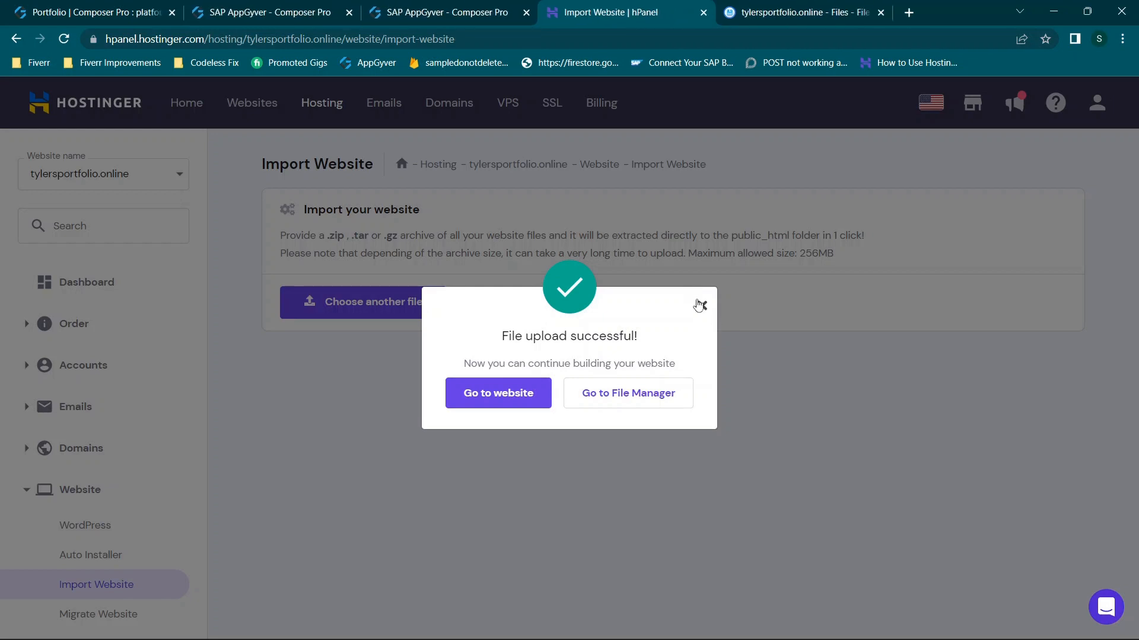
click(699, 303)
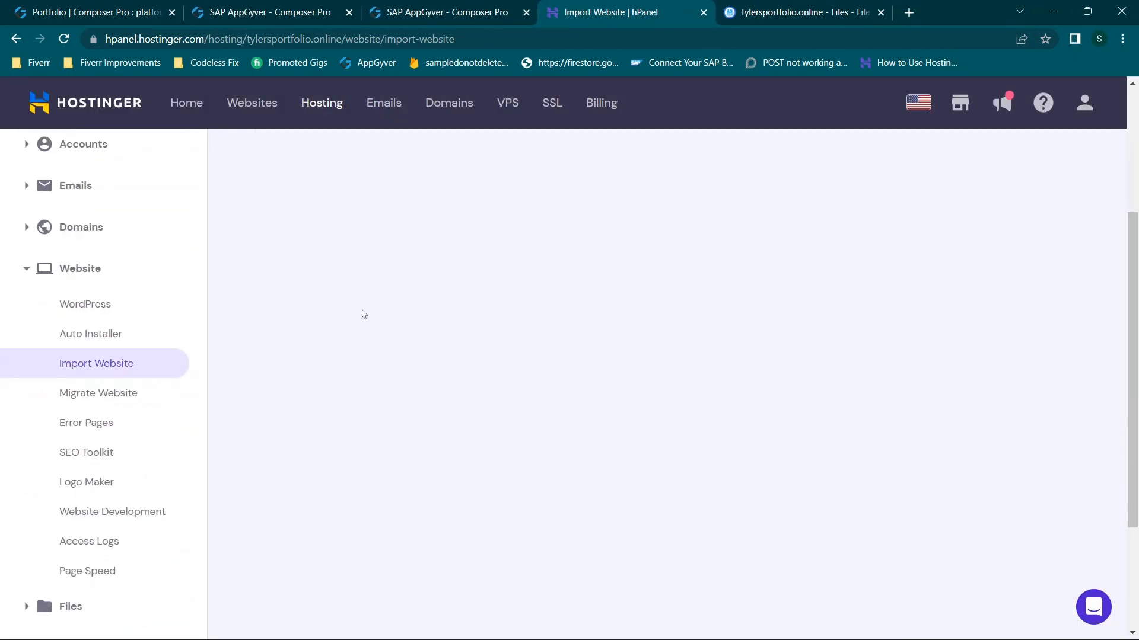
mouse_move(159, 363)
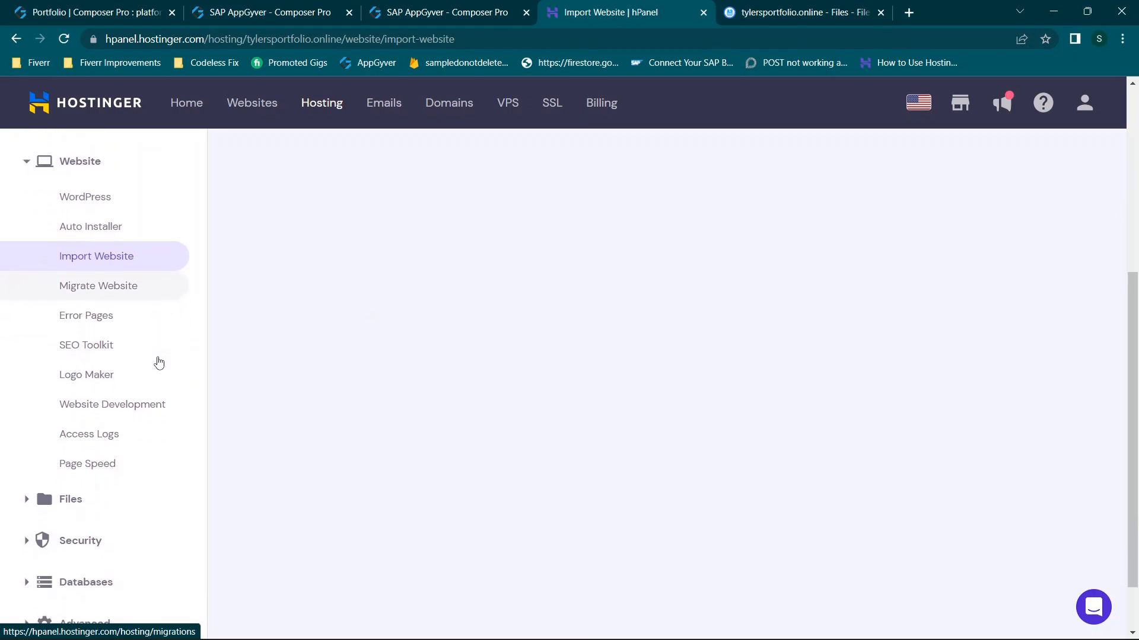
- Access the File Manager for tylersportfolio.online and browse the public_html folder contents
scroll(down, 3)
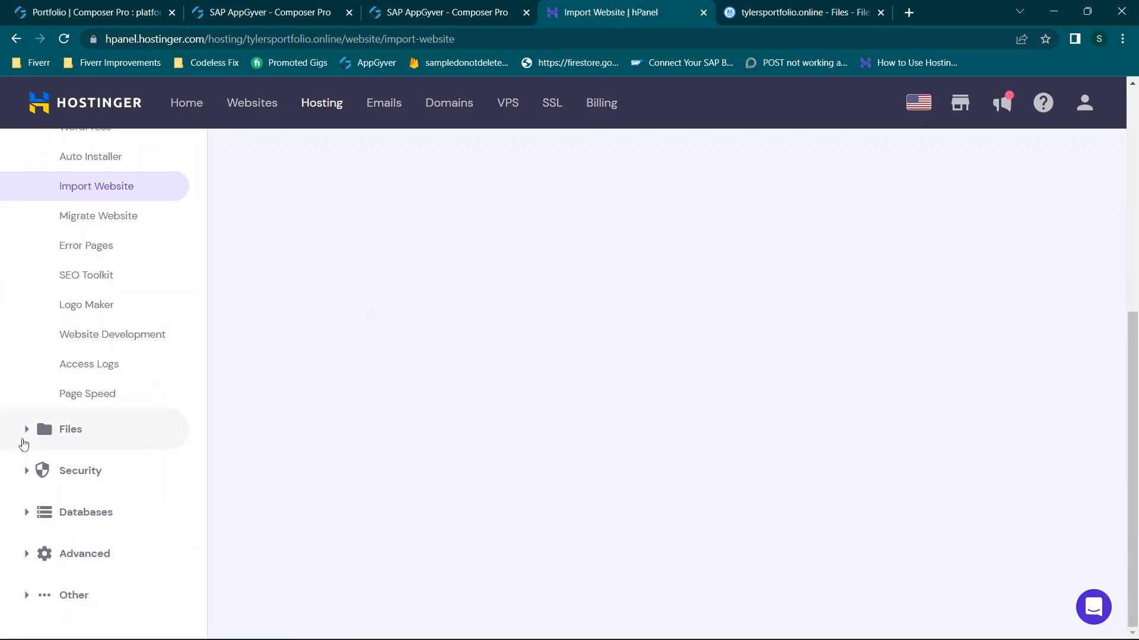
click(70, 429)
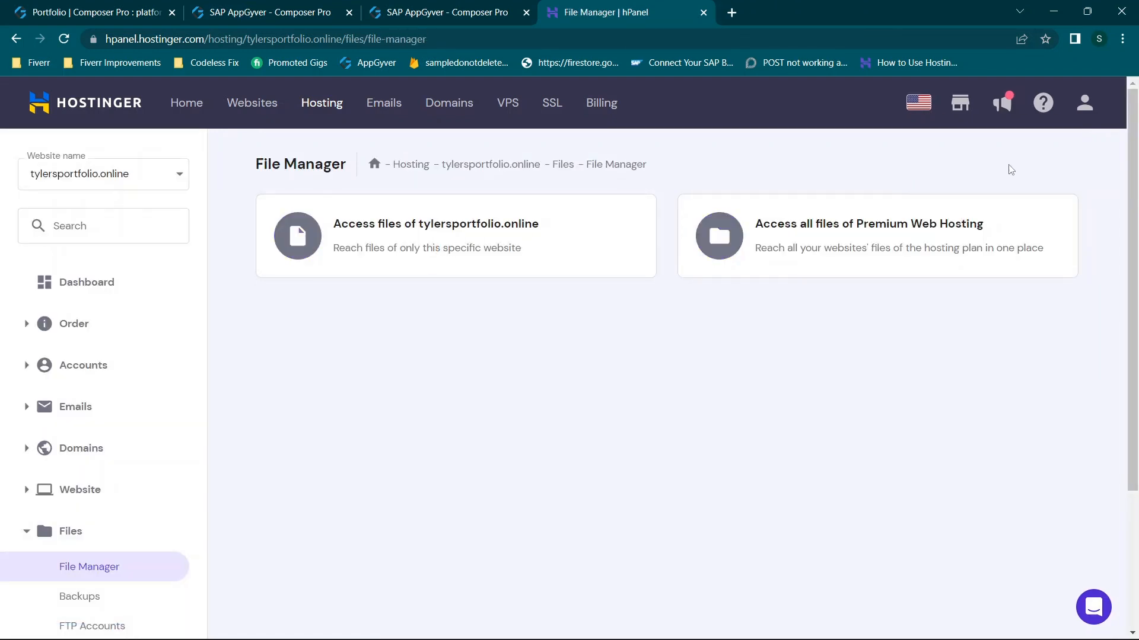
click(455, 235)
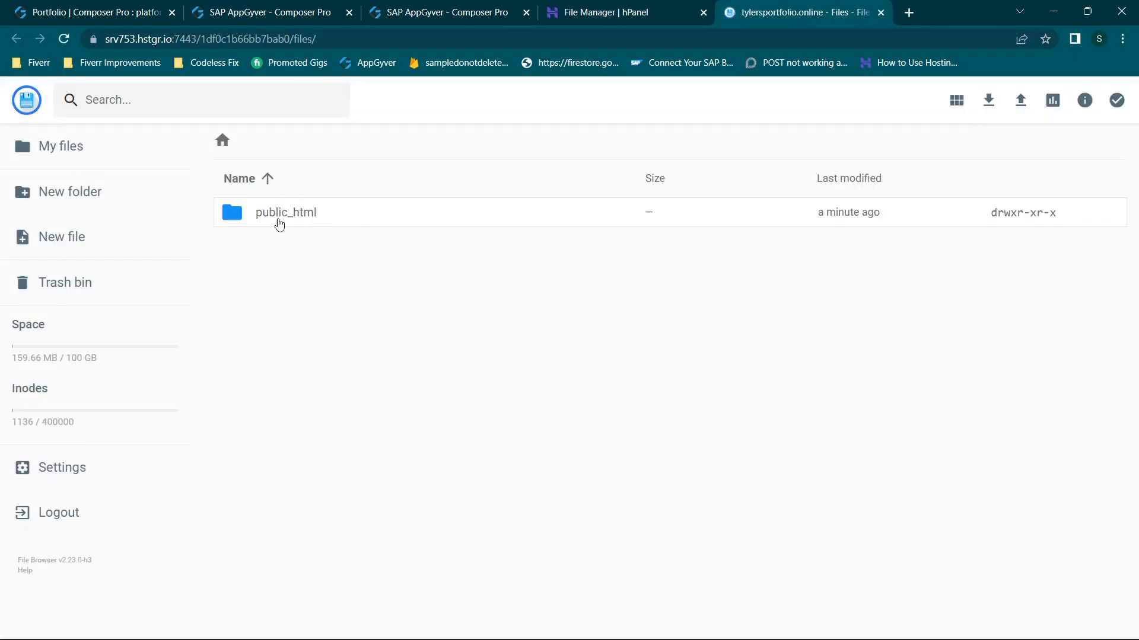
double_click(285, 212)
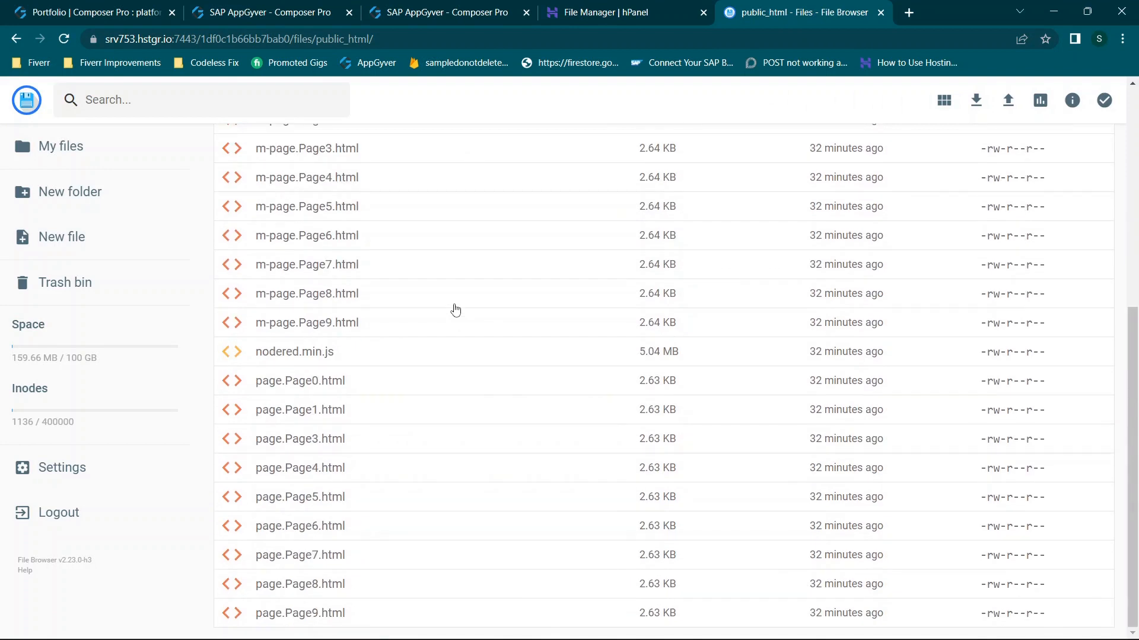
mouse_move(434, 336)
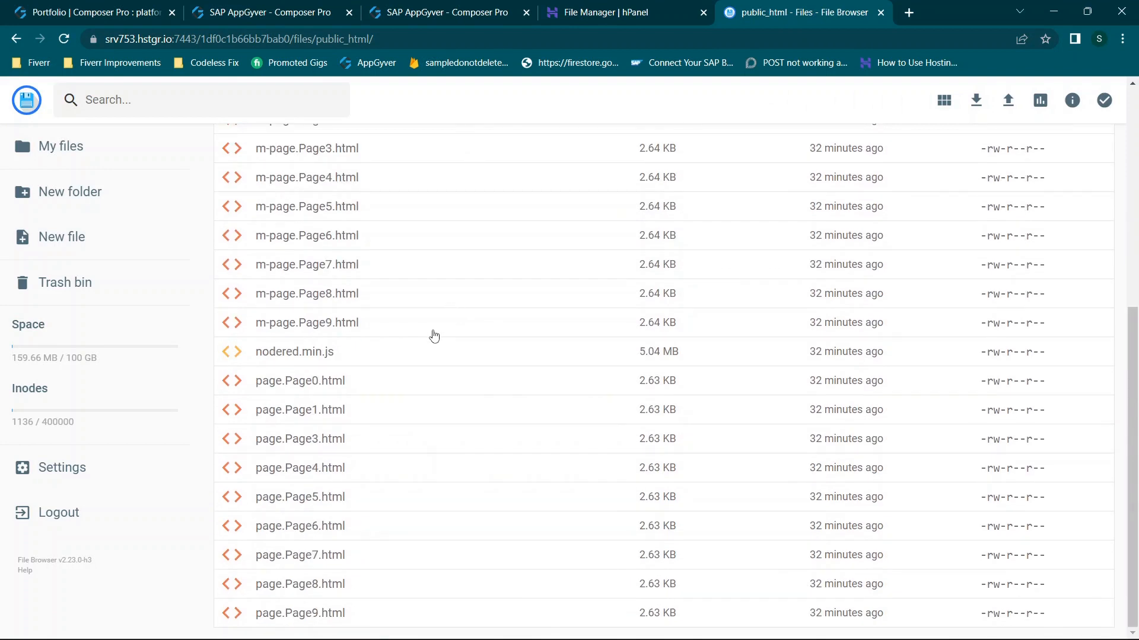
scroll(up, 3)
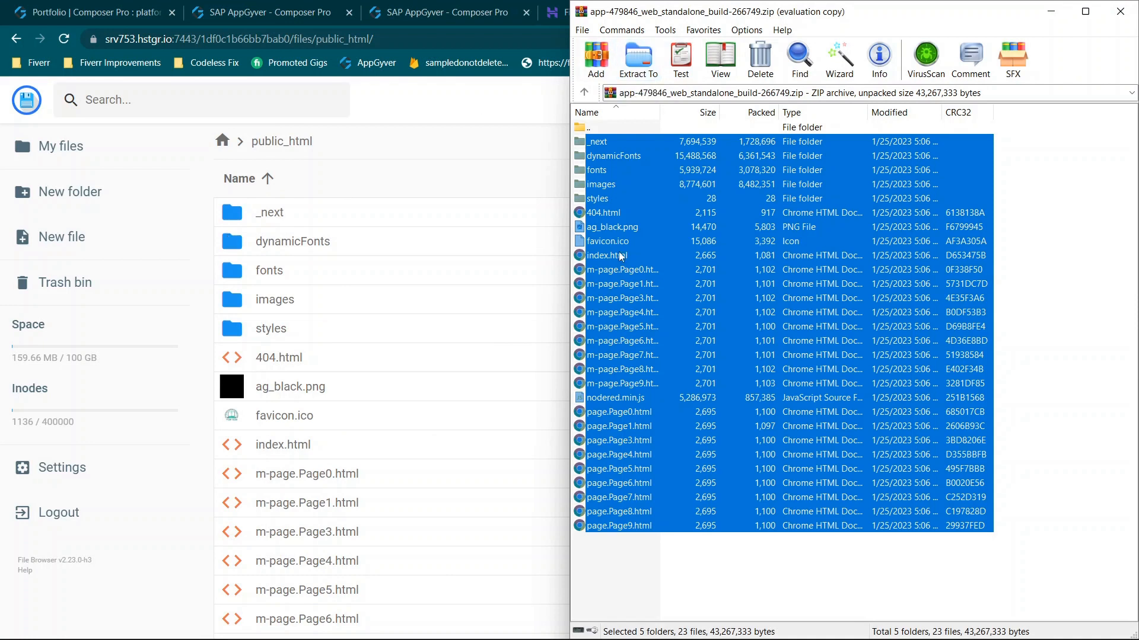
mouse_move(638, 60)
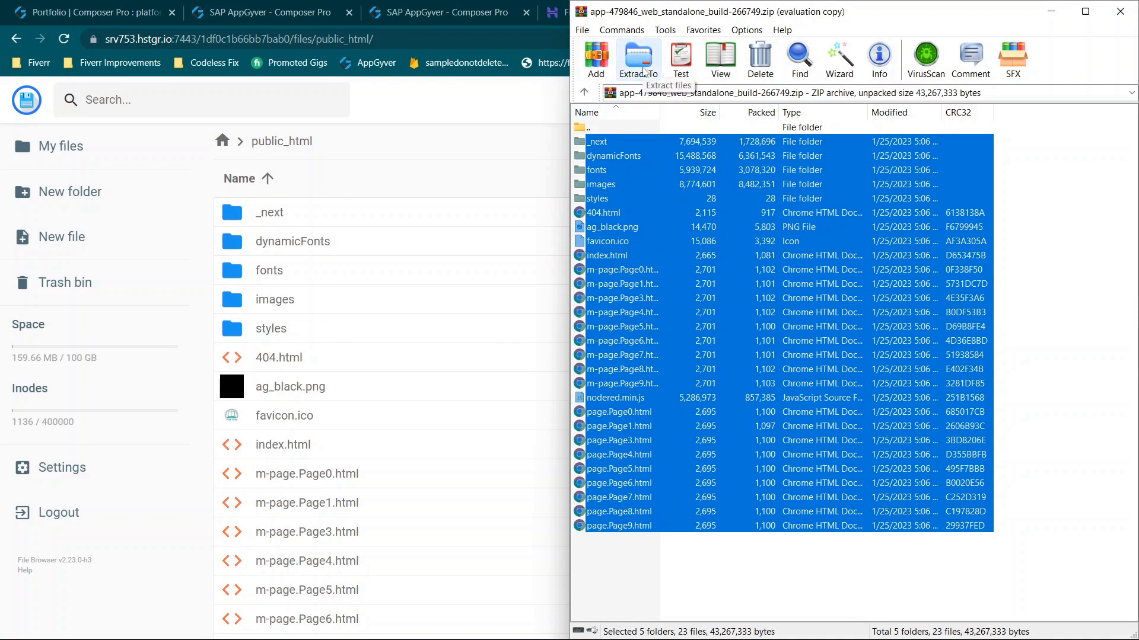
- Extract the archive into a new app-479846 folder on the Desktop
click(637, 58)
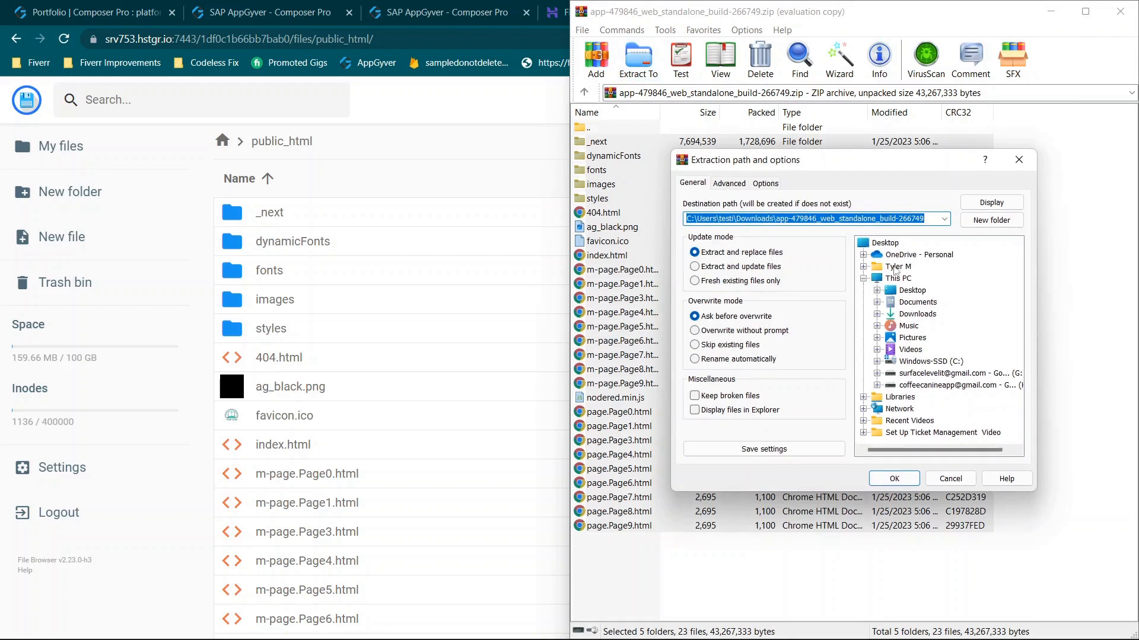
mouse_move(908, 310)
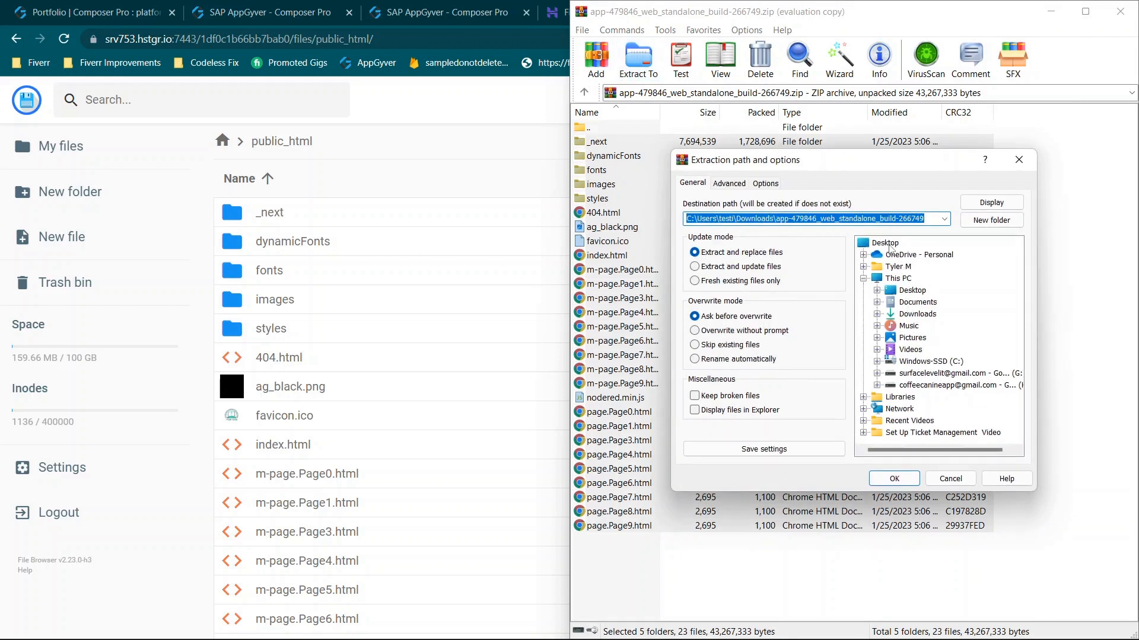
click(884, 242)
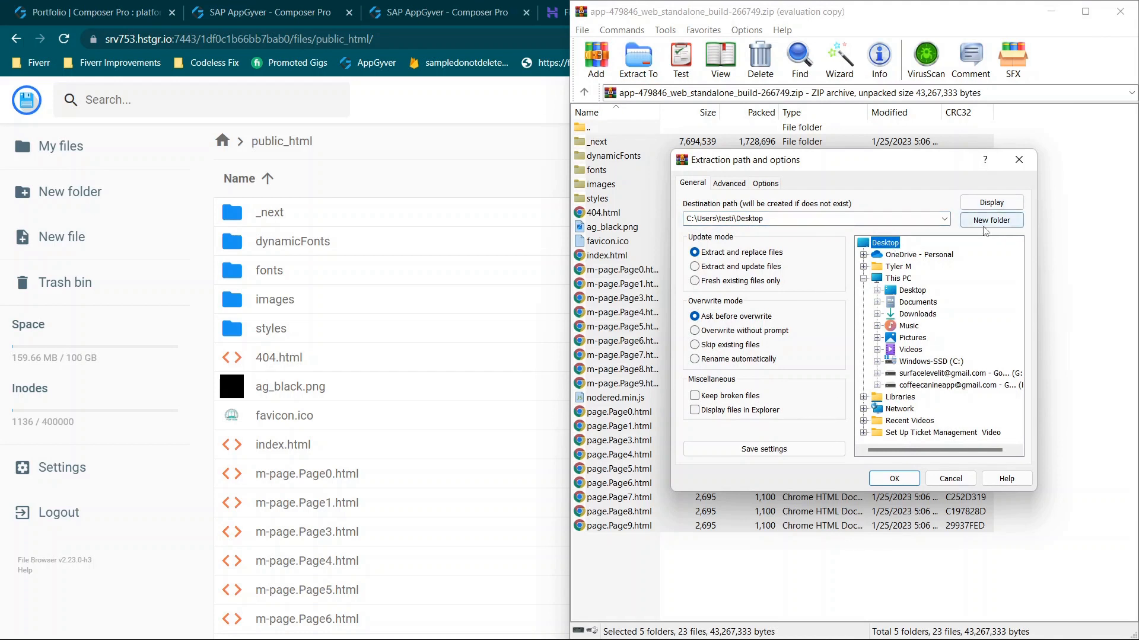
click(990, 221)
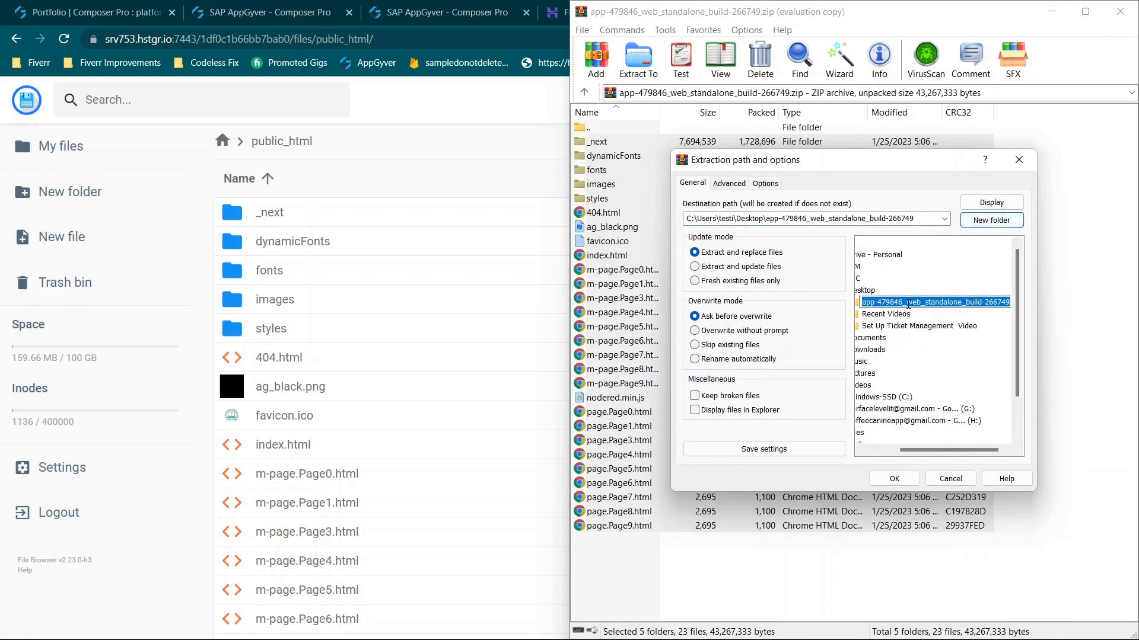
click(893, 478)
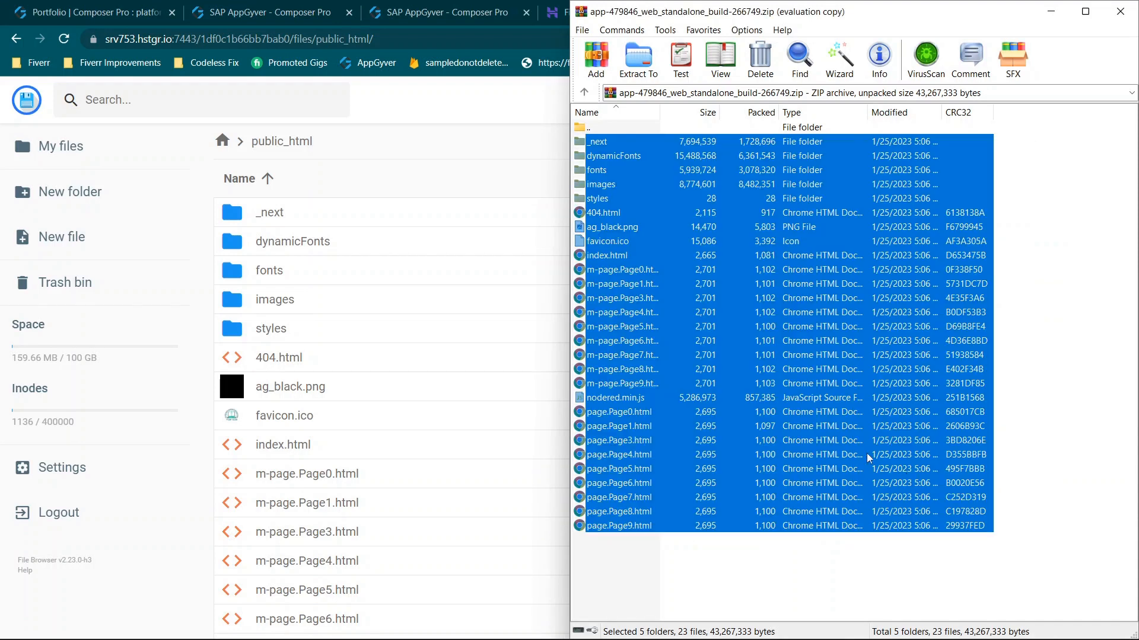
mouse_move(637, 442)
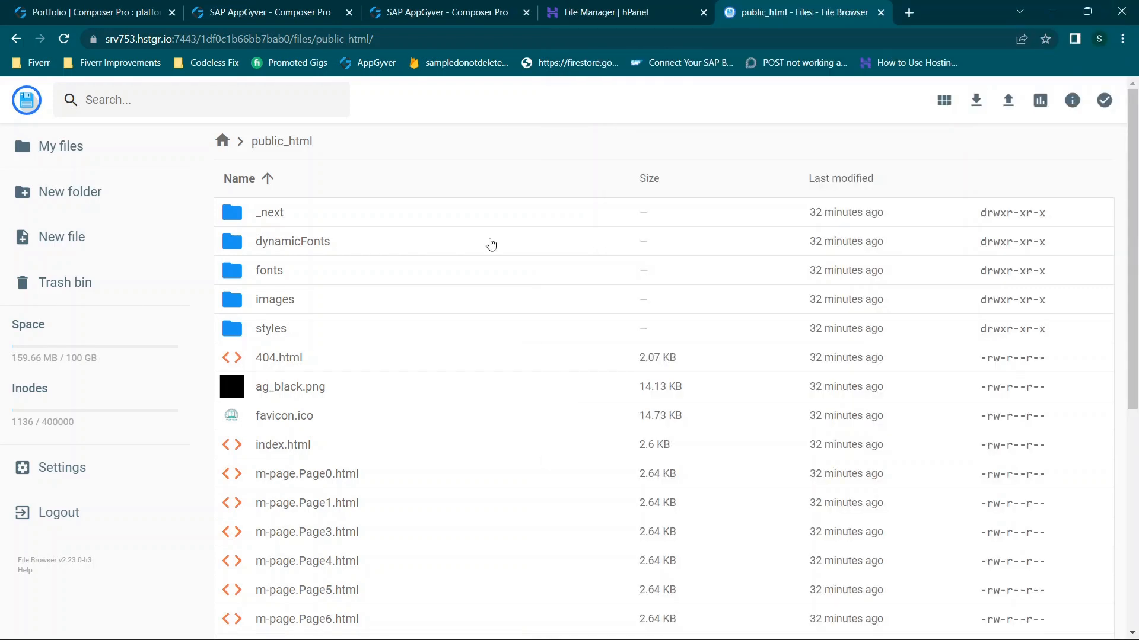
mouse_move(428, 143)
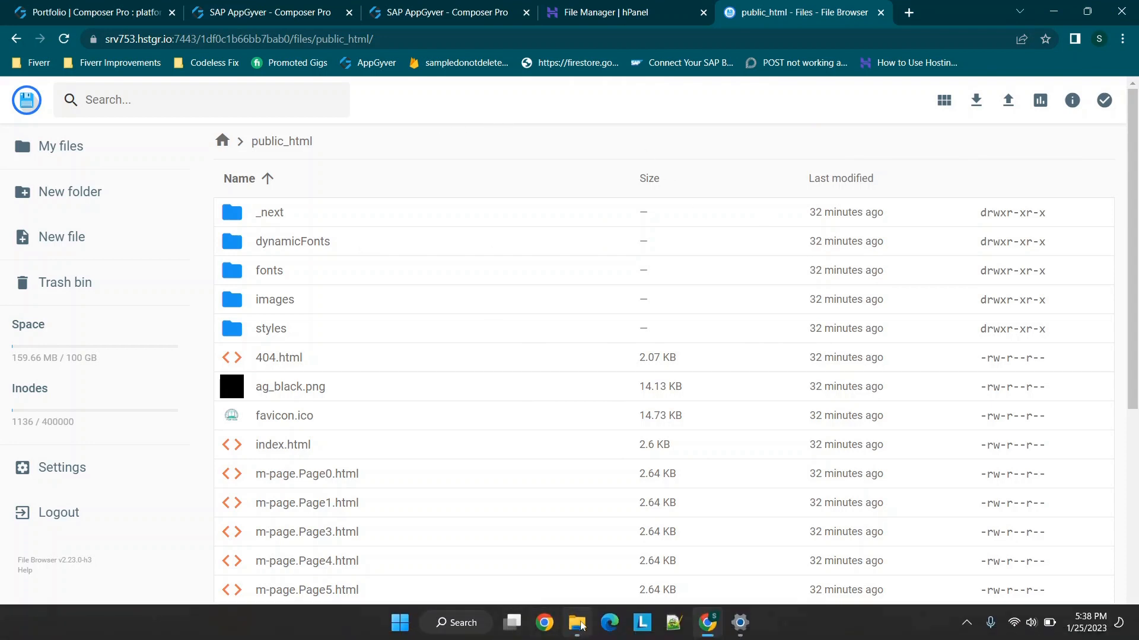
click(578, 623)
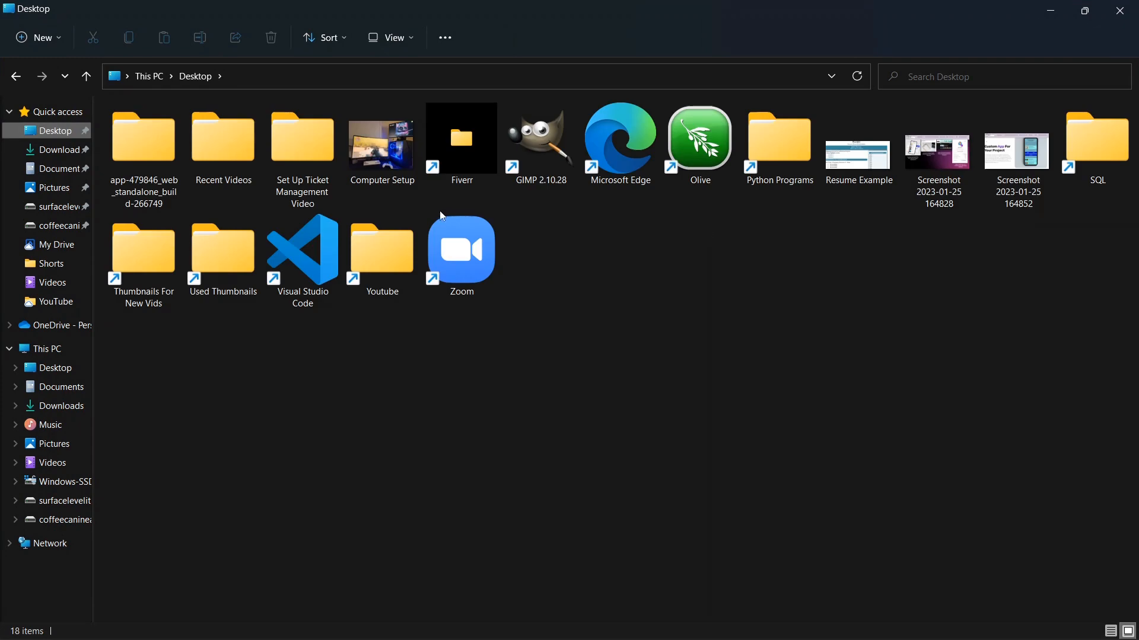
click(222, 137)
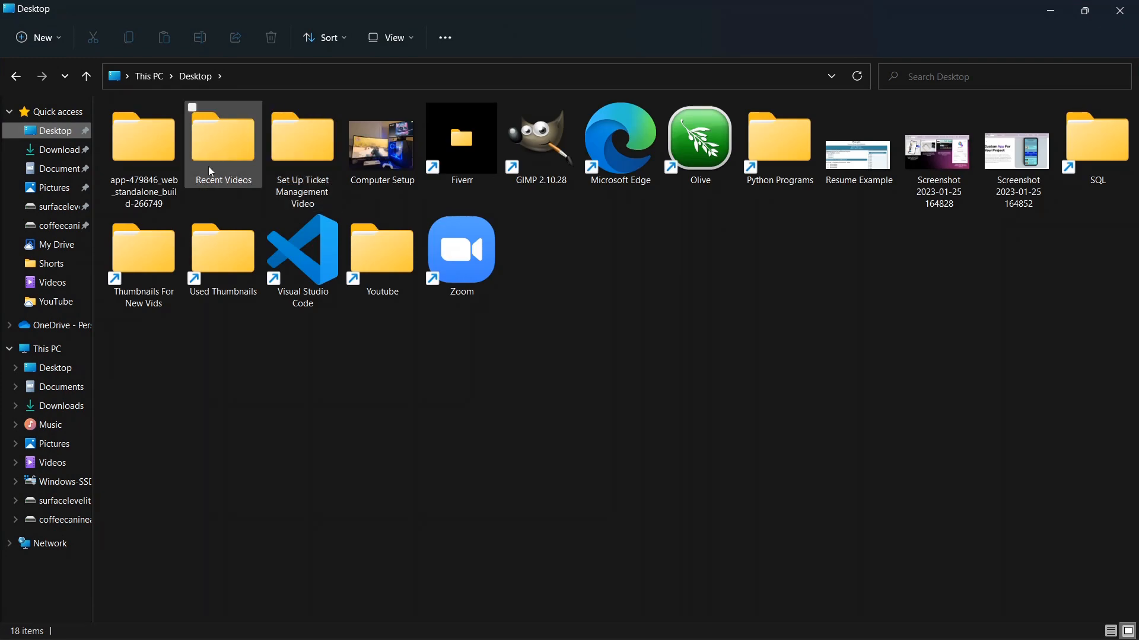
double_click(143, 137)
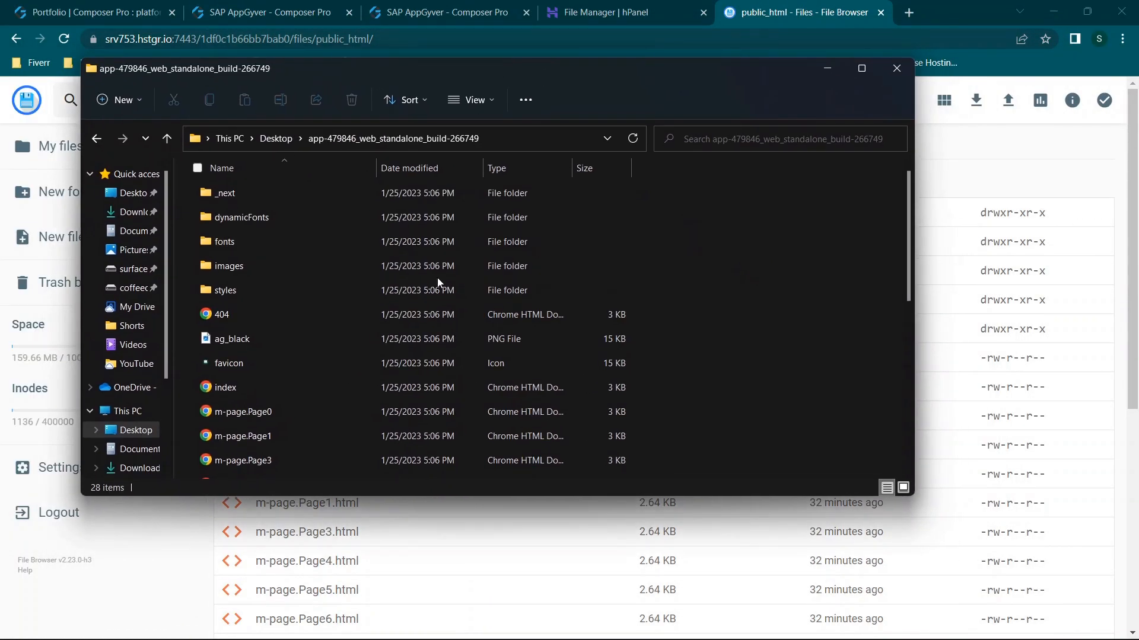
click(196, 167)
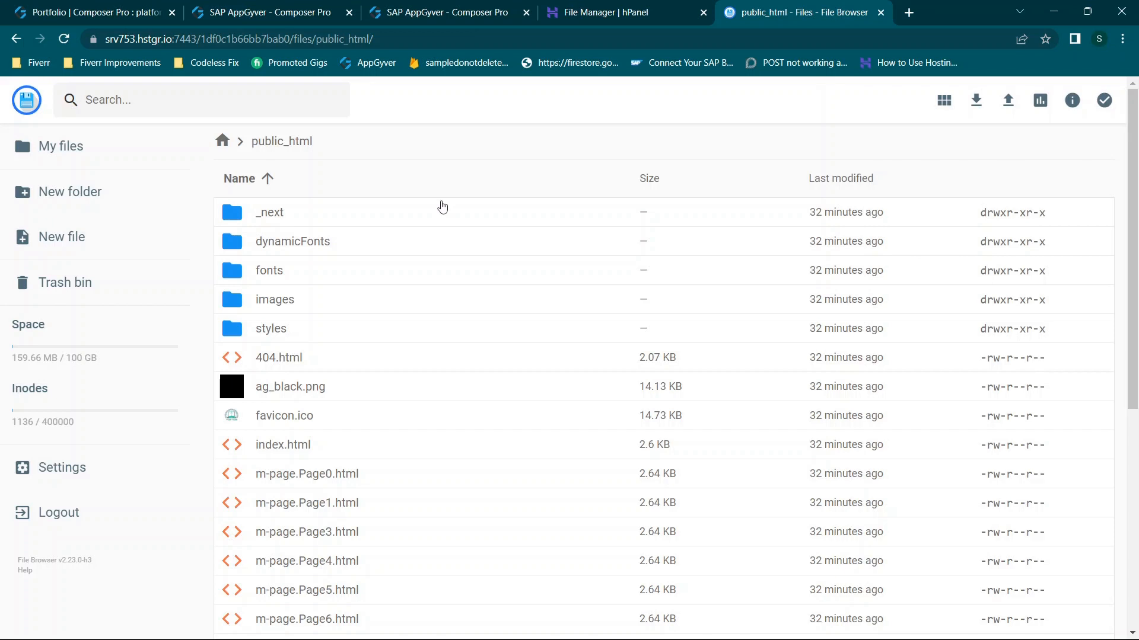
scroll(down, 3)
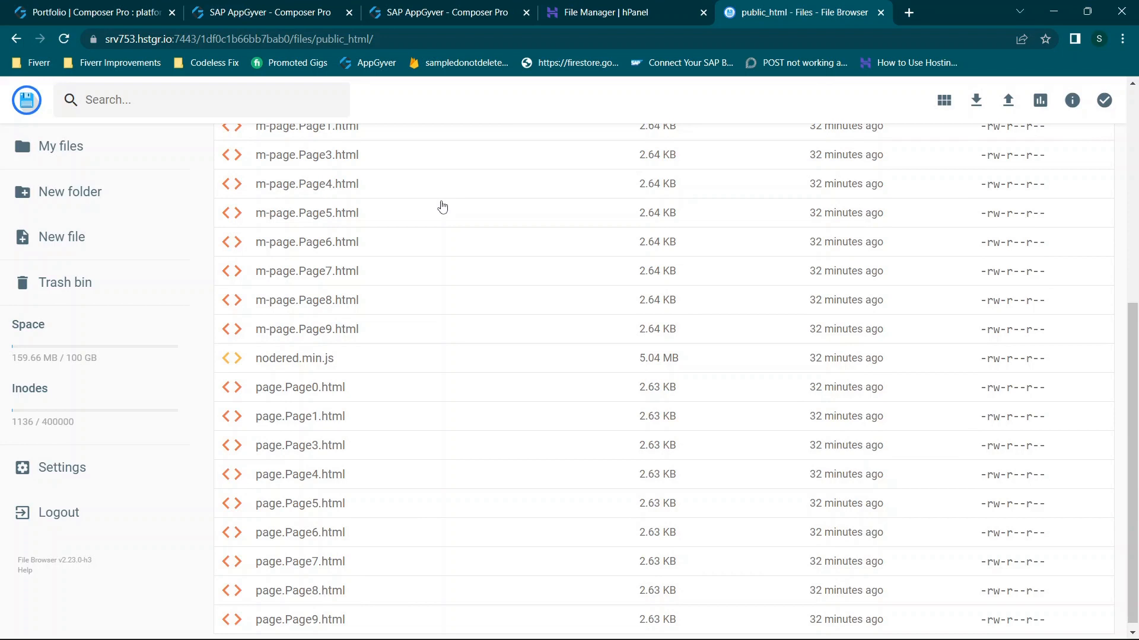
scroll(up, 3)
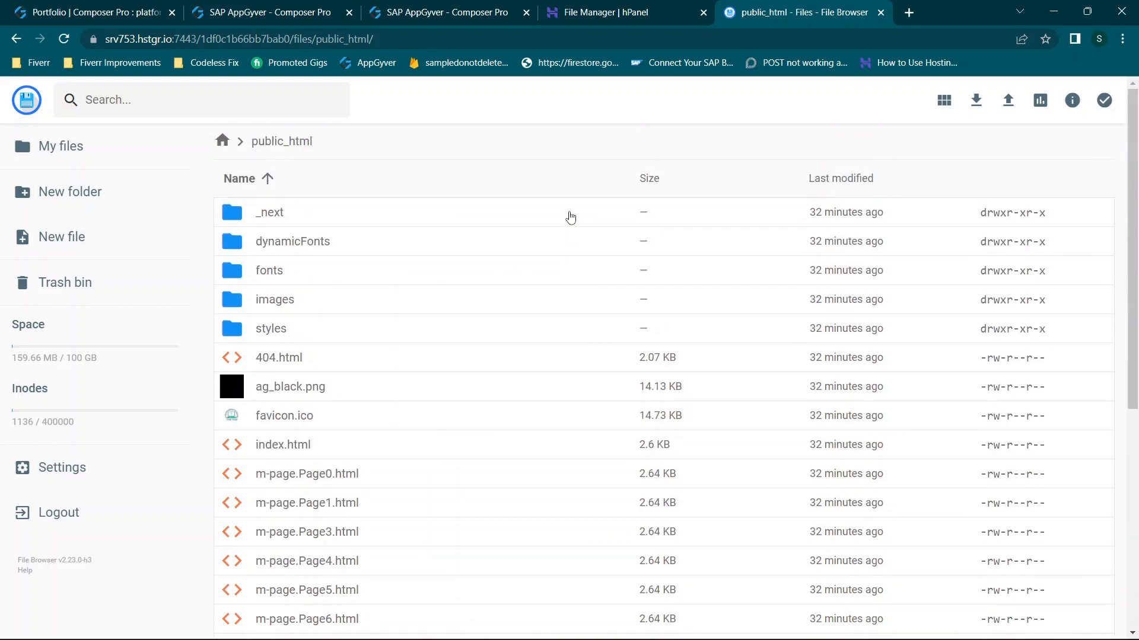
mouse_move(366, 200)
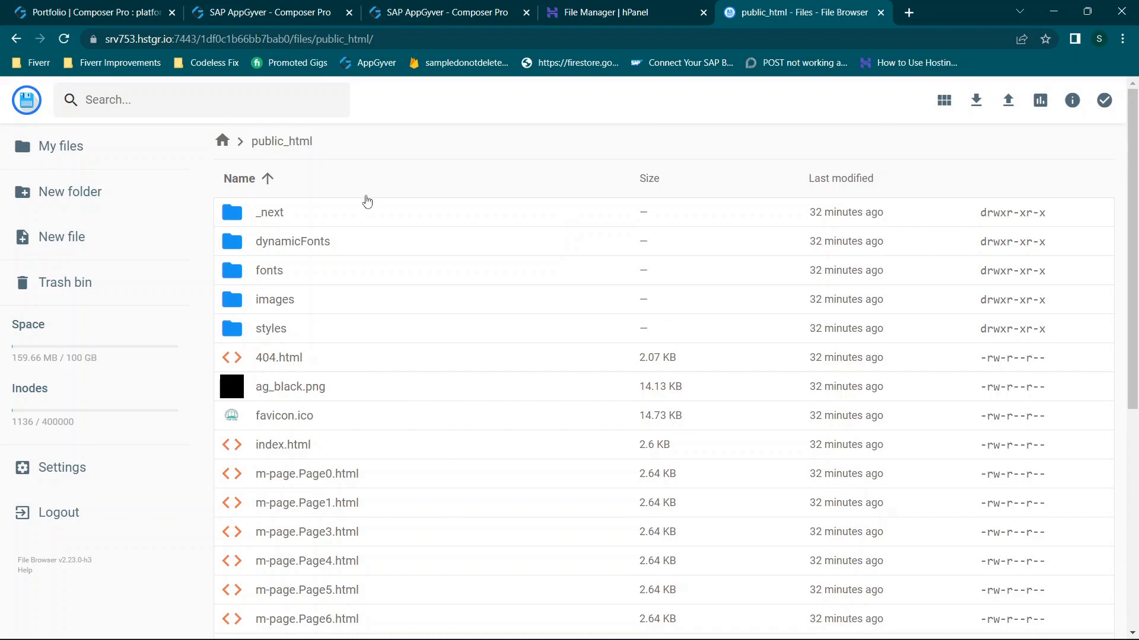
mouse_move(371, 102)
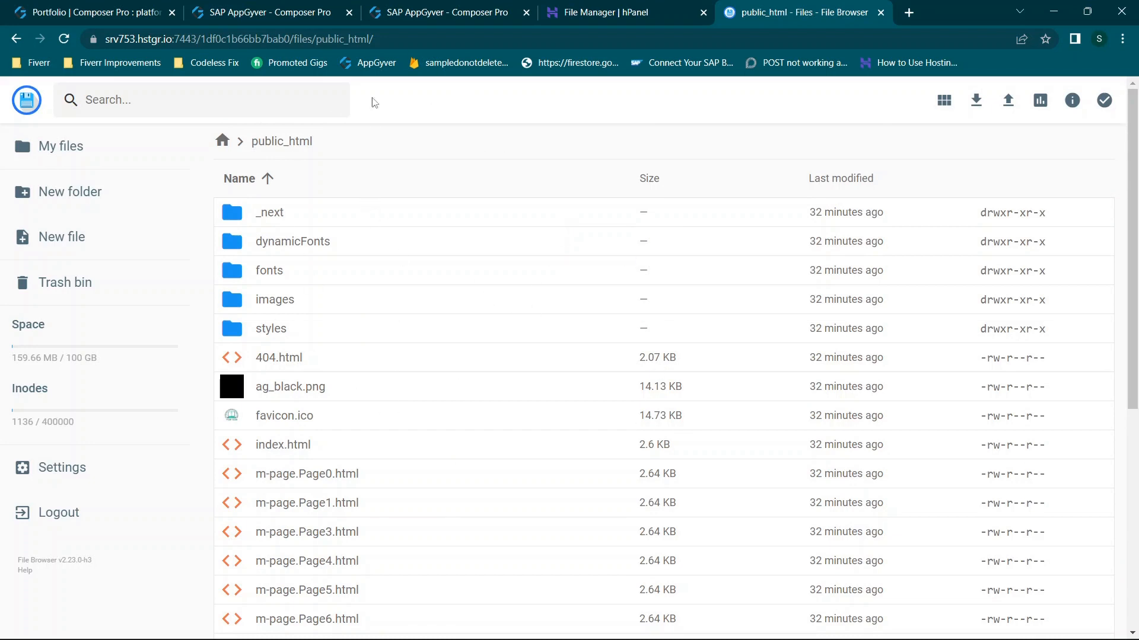
mouse_move(526, 388)
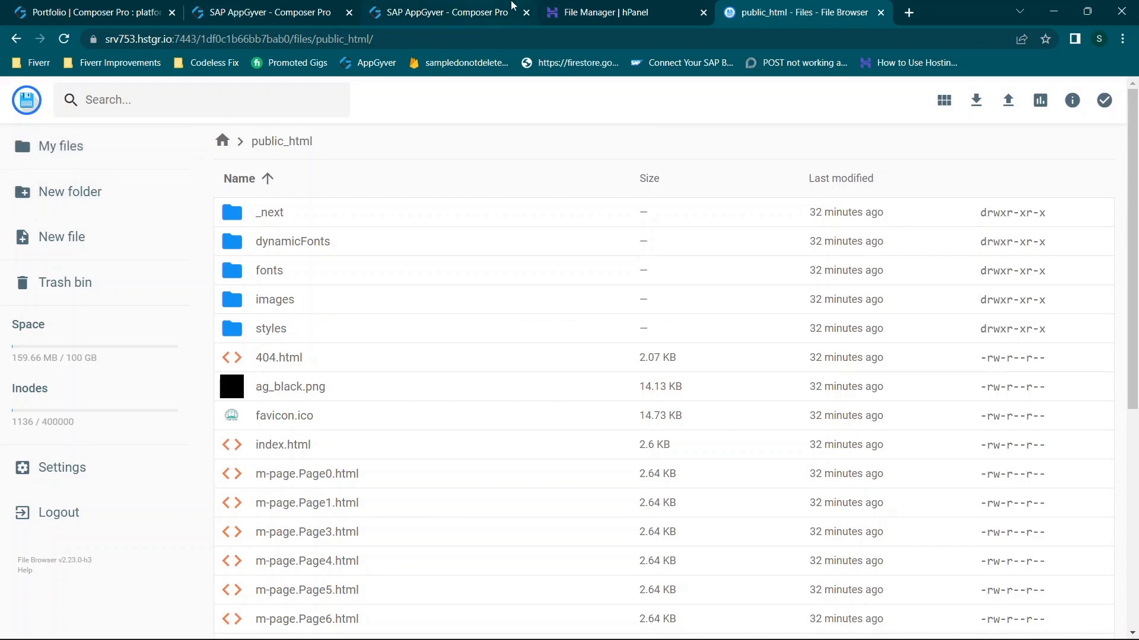
- Go to the hPanel Subdomains page and name the new subdomain 'demo'
click(625, 11)
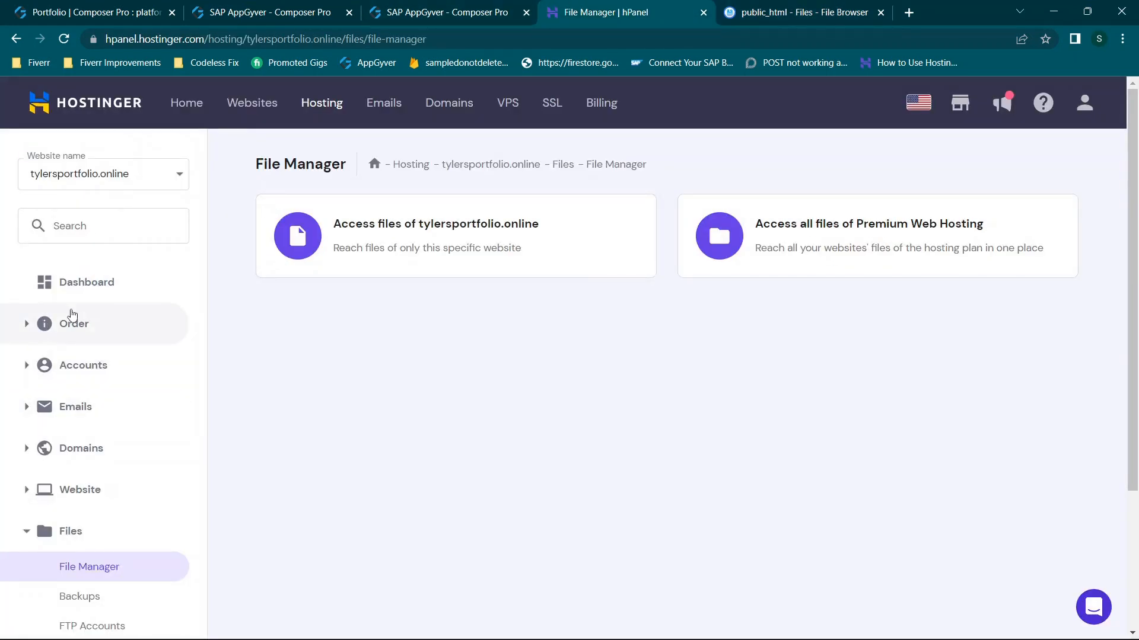
scroll(down, 3)
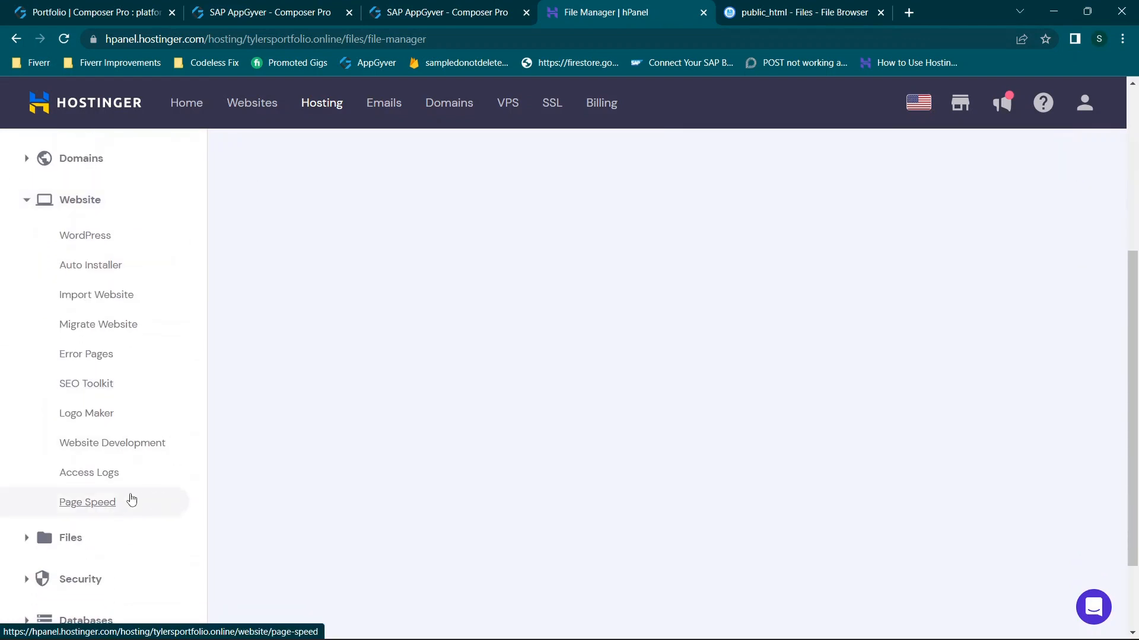
mouse_move(99, 324)
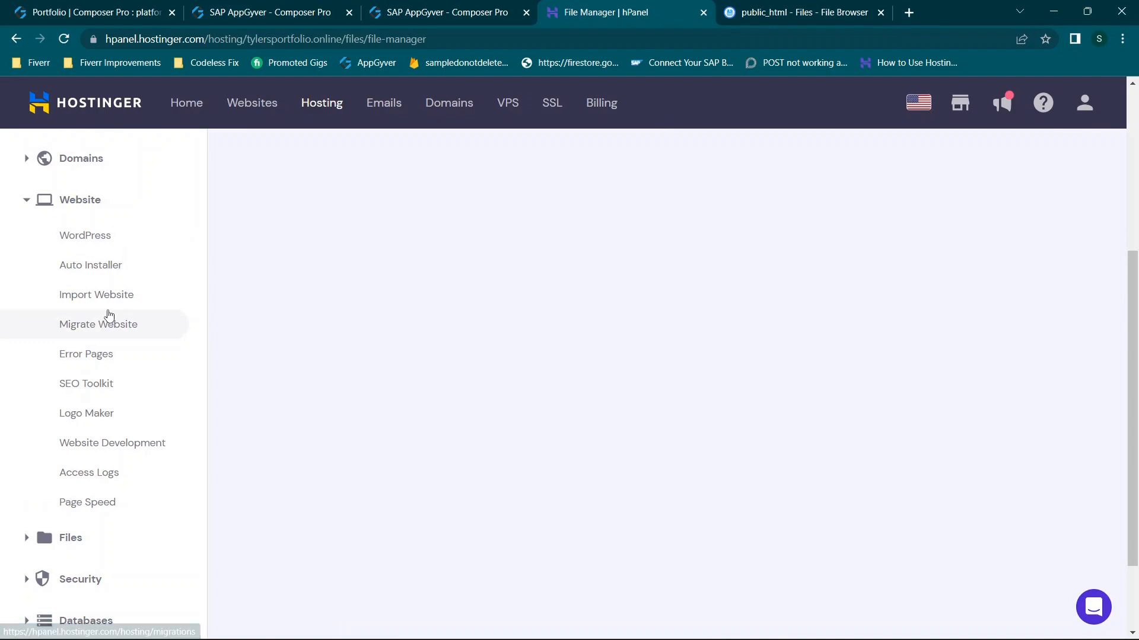
scroll(up, 3)
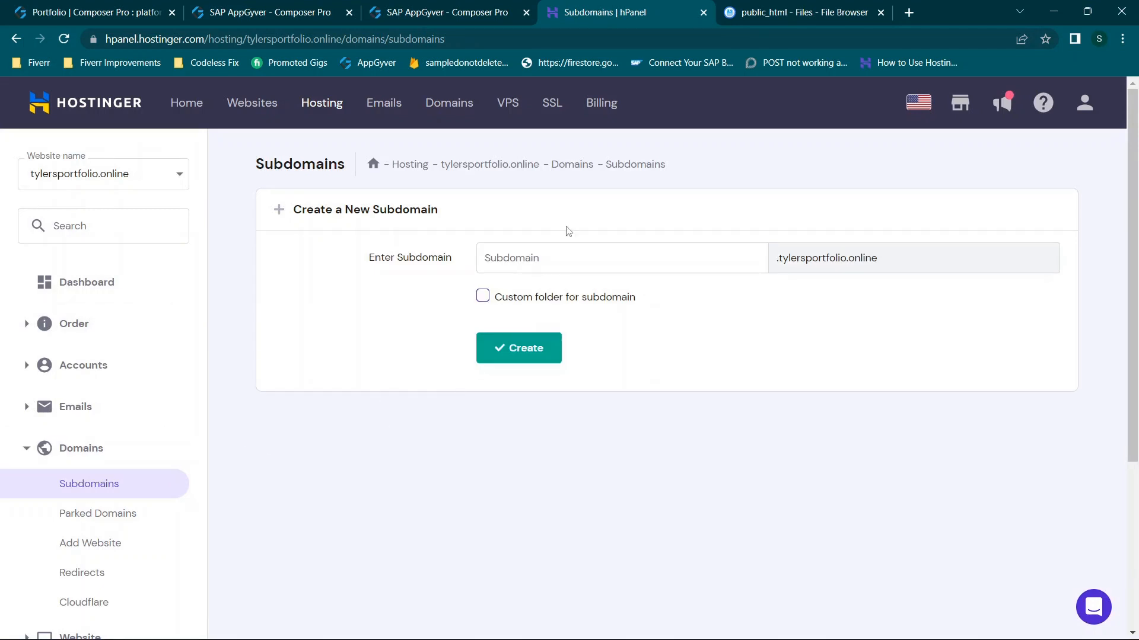
click(621, 257)
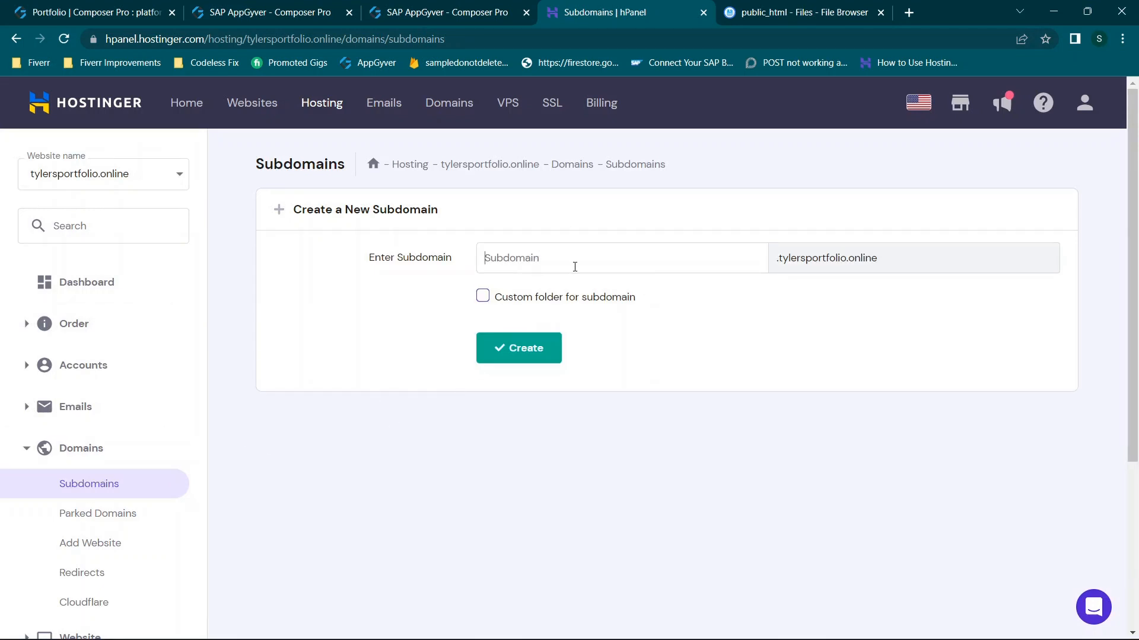
text(d)
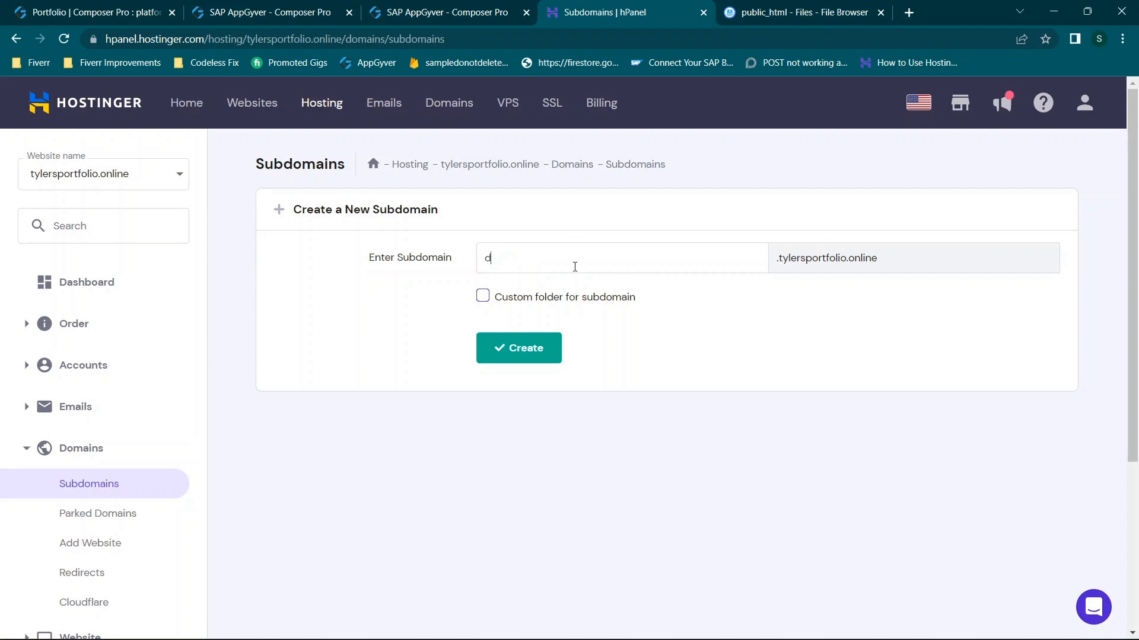
text(emo)
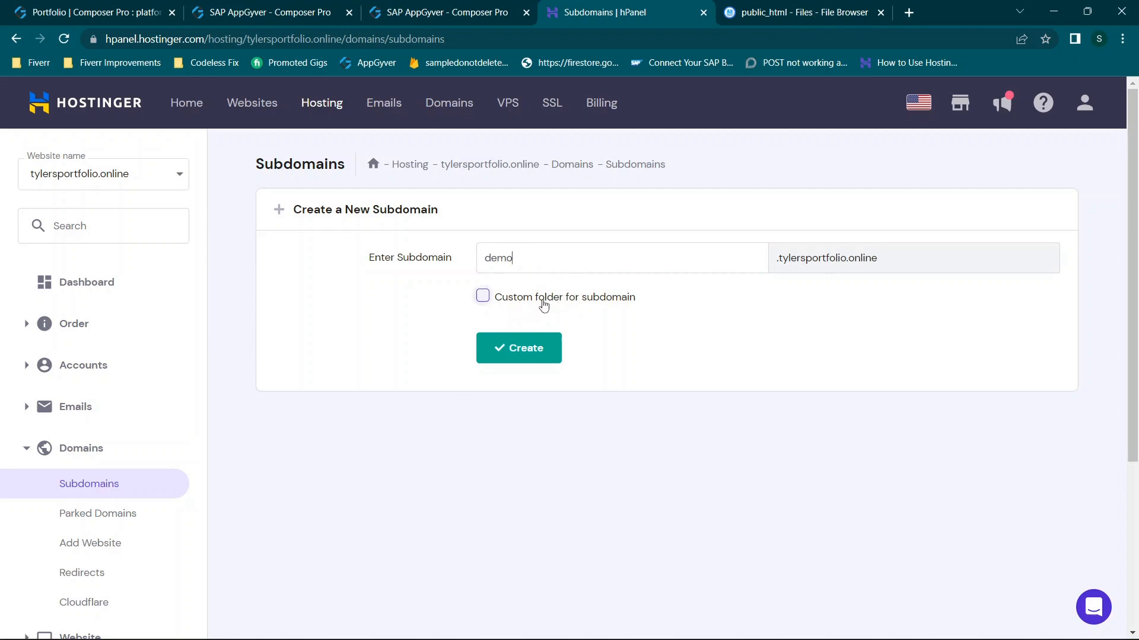
- Give the subdomain a custom folder 'demo', create it, and return to the File Browser tab
click(483, 297)
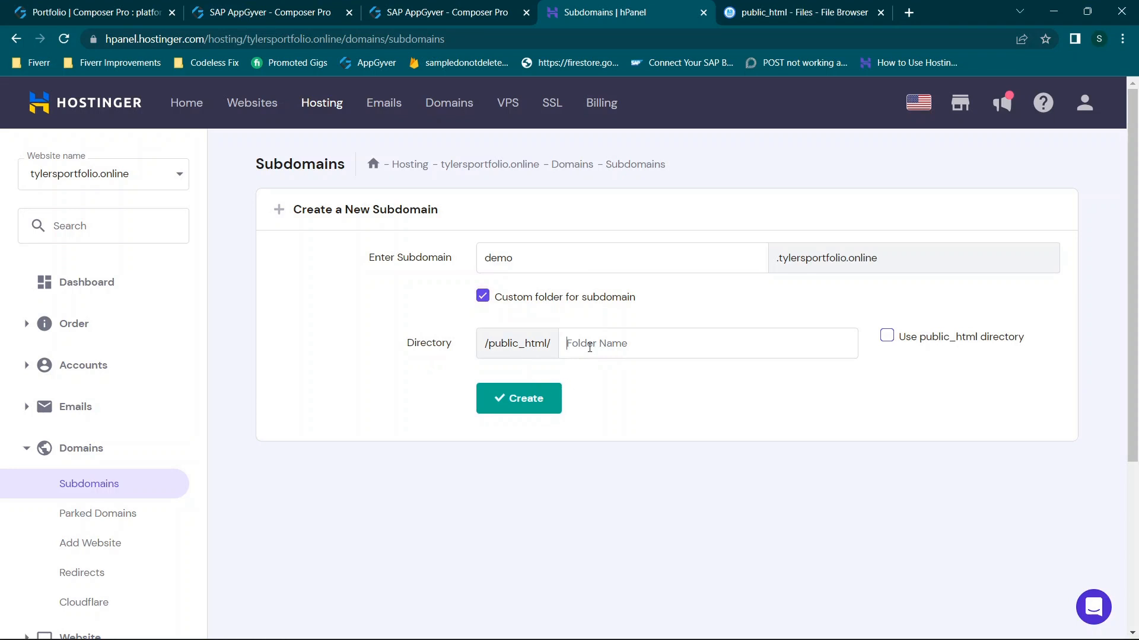
text(de)
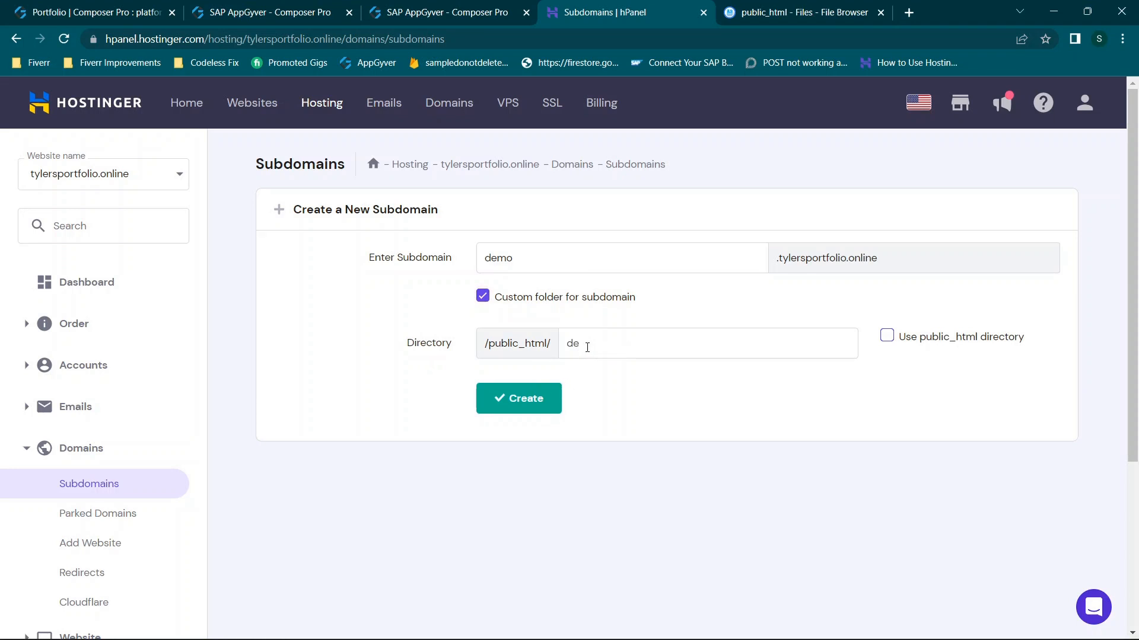
text(mo)
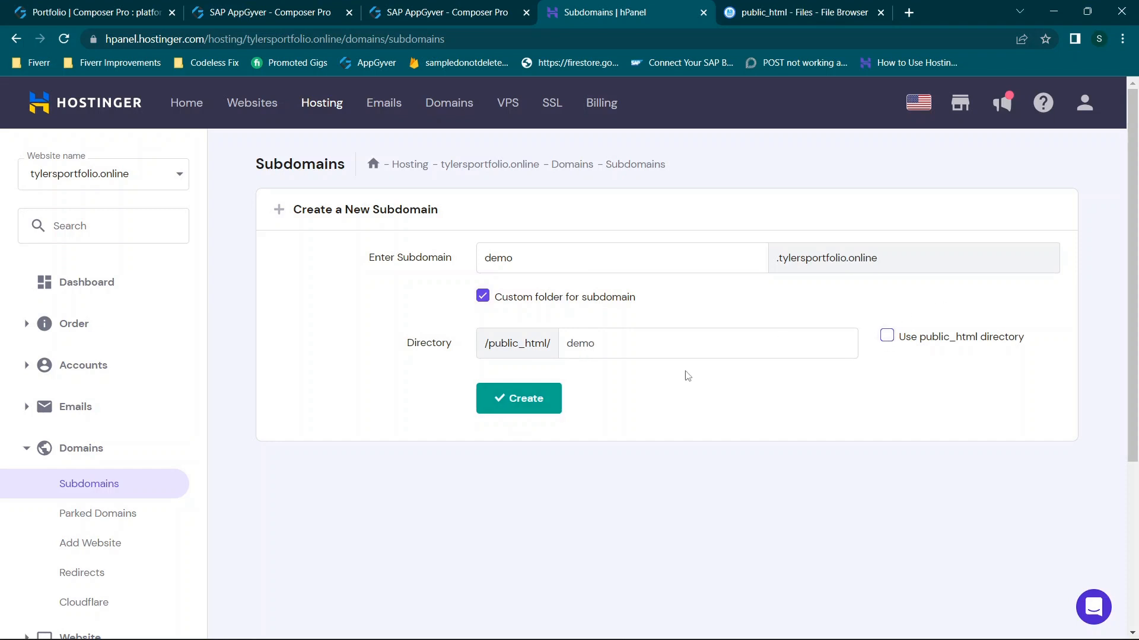
click(518, 398)
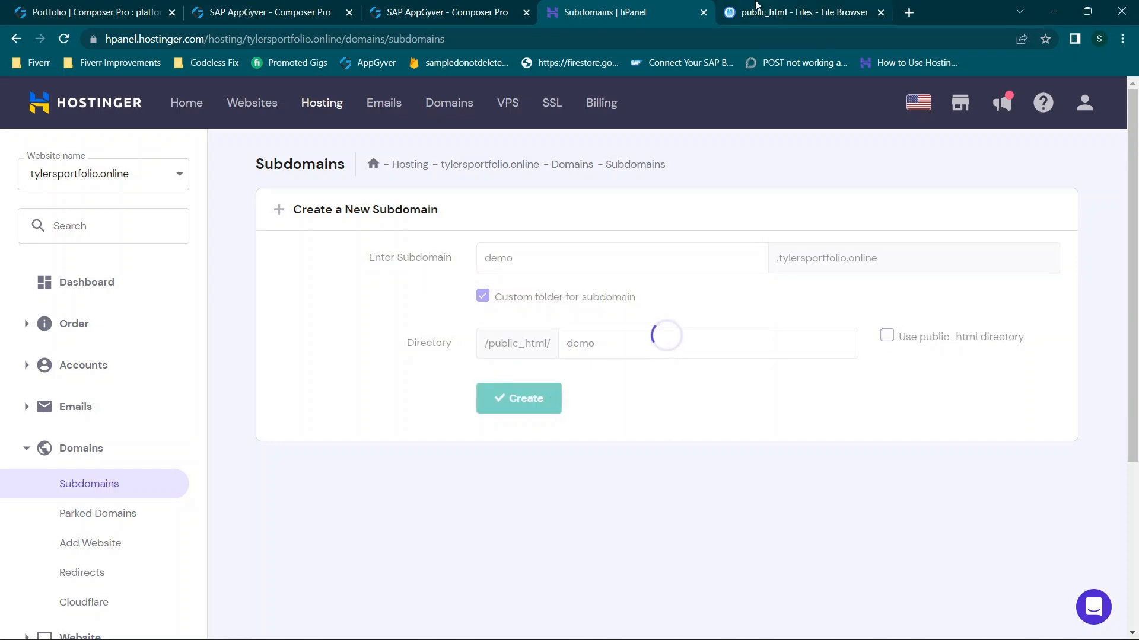
click(798, 12)
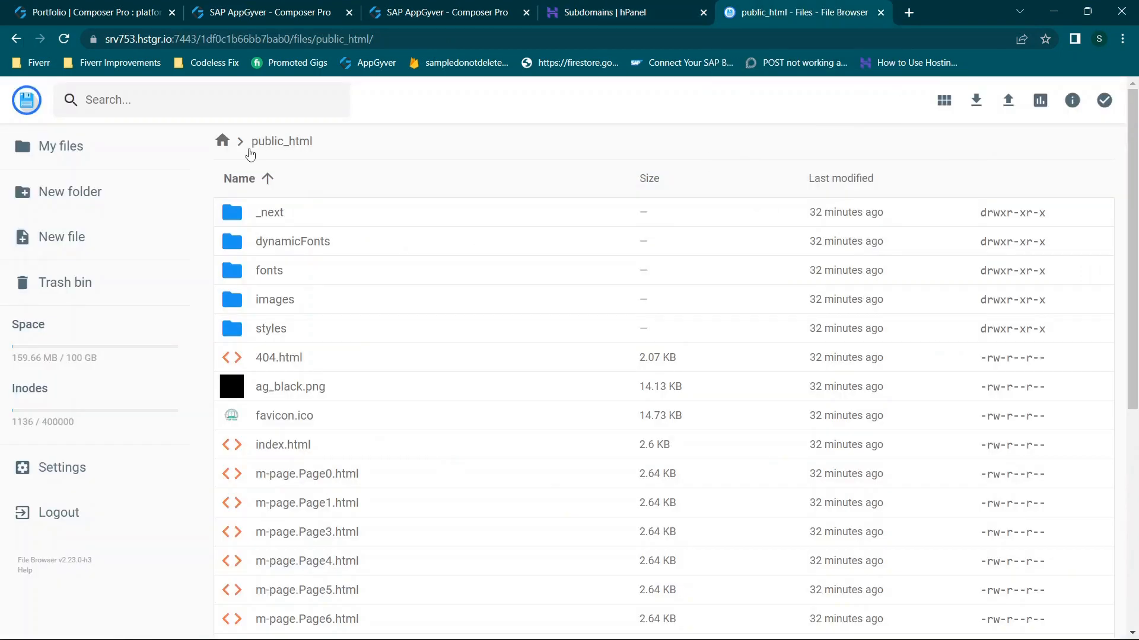
- Refresh public_html, enter the new demo folder holding default.php, and start a new browser tab
click(239, 178)
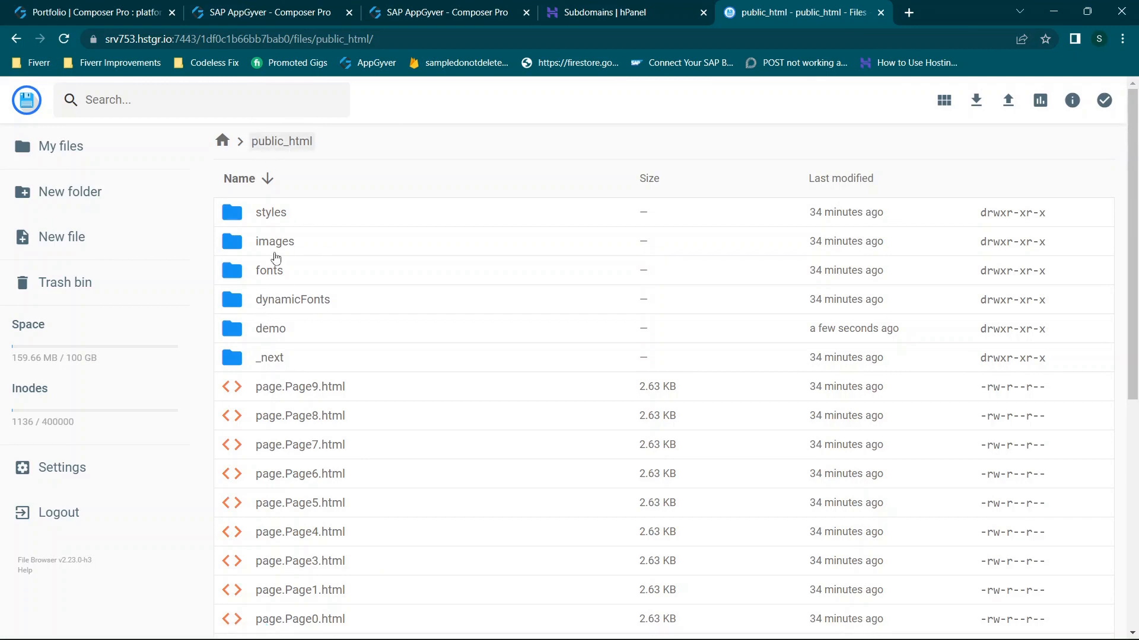
click(270, 328)
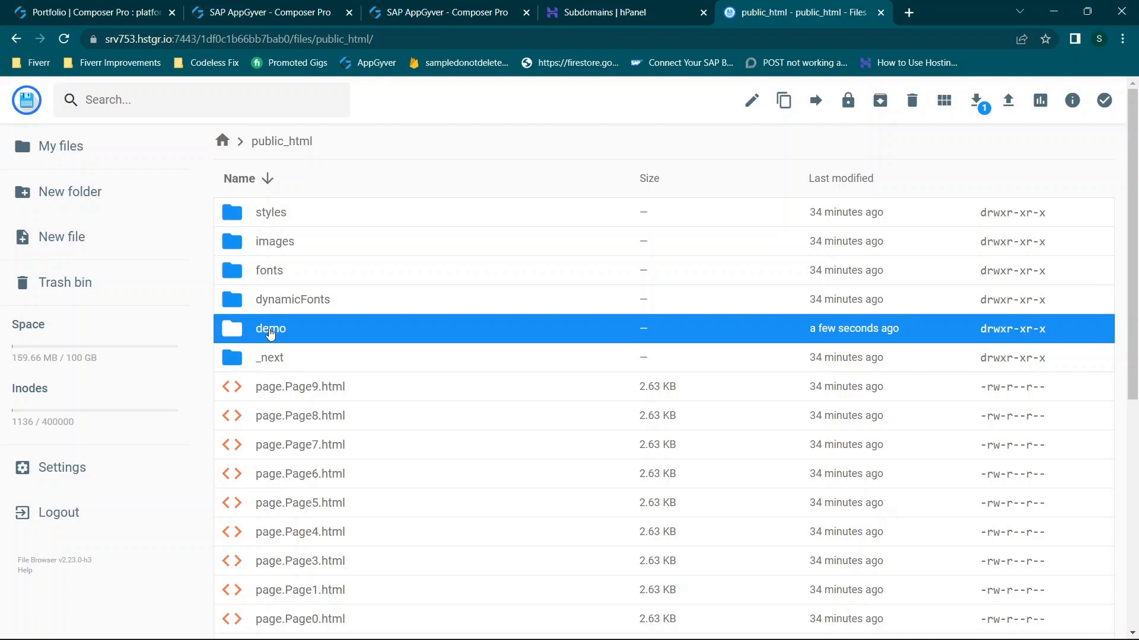
double_click(269, 329)
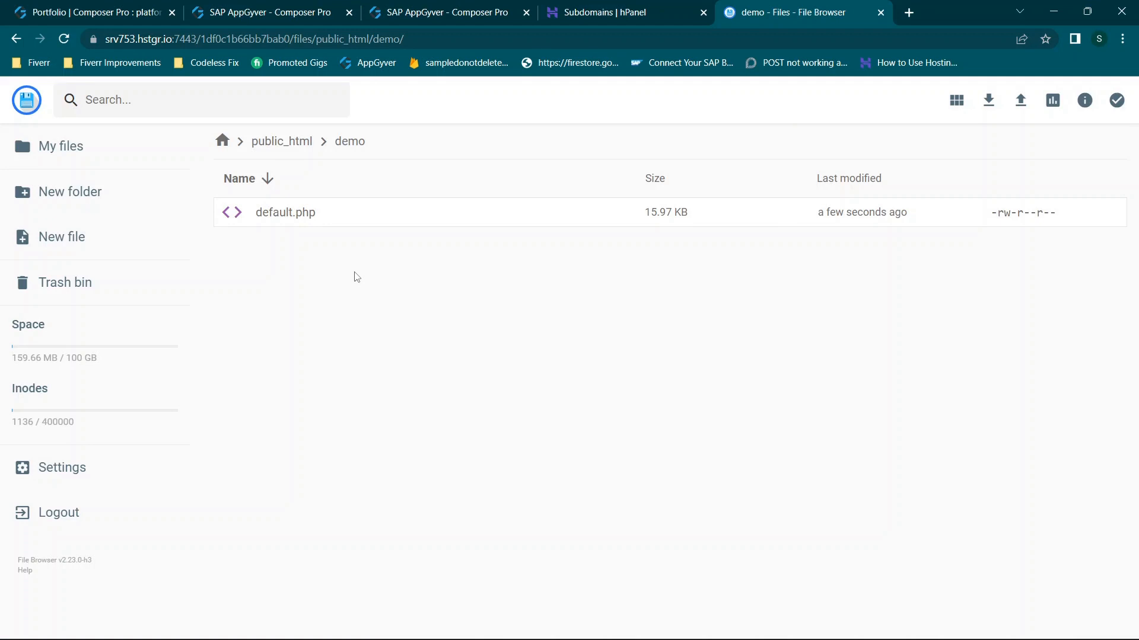
mouse_move(857, 136)
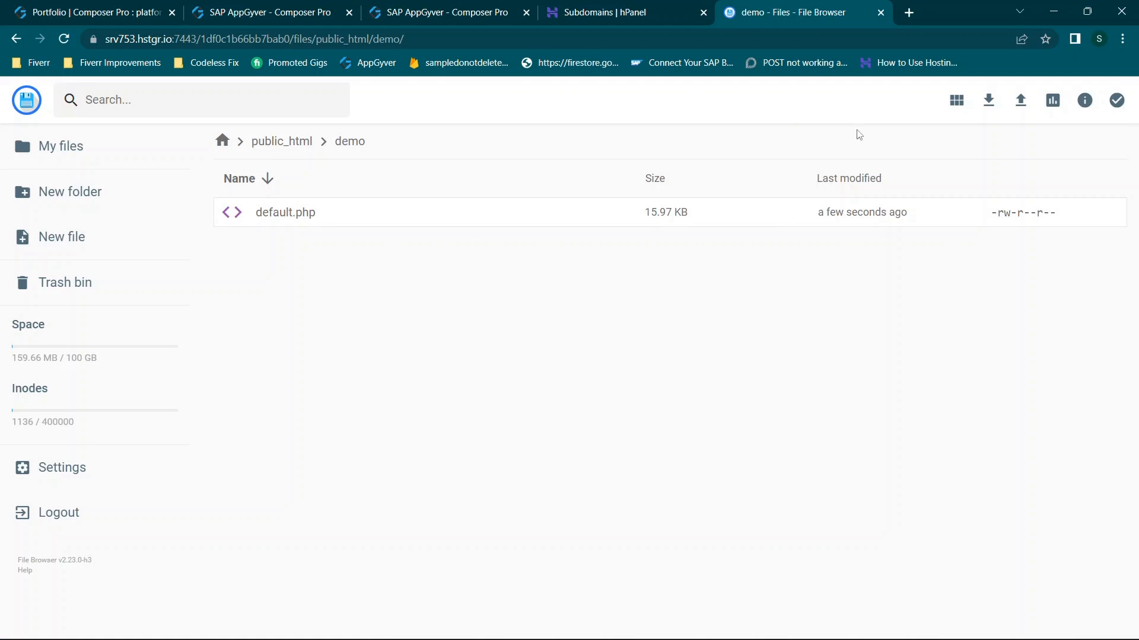
click(910, 12)
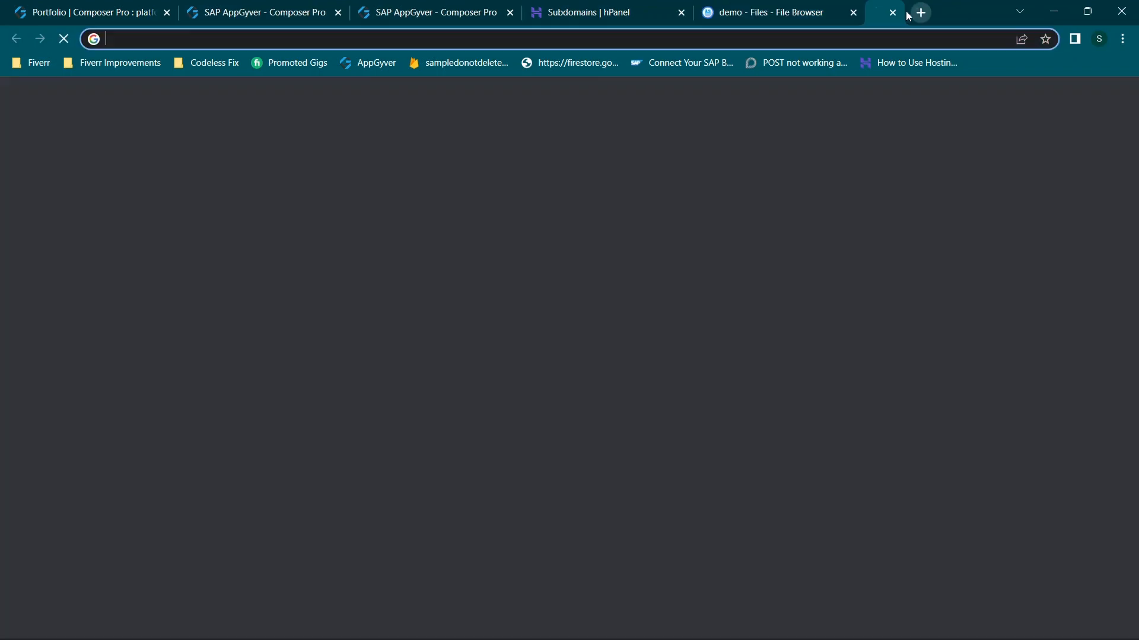
- Browse back up to public_html, view the demo app page, then the Codeless Fix ticket management login page
click(213, 63)
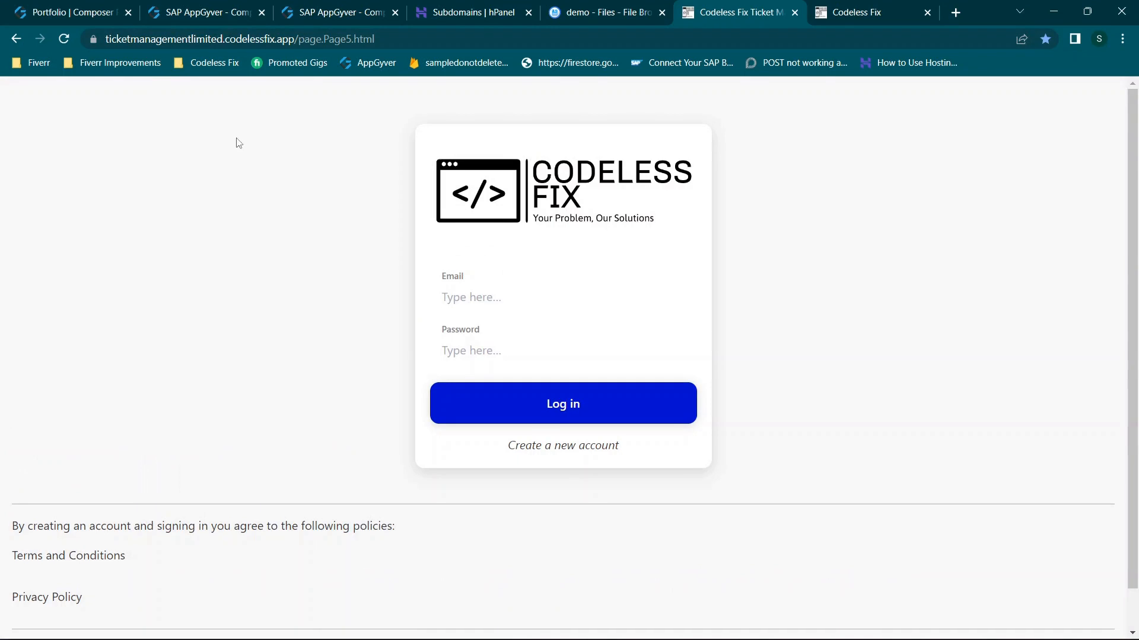
mouse_move(478, 257)
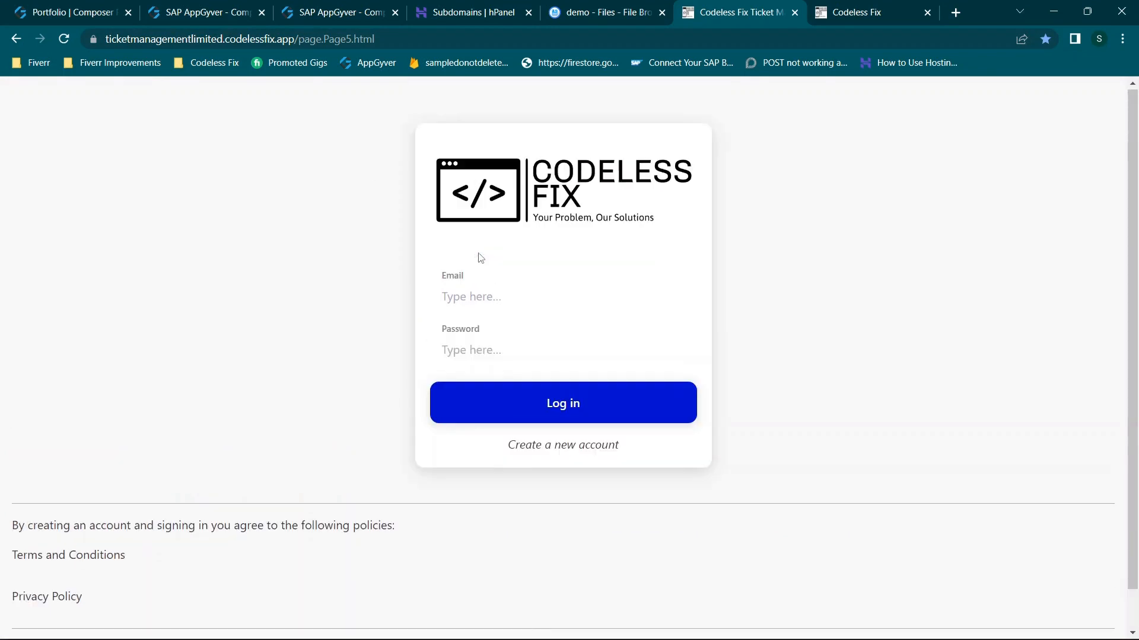
mouse_move(792, 149)
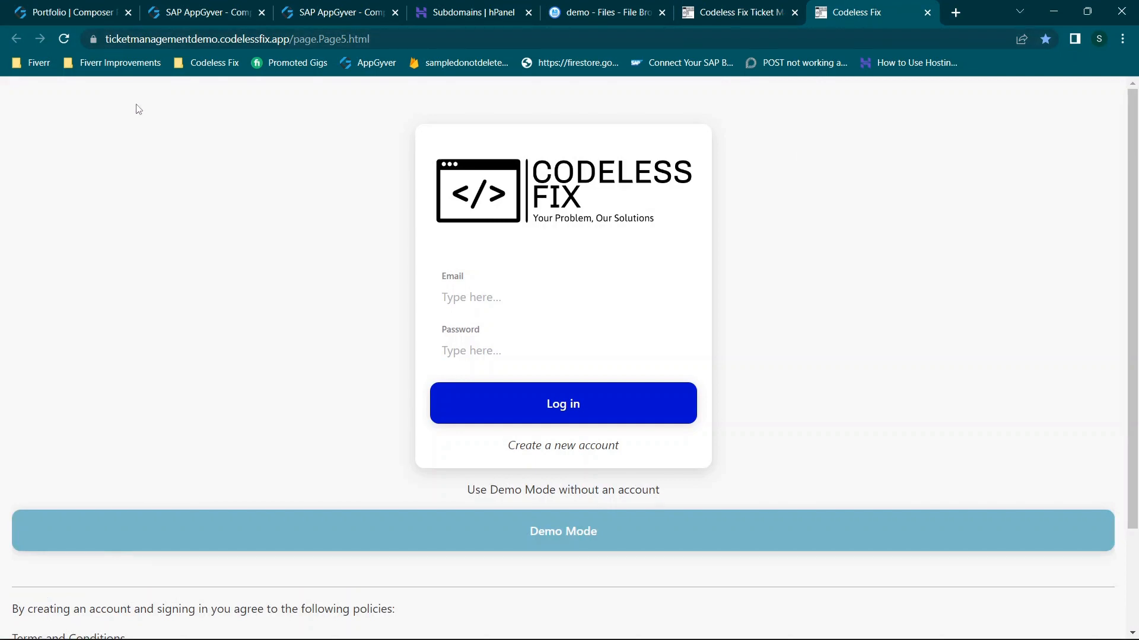
mouse_move(321, 318)
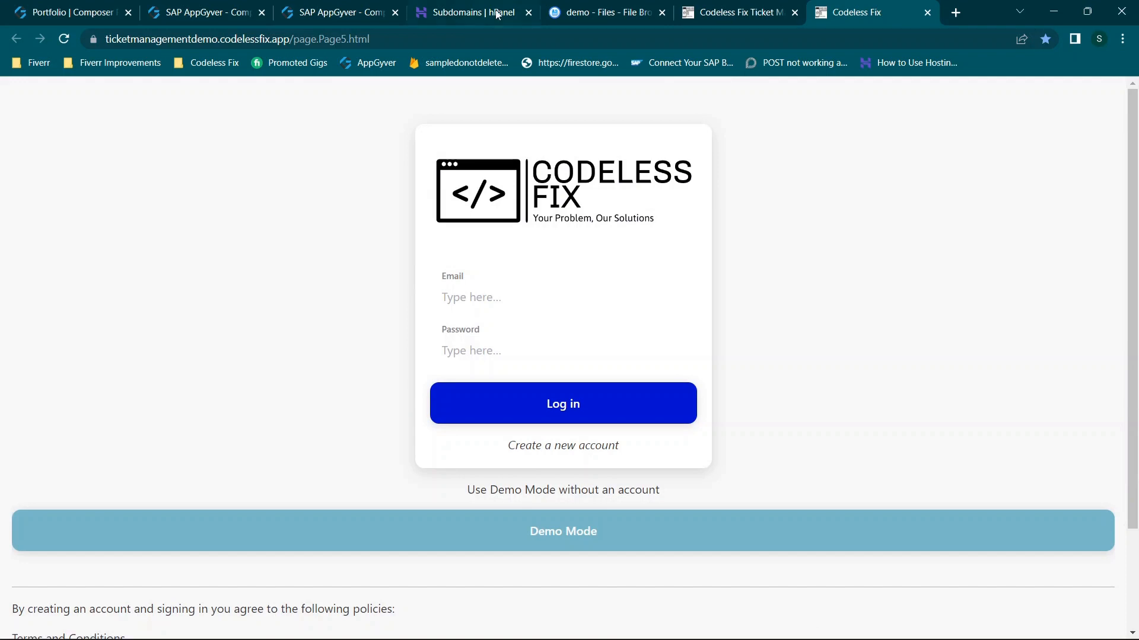
mouse_move(605, 12)
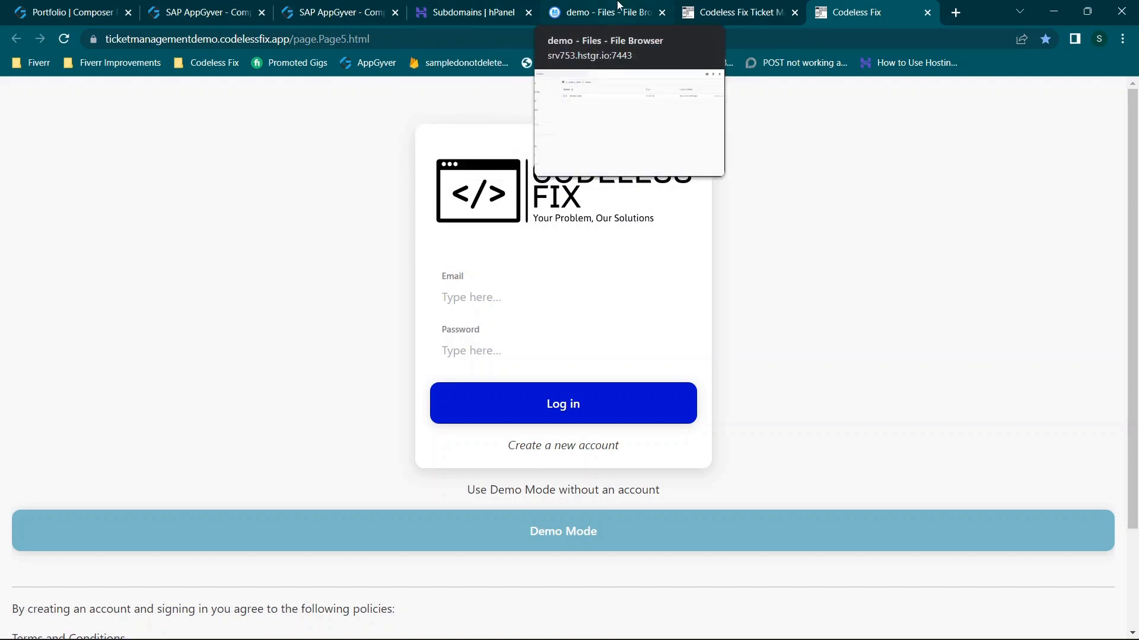
click(603, 11)
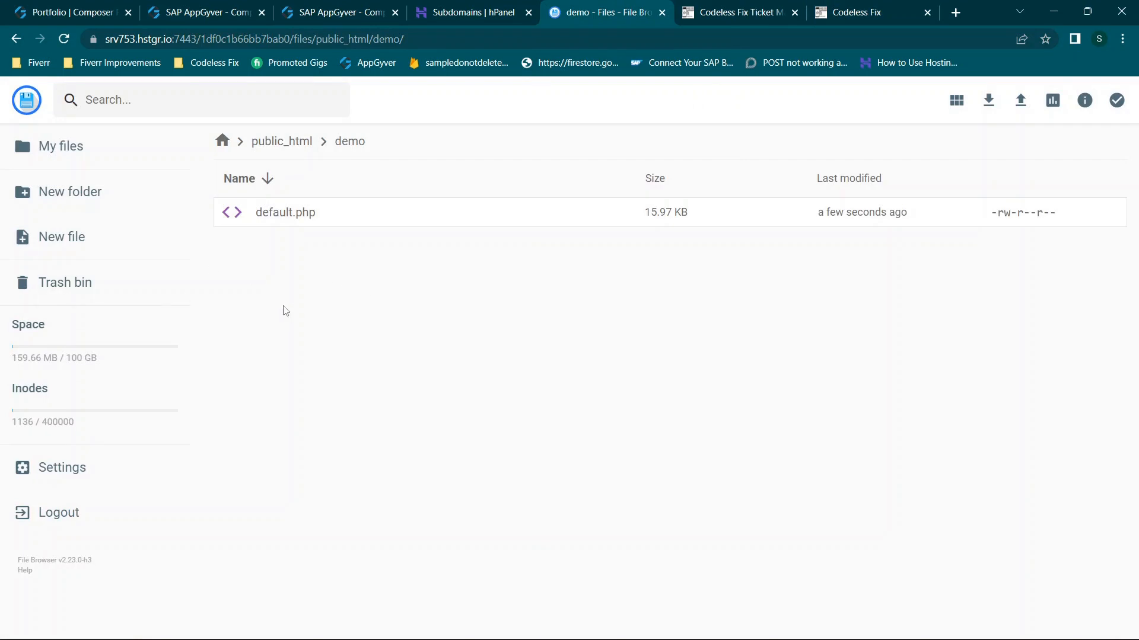
click(281, 141)
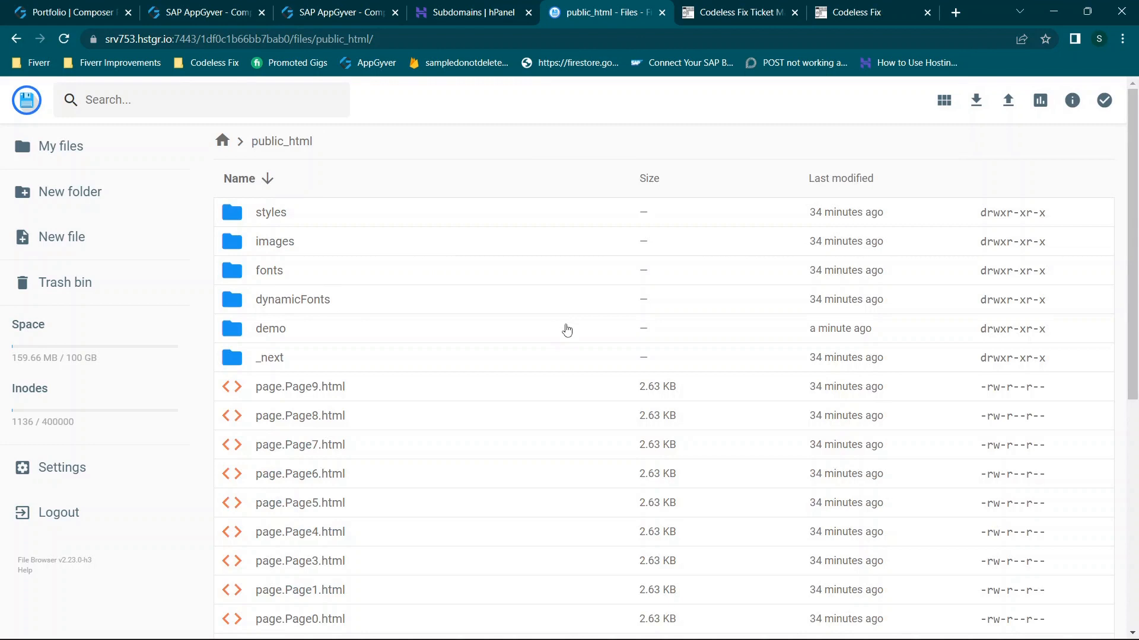
mouse_move(519, 328)
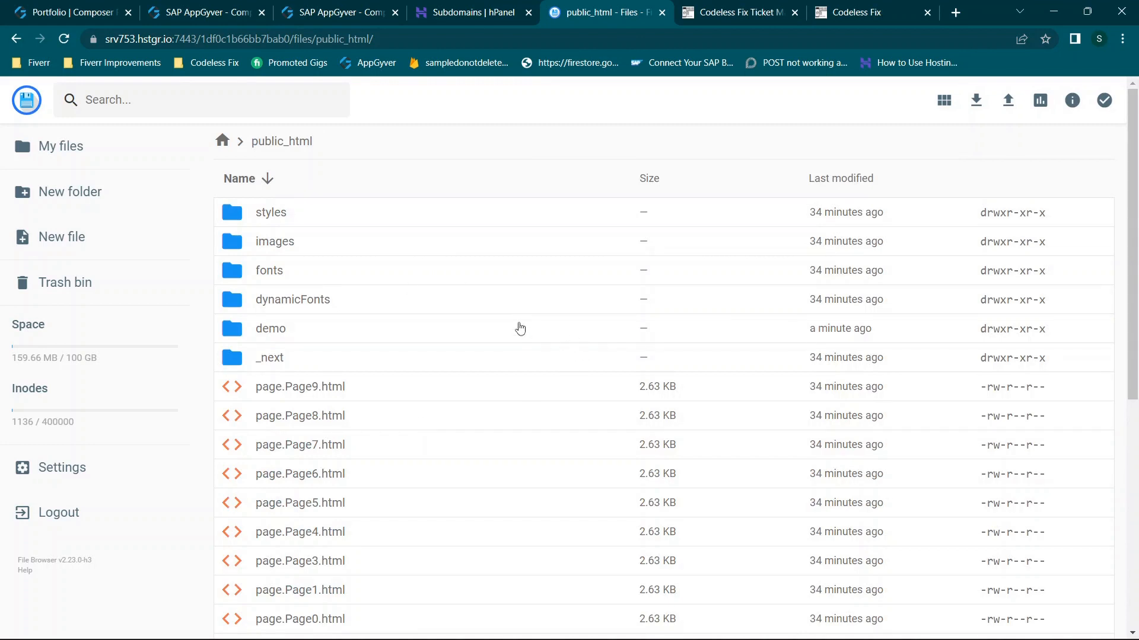
mouse_move(312, 281)
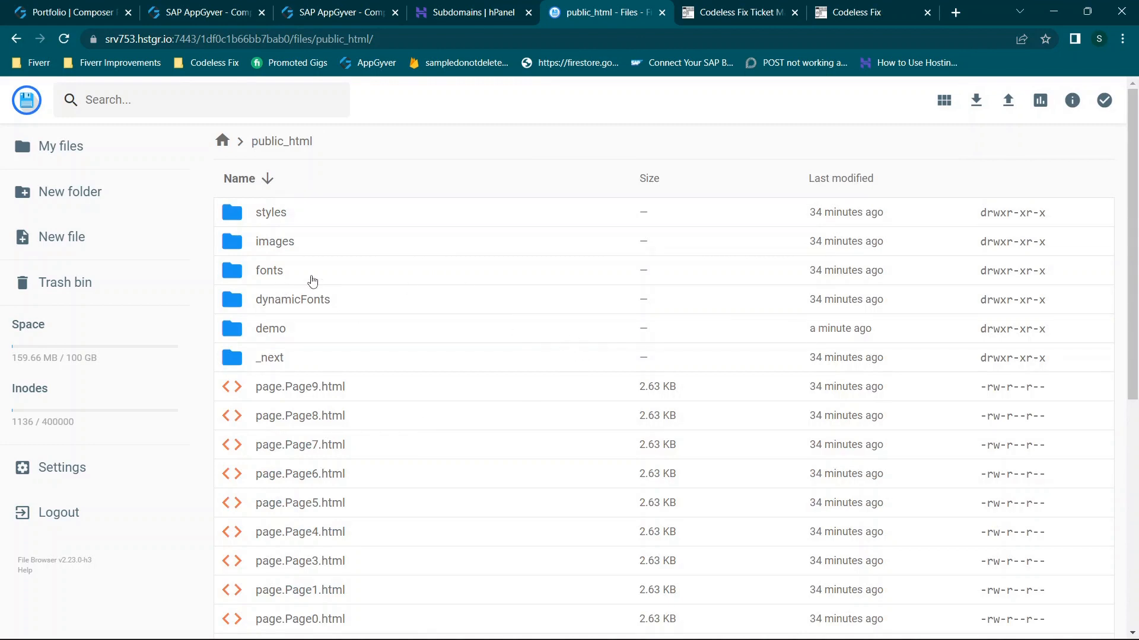
mouse_move(372, 238)
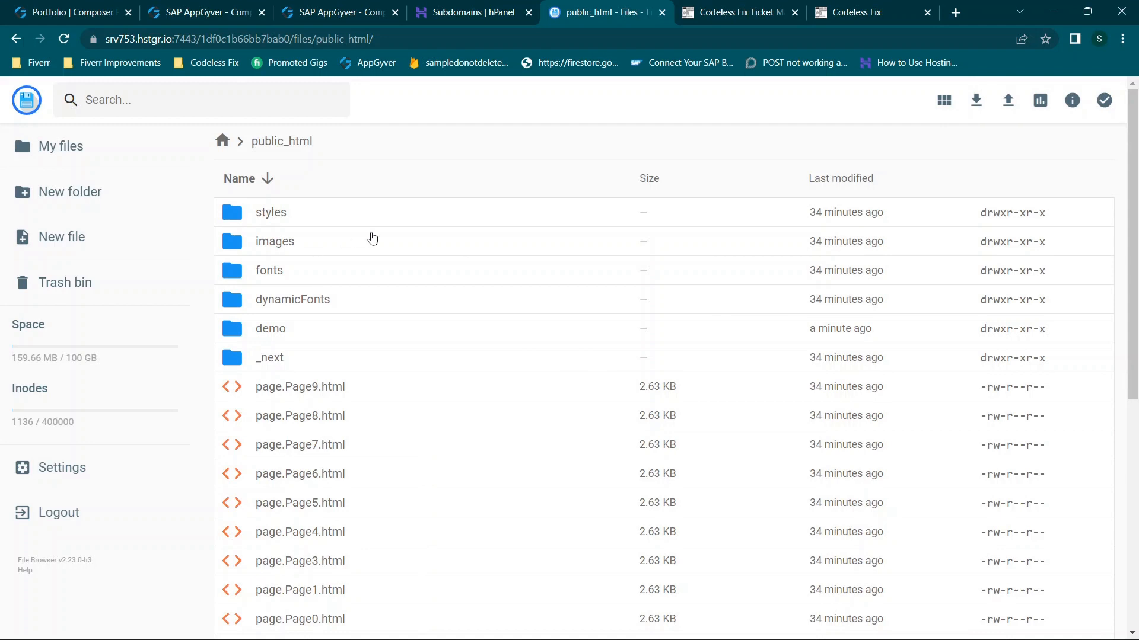
scroll(down, 3)
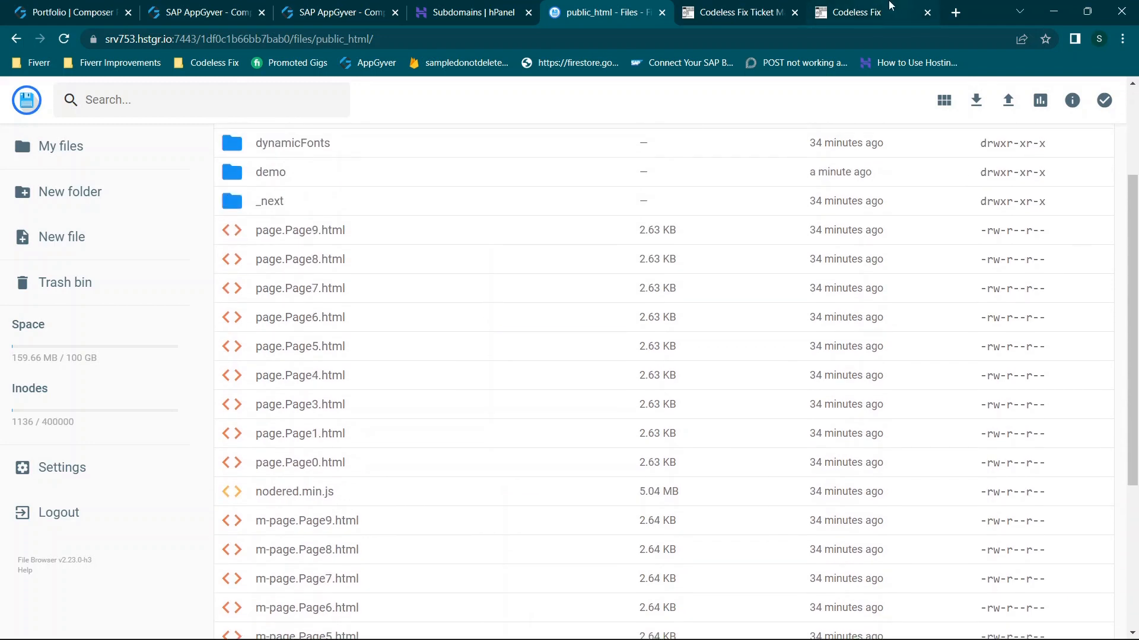
click(849, 11)
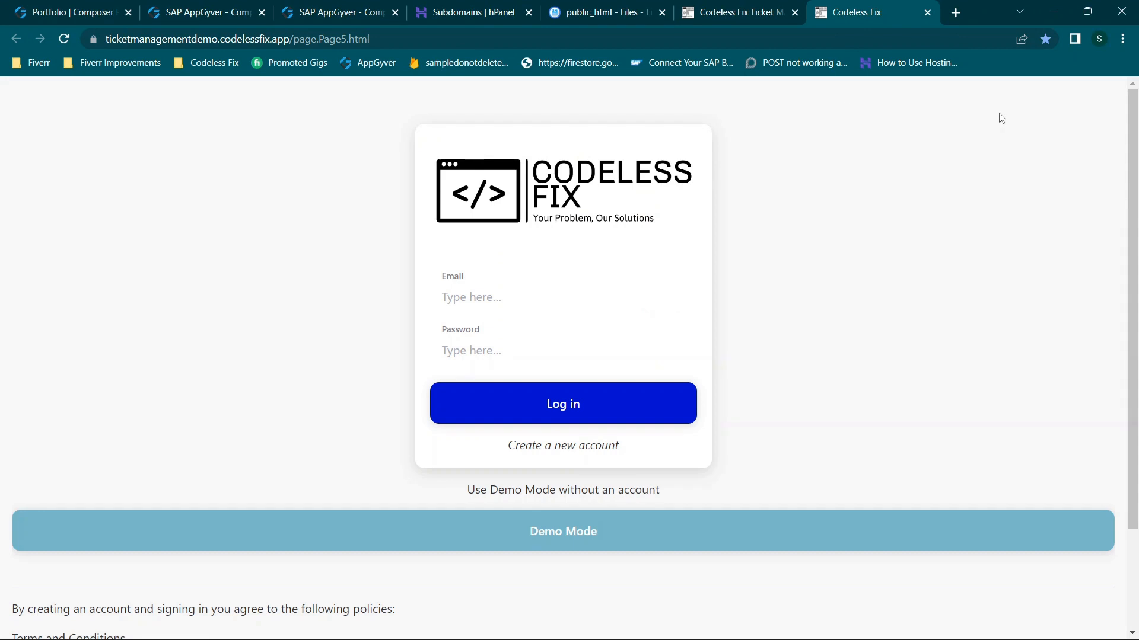
mouse_move(833, 17)
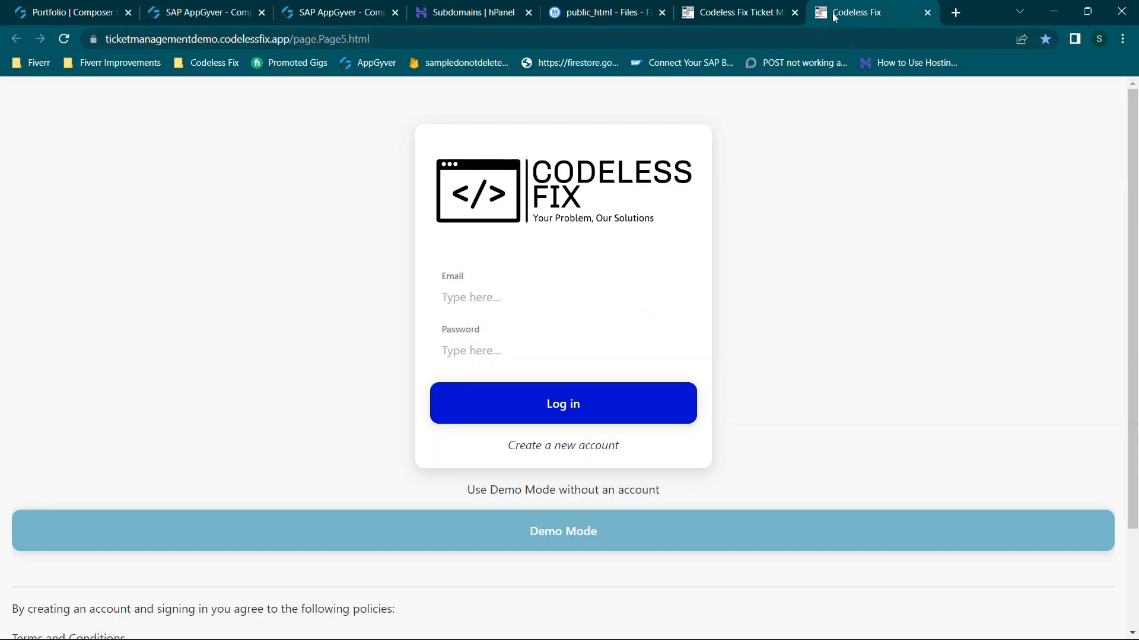
mouse_move(857, 11)
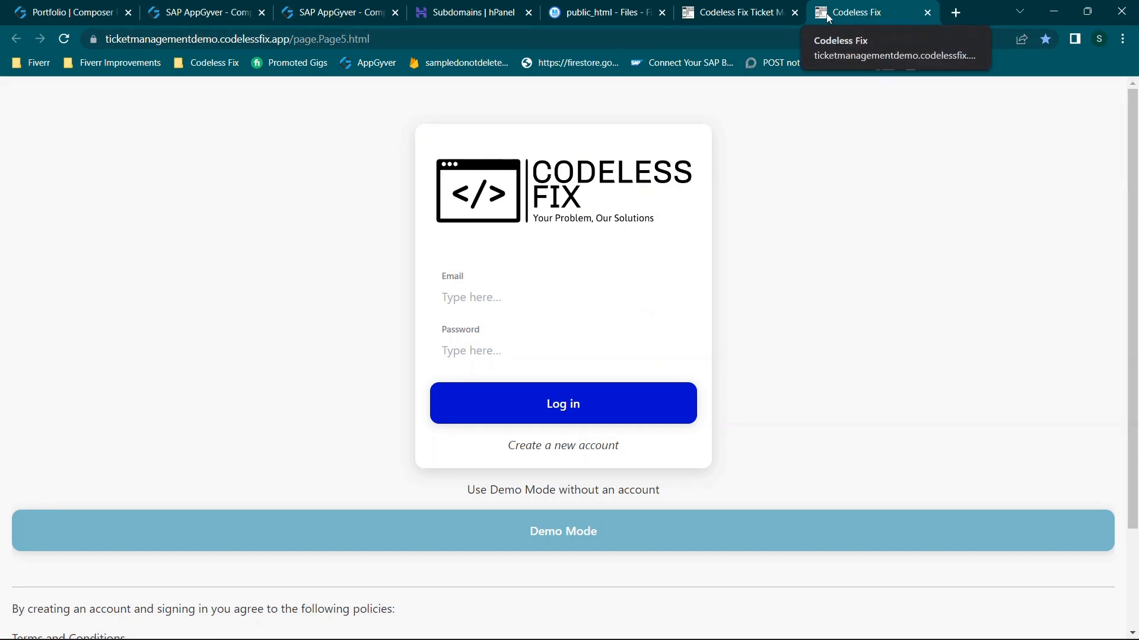
click(604, 11)
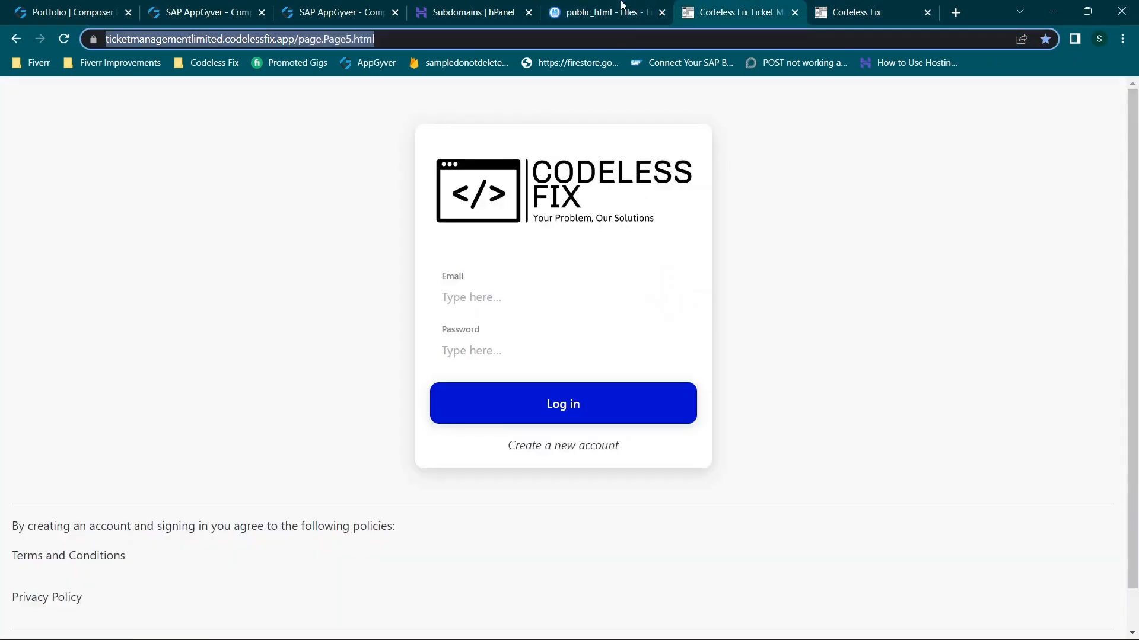
- Install SSL for demo.tylersportfolio.online in hPanel, then bring up File Explorer from the taskbar
click(471, 12)
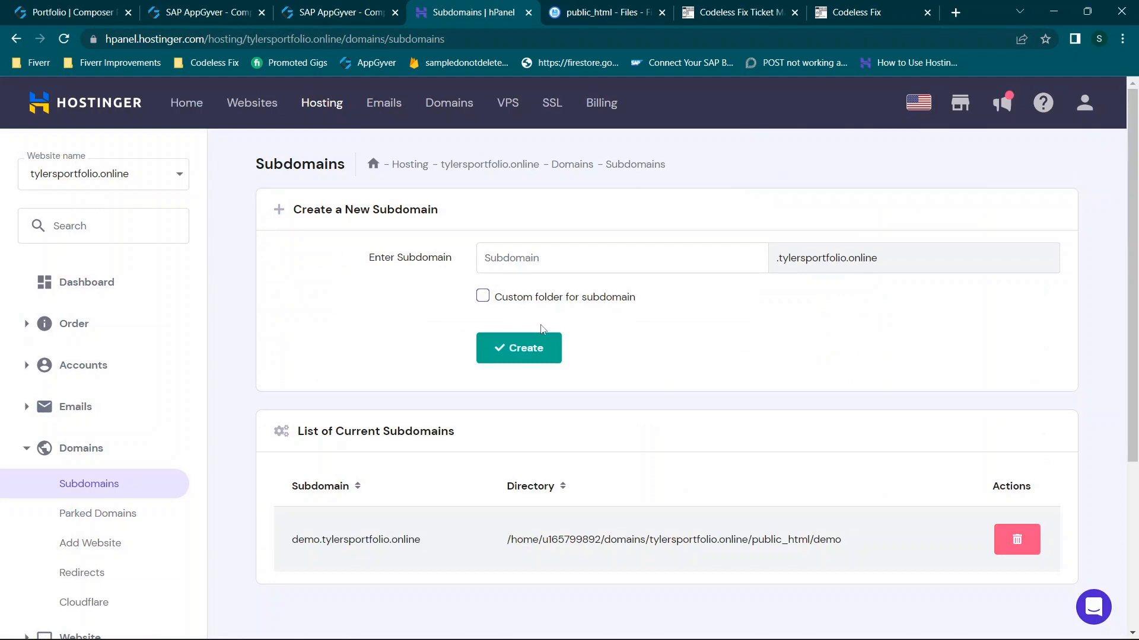
mouse_move(490, 163)
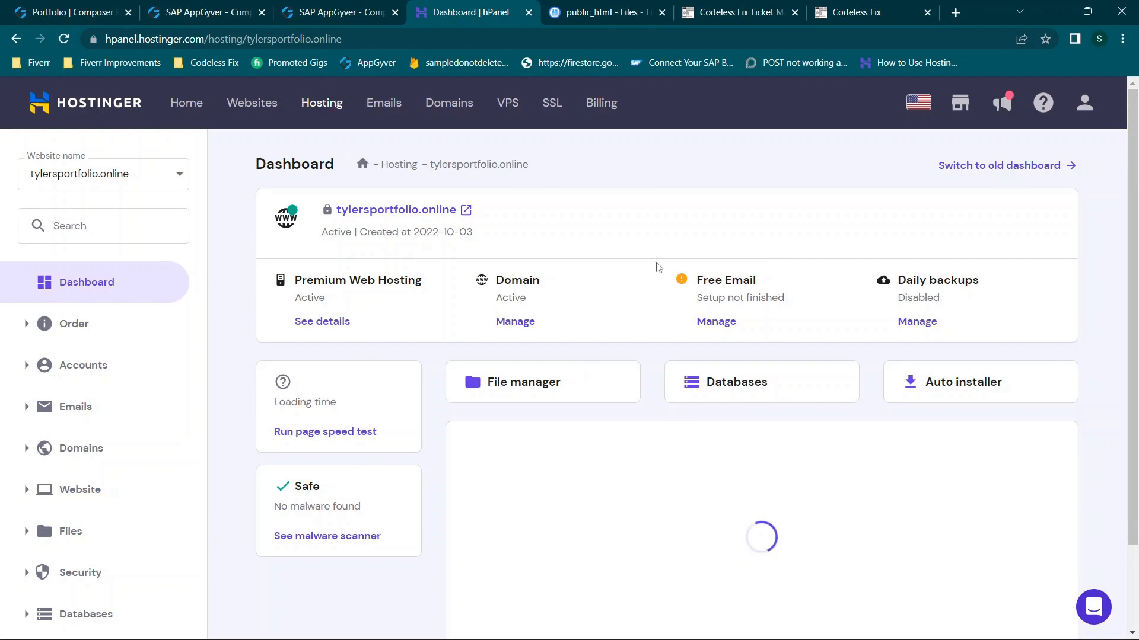
mouse_move(596, 12)
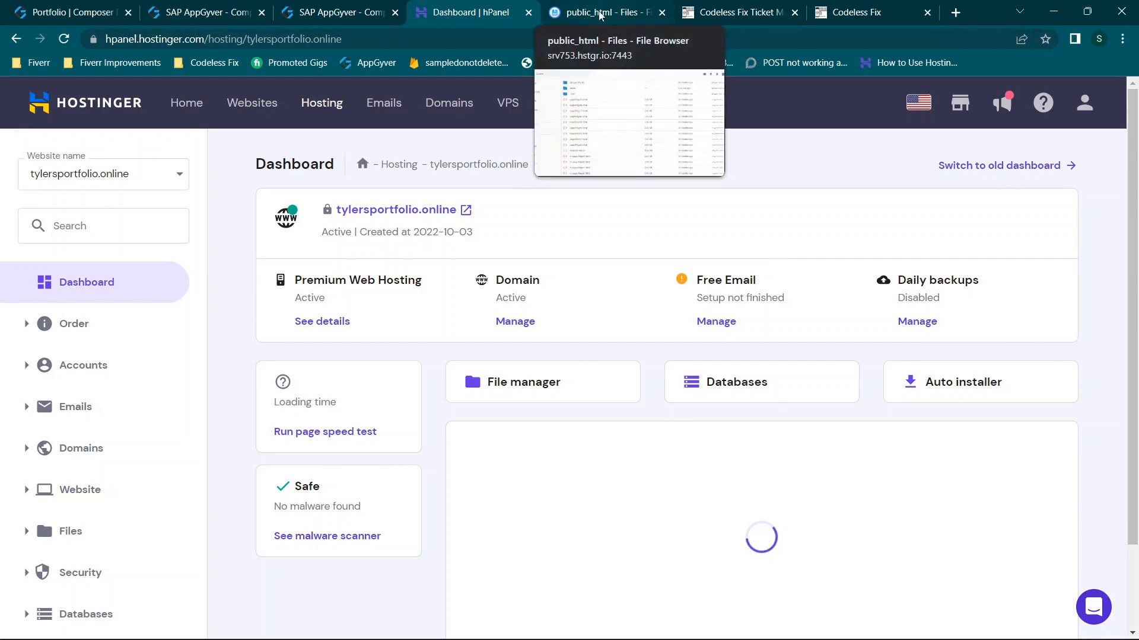
mouse_move(509, 156)
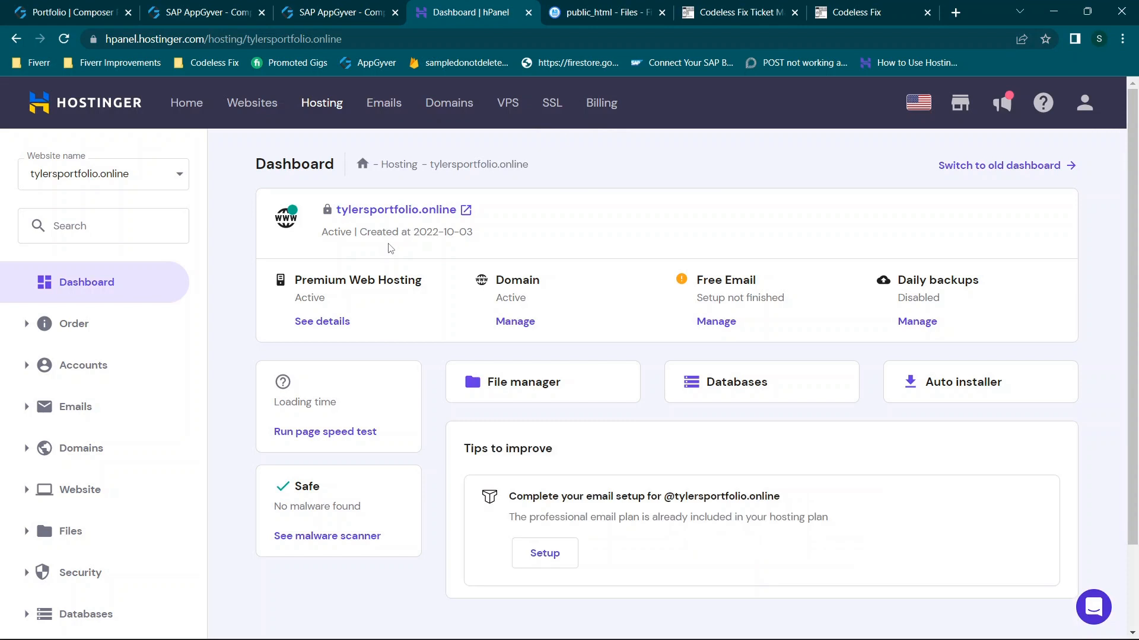
mouse_move(402, 234)
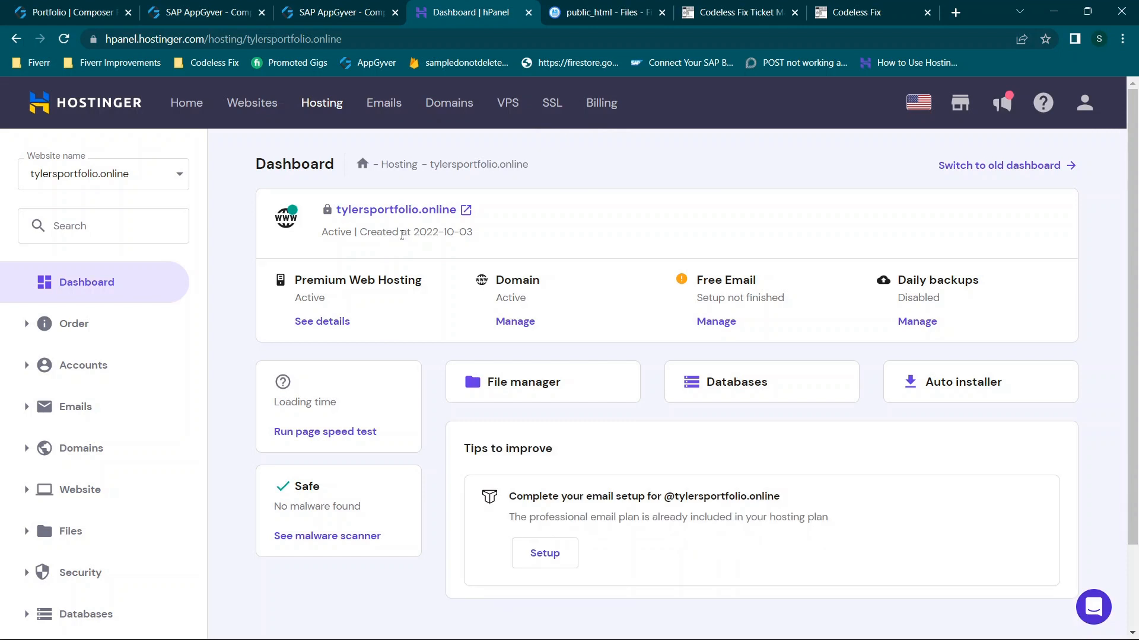
mouse_move(606, 12)
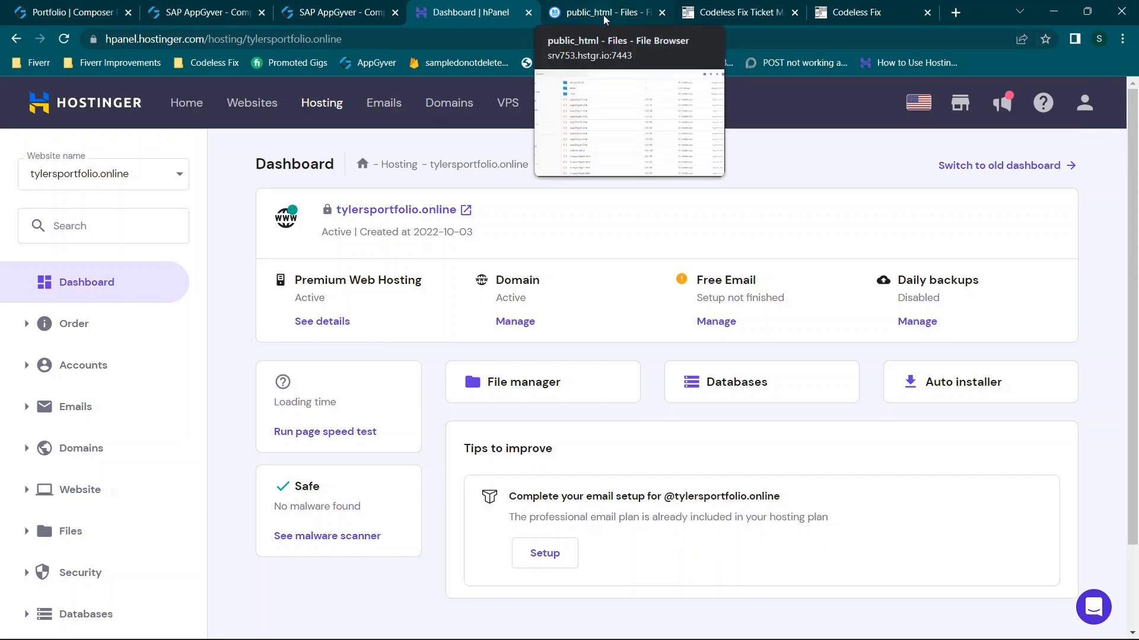
mouse_move(540, 230)
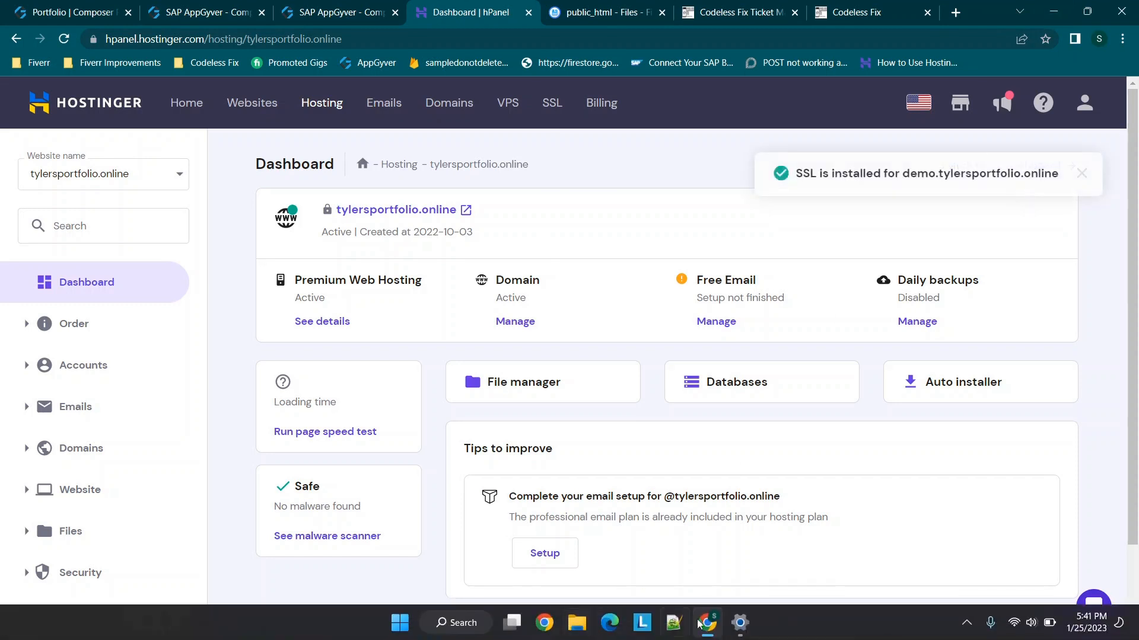
click(576, 629)
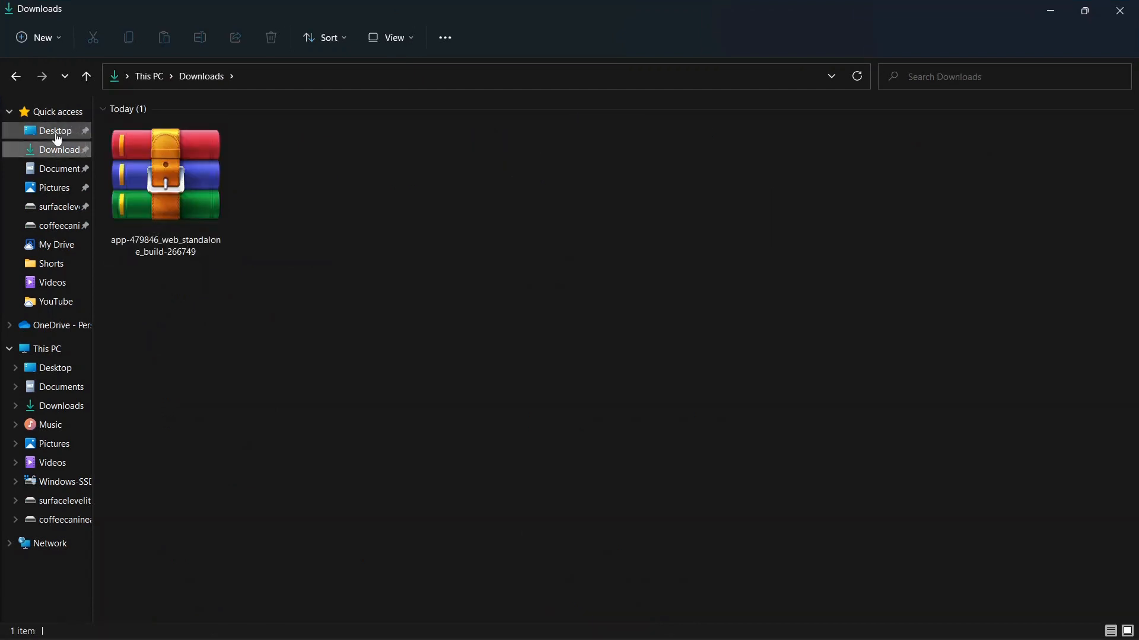
- Browse the Desktop build folder into _next and look inside its data folder before backing out
click(56, 131)
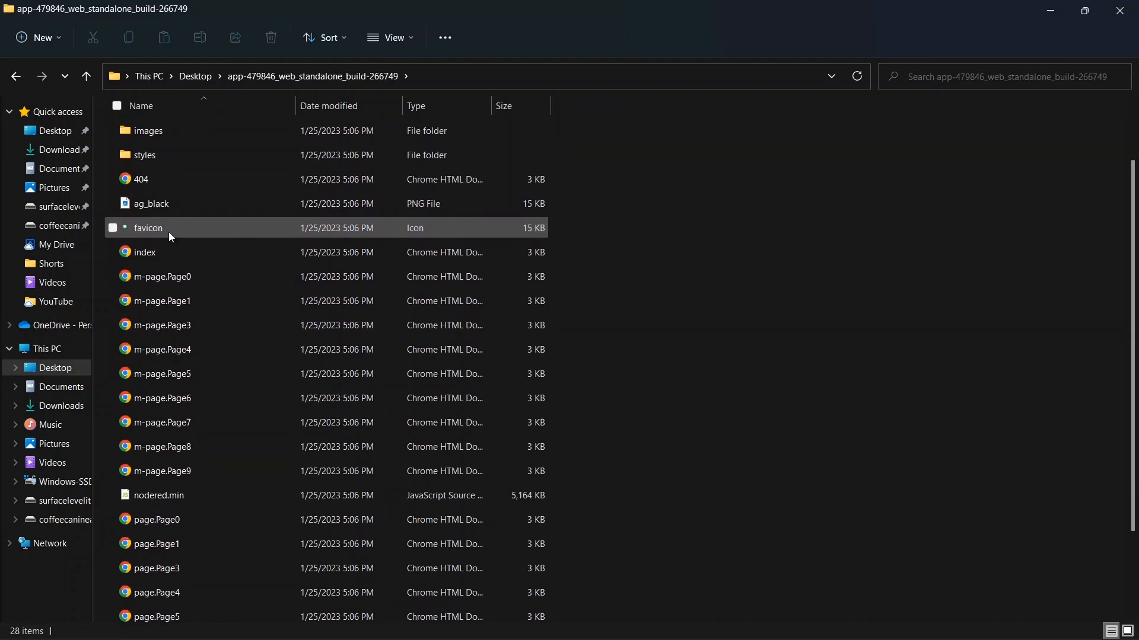
click(149, 228)
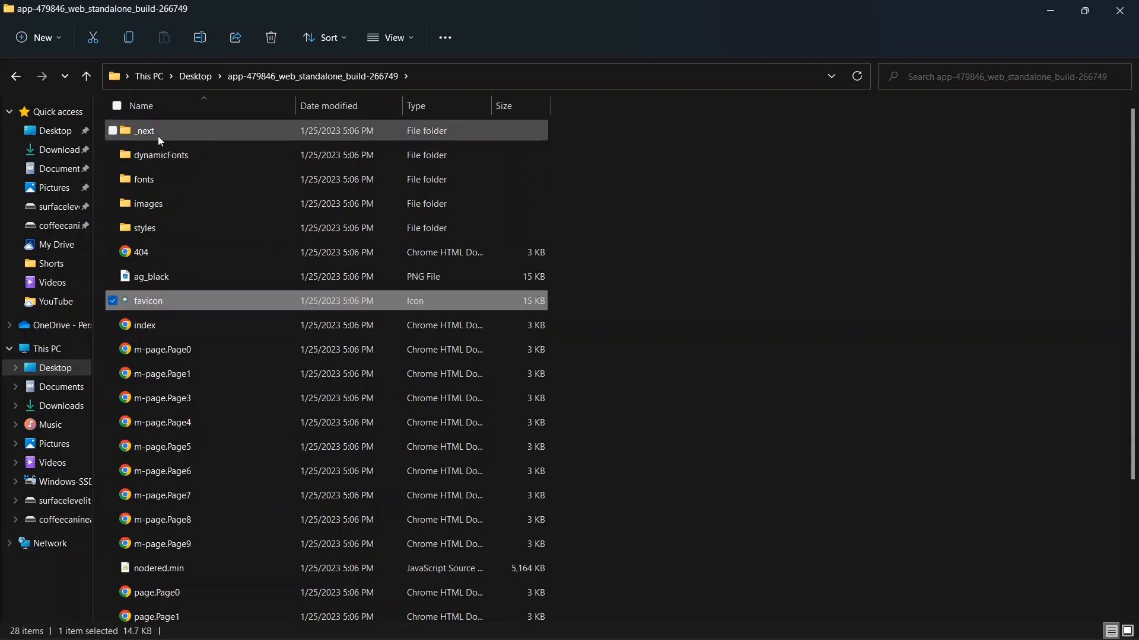
mouse_move(153, 134)
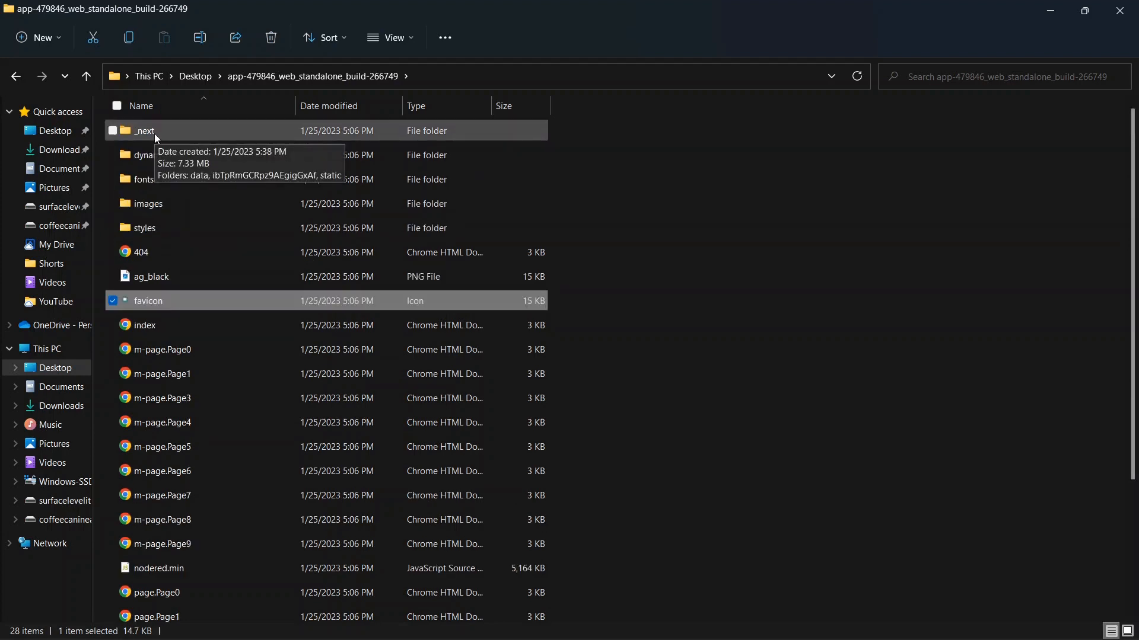
double_click(144, 130)
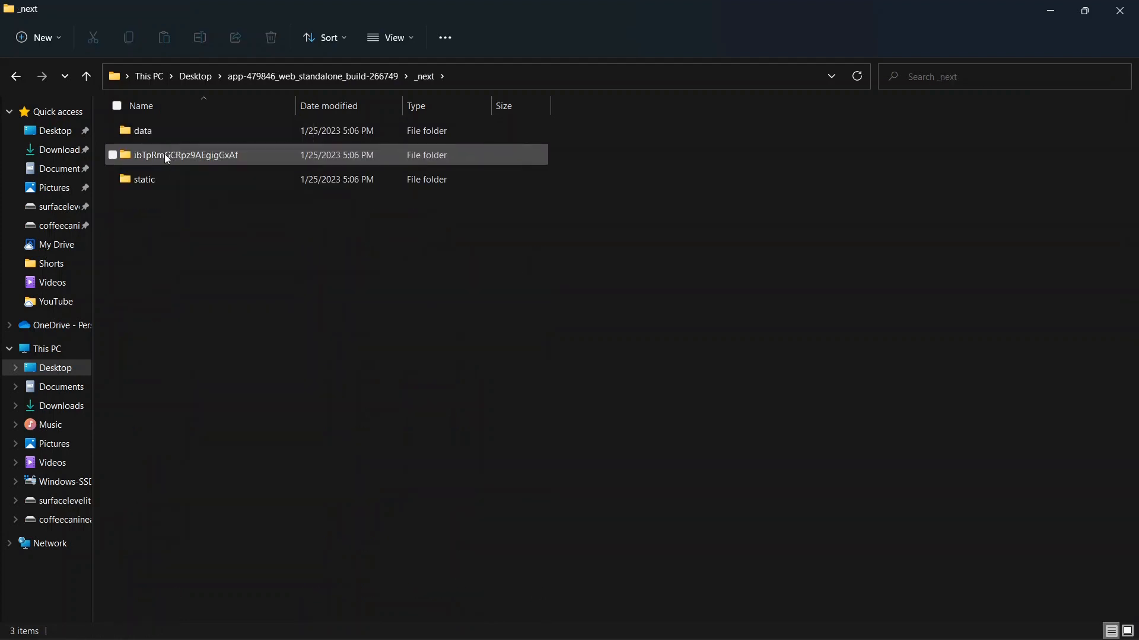
double_click(143, 131)
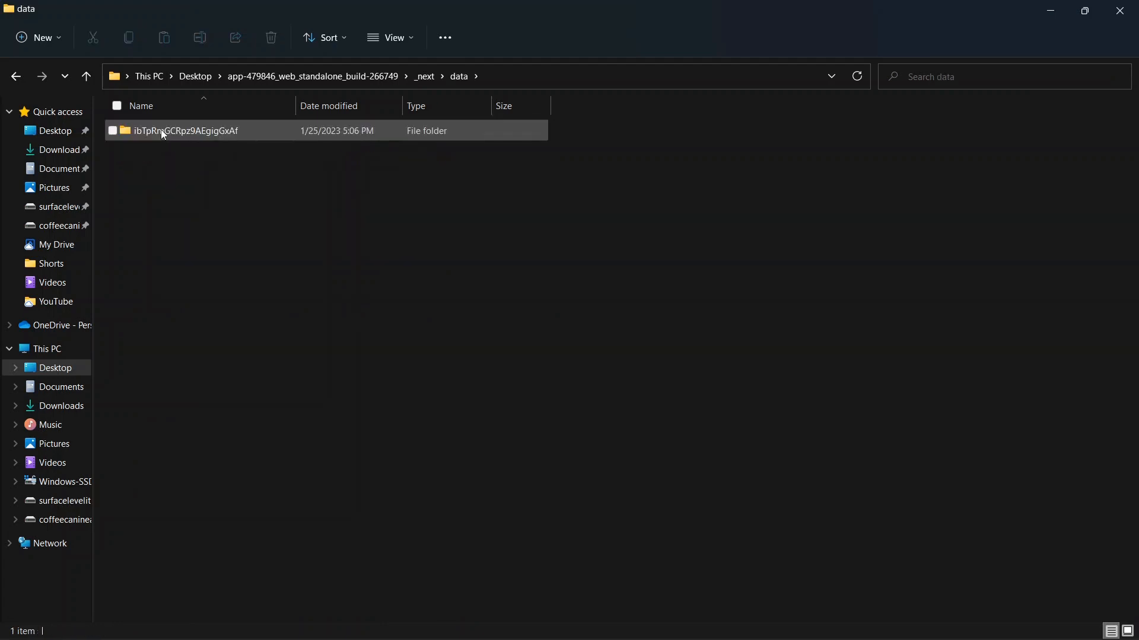
double_click(185, 130)
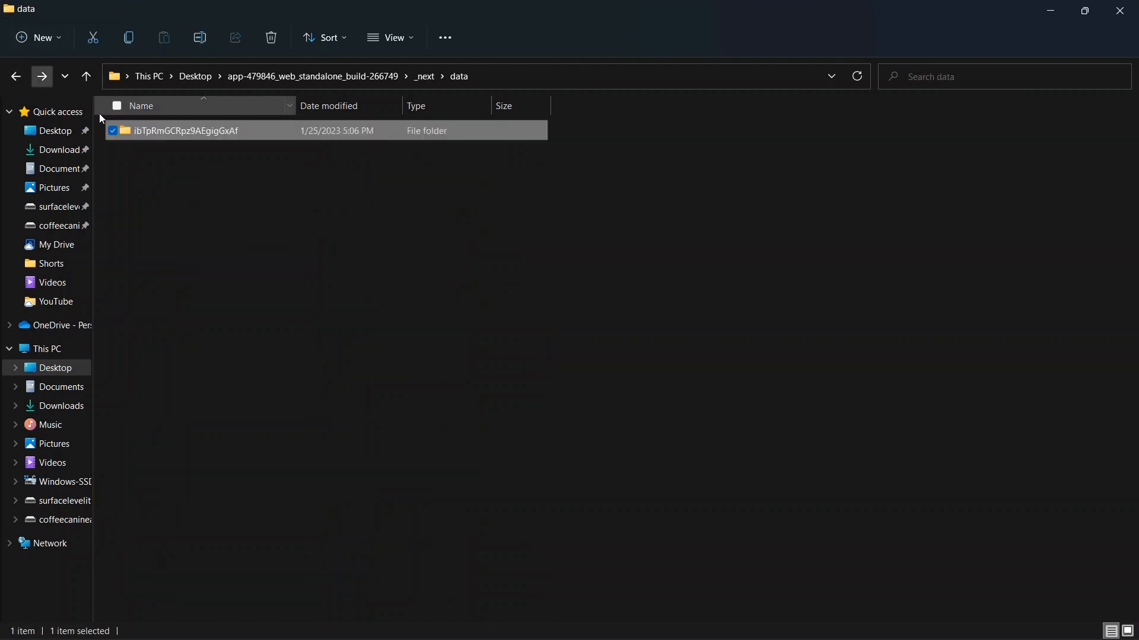
click(85, 76)
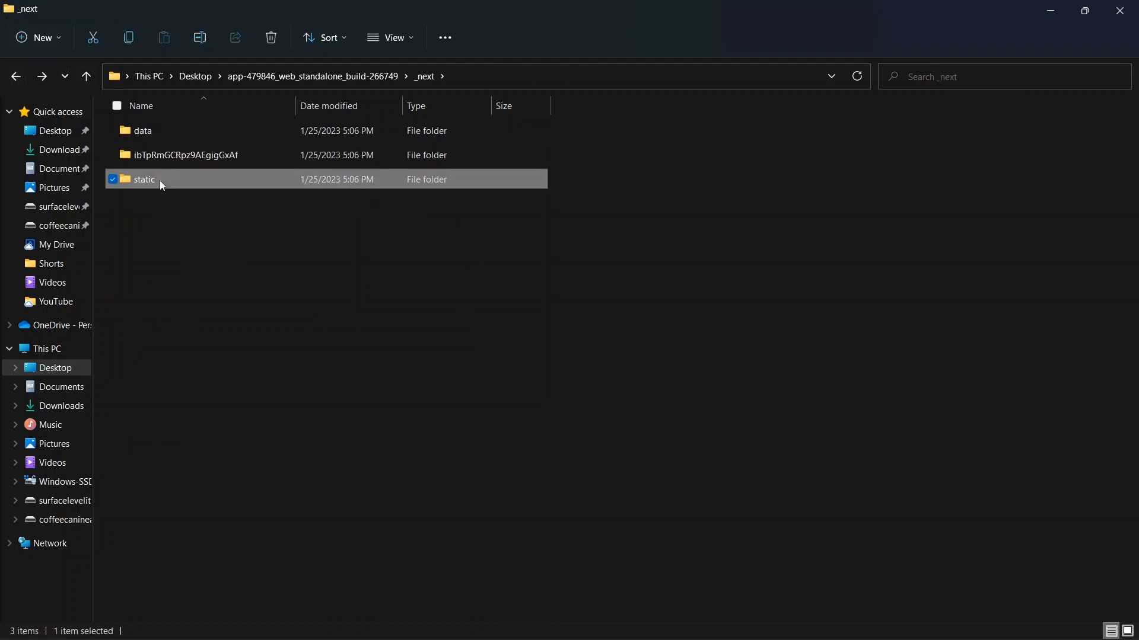
- Go through static > chunks > pages and load the _app JavaScript file in Visual Studio Code
double_click(144, 180)
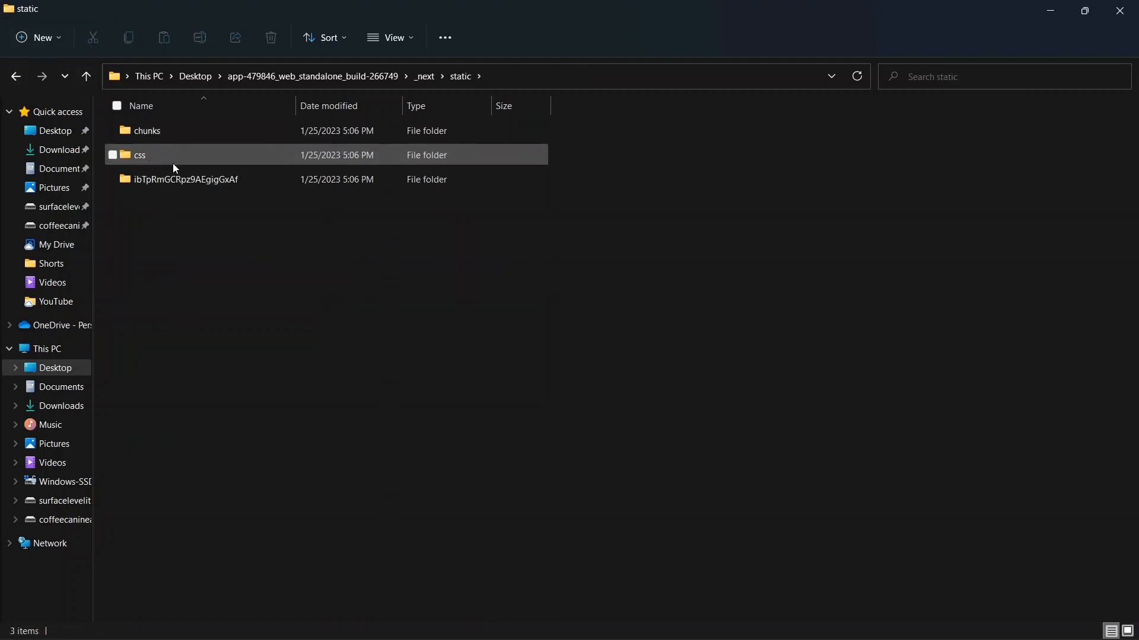
double_click(147, 130)
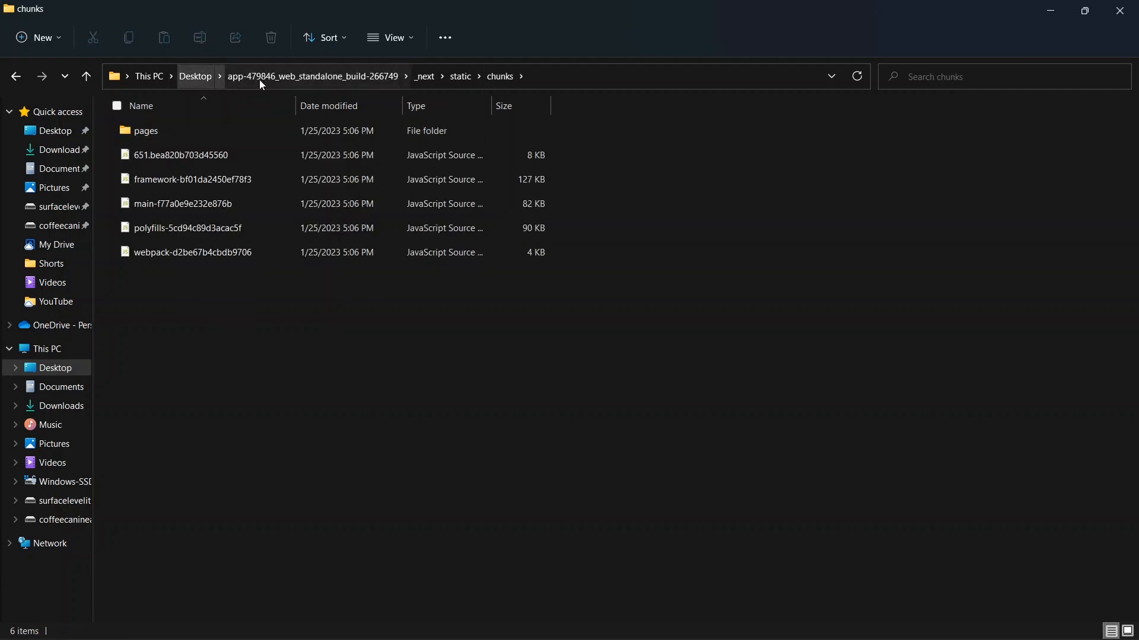
mouse_move(425, 76)
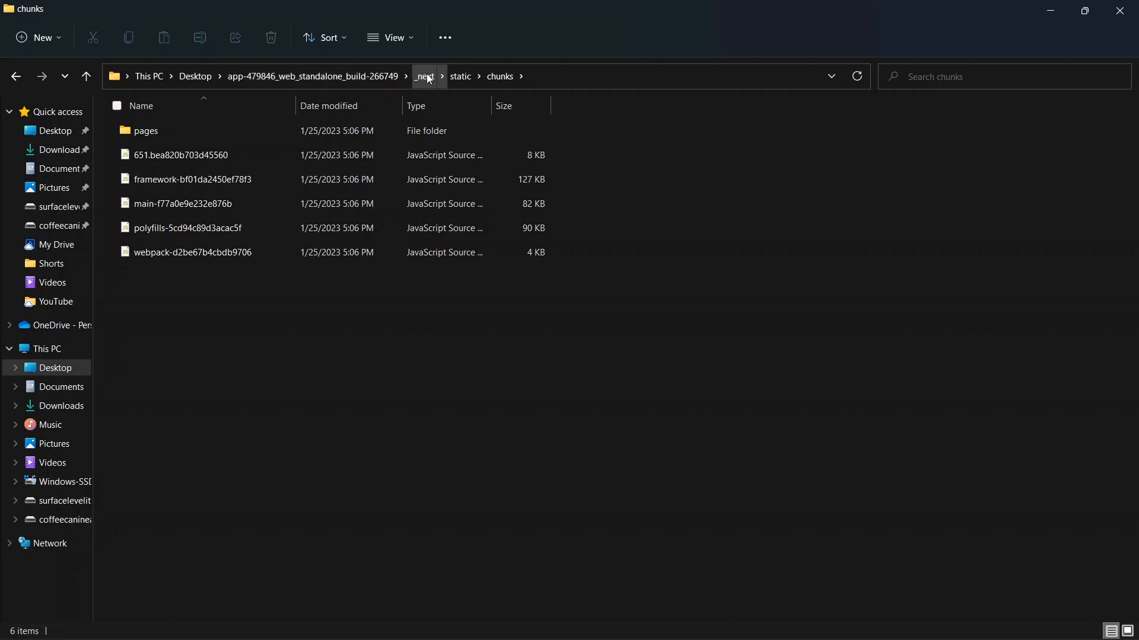
mouse_move(275, 109)
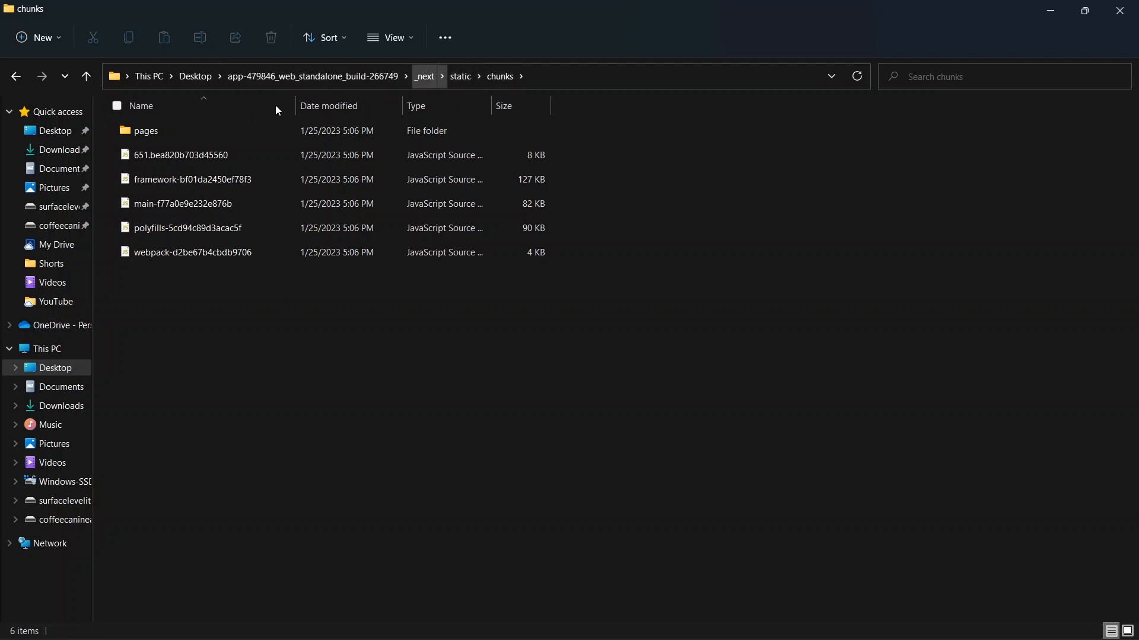
click(145, 130)
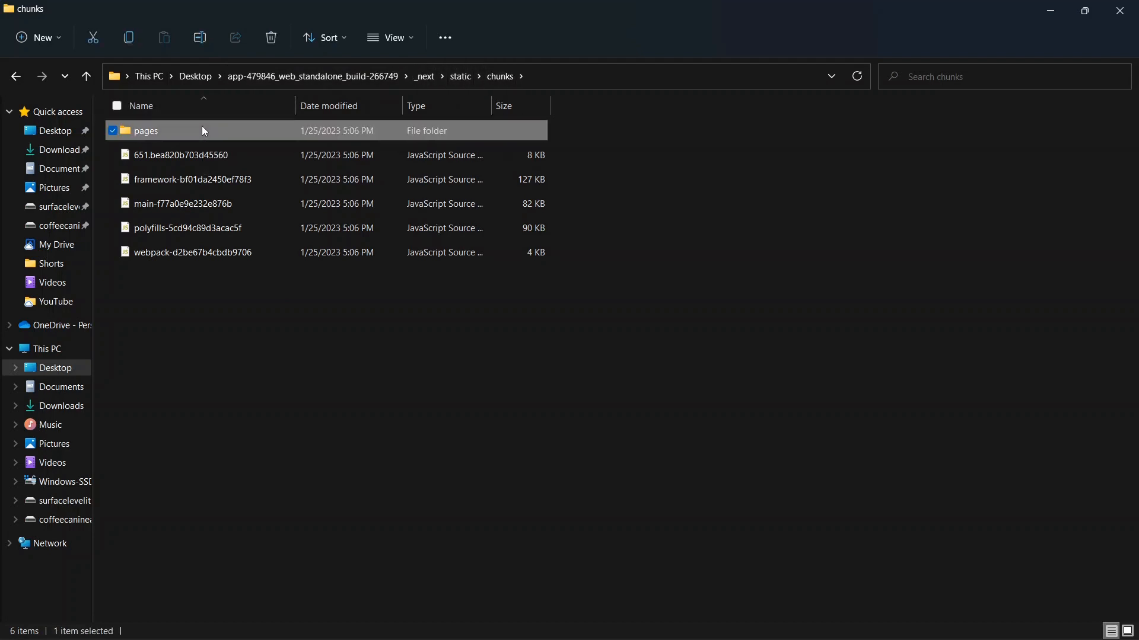
double_click(144, 131)
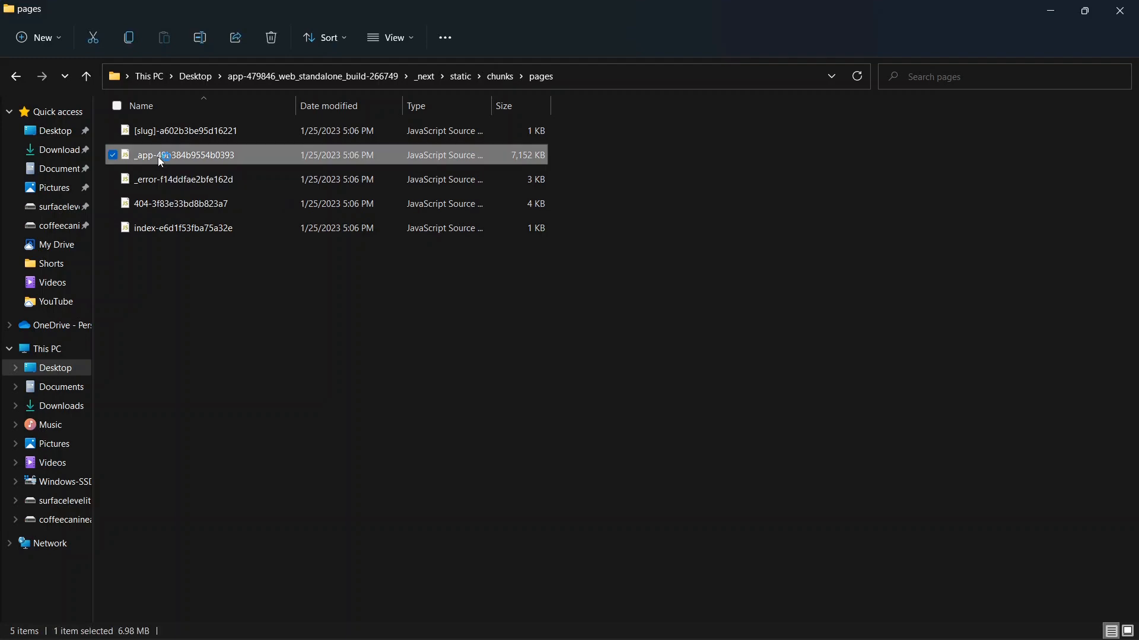
double_click(185, 154)
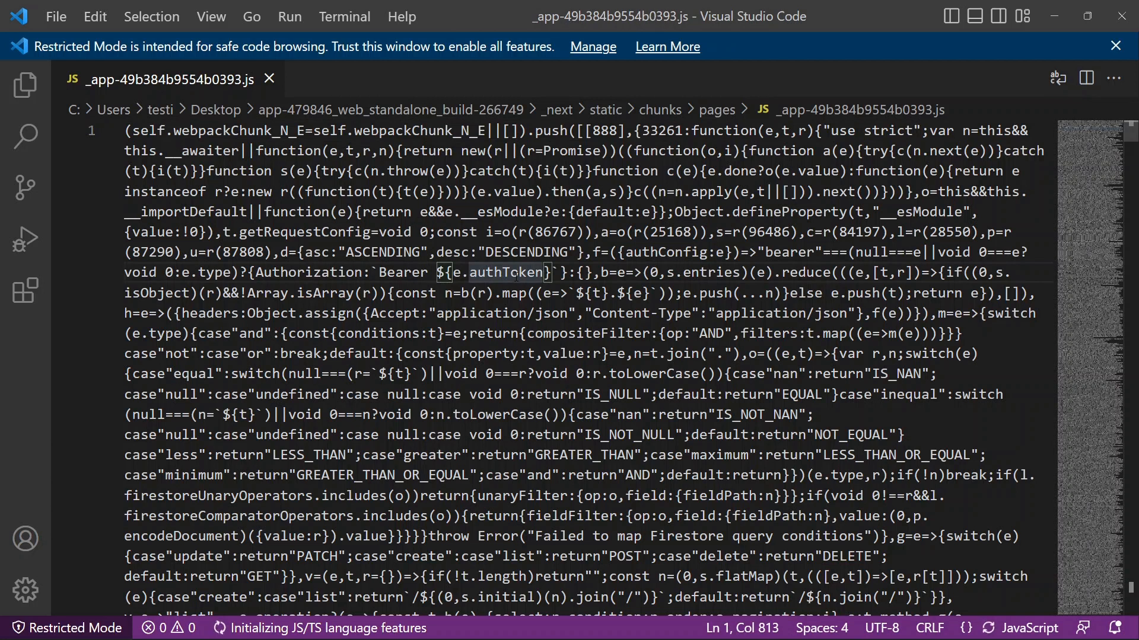
- Search the _app file for 'appgyver' to reach the page title string, then return to the Codeless Fix browser tab
key(Ctrl+f)
text(appgyver)
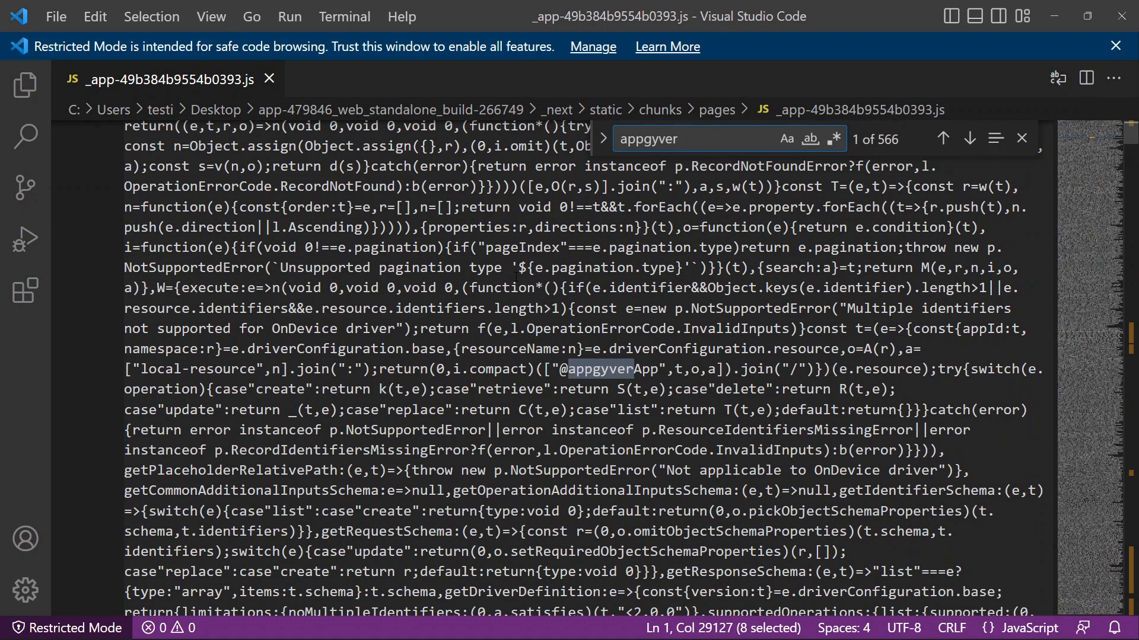
click(969, 139)
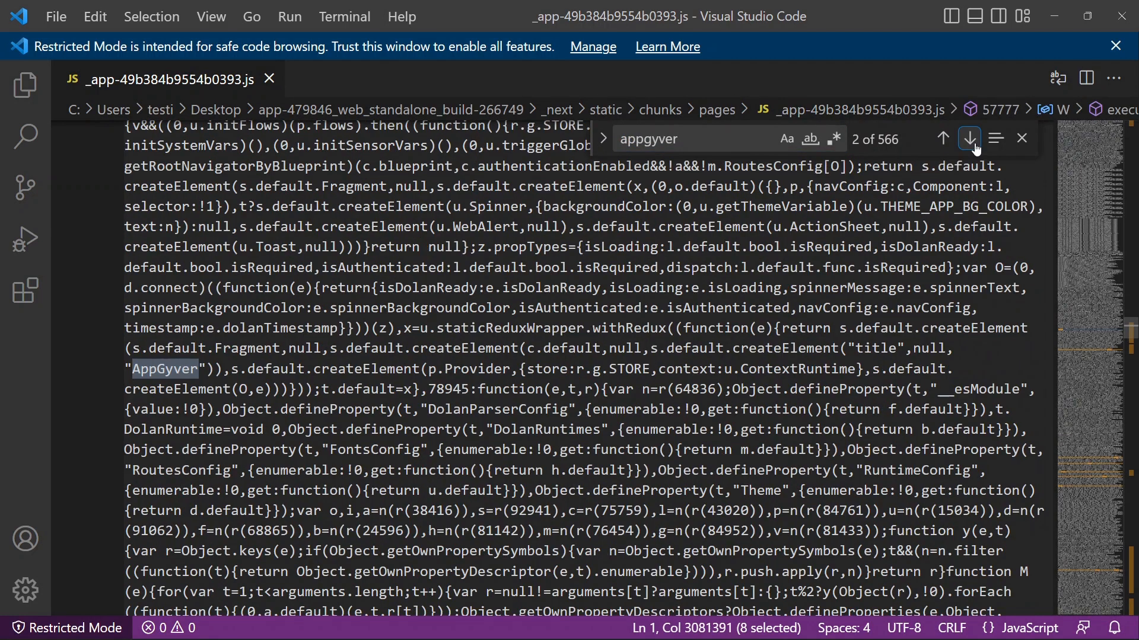
click(969, 139)
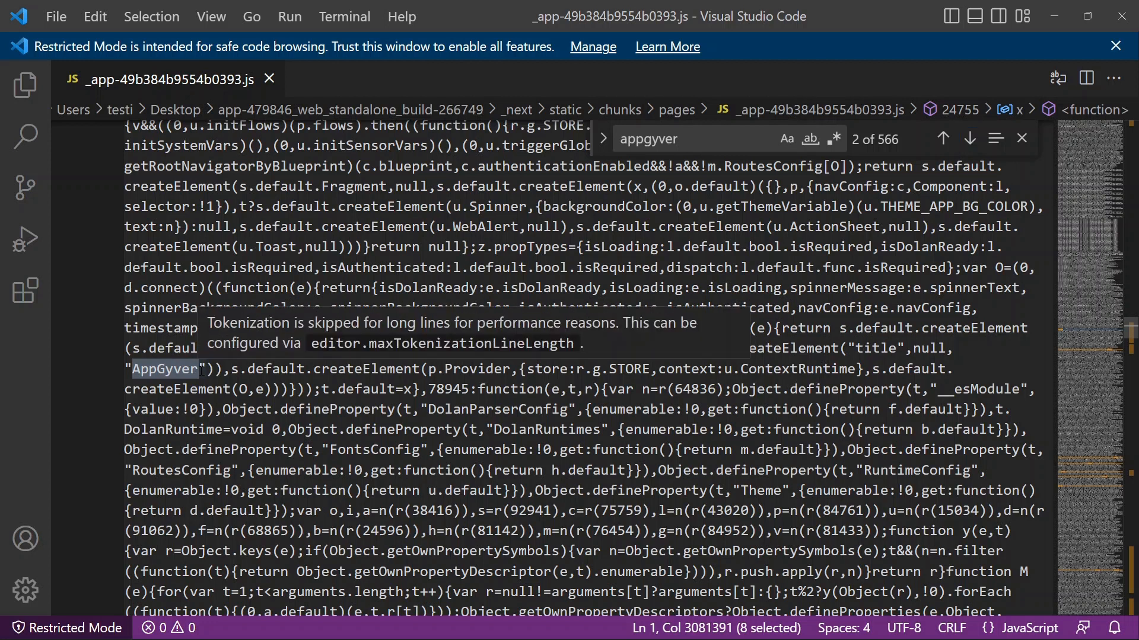
mouse_move(134, 374)
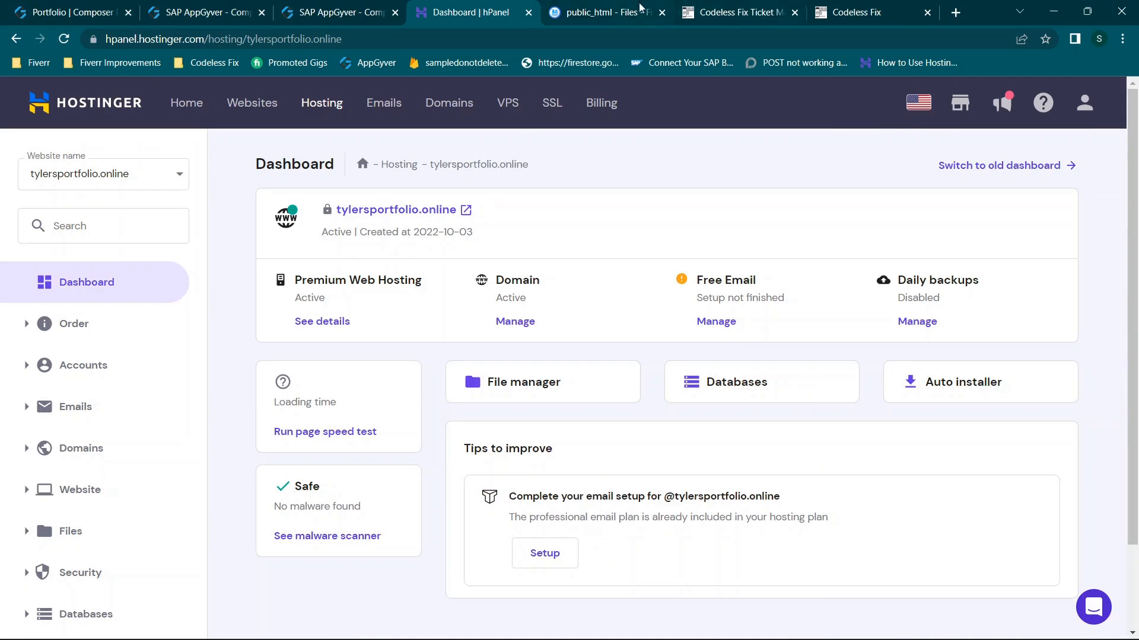
click(857, 12)
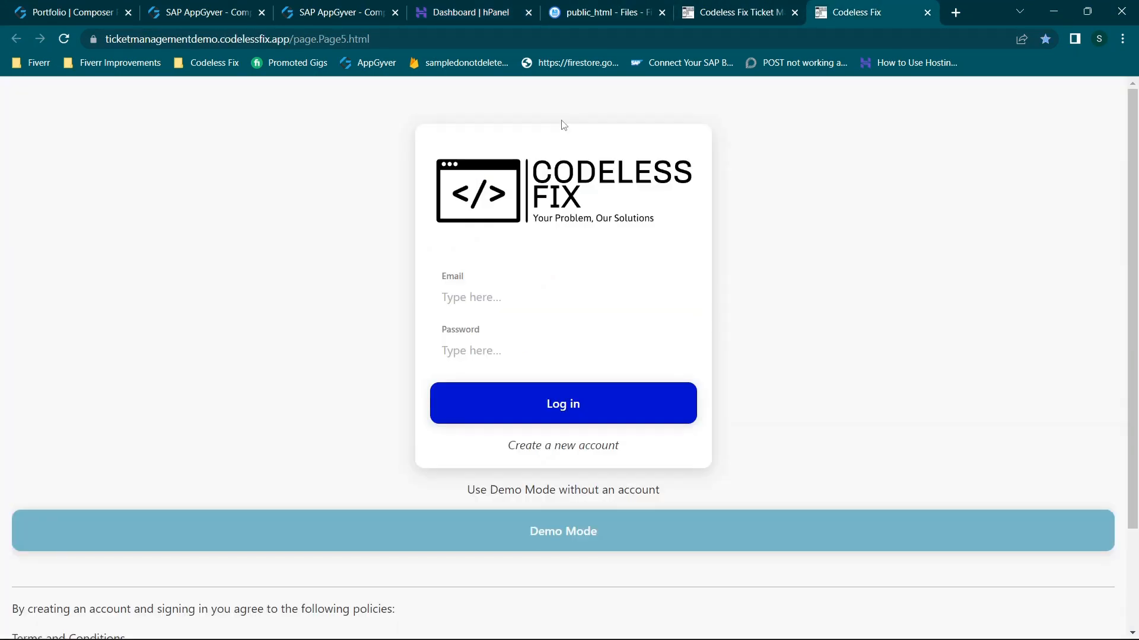